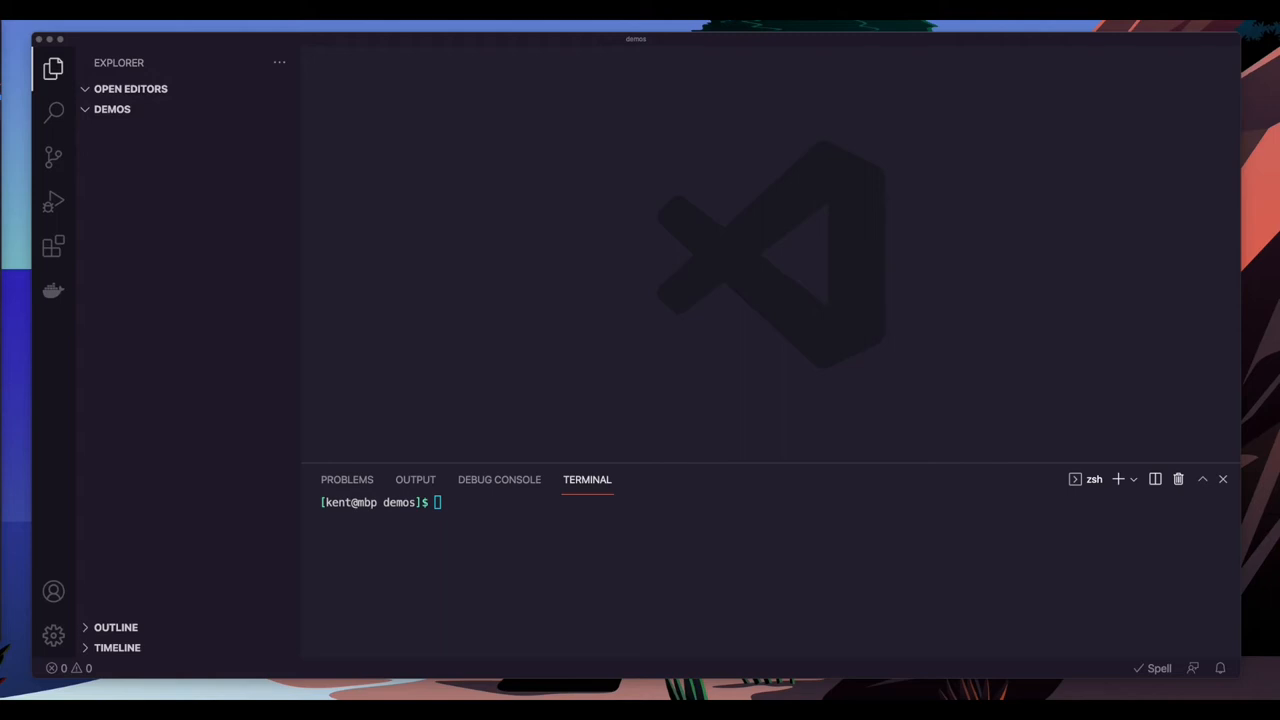
In the terminal, create a hello-brigade folder and change into it
left_click(484, 544)
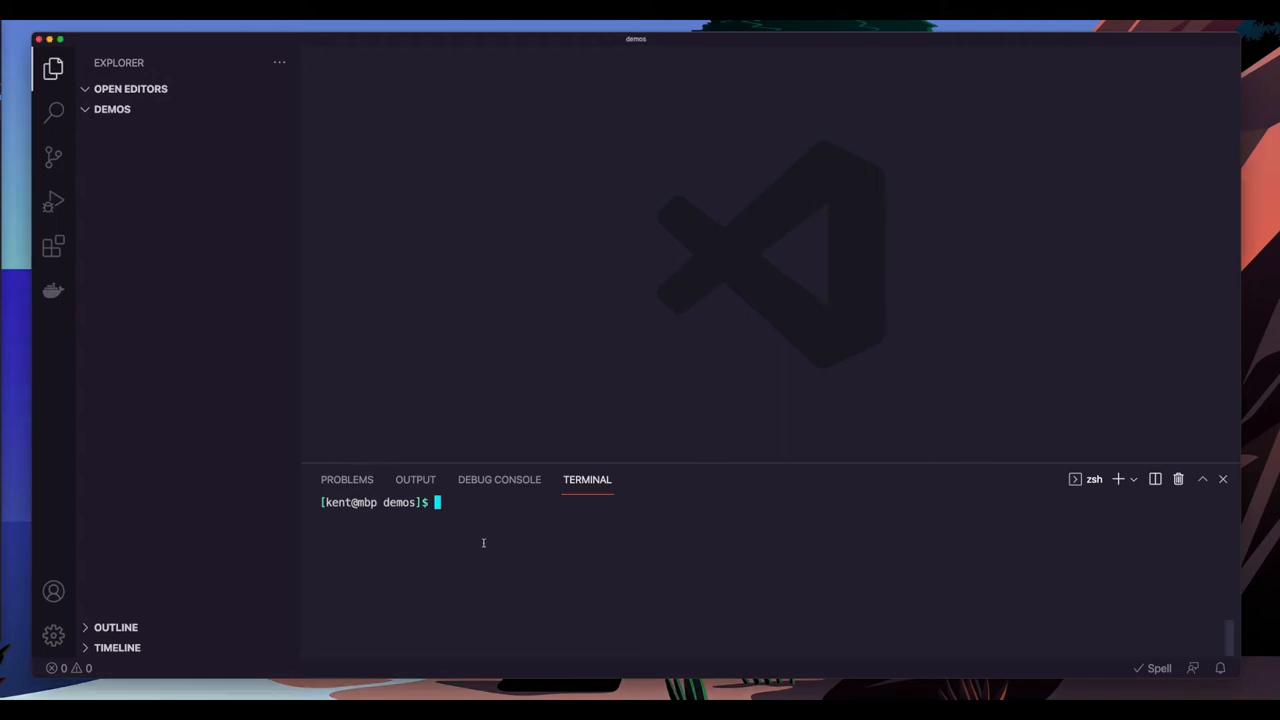
type("mkdir")
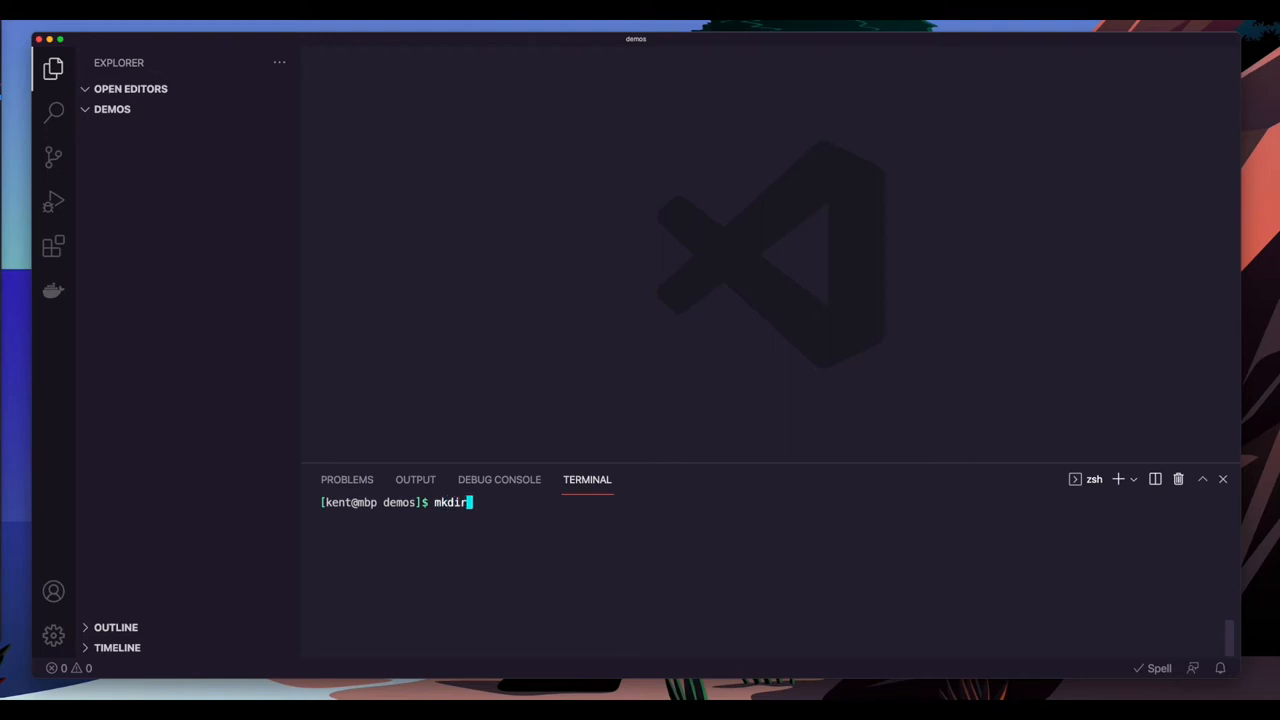
type("hello-bri")
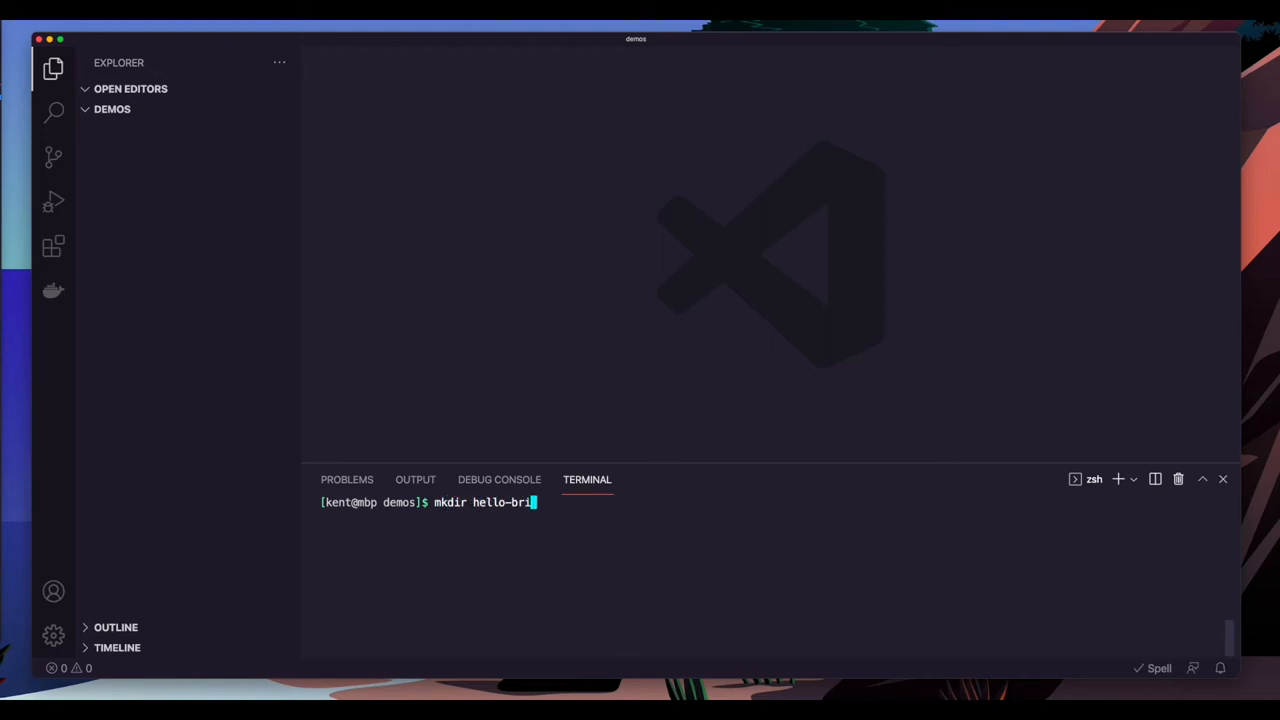
type("gade &&")
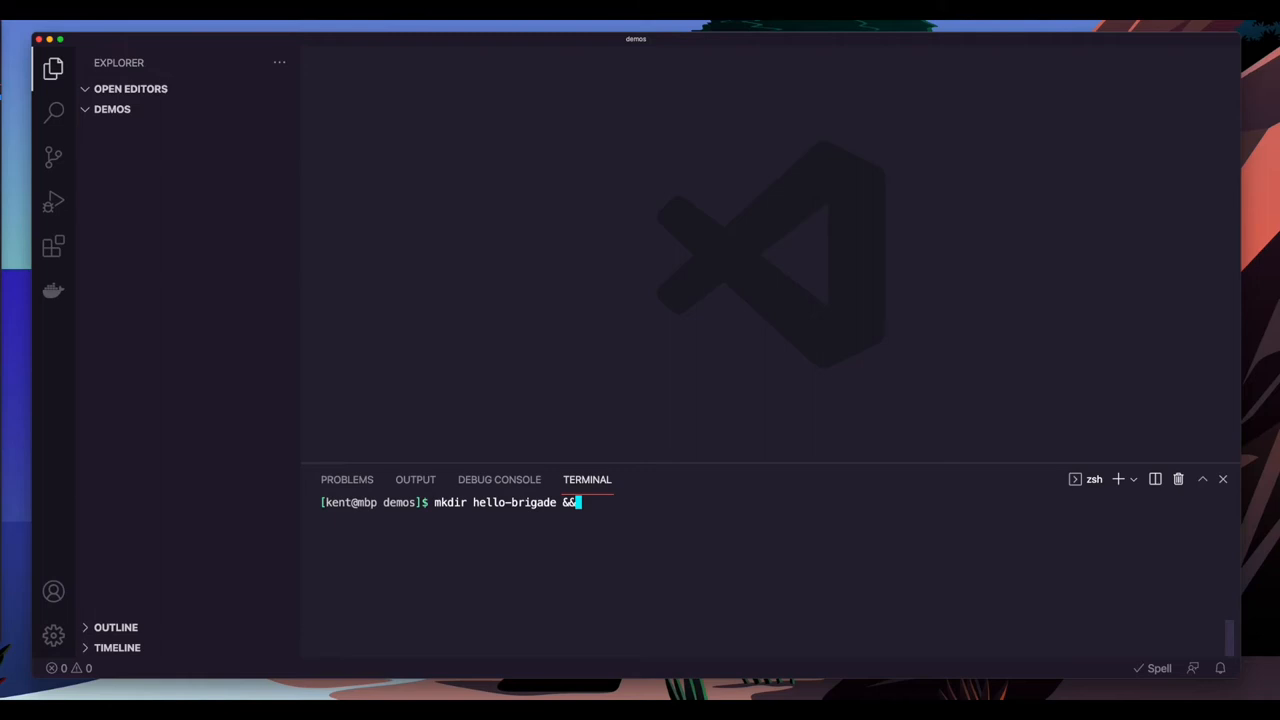
type("cd hello")
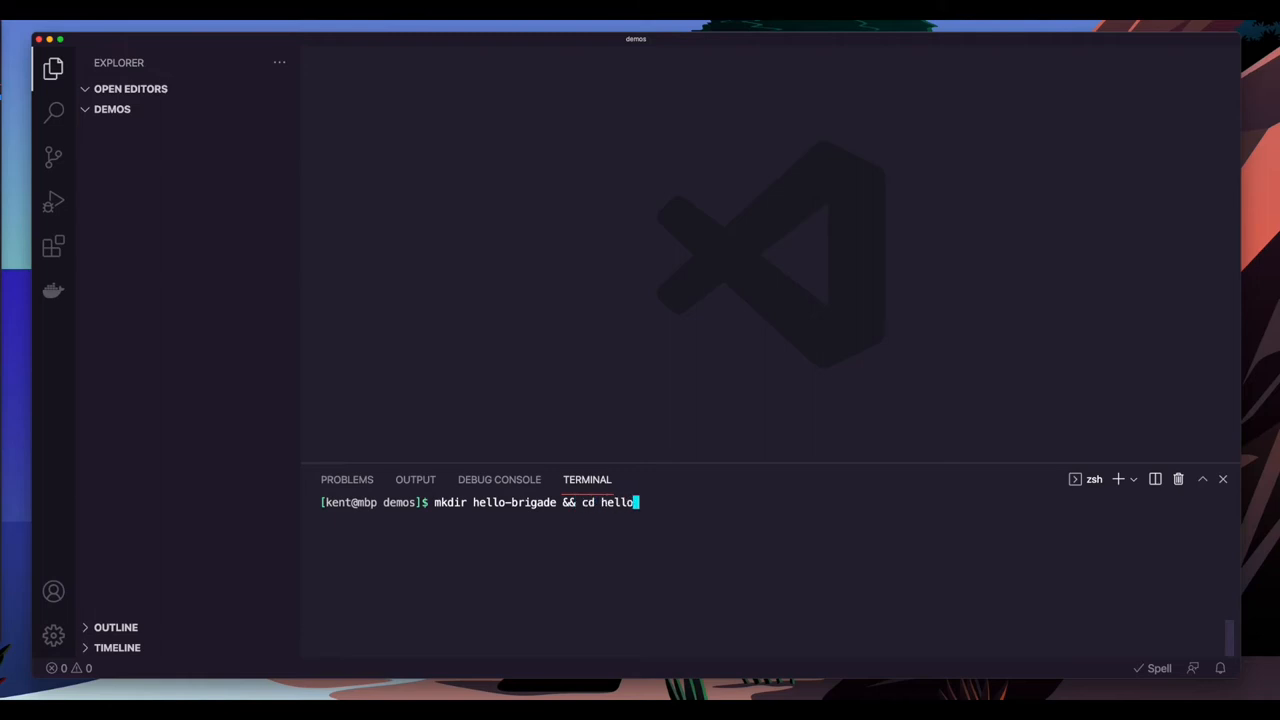
key("Return")
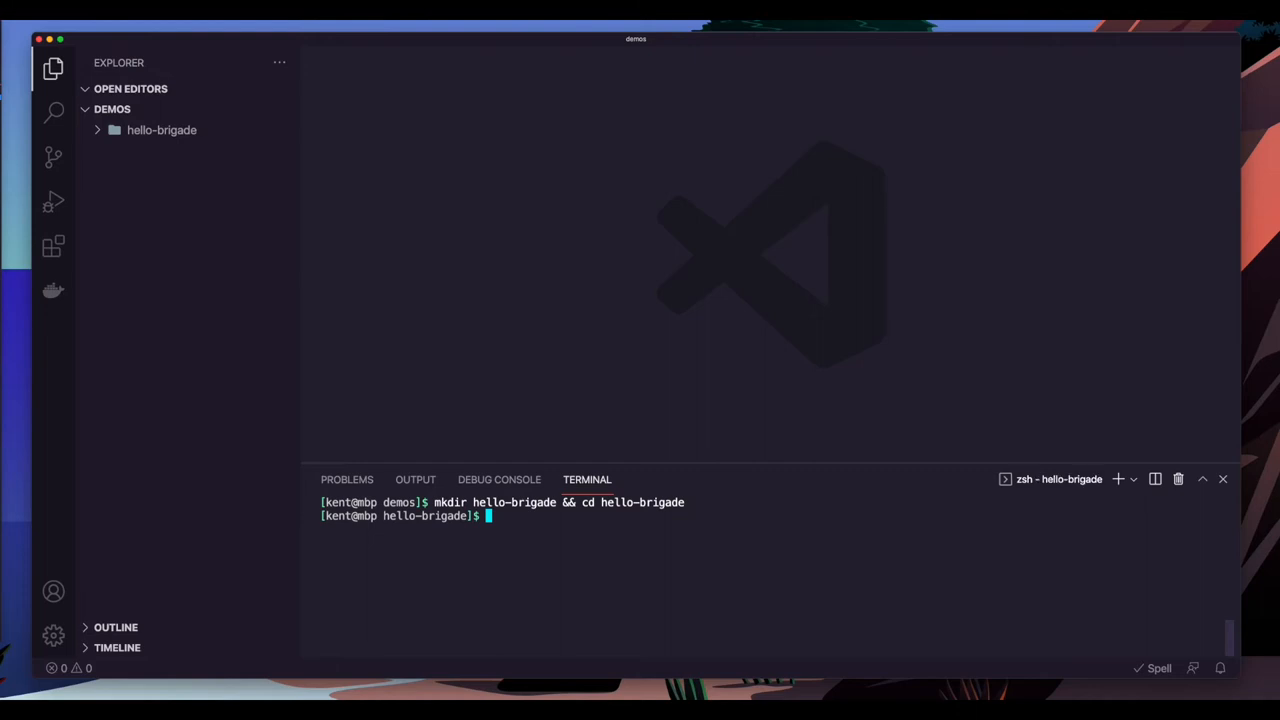
Initialise a Brigade project with brig init --id hello-brigade
type("brig init --id")
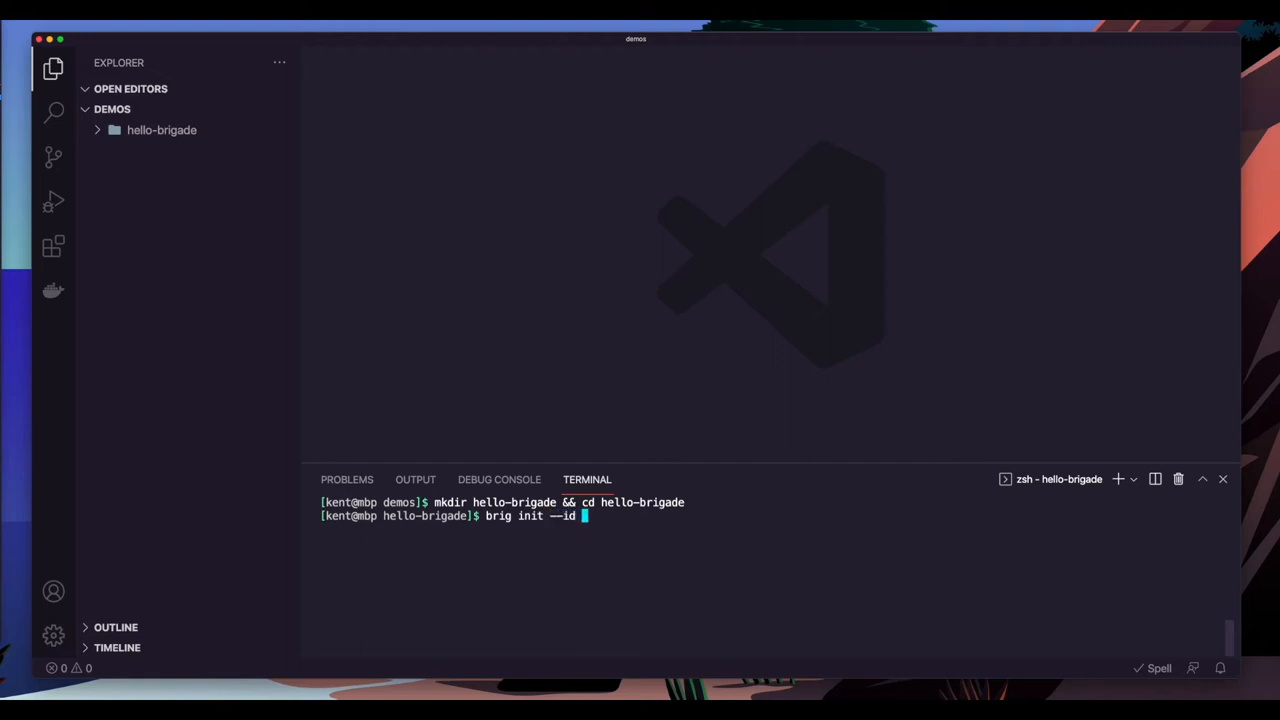
type("hello")
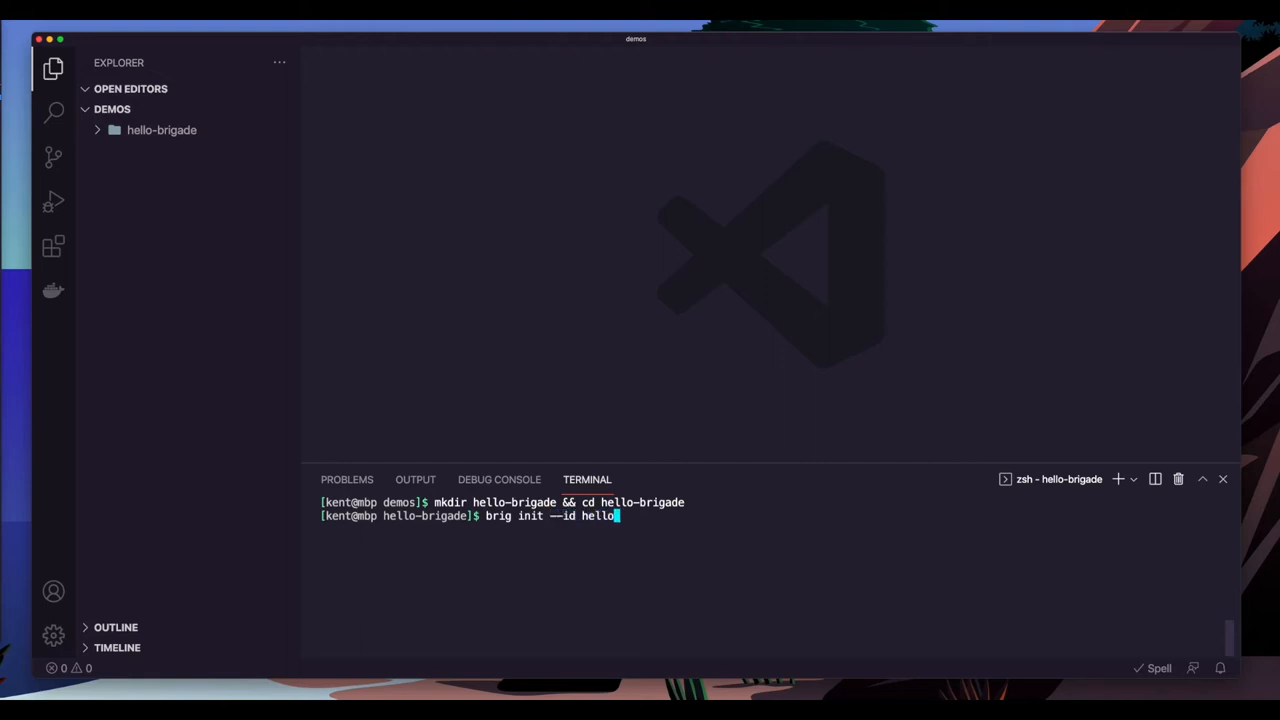
type("-brigade")
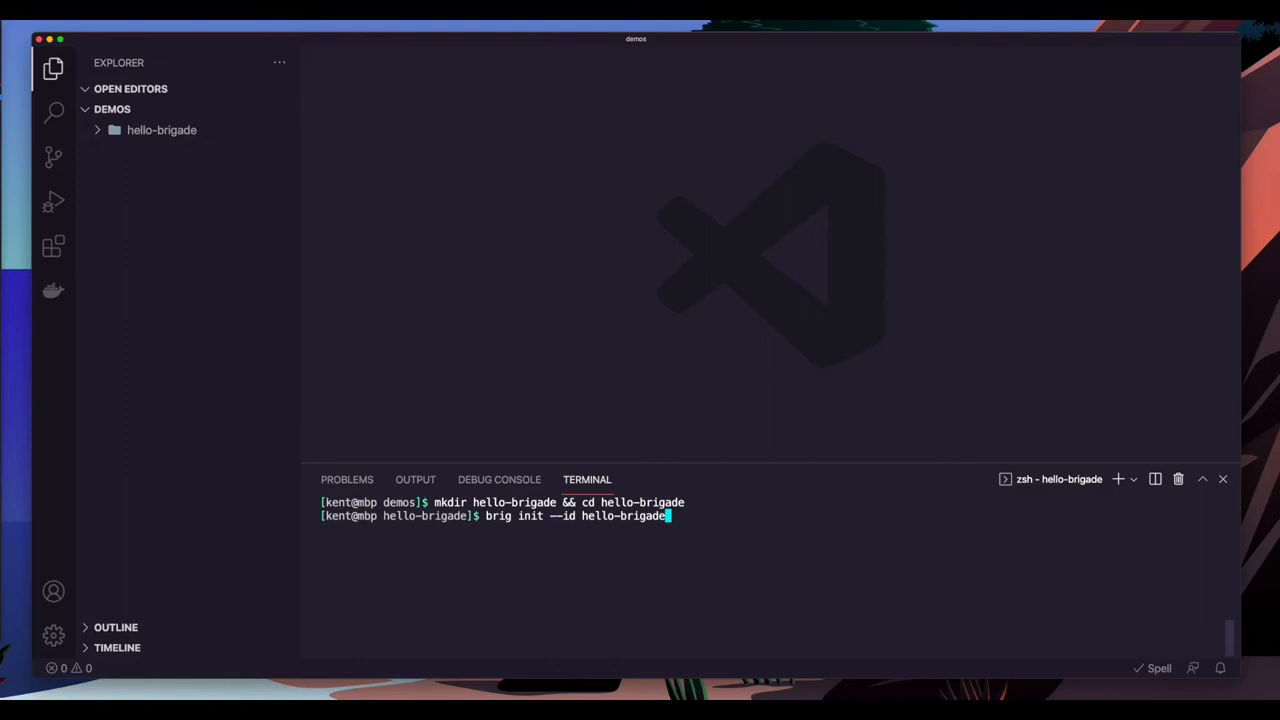
key("Return")
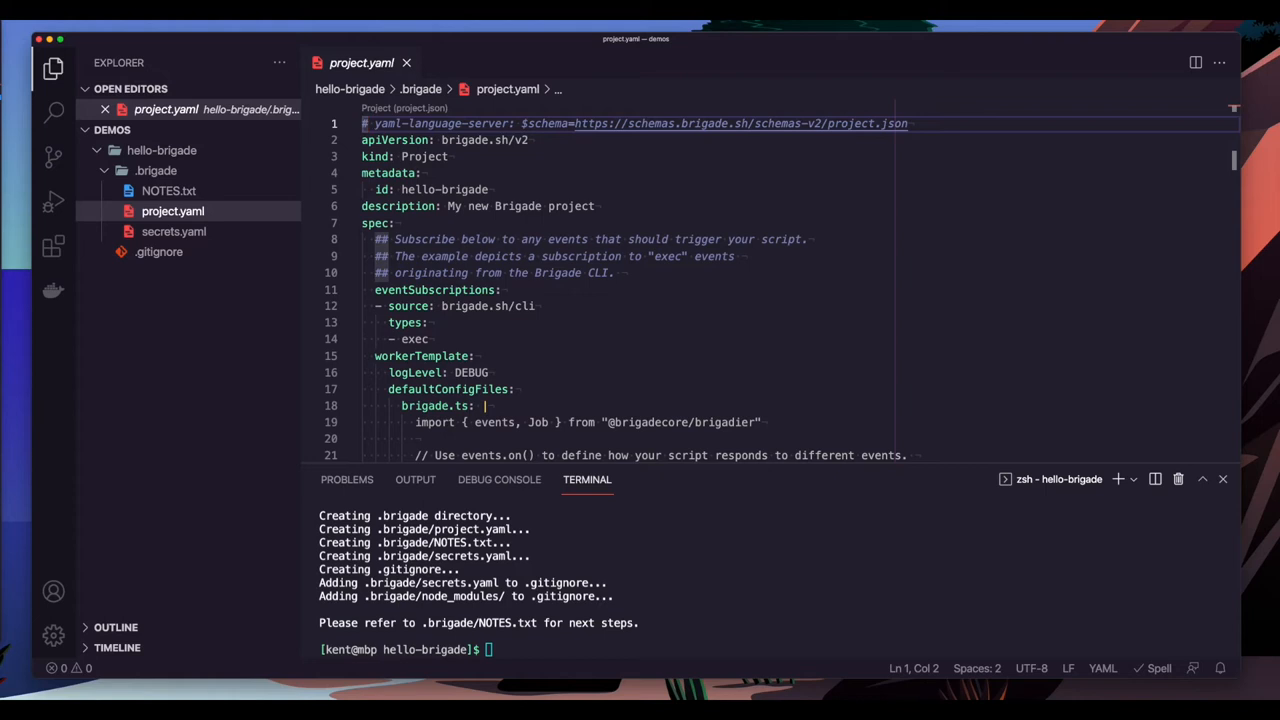
Scroll down through project.yaml to read the embedded brigade.ts Hello, World script
scroll("down", 3)
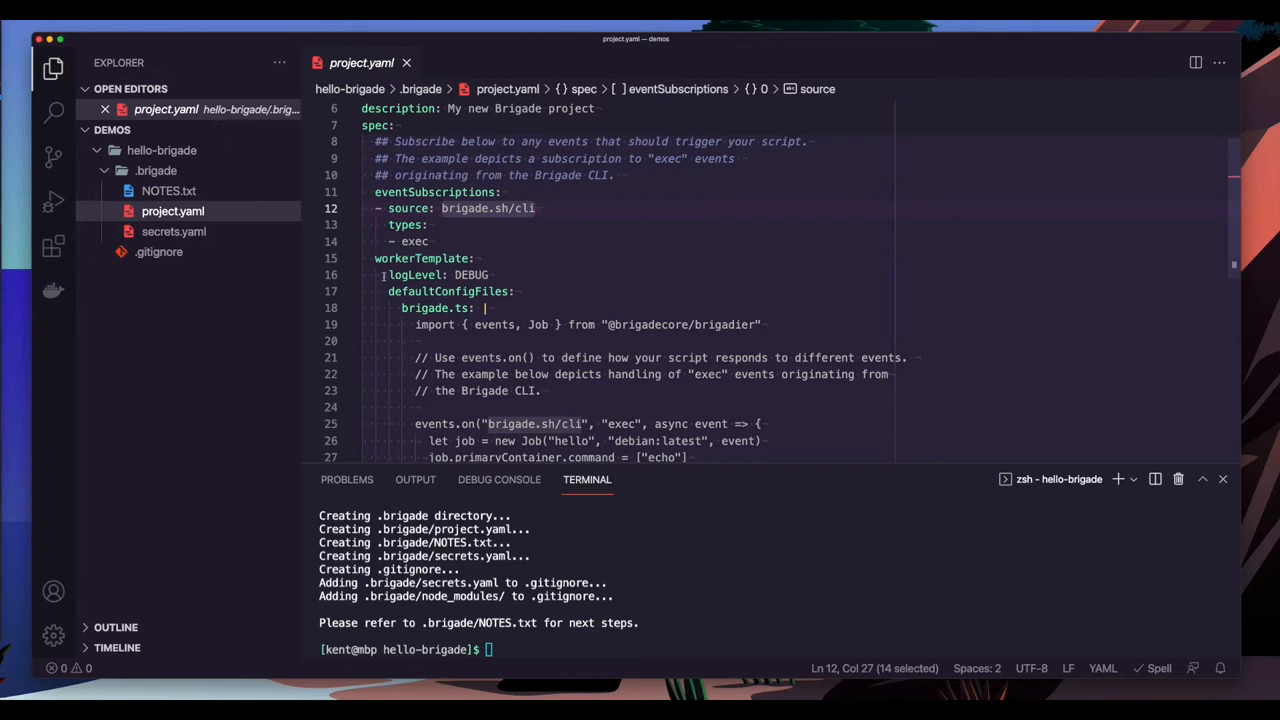
scroll("down", 3)
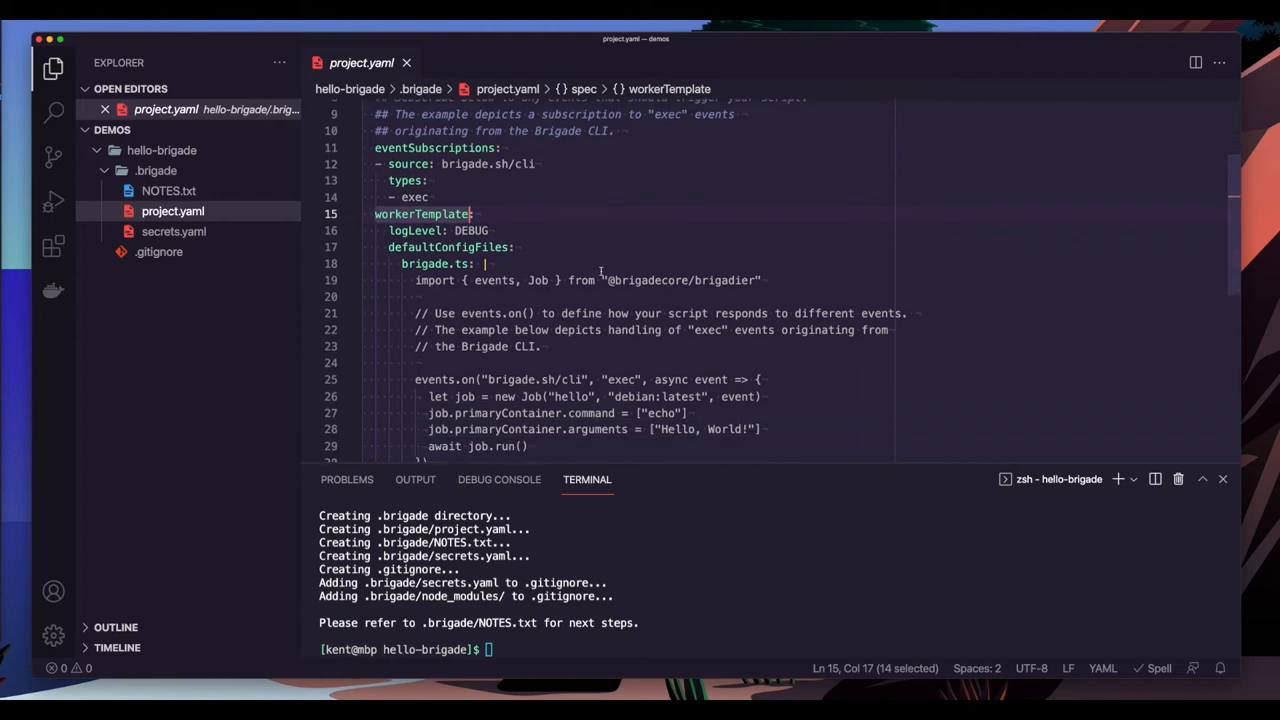
scroll("down", 3)
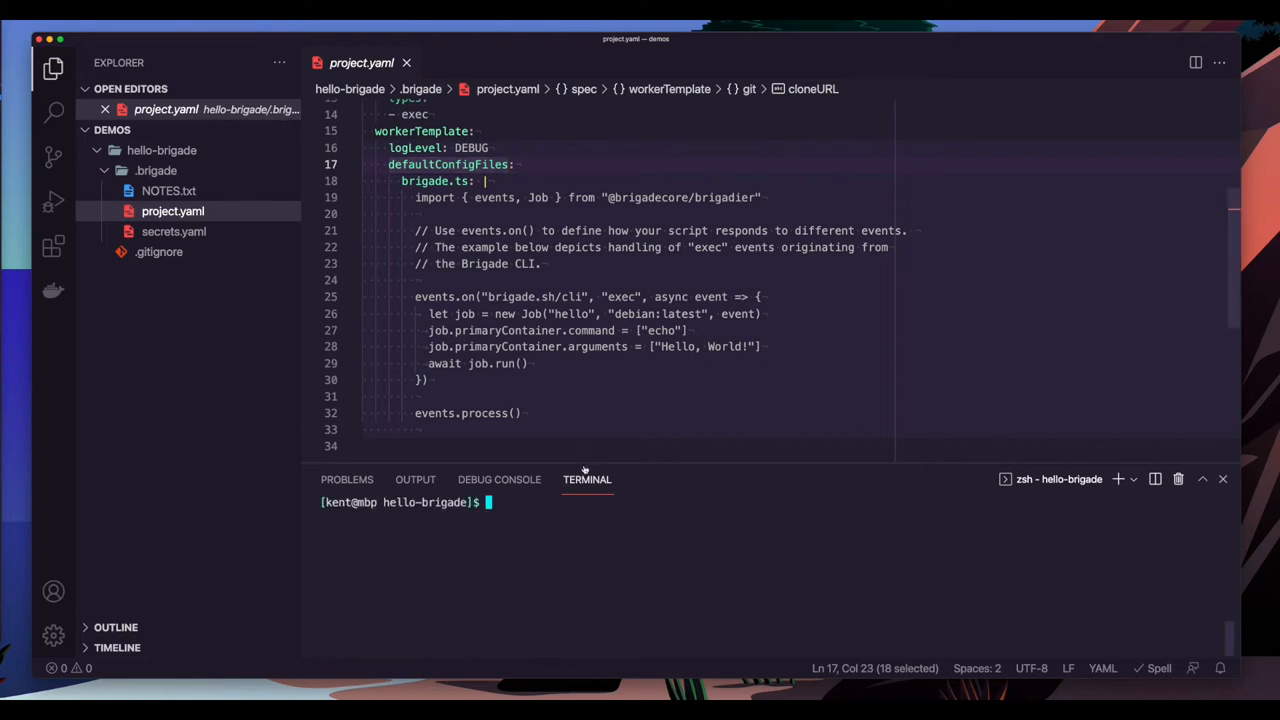
Enlarge the terminal and run brig project list to see existing Brigade projects
left_click_drag(584, 468, 584, 340)
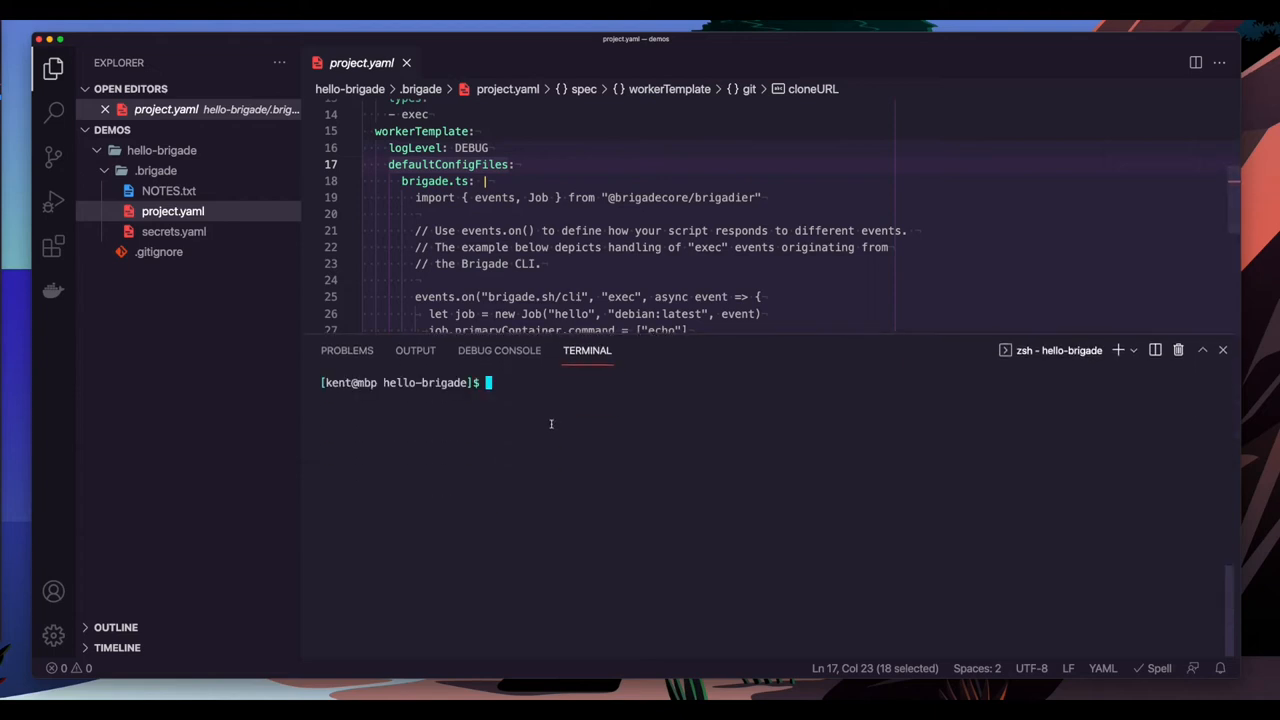
type("brig")
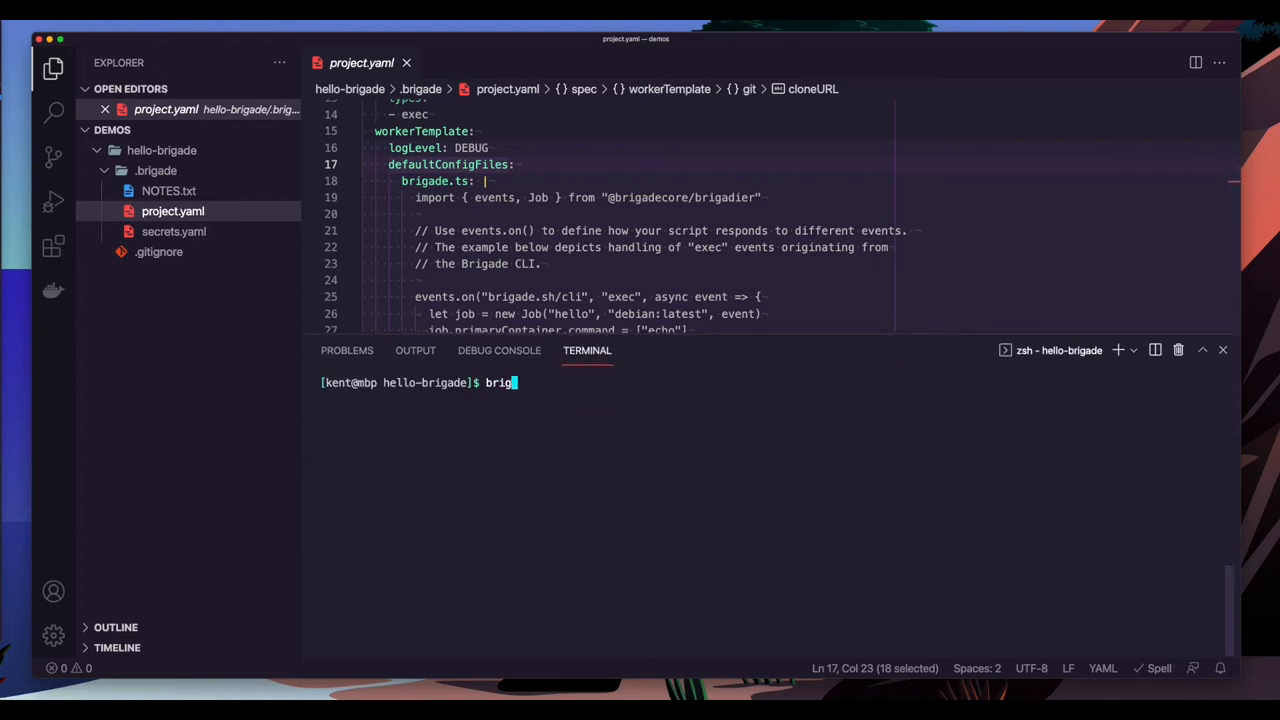
type("project lis")
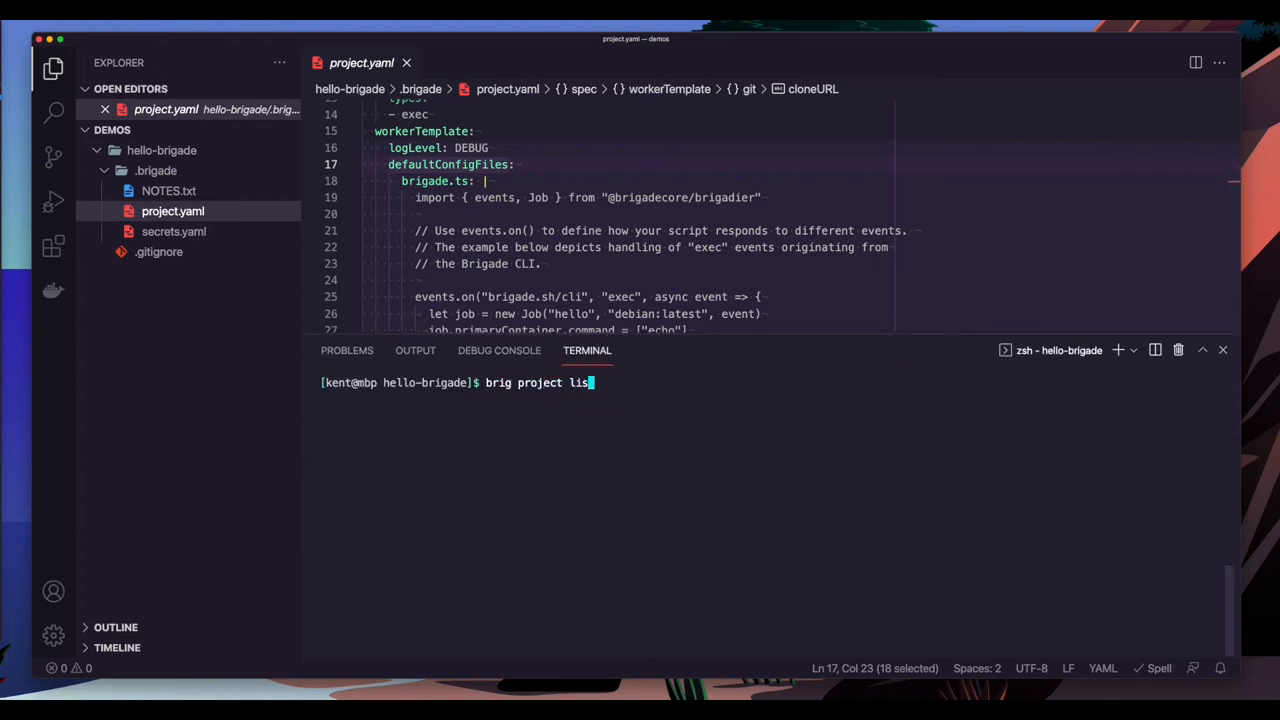
key("Return")
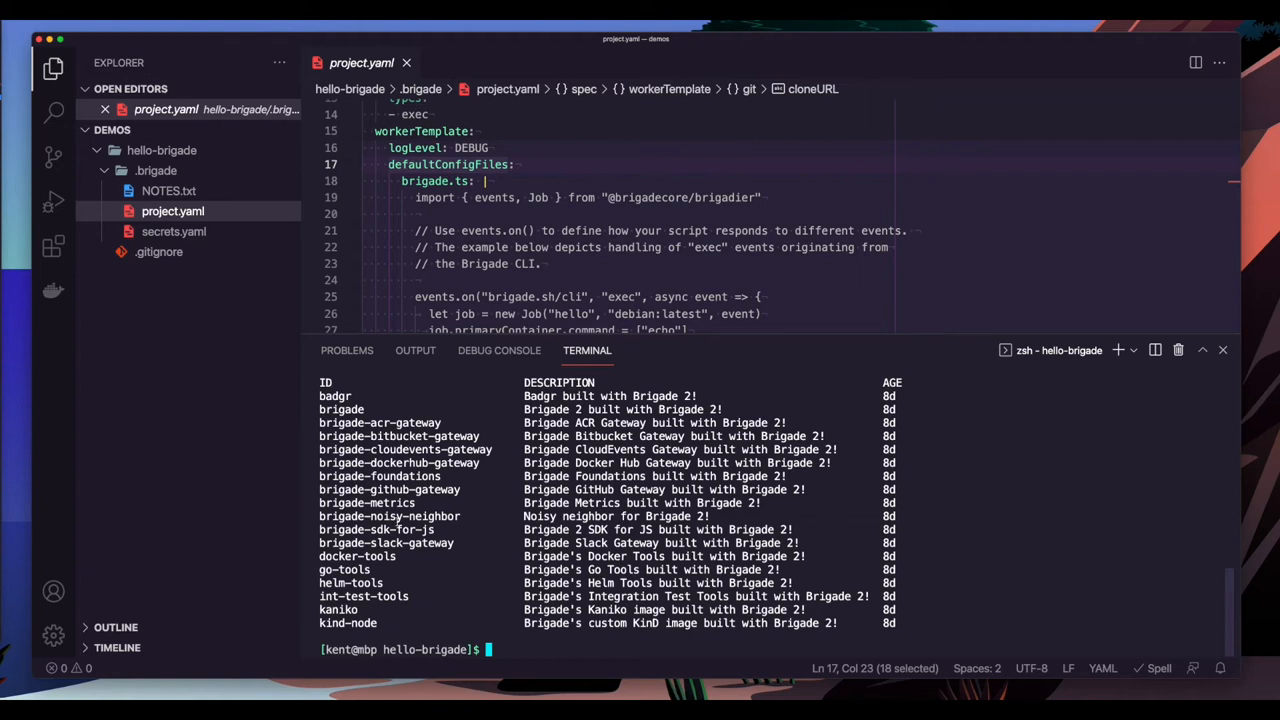
Create the hello-brigade project from .brigade/project.yaml and list projects to confirm it
type("brig p")
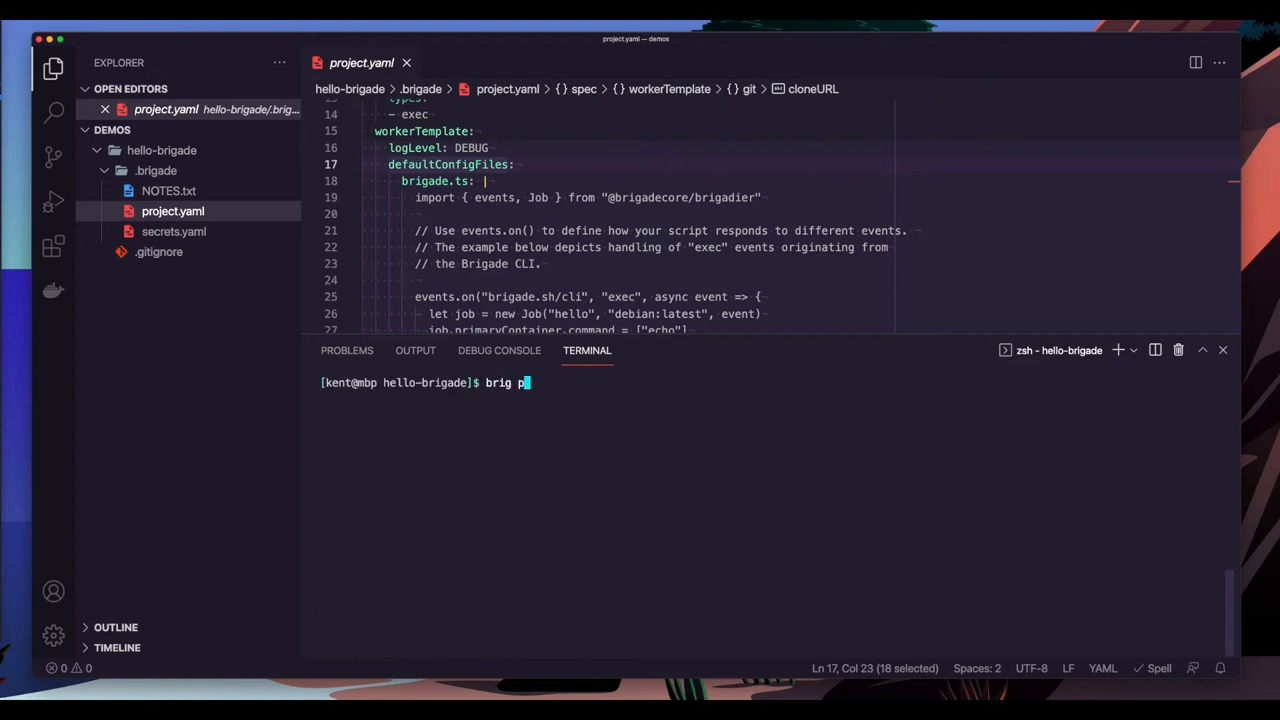
type("roject create --file .brigade/project.yaml")
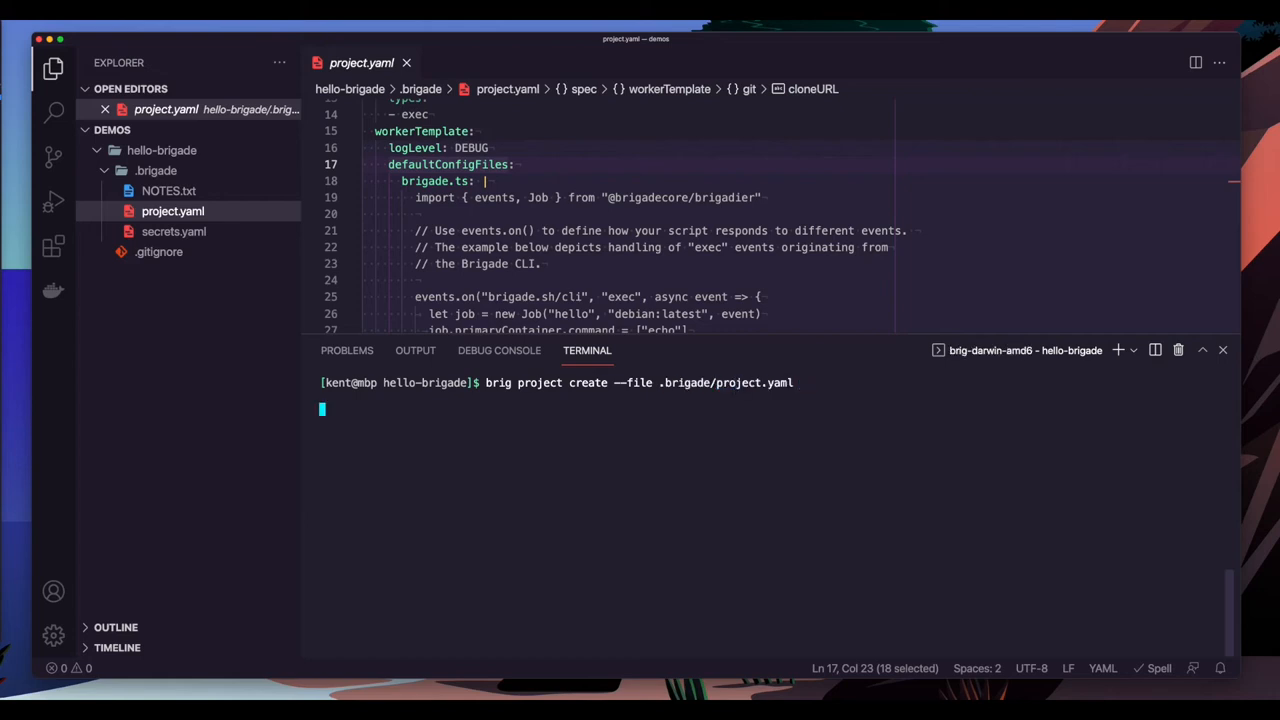
key("Return")
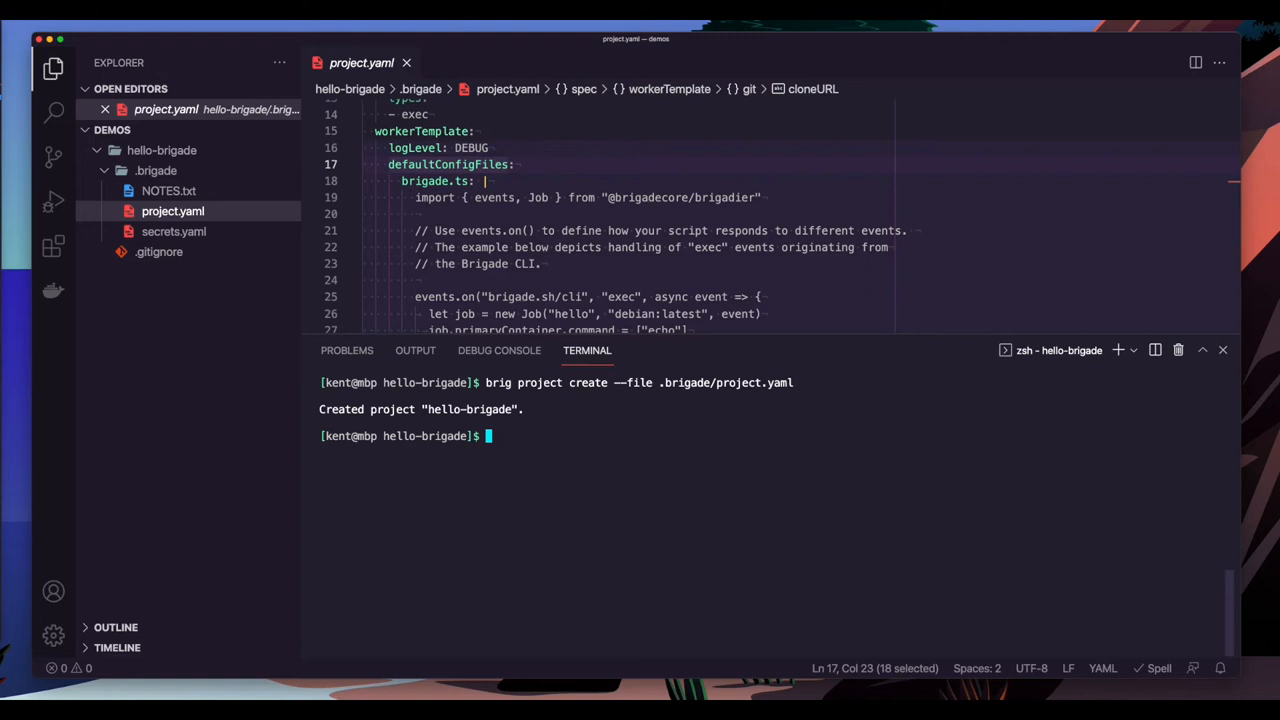
type("brig project create --file .brigade/project.yaml")
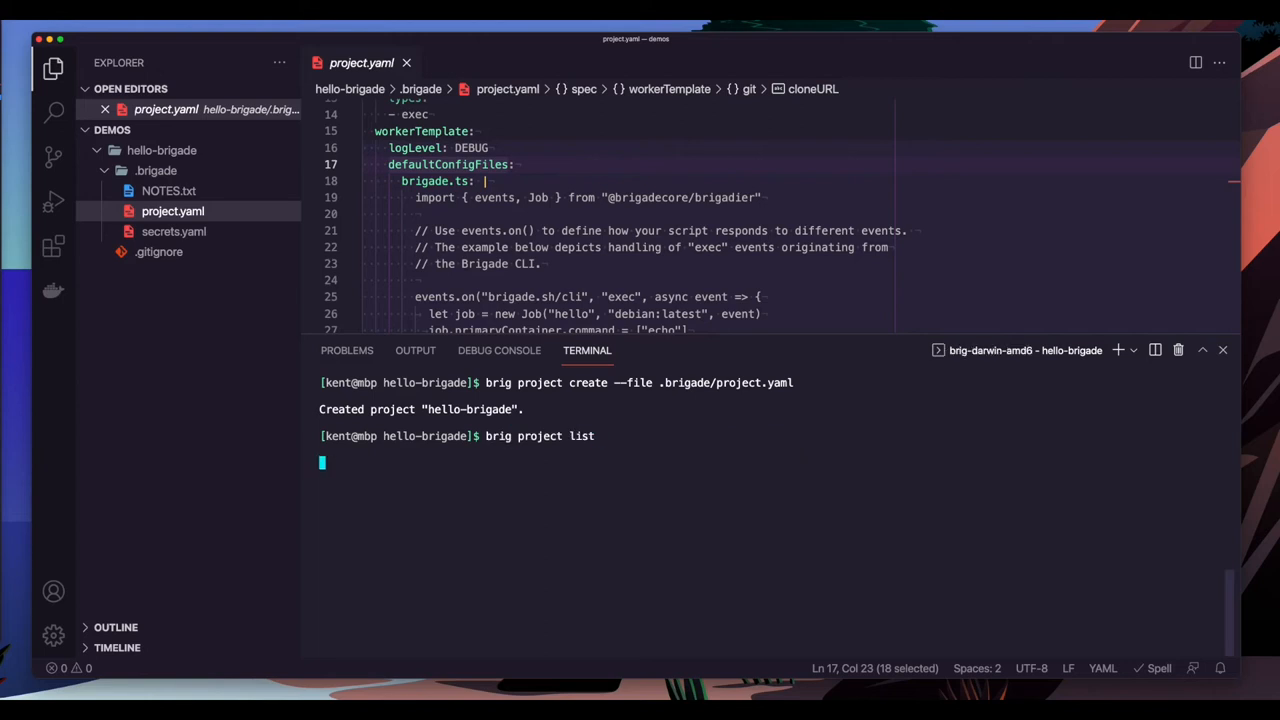
key("Return")
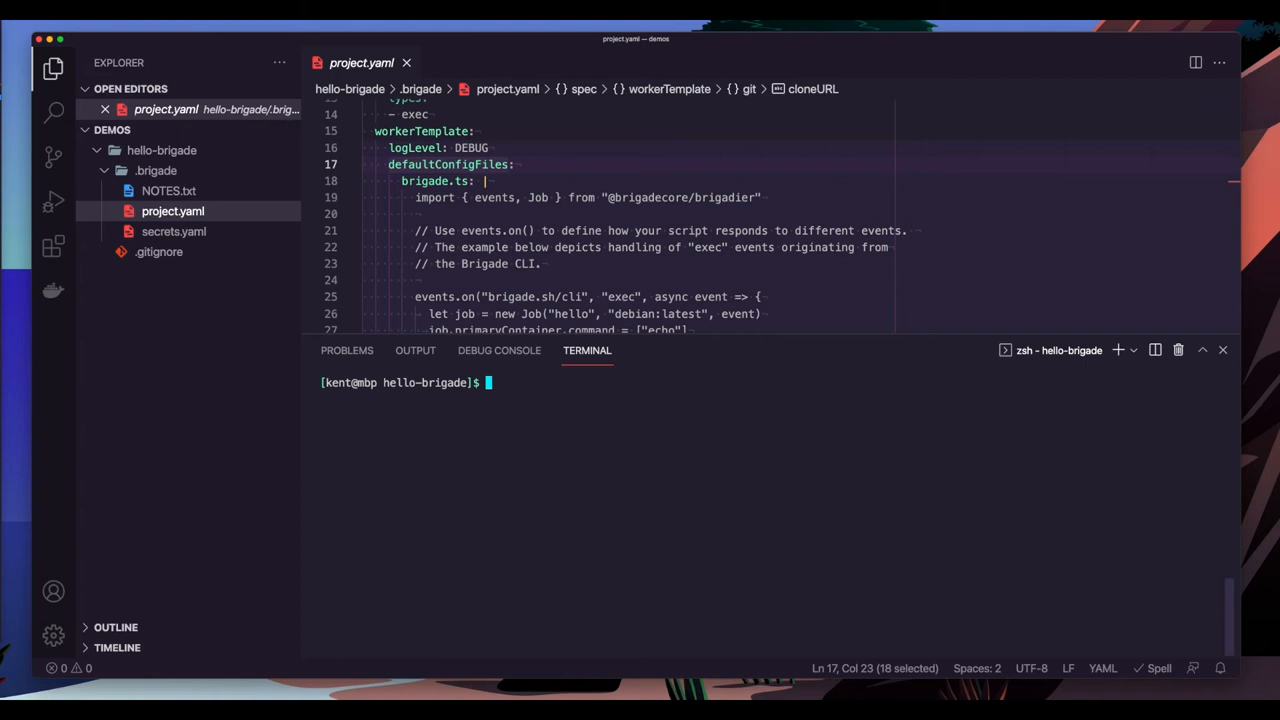
Fetch the hello-brigade project details with brig project get --id hello-brigade
type("brig")
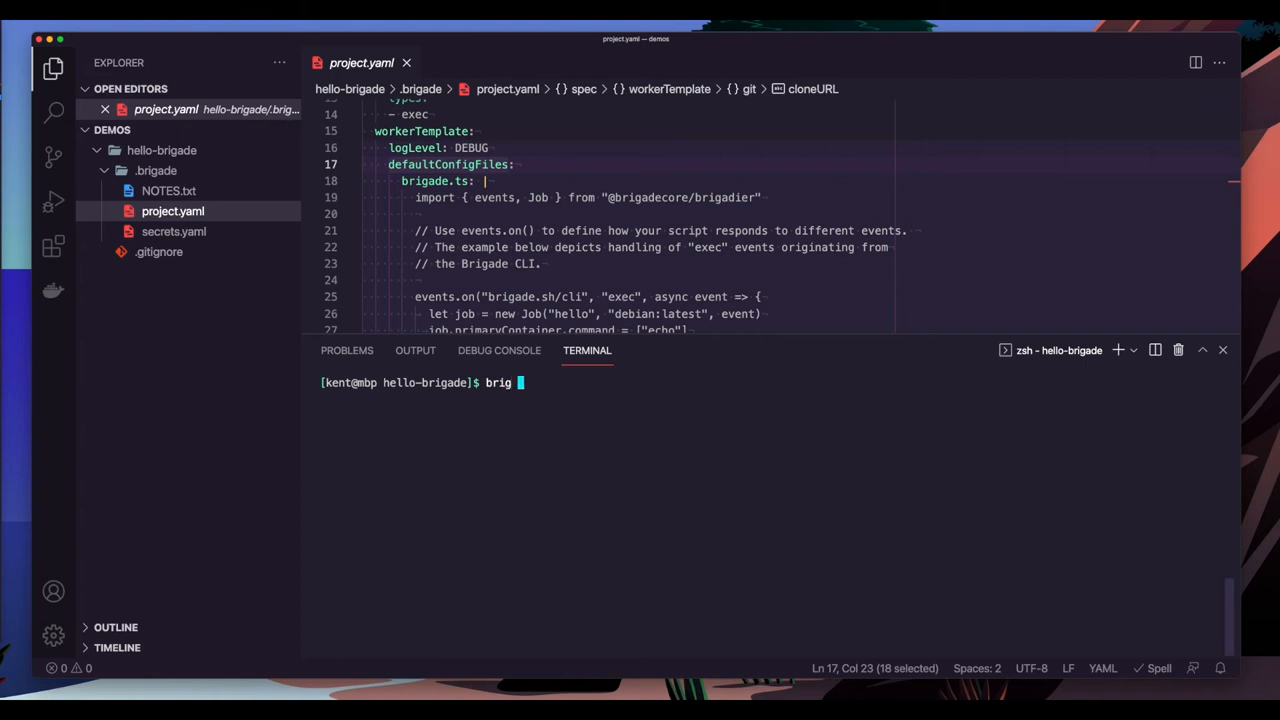
type("project g")
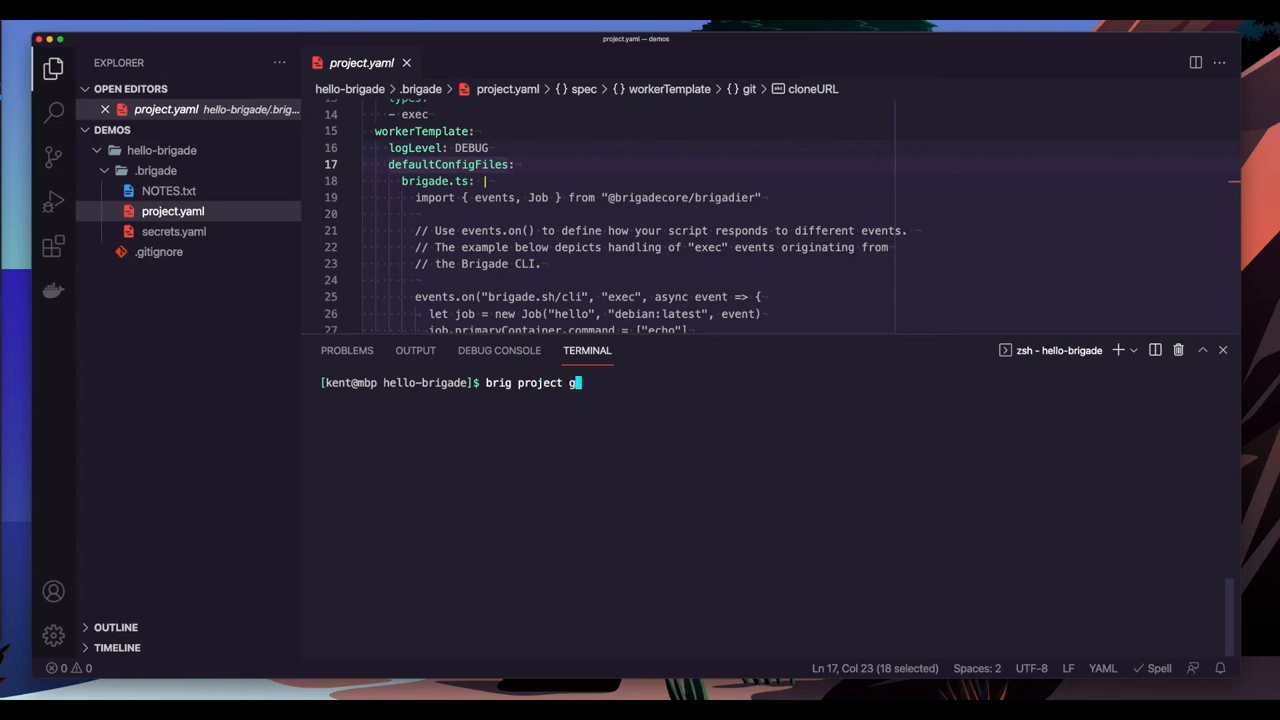
type("et --id")
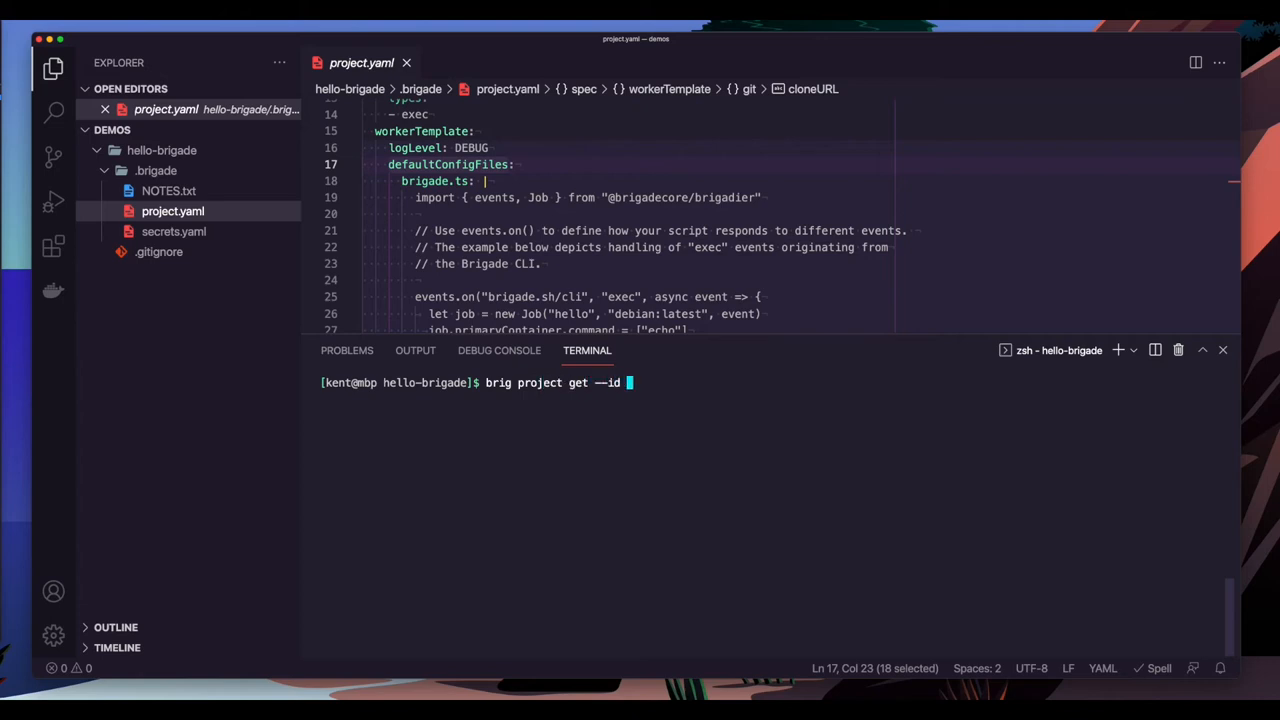
type("hello-br")
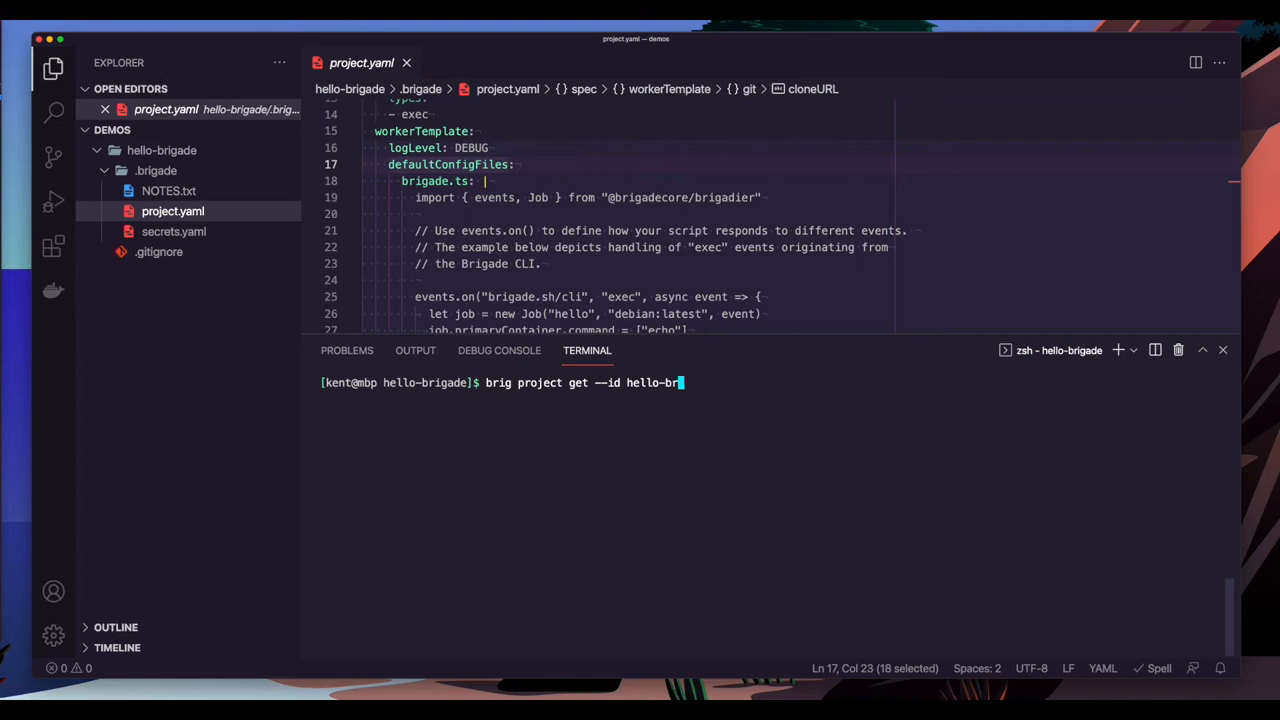
key("Return")
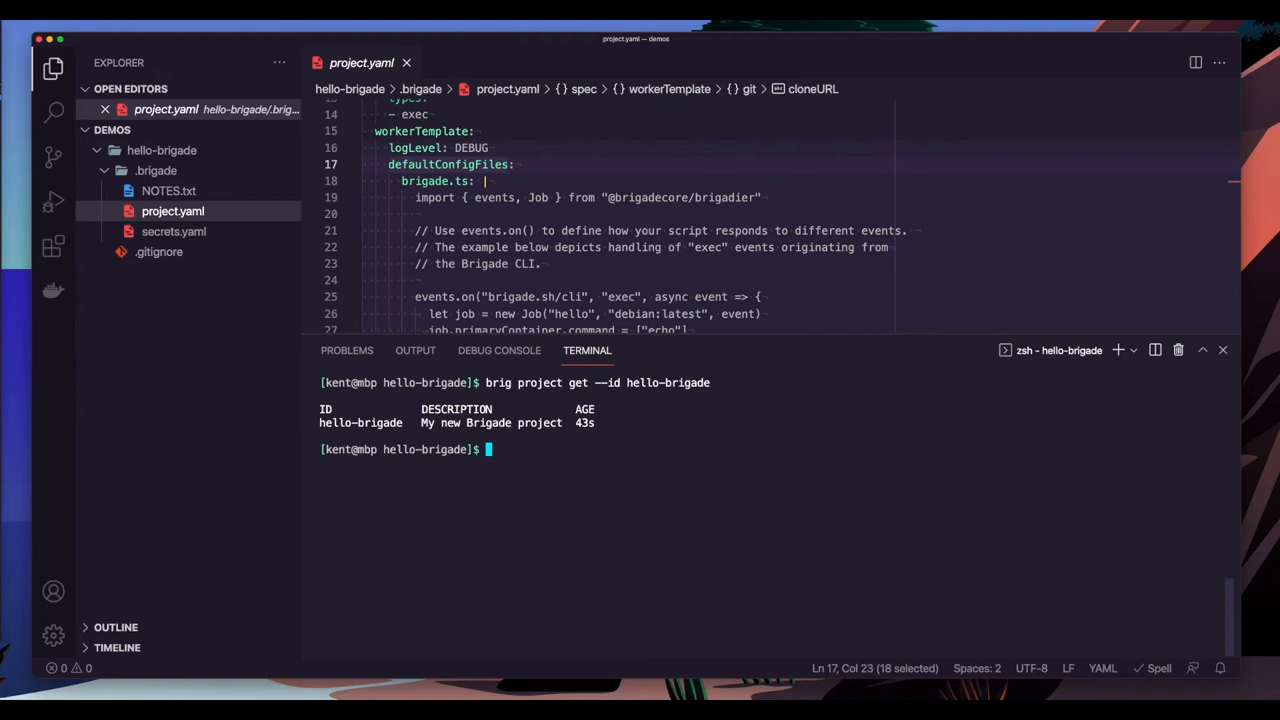
Show the hello-brigade project definition again with --output yaml
type("brig project get --id hello-brigade")
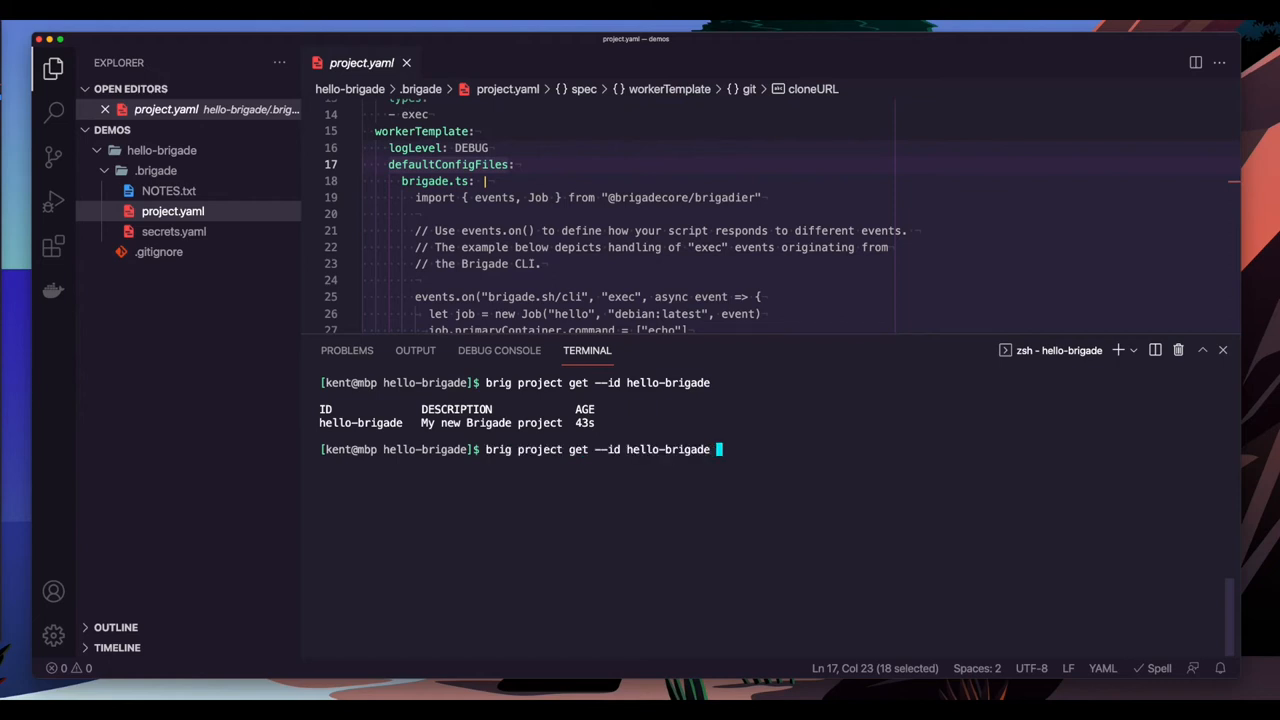
type("--output y")
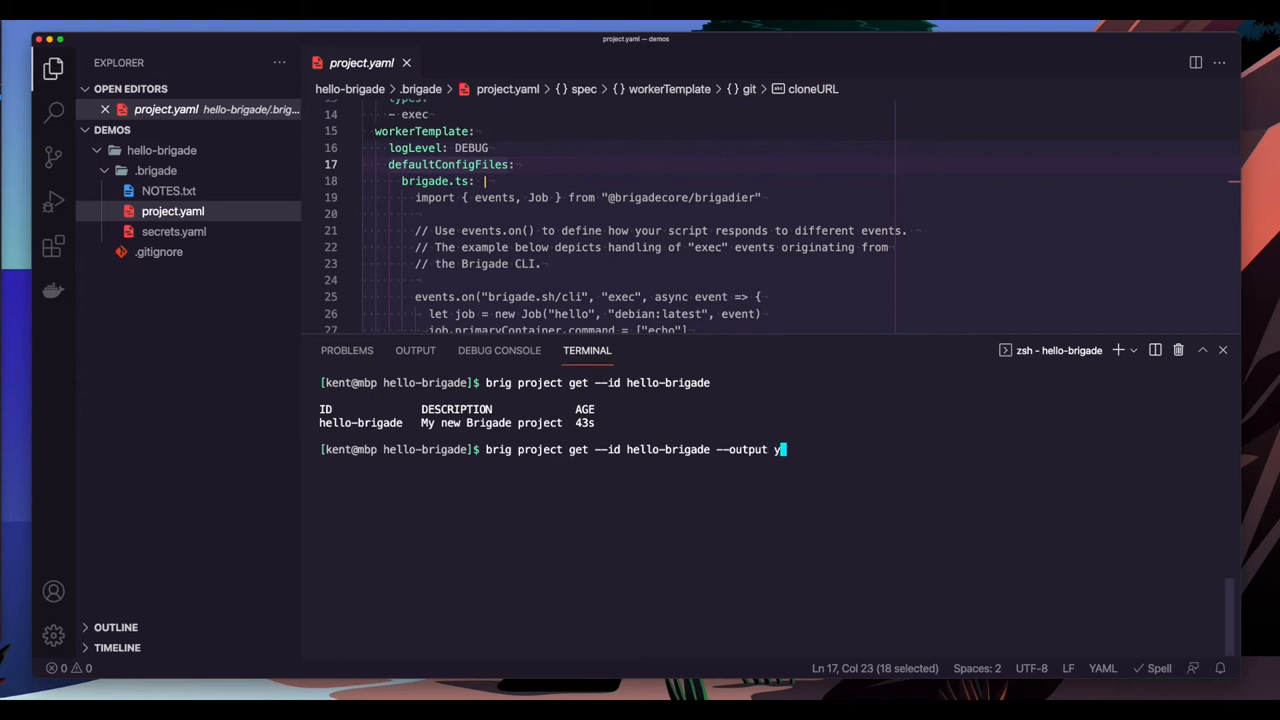
key("Return")
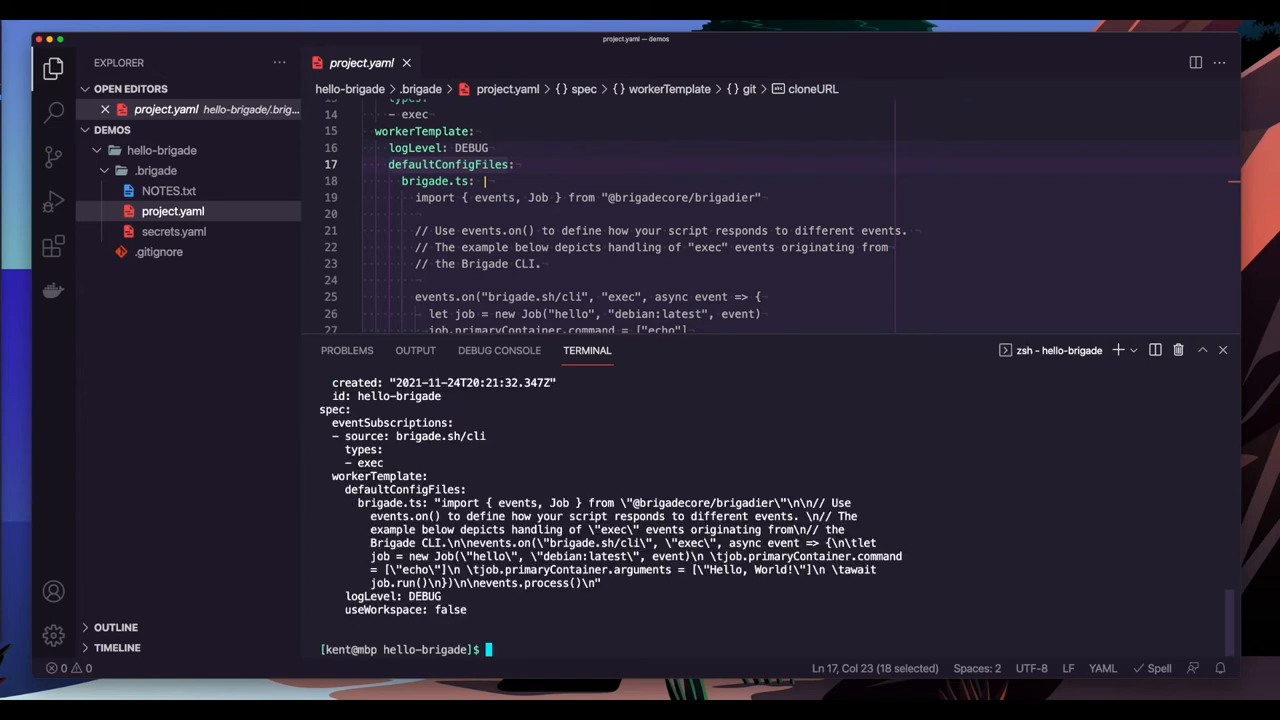
scroll("up", 3)
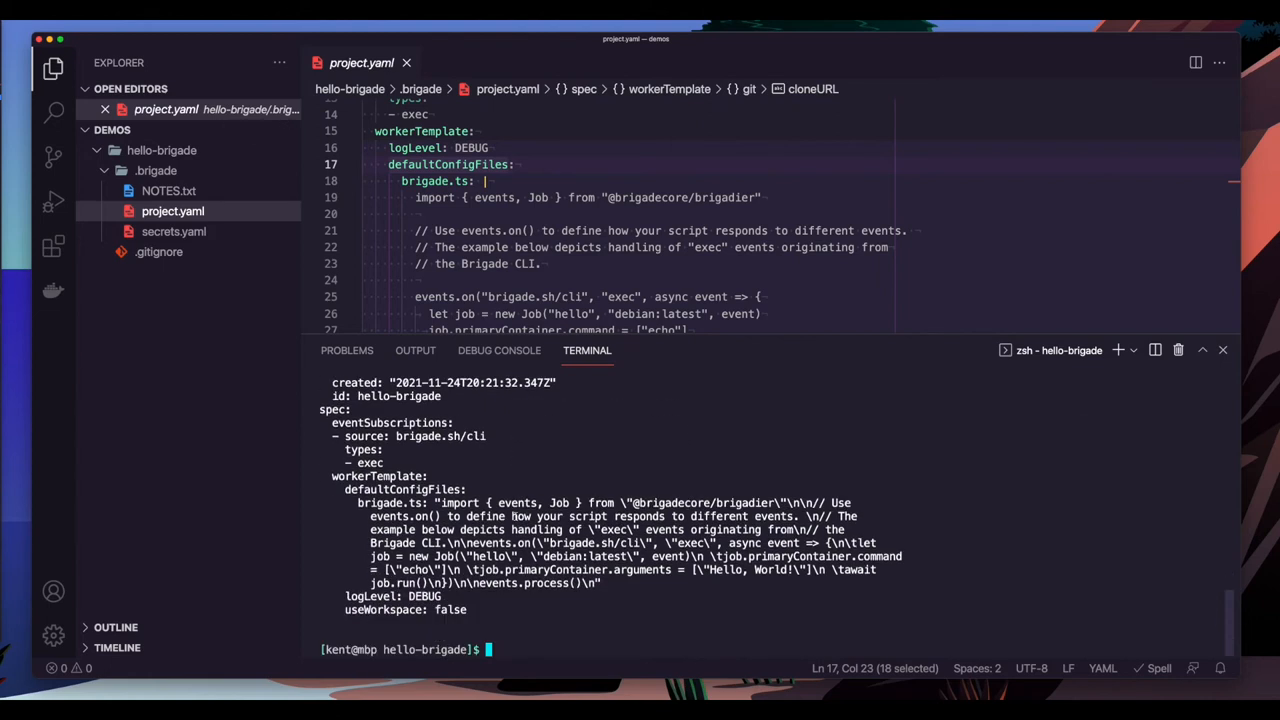
Clear the terminal output back to an empty prompt
key("ctrl+l")
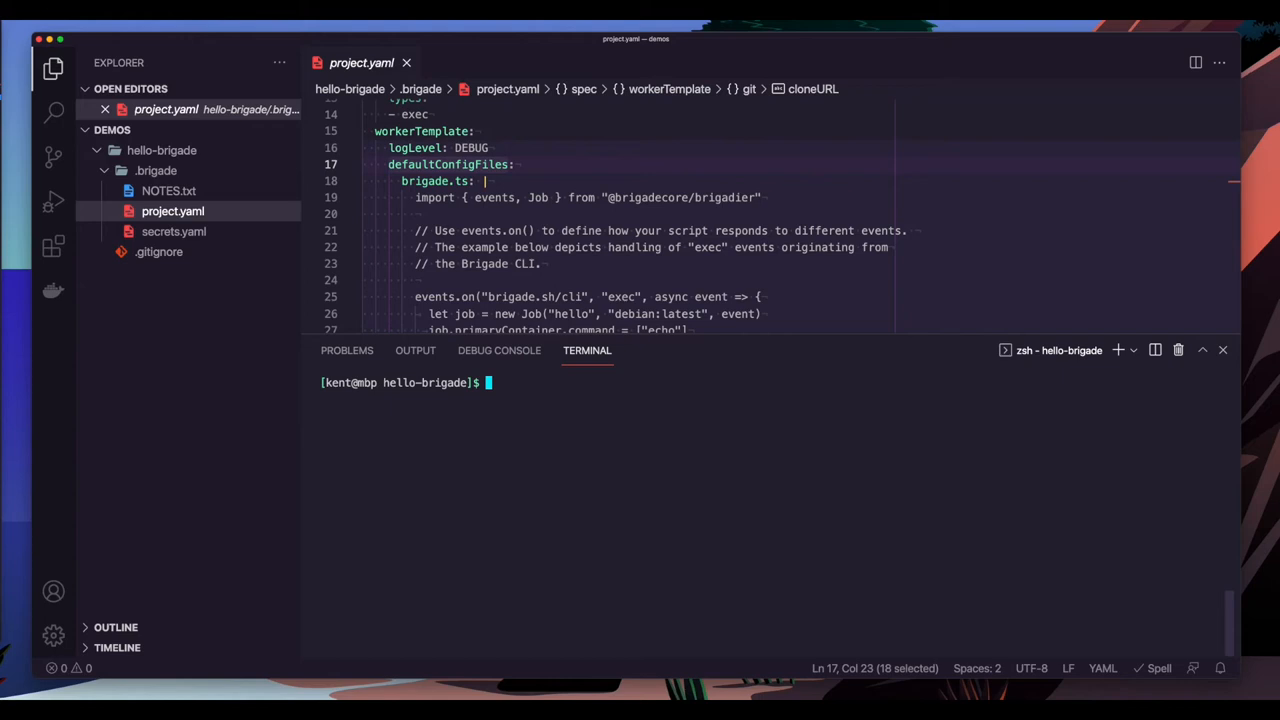
Scroll project.yaml to eventSubscriptions and pick out the brigade.sh/cli source value
scroll("down", 3)
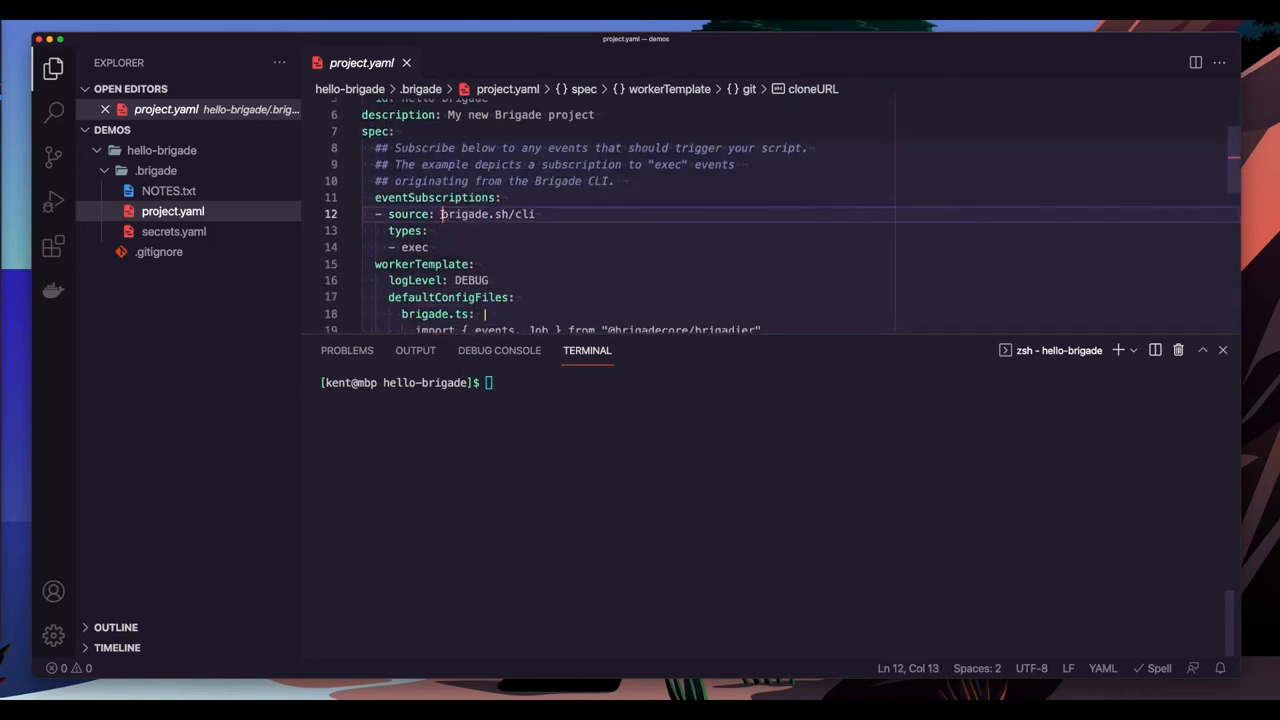
double_click(464, 214)
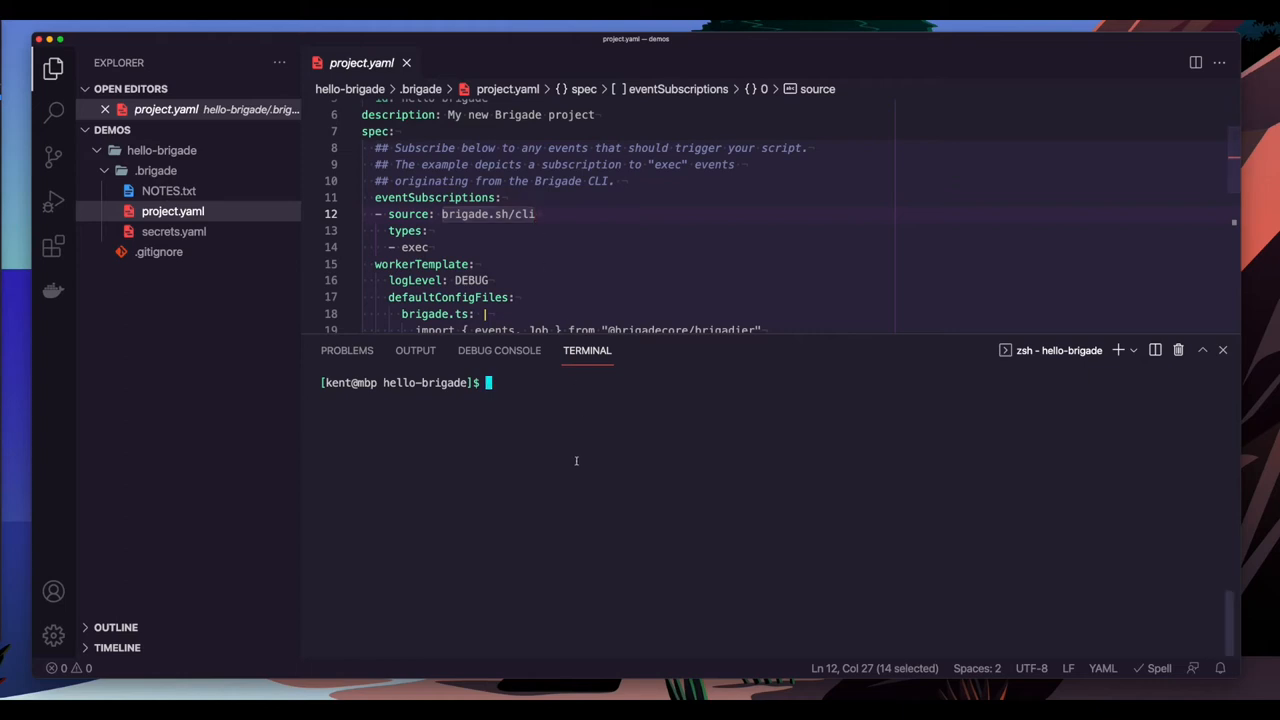
Create and follow a new event for hello-brigade with brig event create --project hello-brigade --follow
type("brig e")
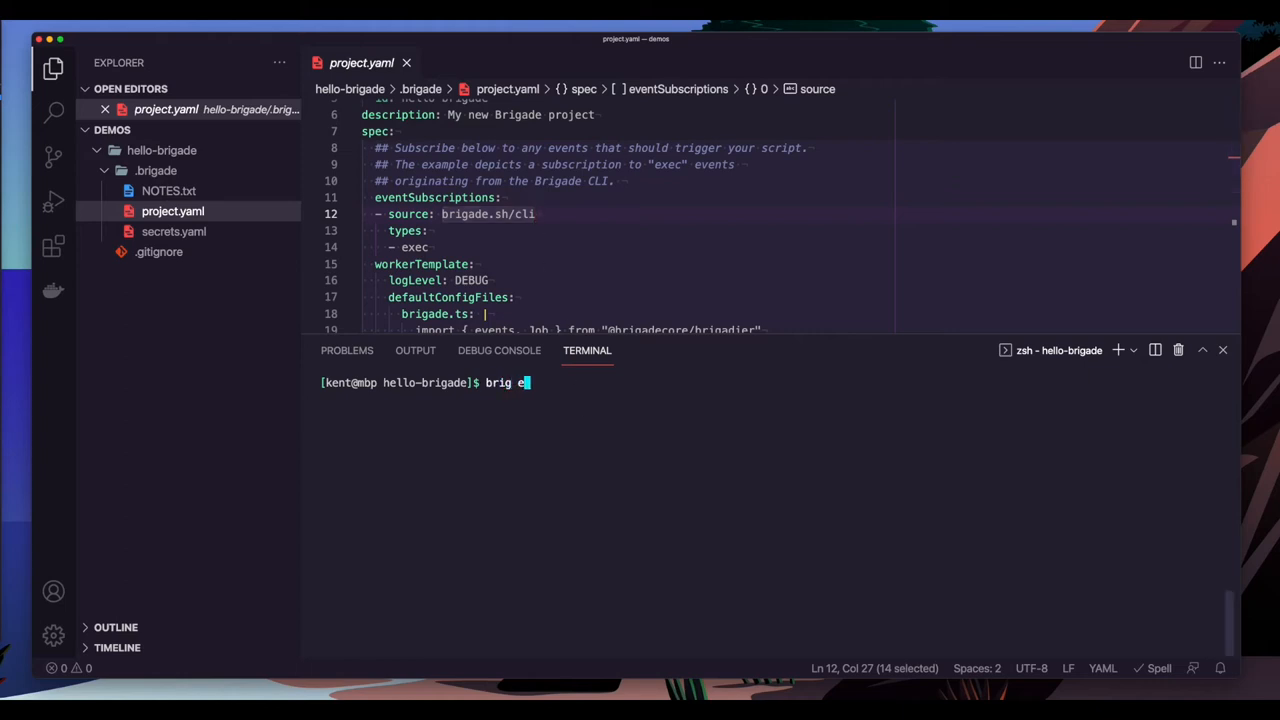
type("vent create")
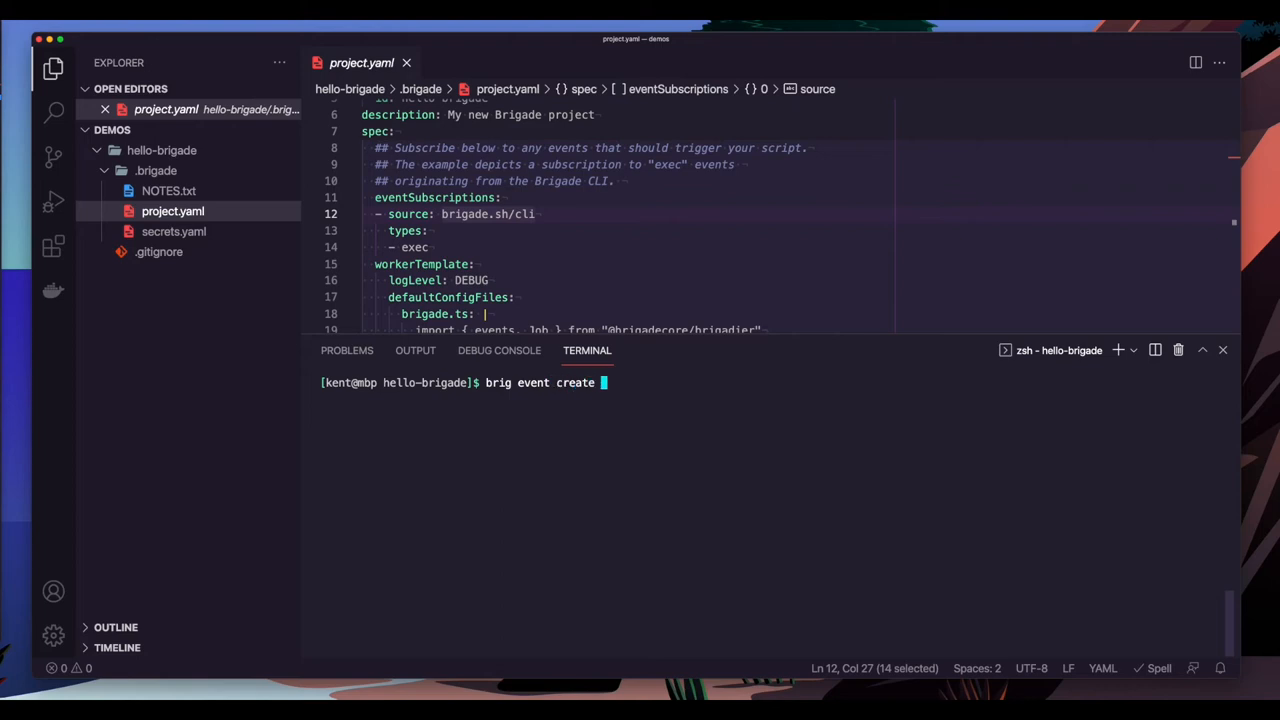
type("--project hel")
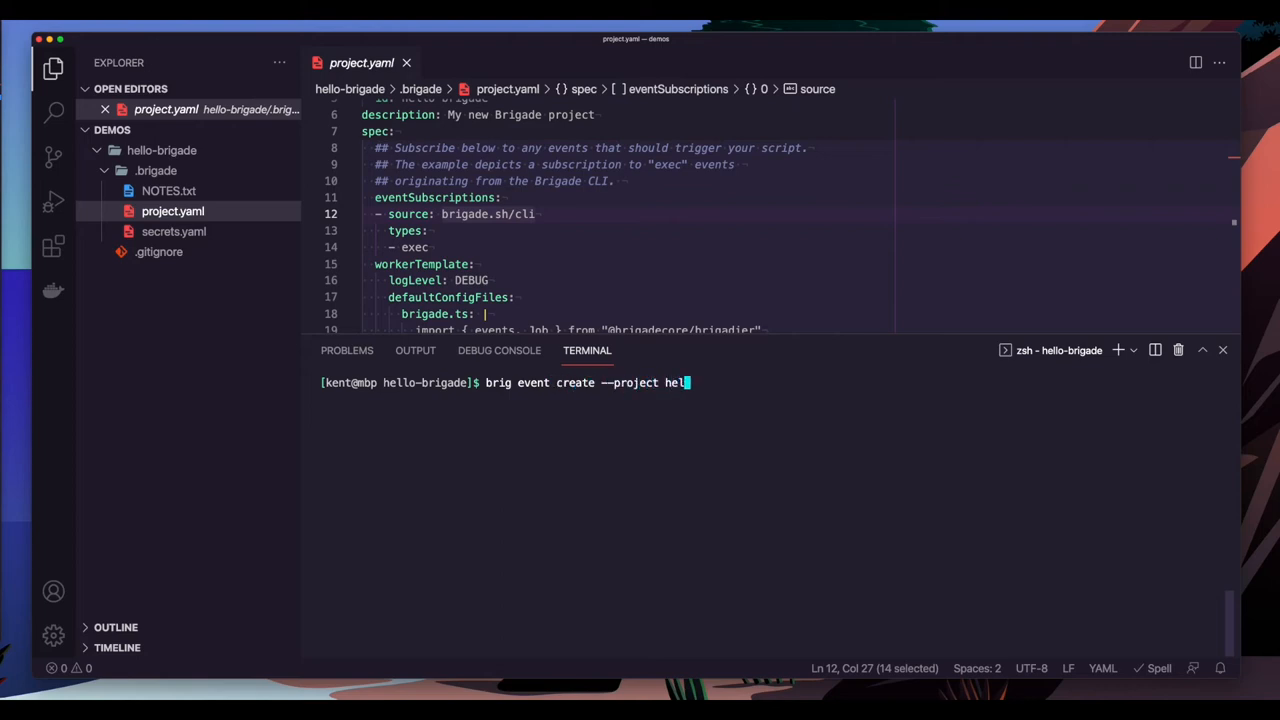
type("lo-brigade --follow")
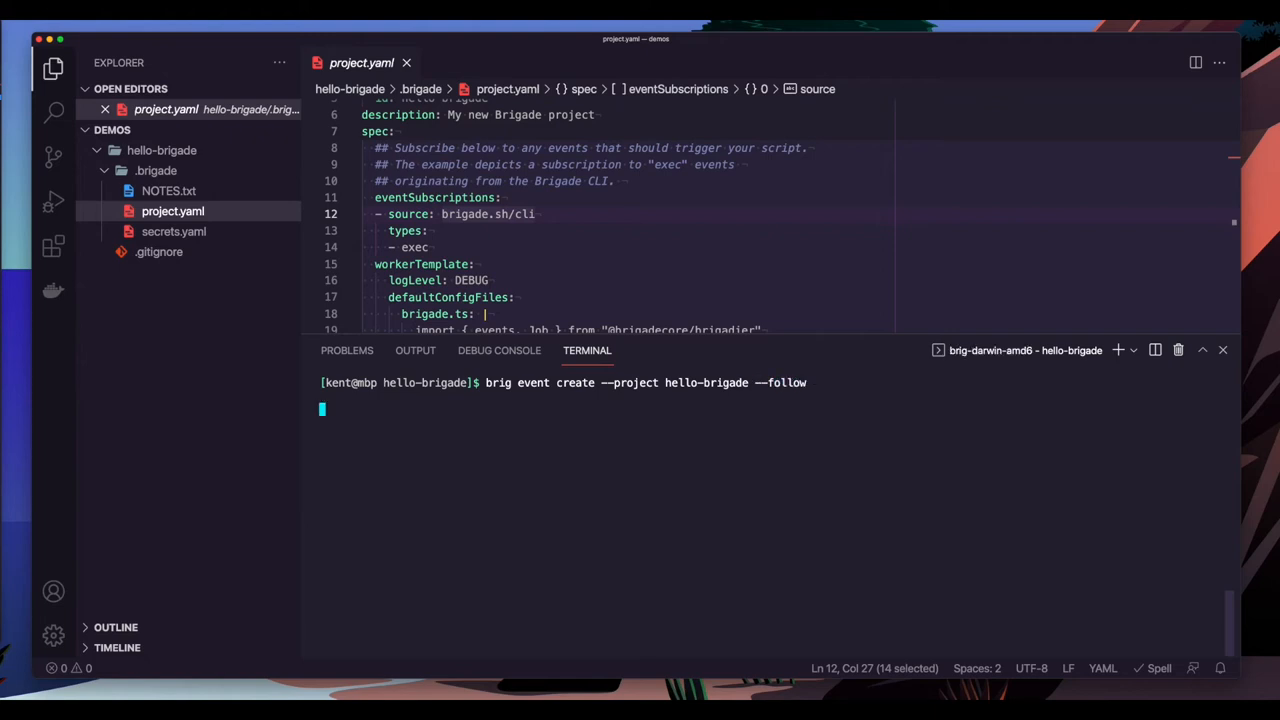
key("Return")
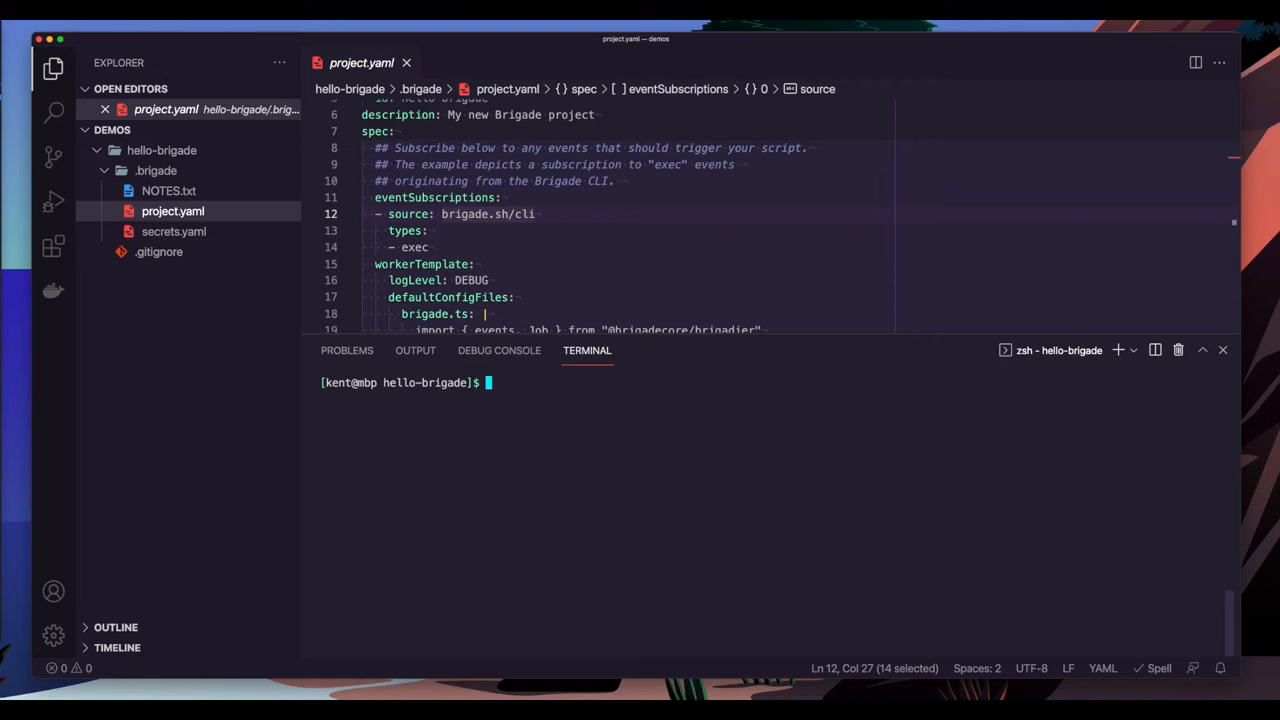
List all events, then list events filtered to the hello-brigade project
type("br")
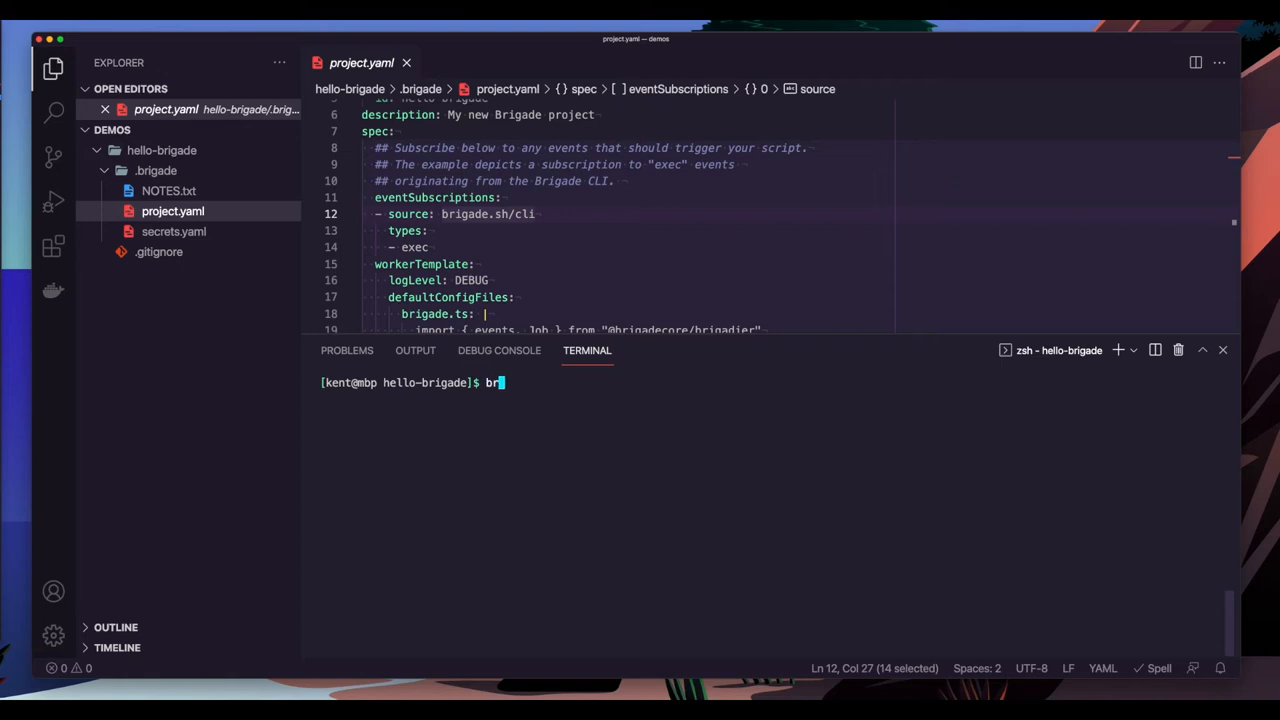
type("ig event list")
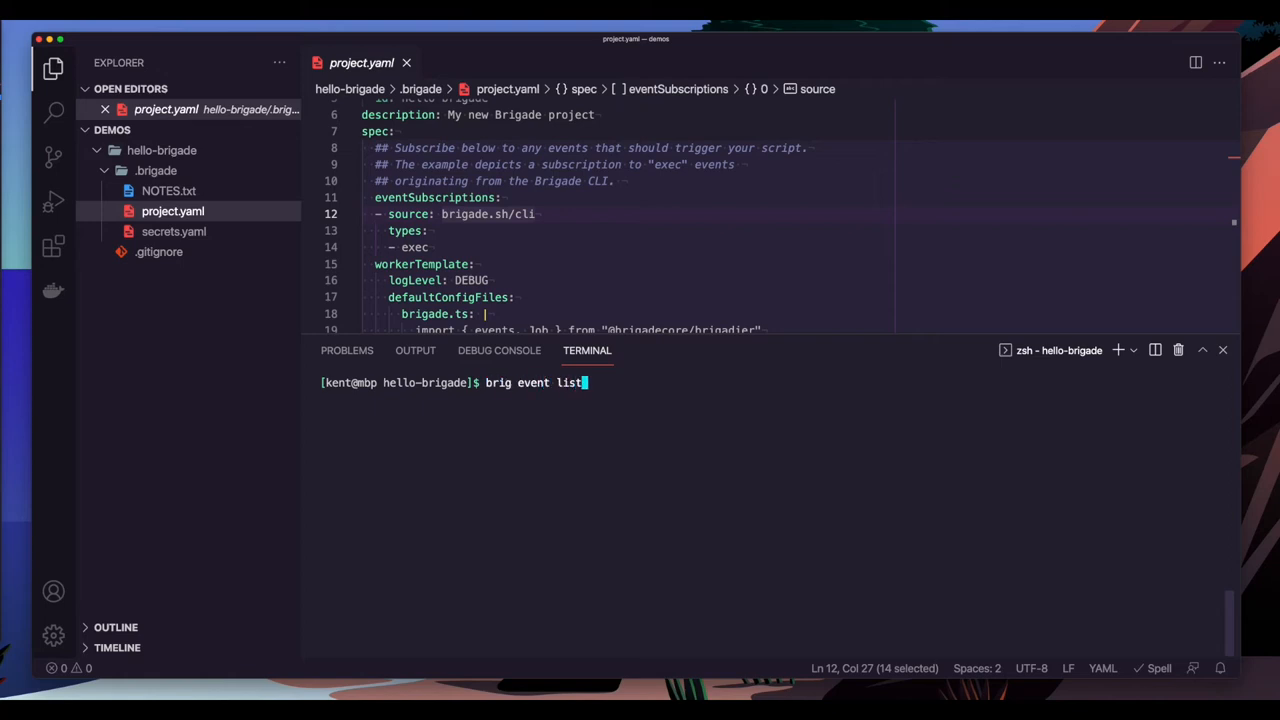
key("Return")
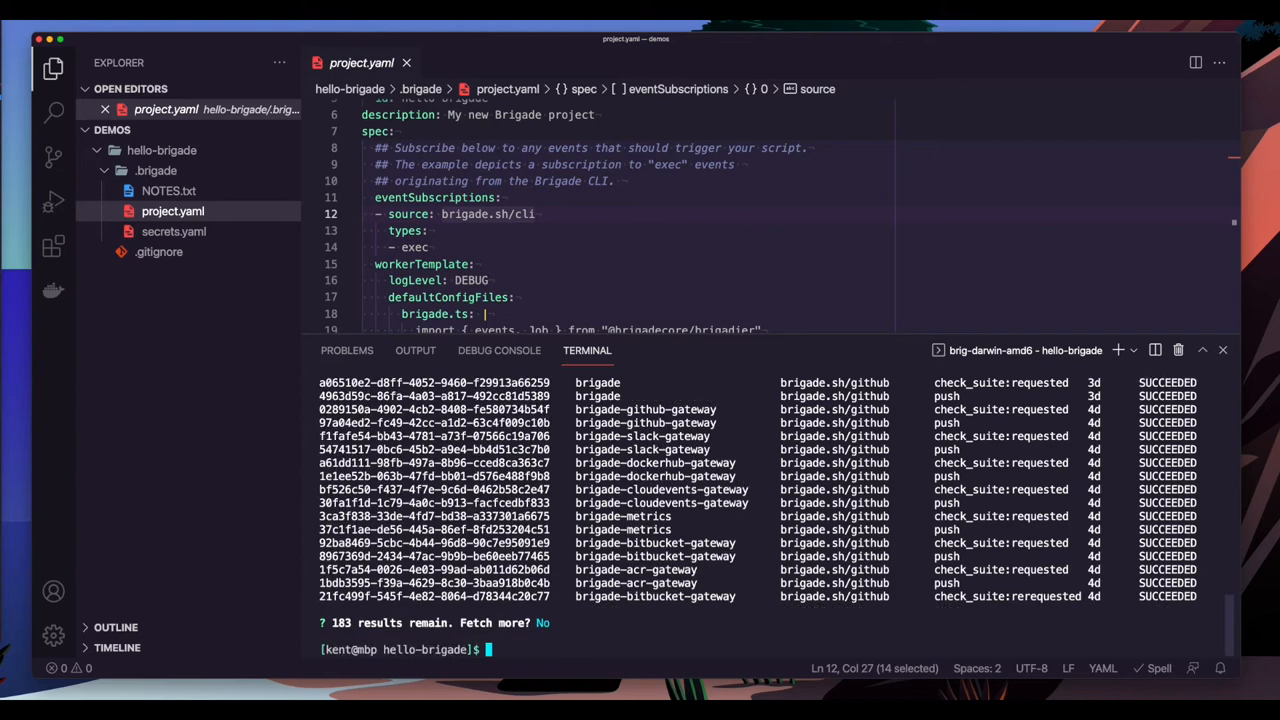
type("brig event list --project")
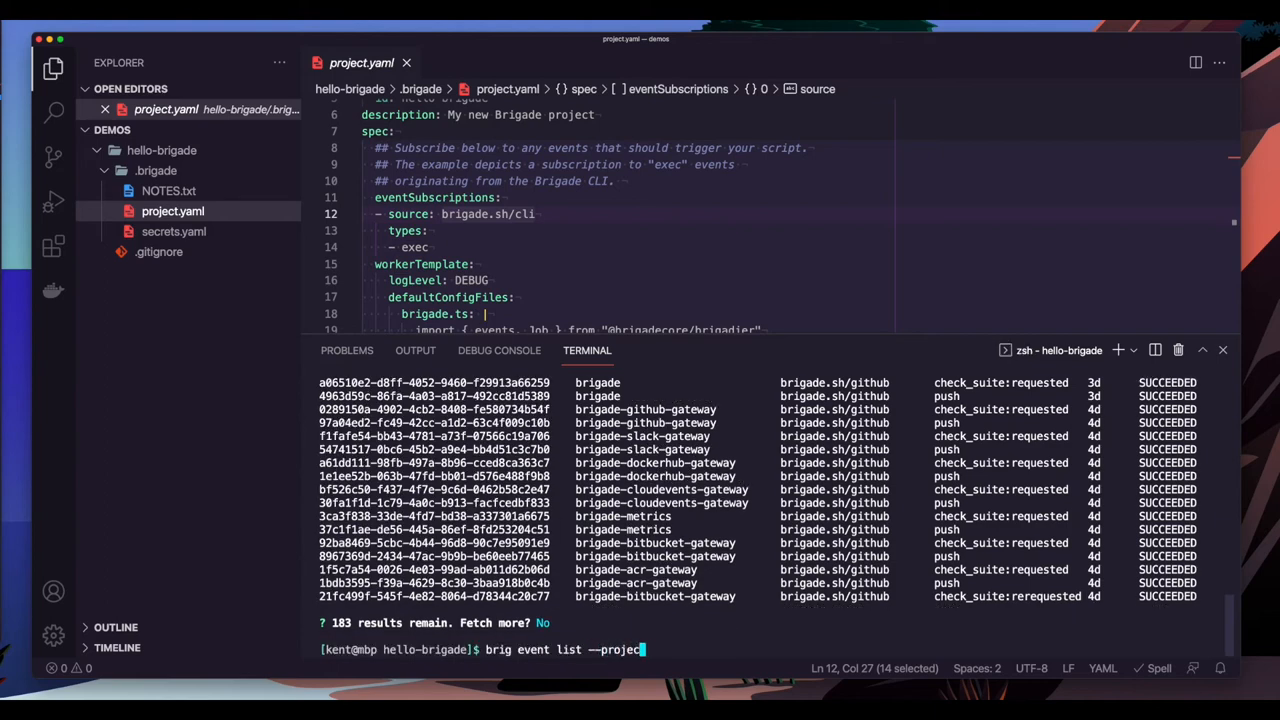
type("hello-brigade")
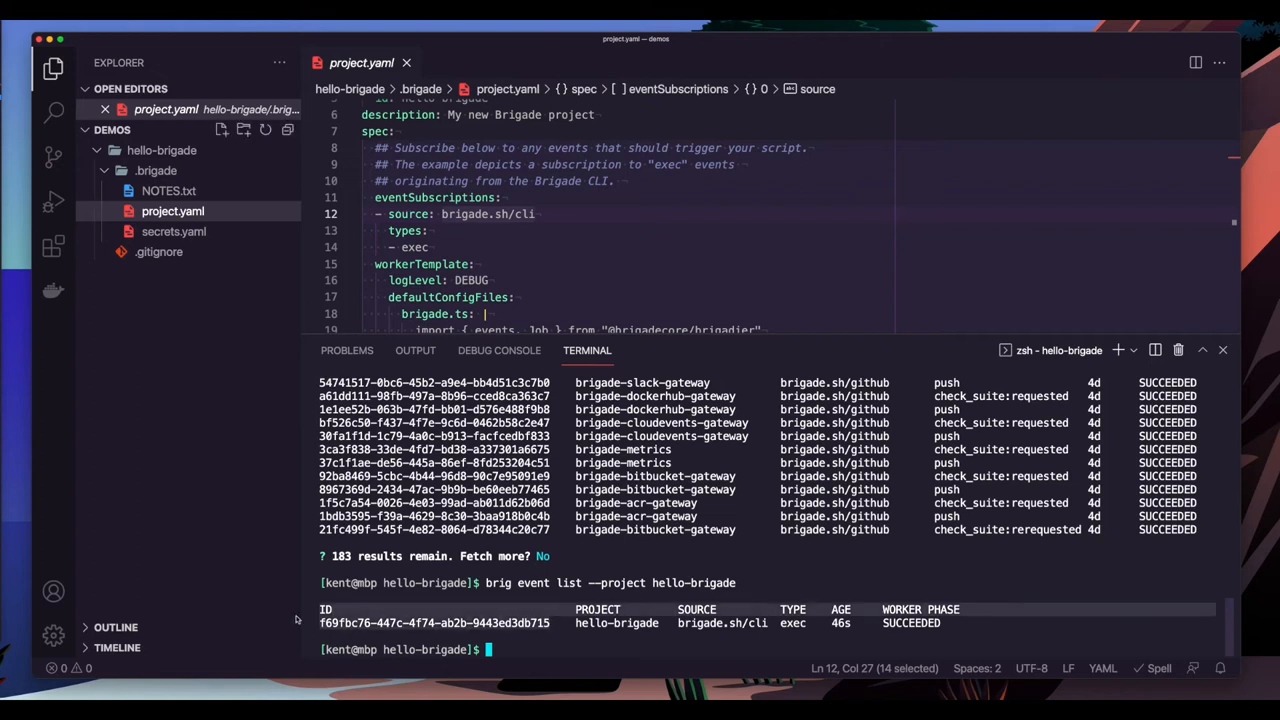
Start a brig event get command for the hello-brigade event
type("brig e")
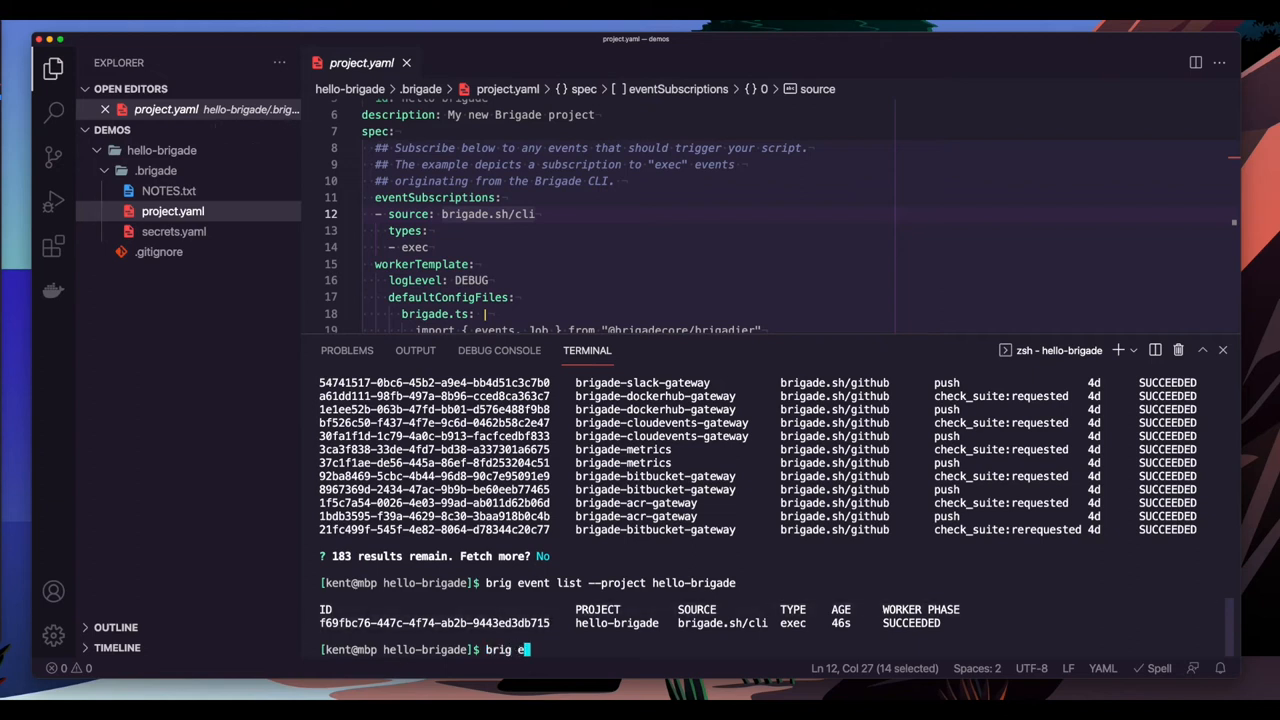
type("vent get -")
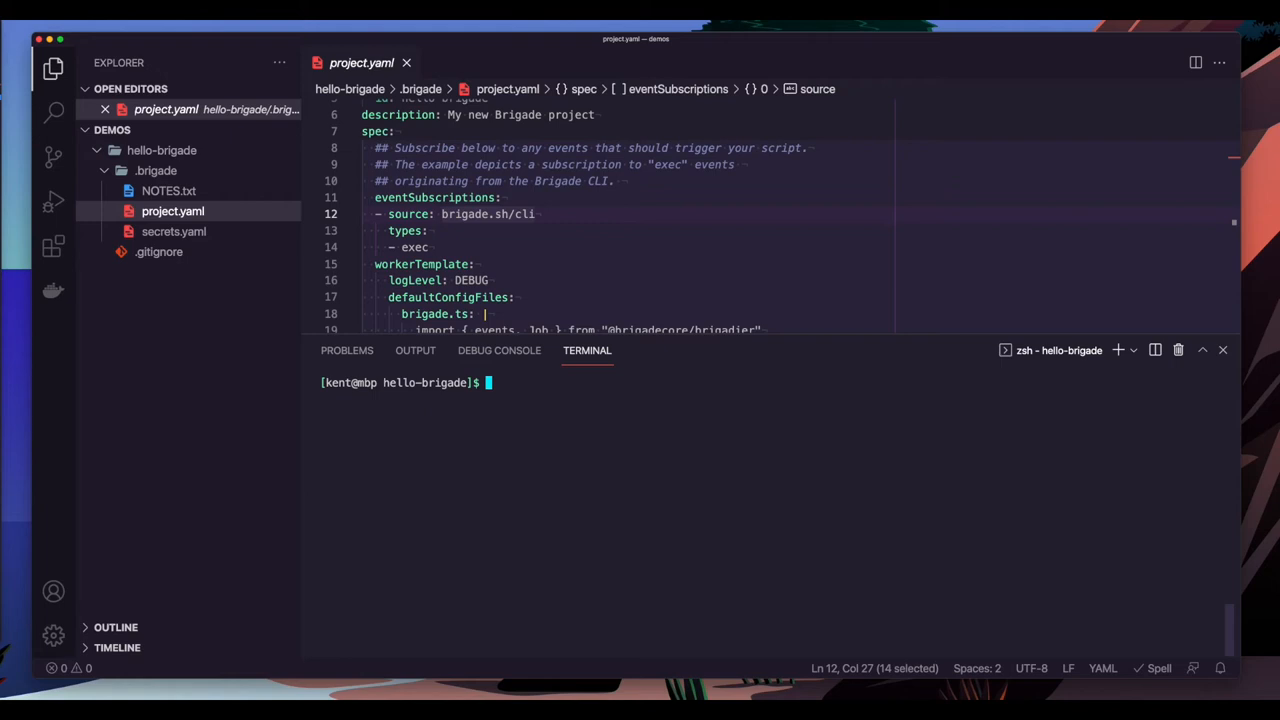
Show the event's worker logs and hello job output, then clear the terminal
type("brig event")
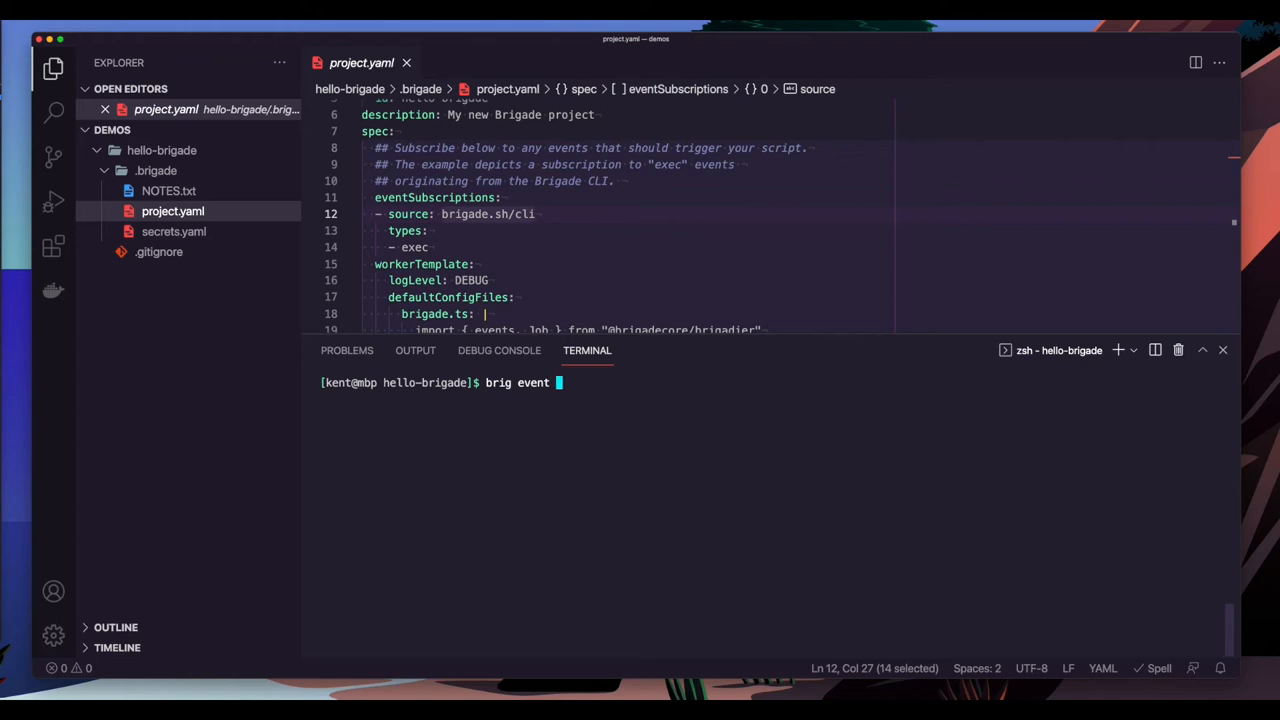
type("logs --id f69fbc76-447c-4f74-ab2b-9443ed3db715")
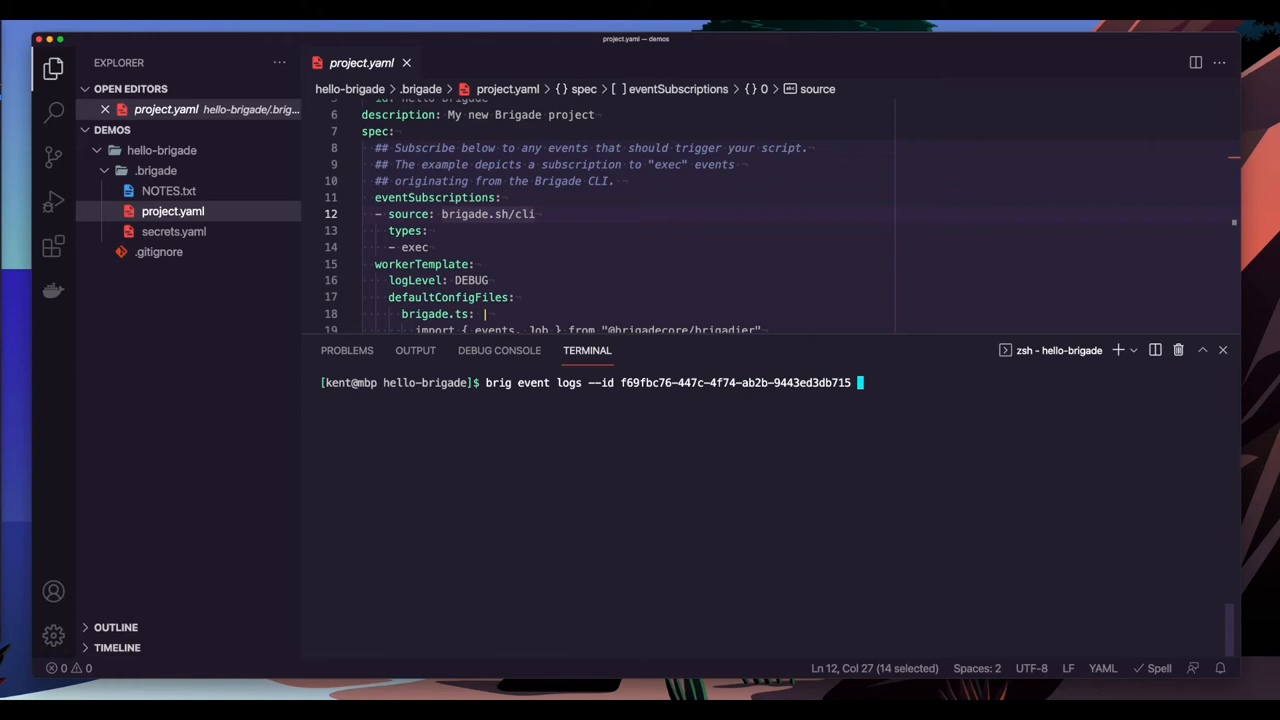
key("Return")
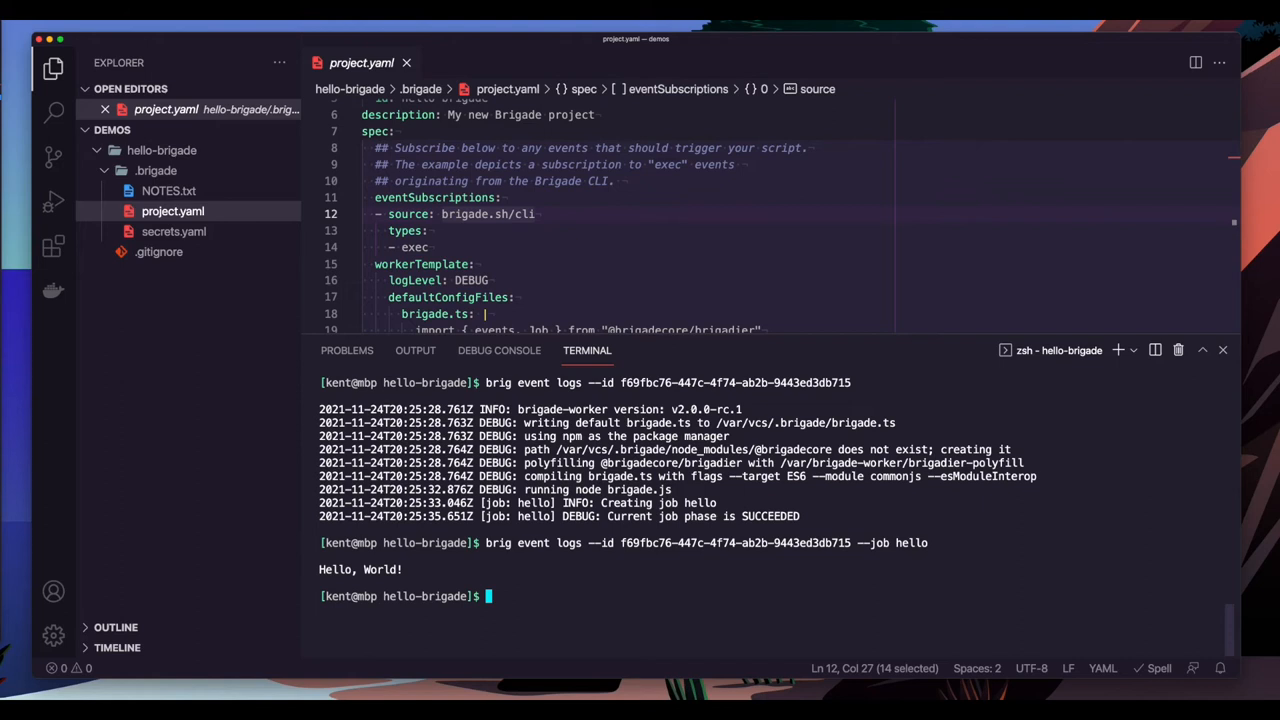
type("cle")
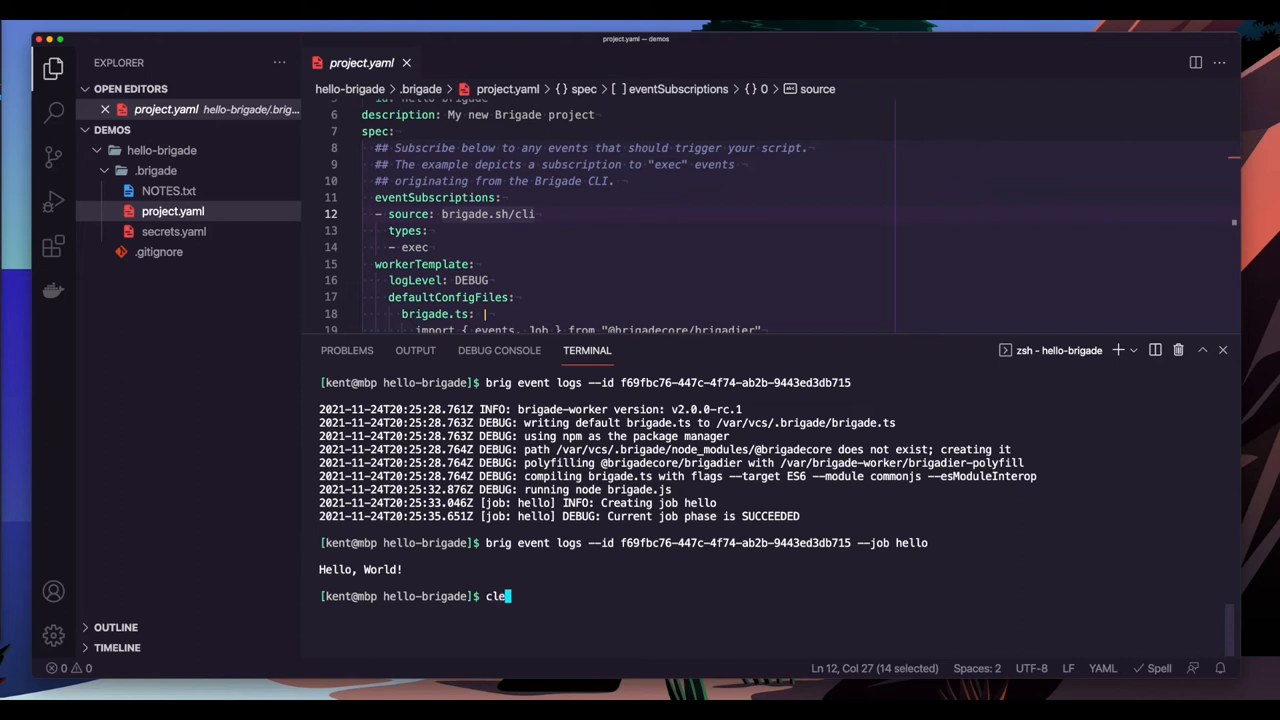
key("Return")
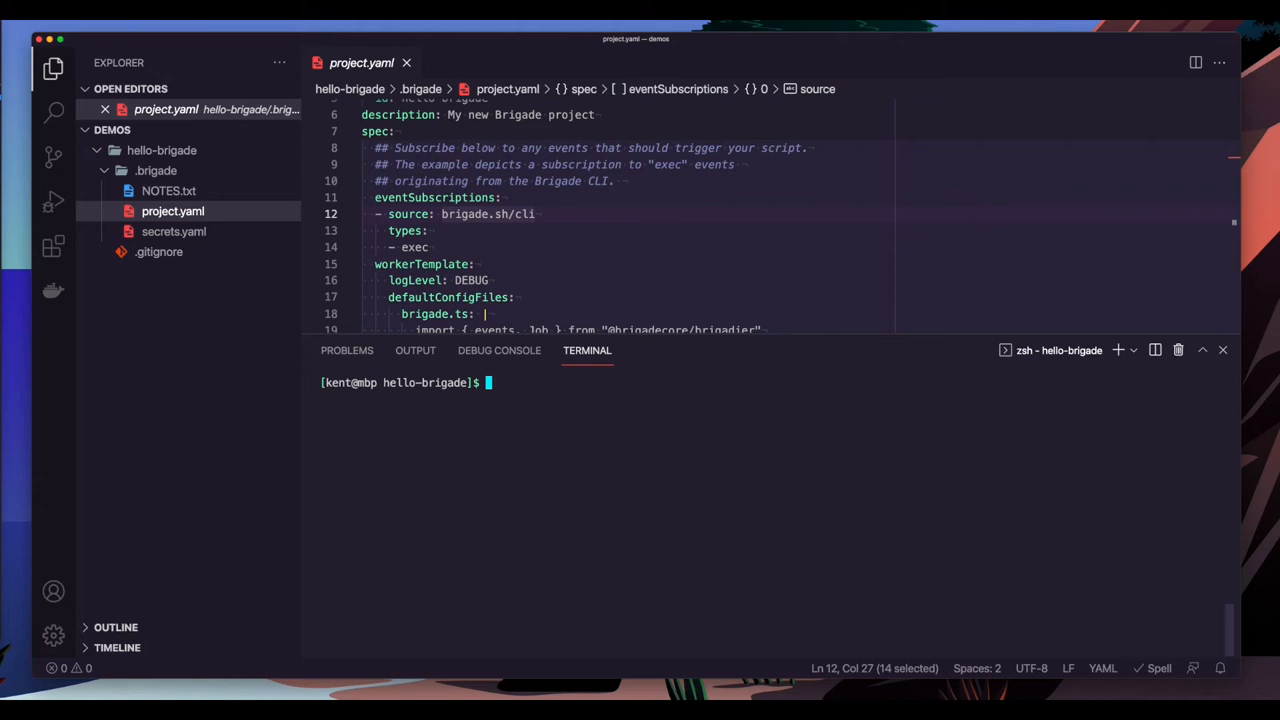
mouse_move(500, 350)
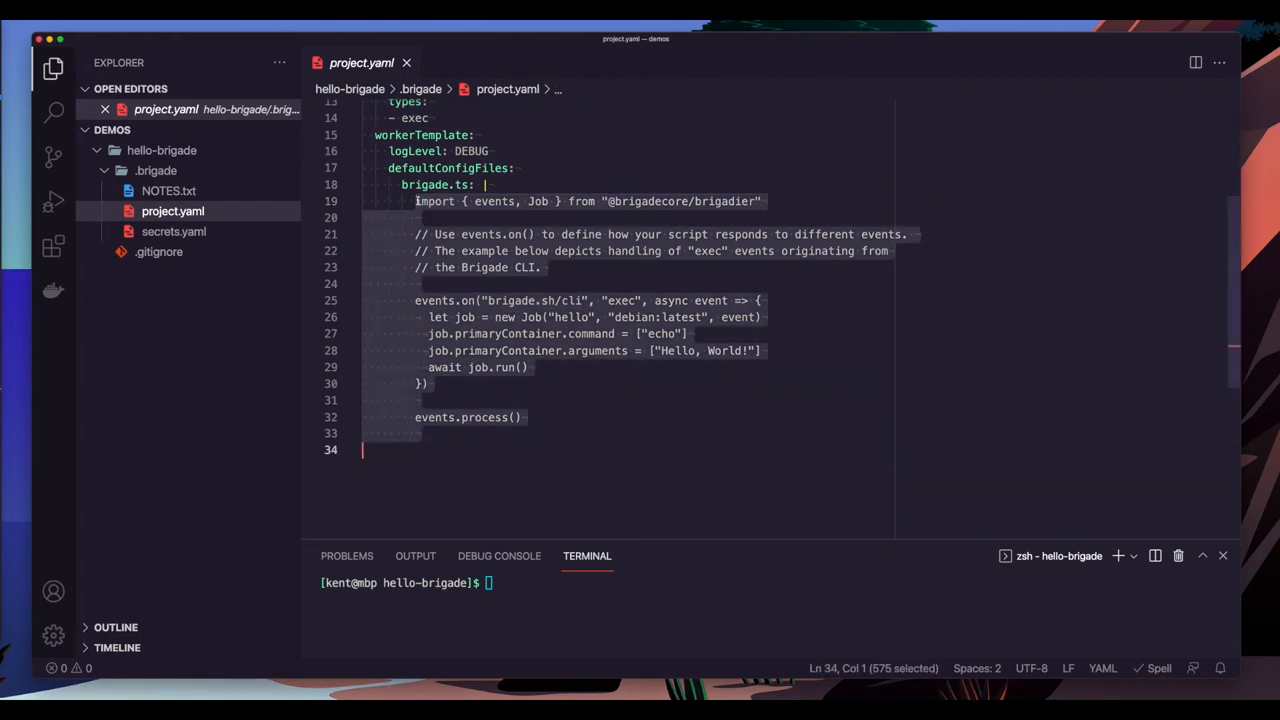
Close project.yaml, leaving the editor with no files open
left_click(406, 62)
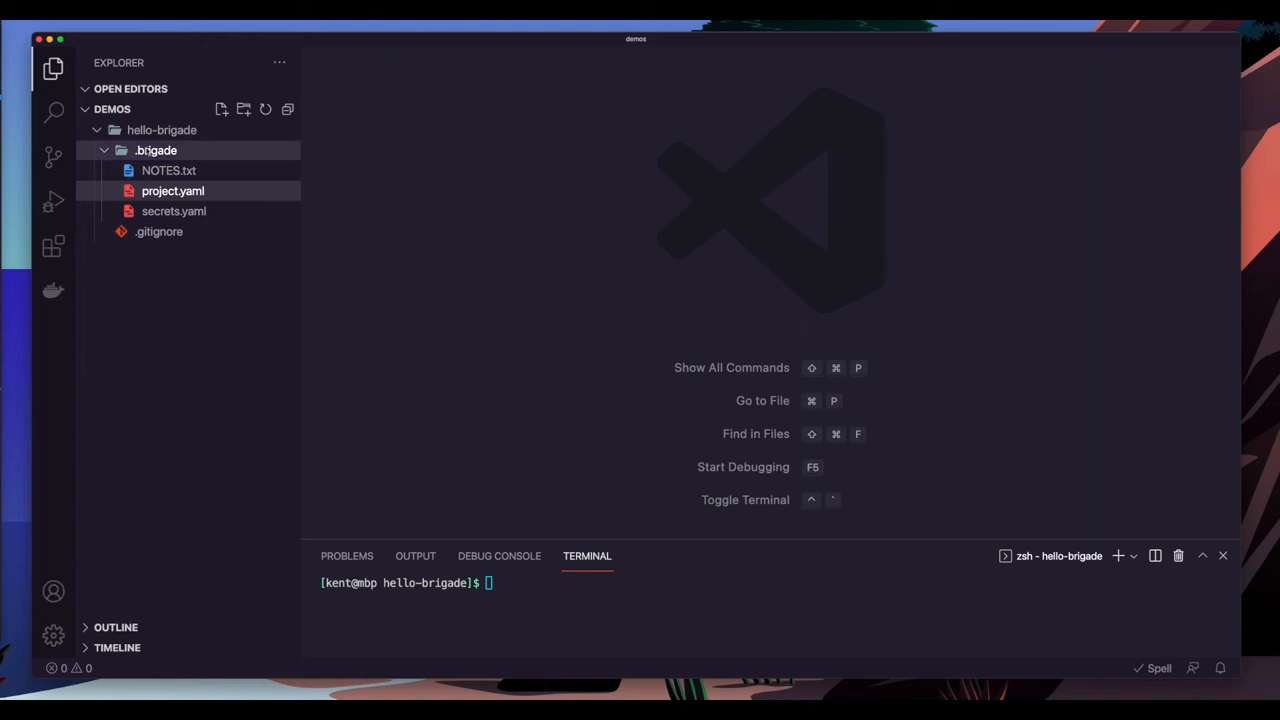
Create brigade.ts in .brigade holding the exec event script and start moving the terminal into .brigade
left_click(220, 108)
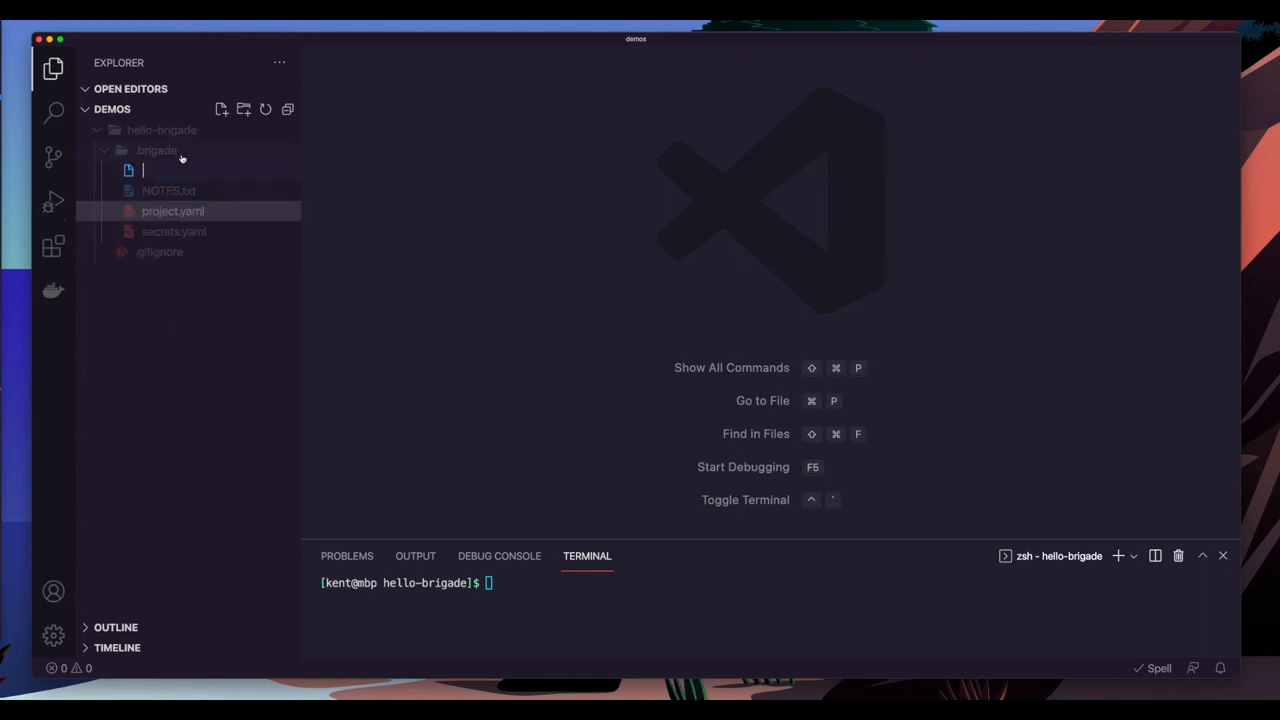
type("brigade.")
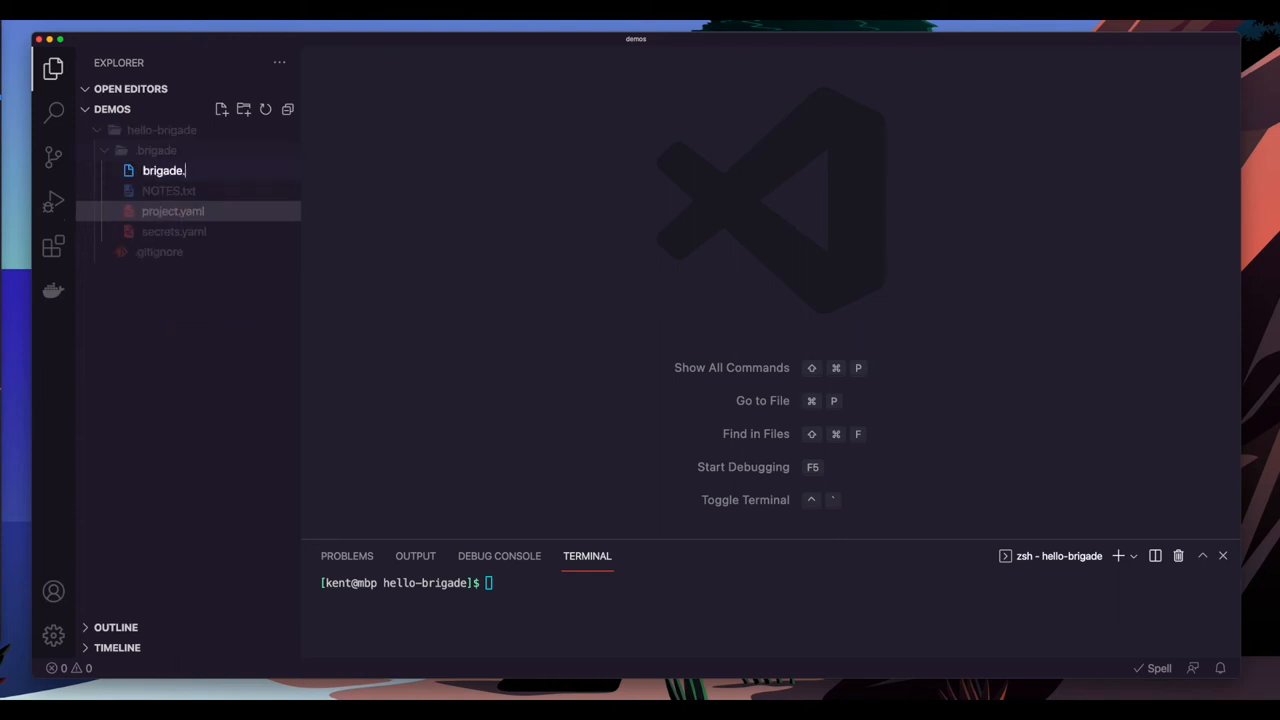
left_click(164, 170)
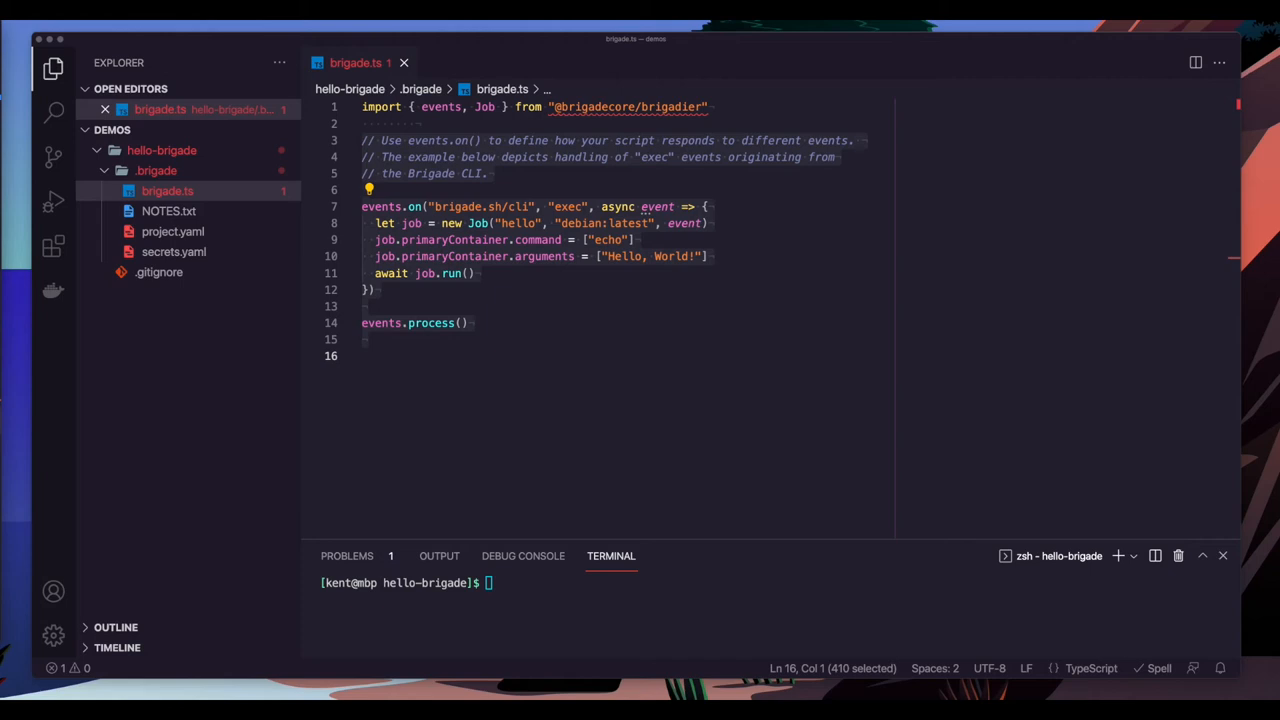
type("cd .brigade")
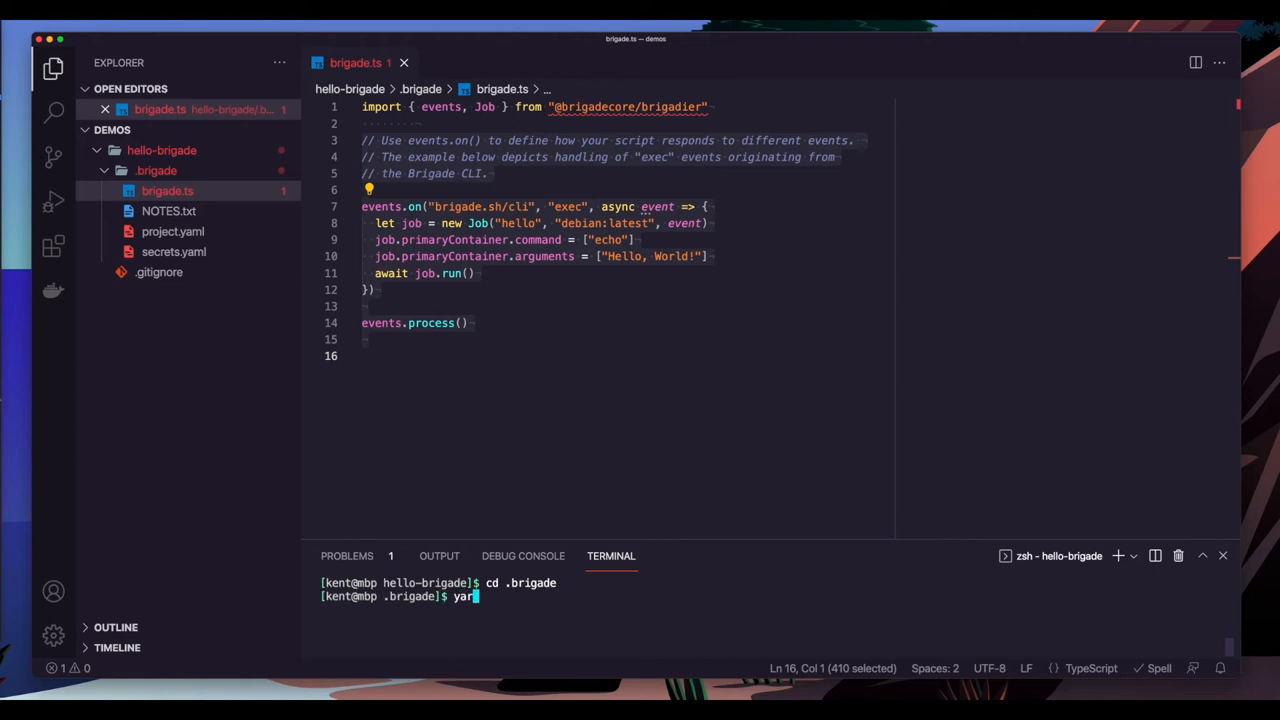
Run yarn init in .brigade, naming the package hello-brigade and accepting the defaults
key("Return")
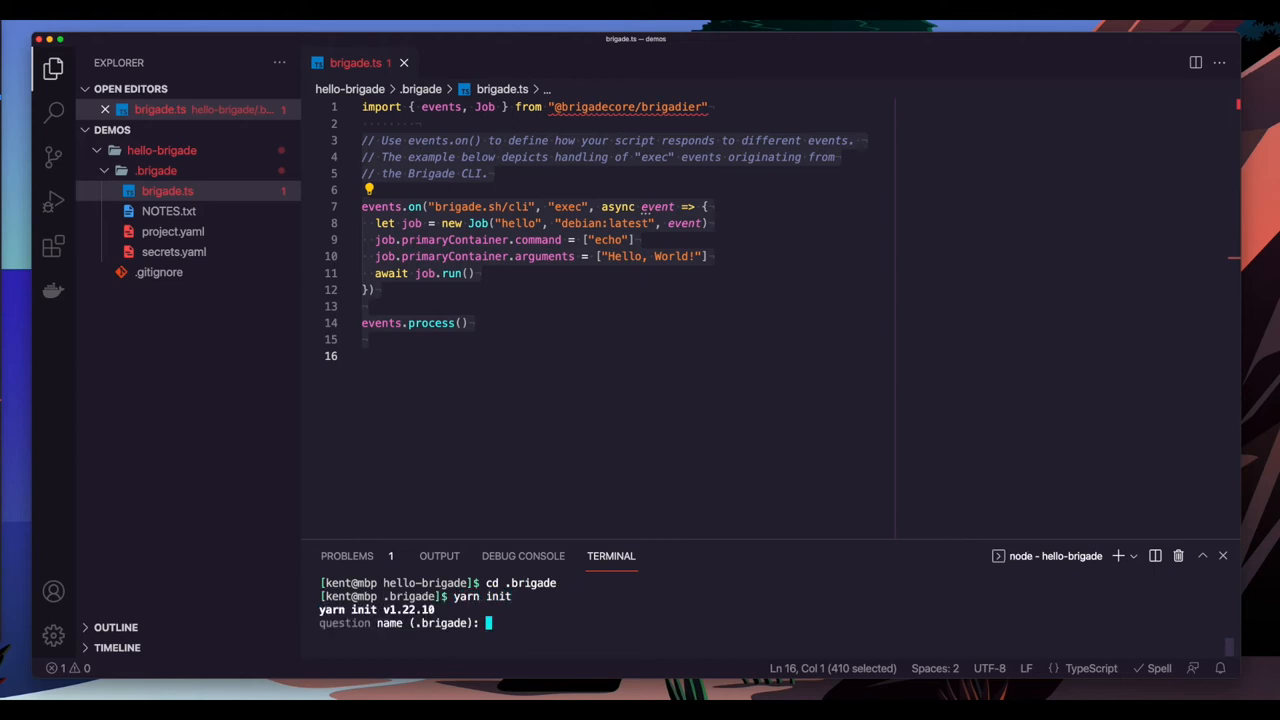
type("hello-bri")
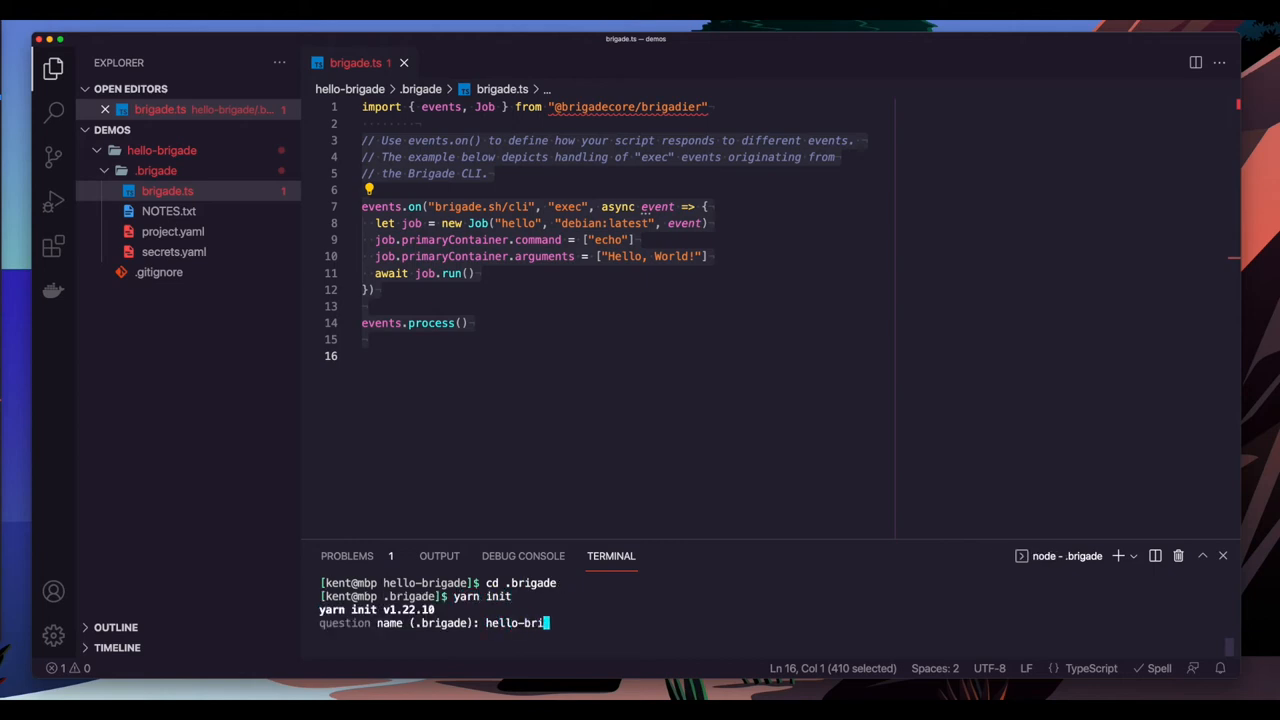
key("Return")
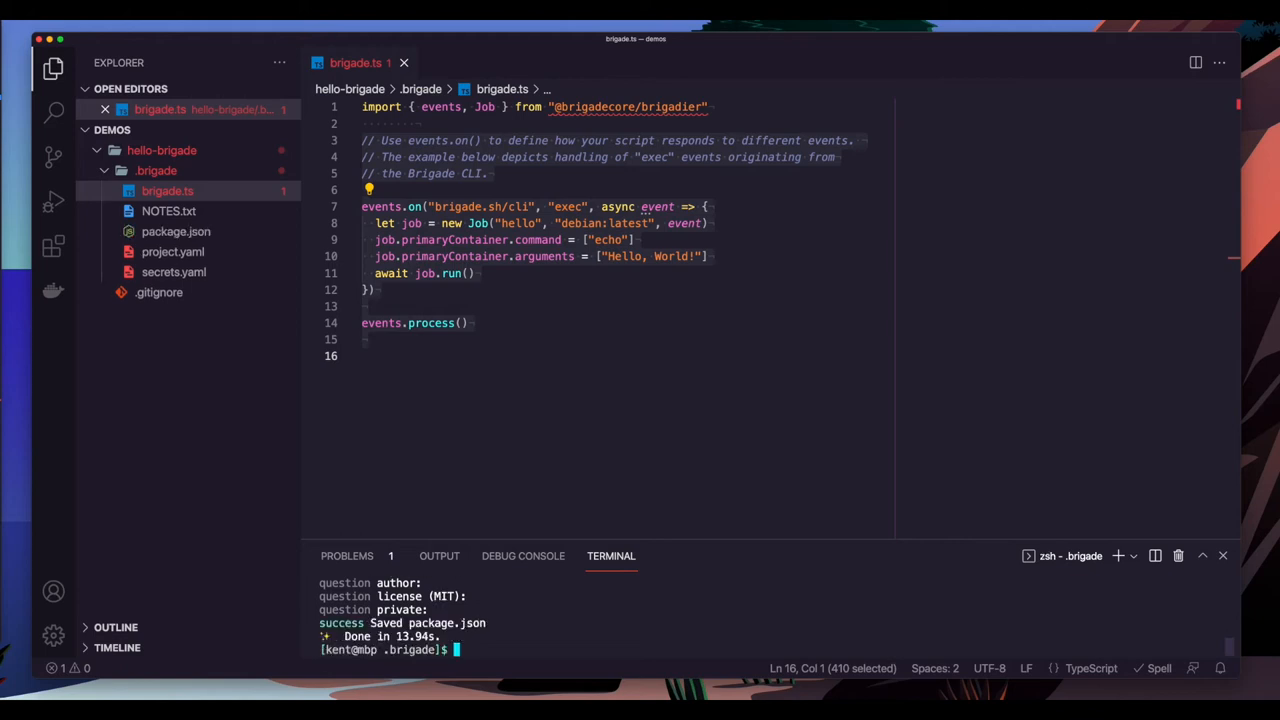
type("yarn add")
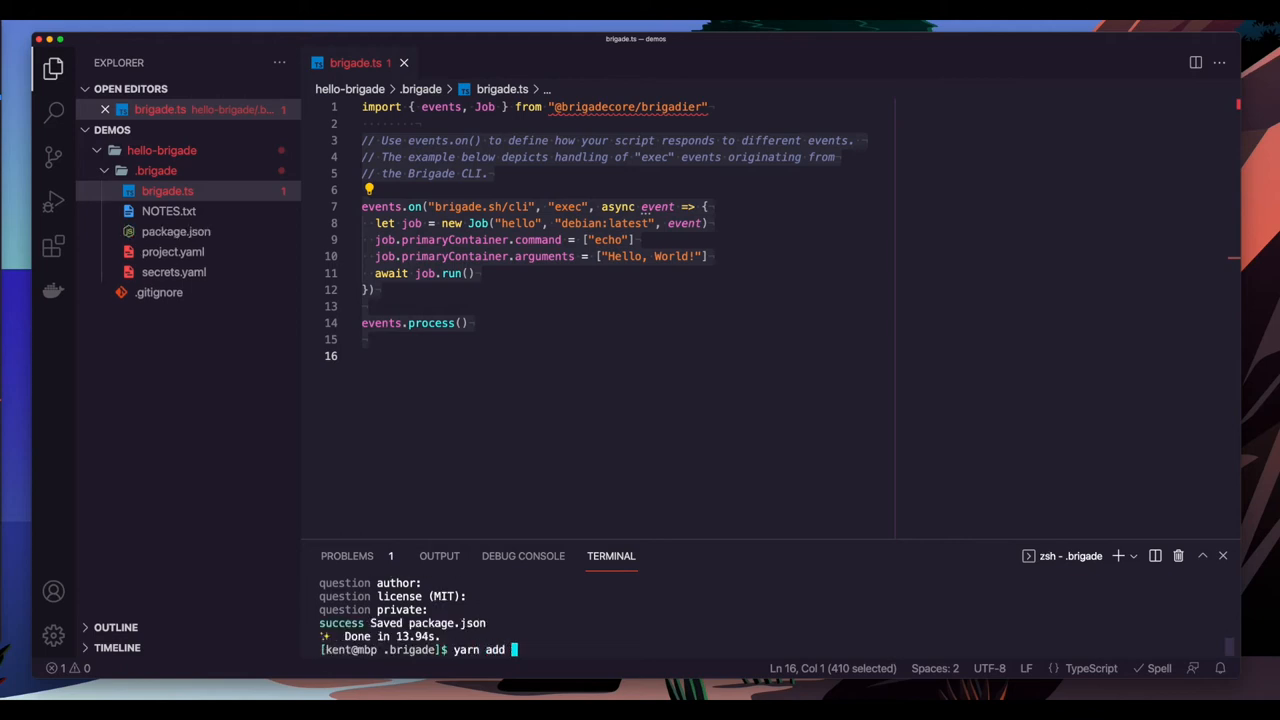
type("@brigadecore")
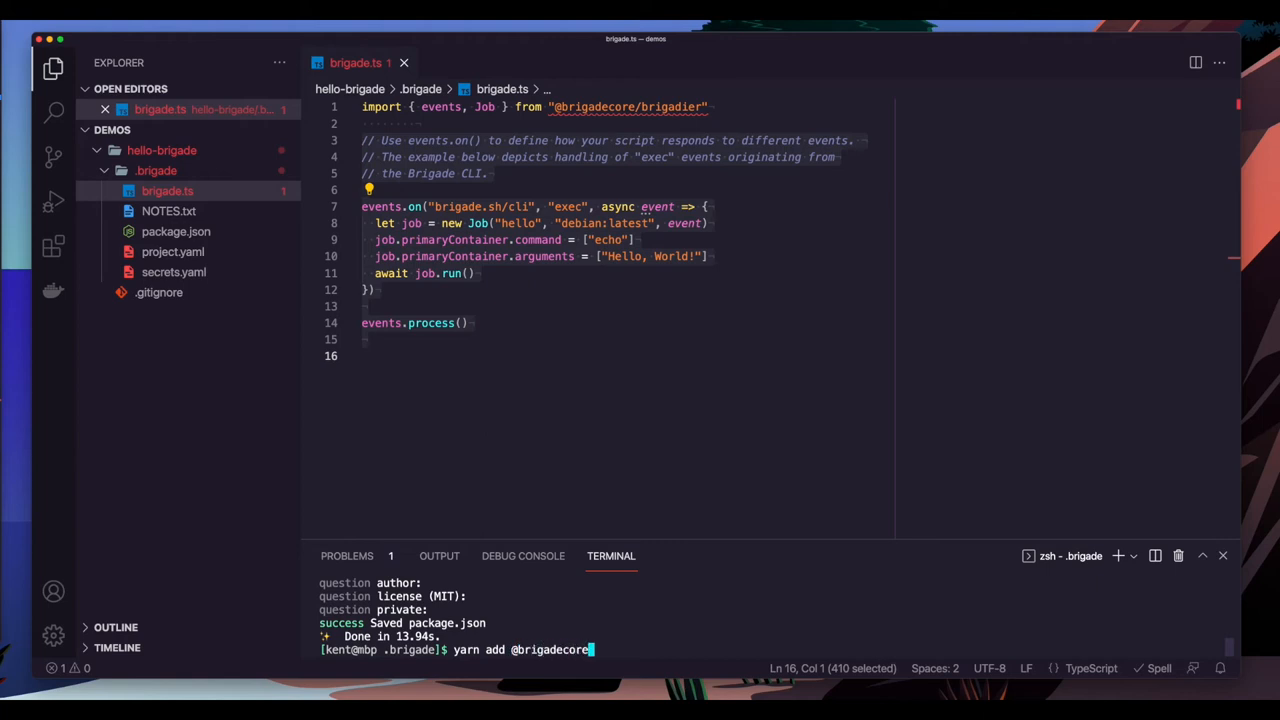
type("/brigadi")
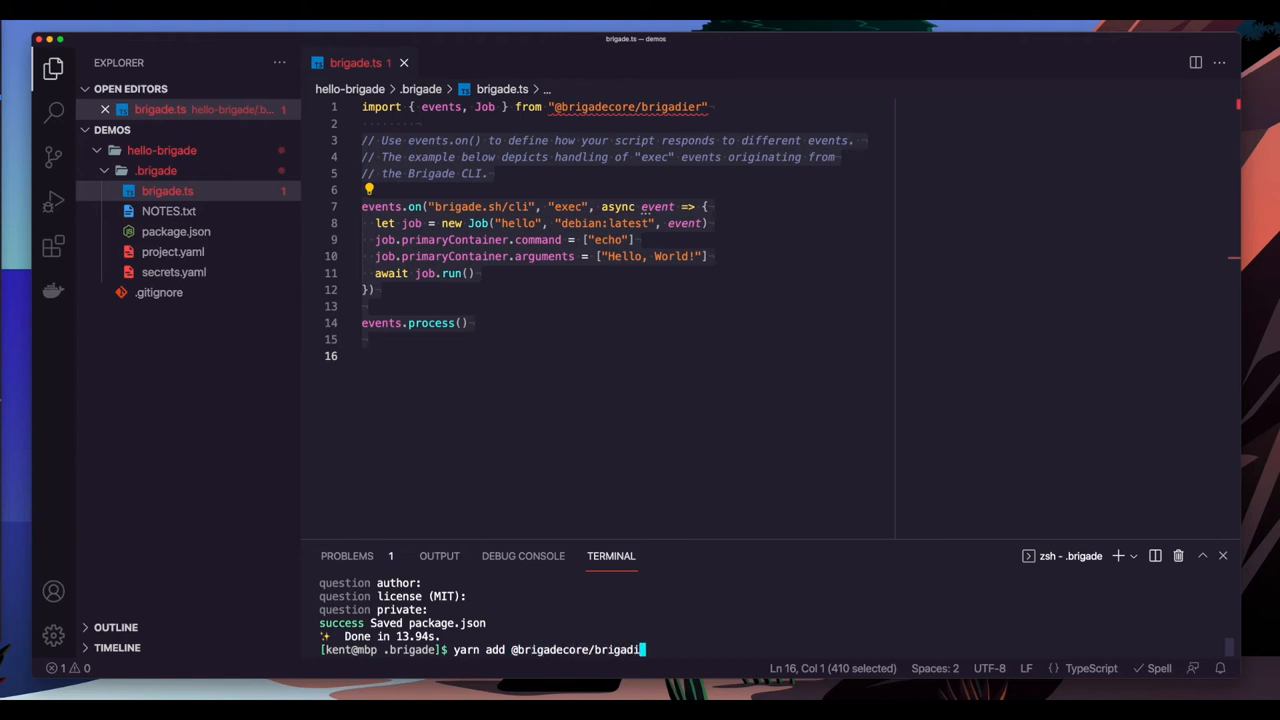
key("Return")
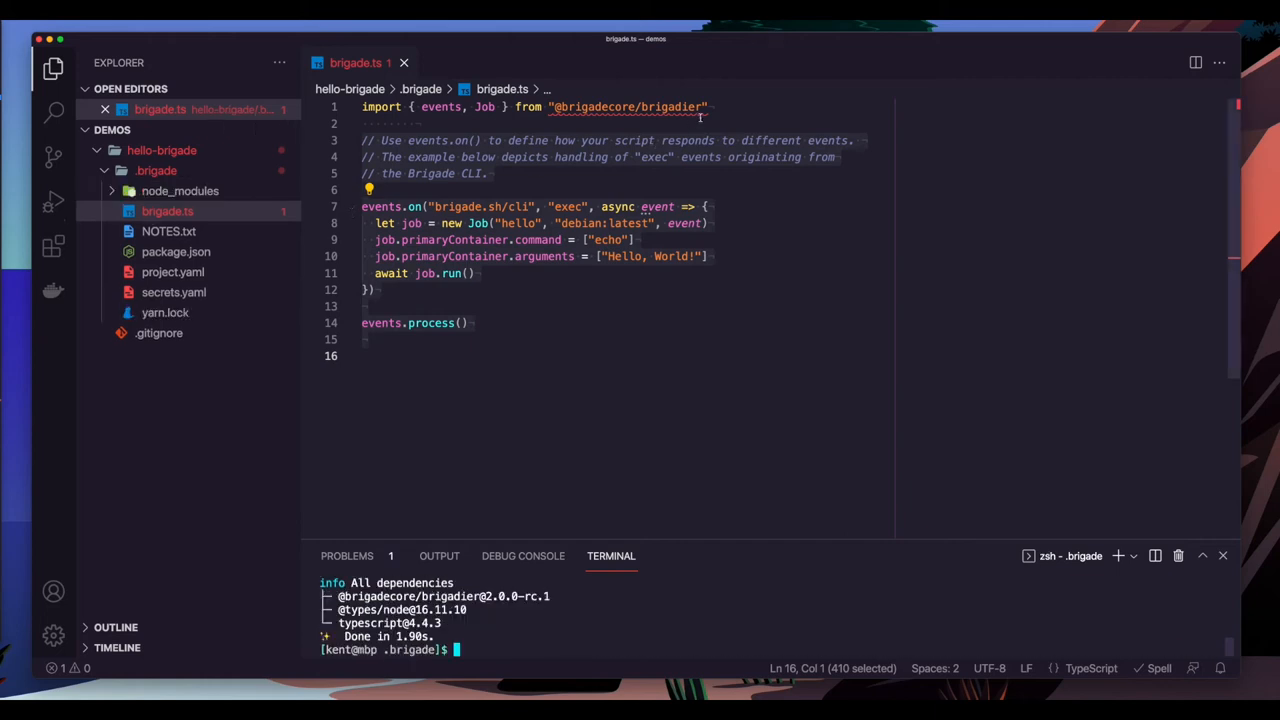
left_click(710, 108)
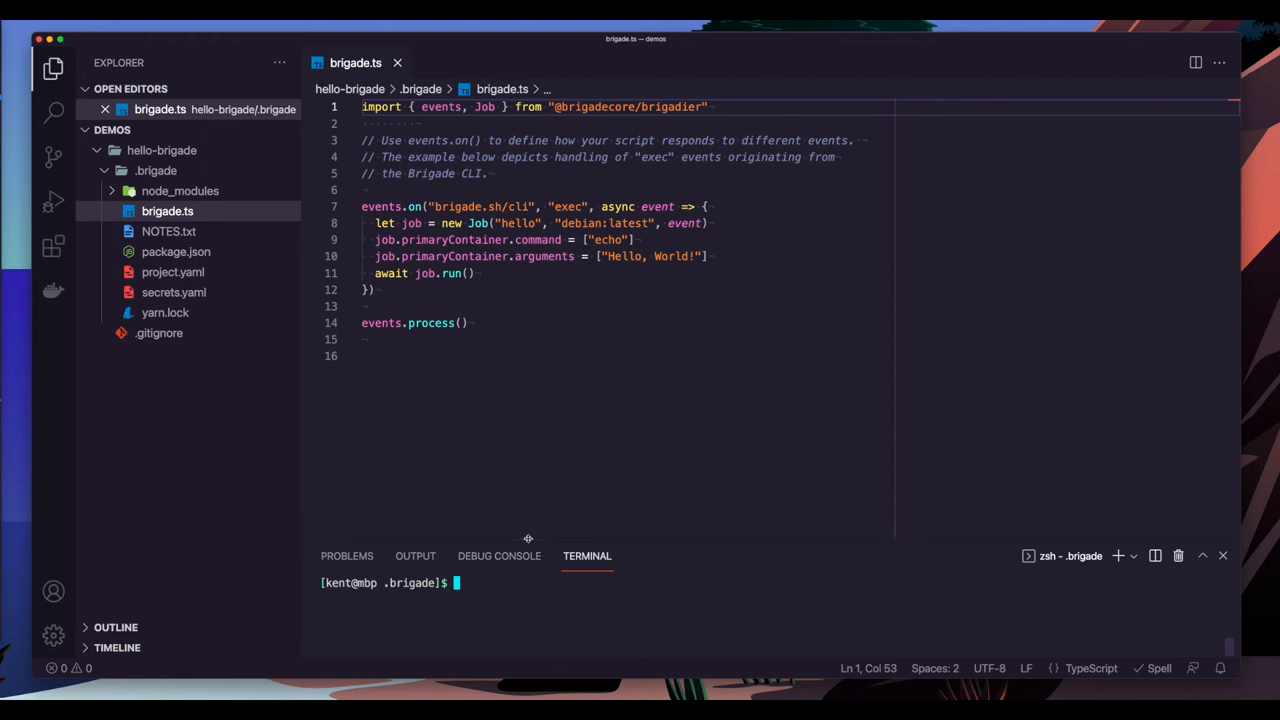
Enlarge the terminal panel and compile brigade.ts into brigade.js with tsc
left_click_drag(528, 540, 528, 390)
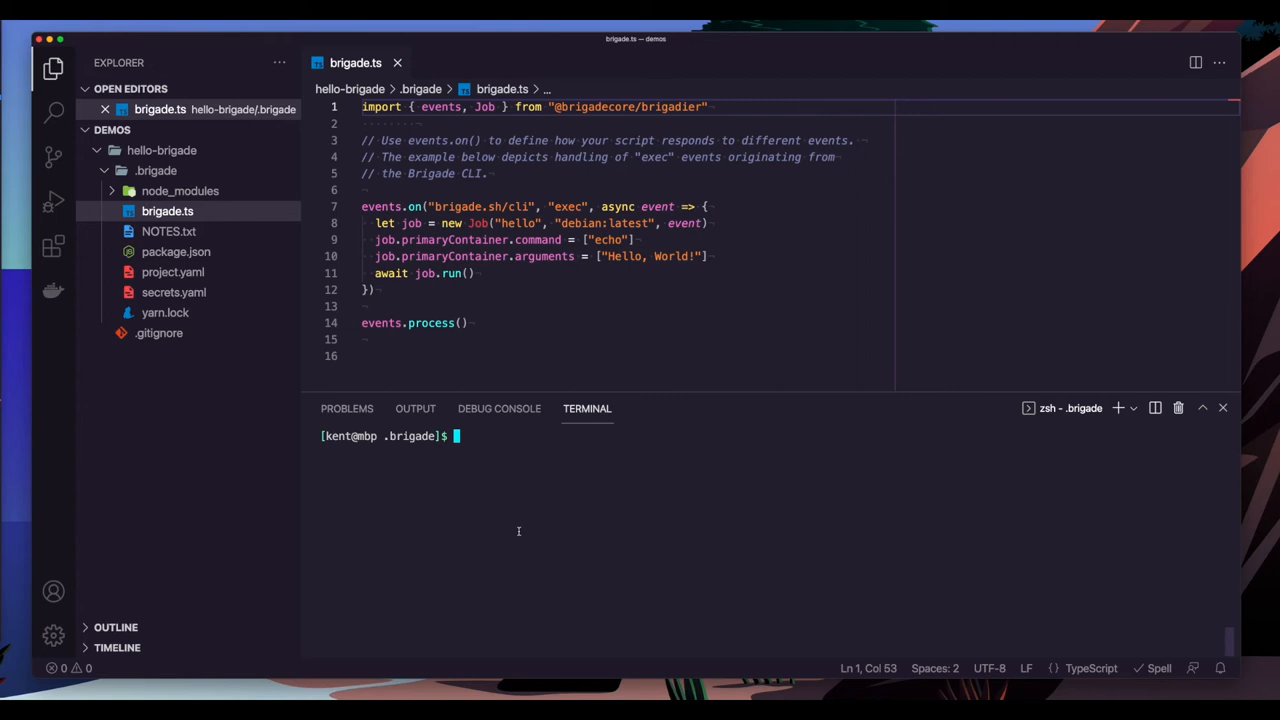
type("tsc brigade.")
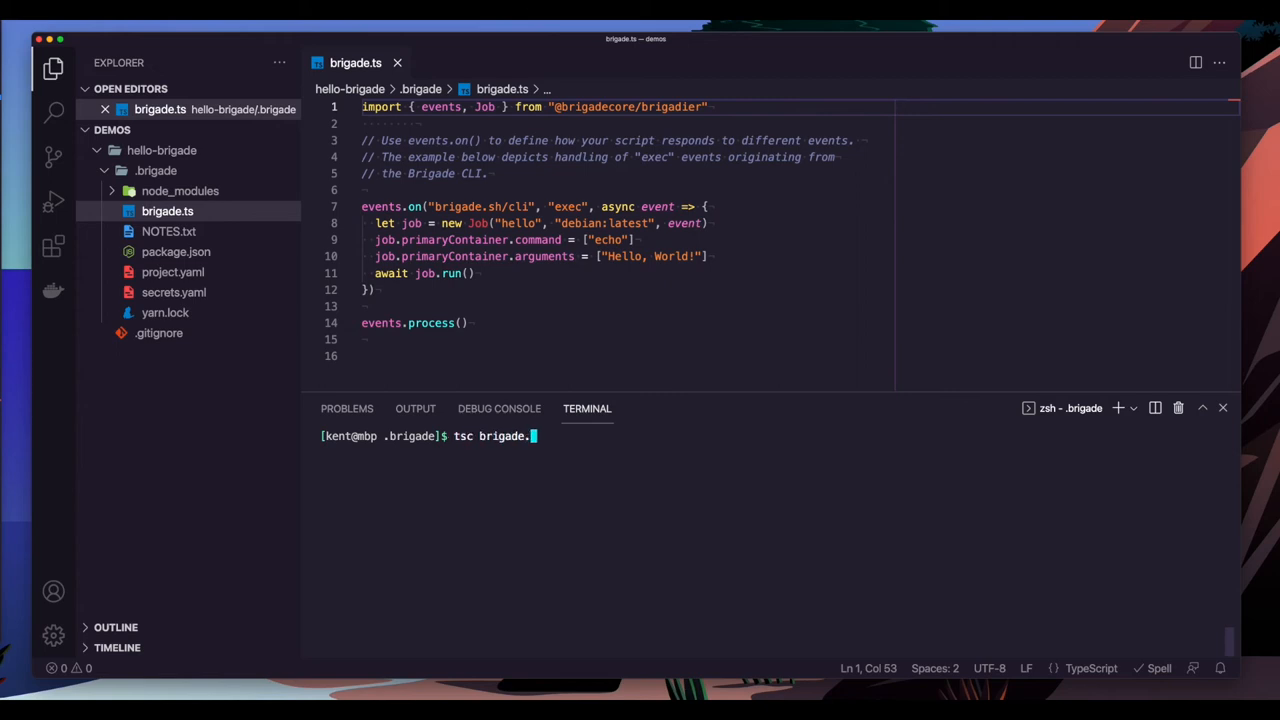
key("Return")
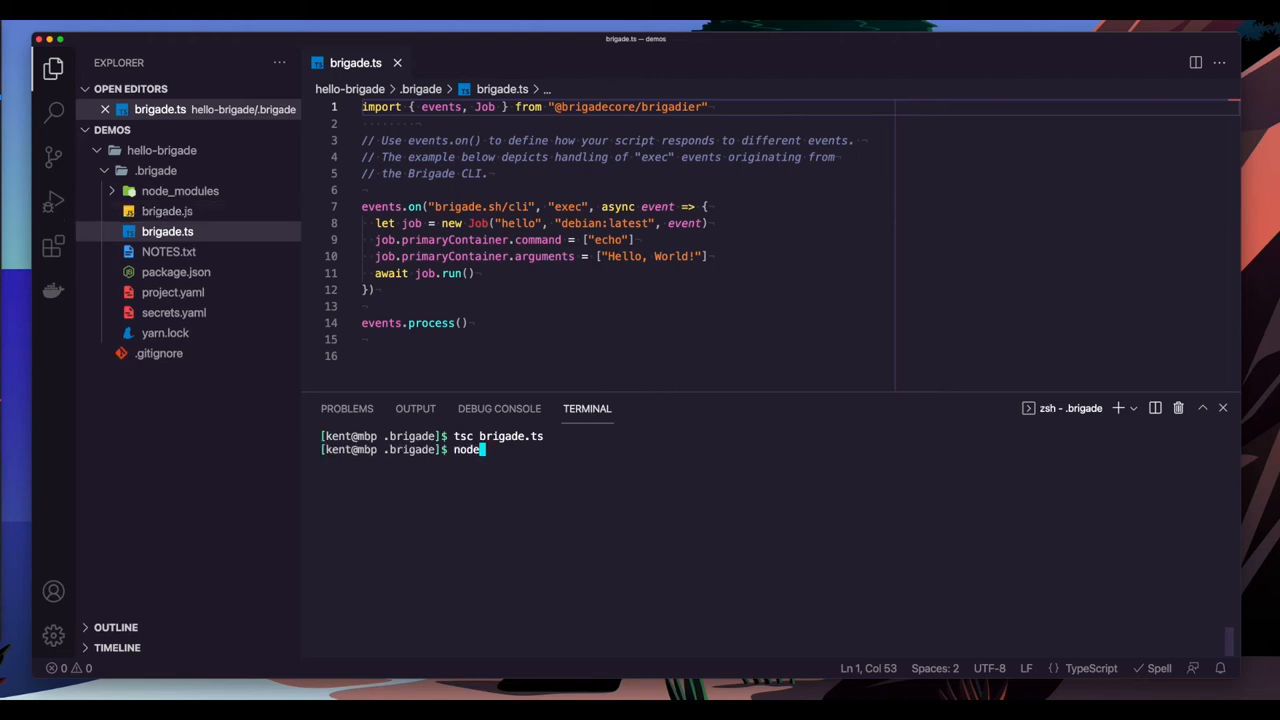
Run node brigade.js, printing the dummy exec event and the hello job message
type("brigade.")
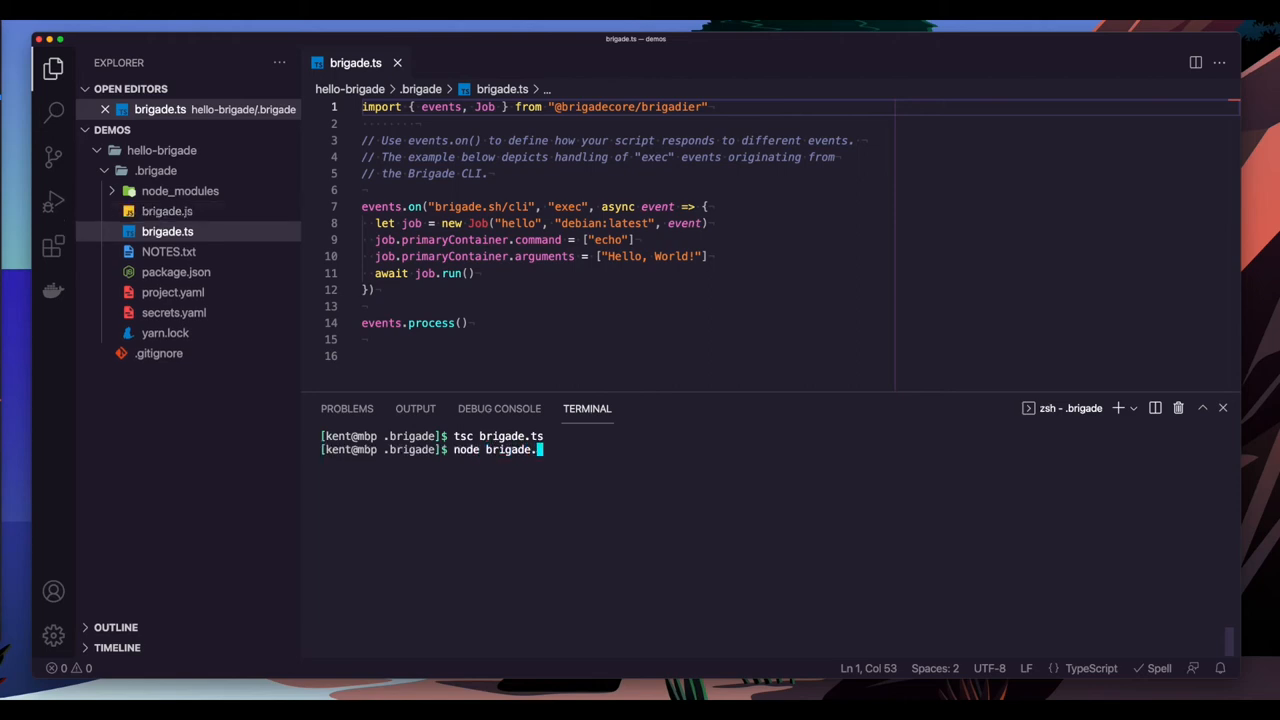
key("Return")
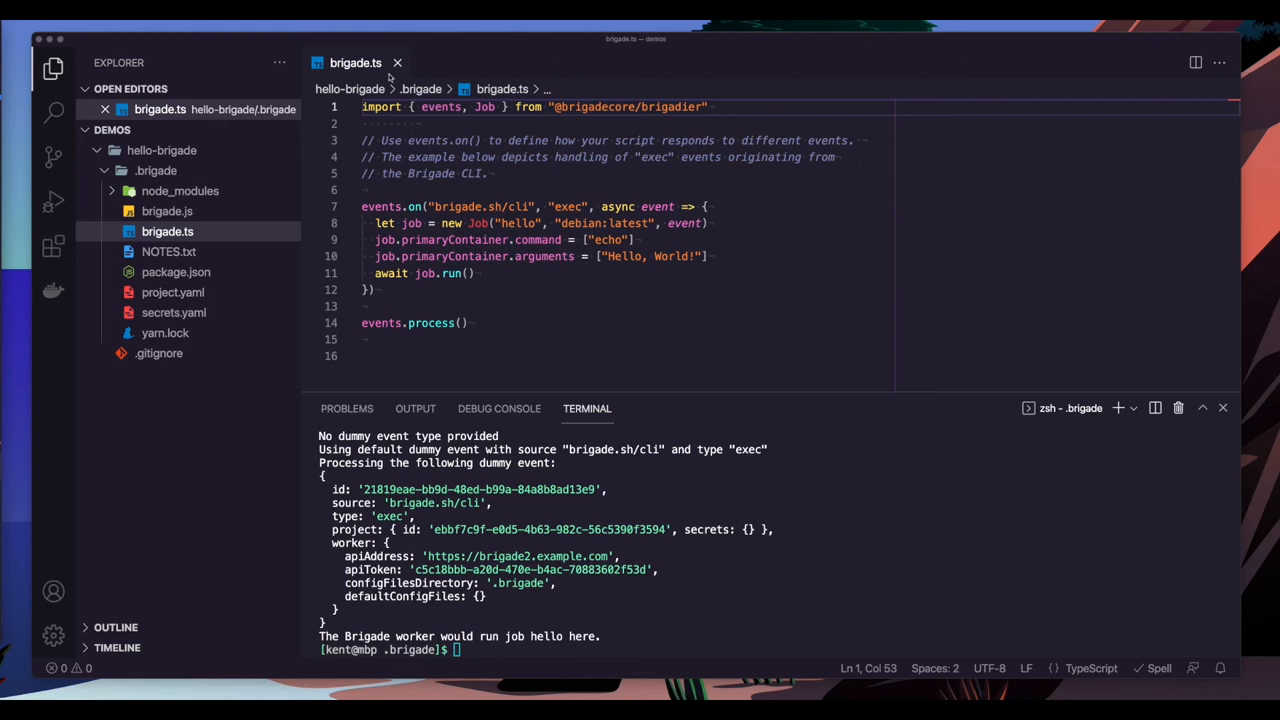
Switch from brigade.ts to project.yaml and select the embedded defaultConfigFiles script for replacement
left_click(396, 62)
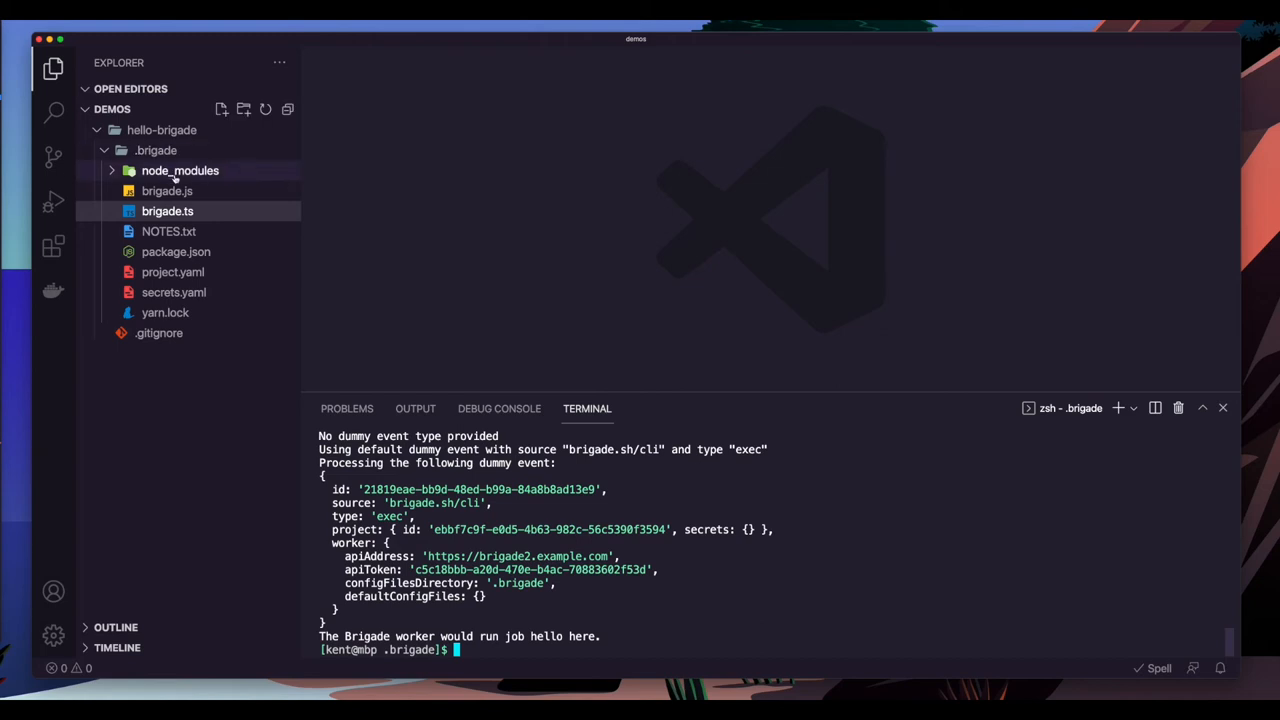
left_click(172, 272)
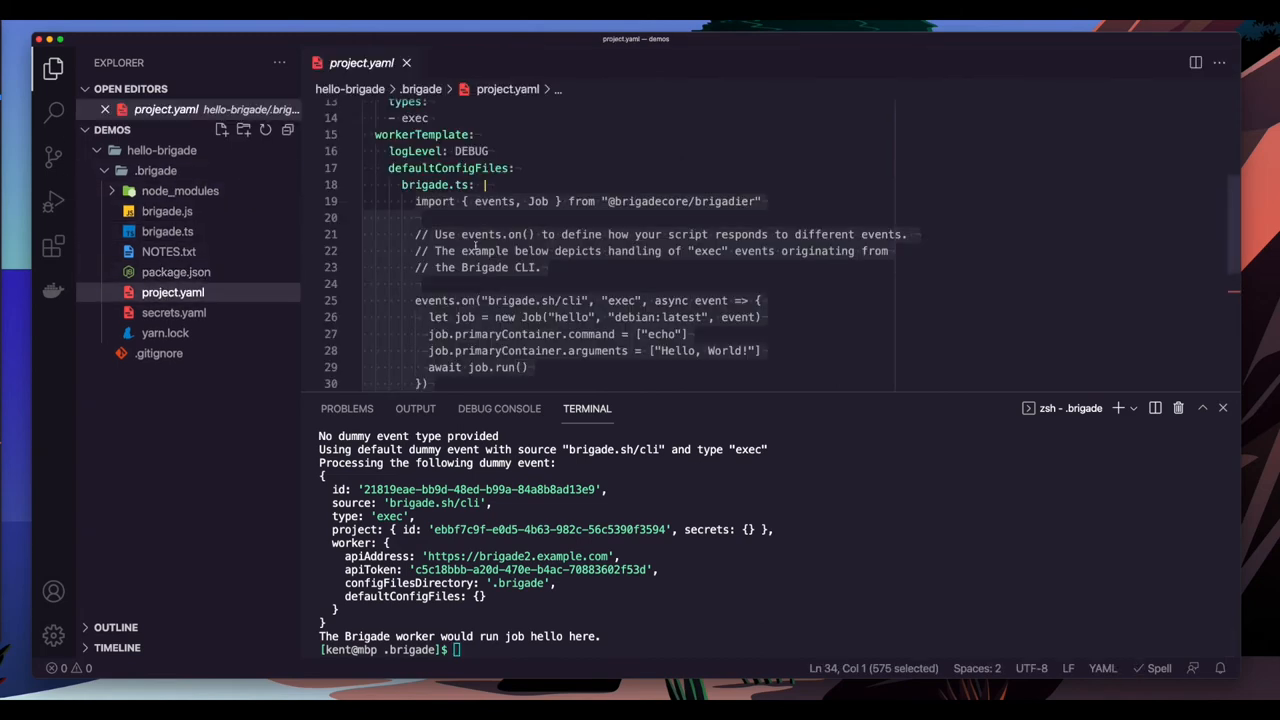
scroll("down", 3)
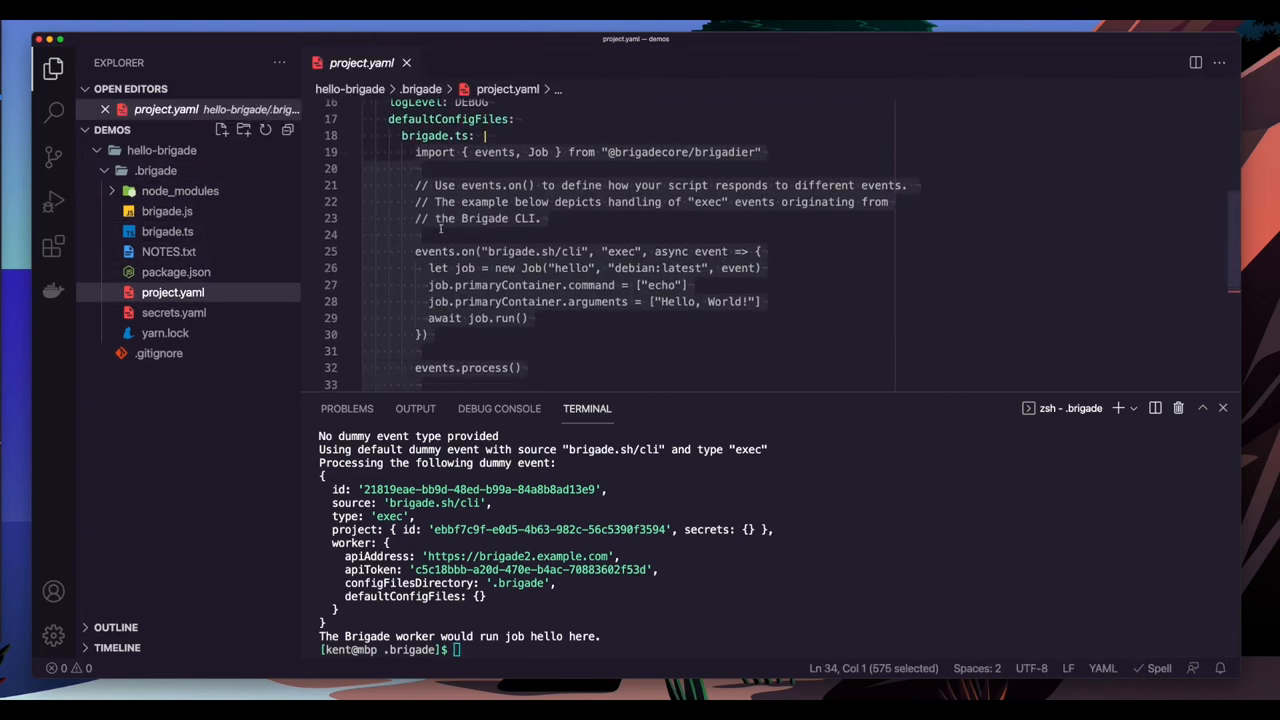
left_click(390, 120)
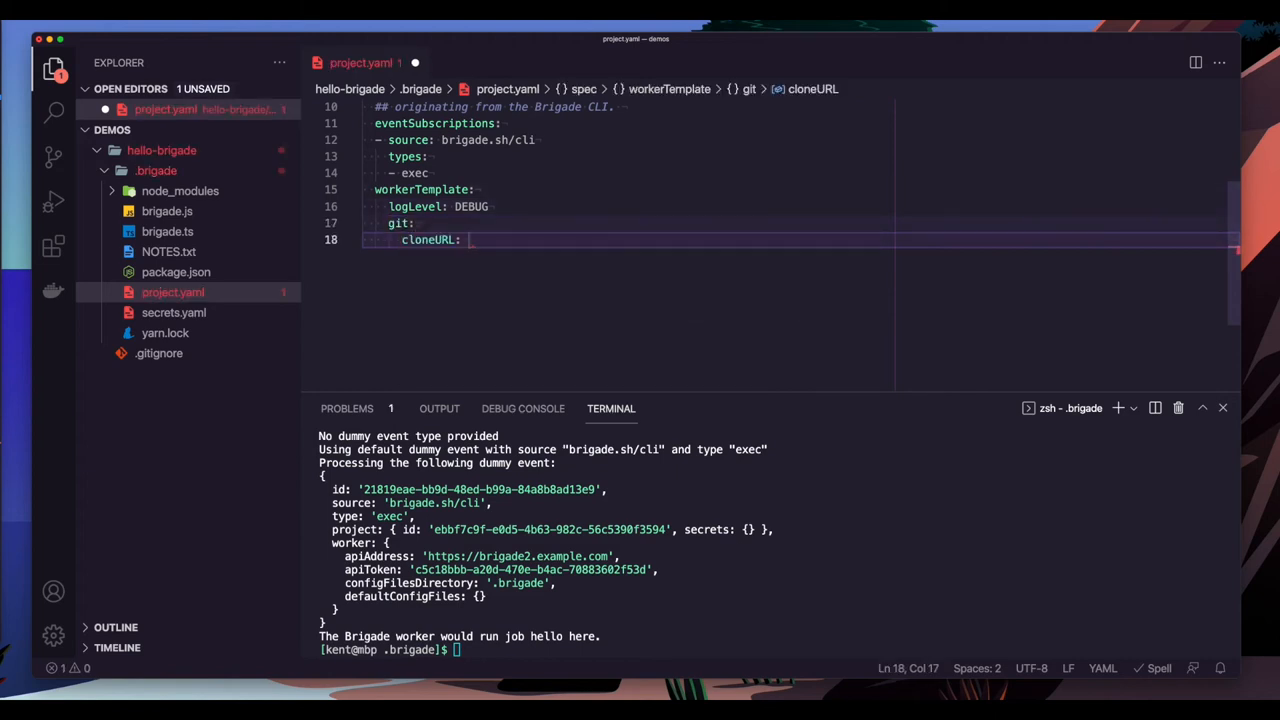
type("https://")
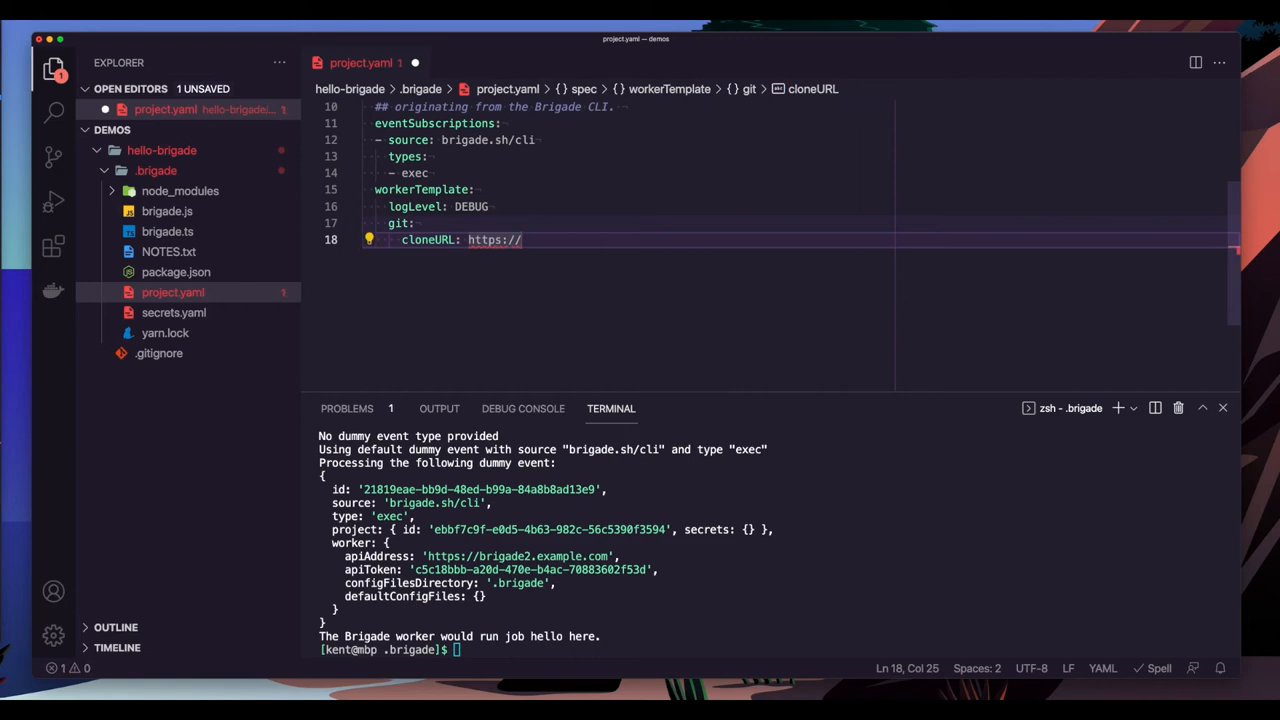
type("github.com")
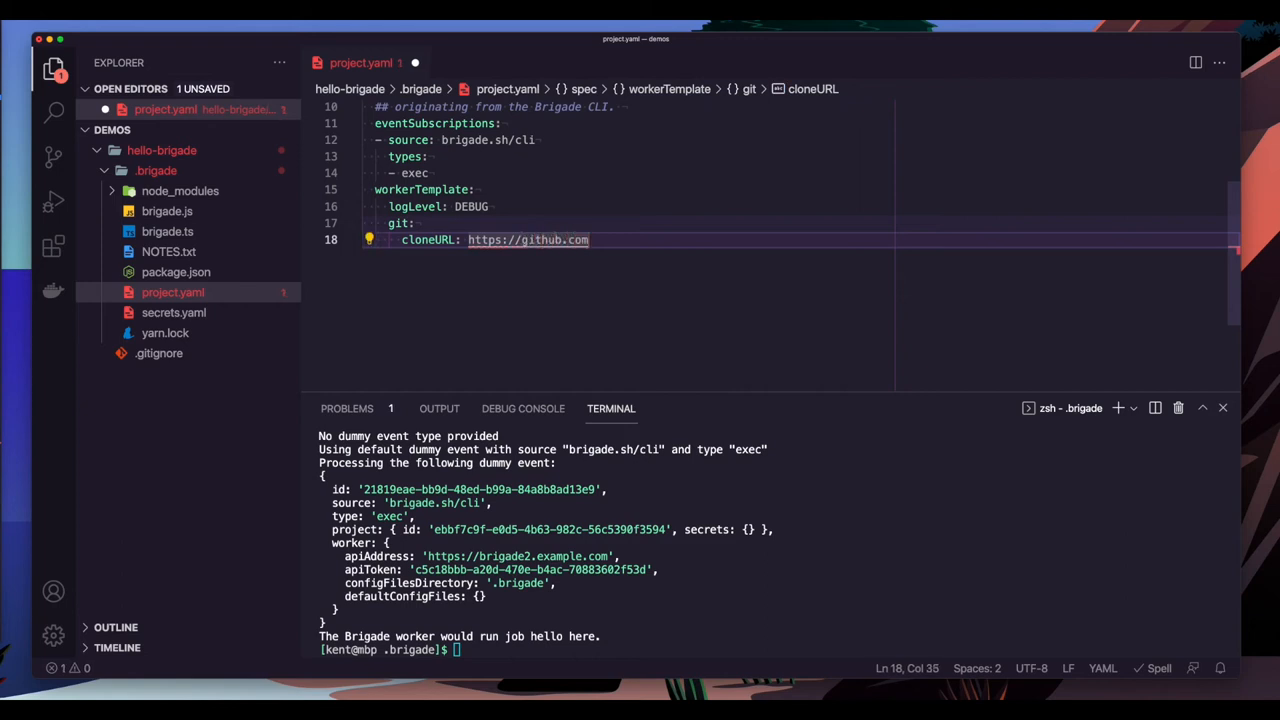
type("/krancour")
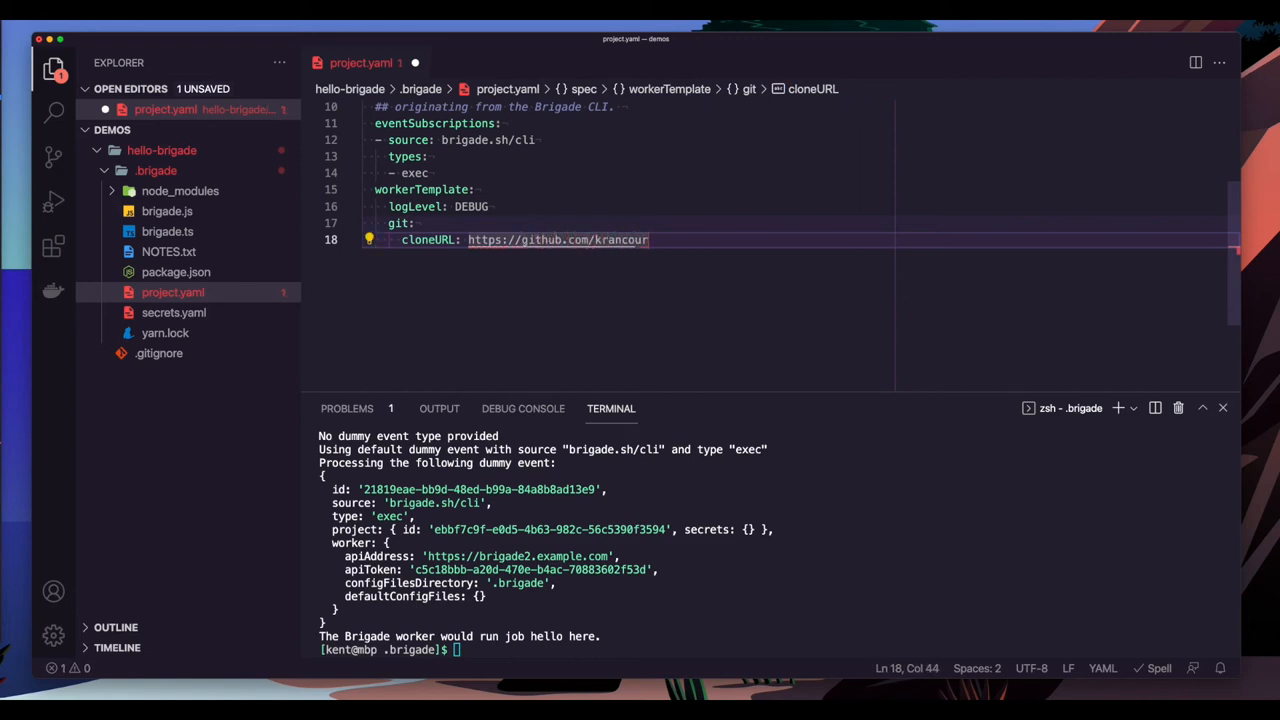
type("/hello-br")
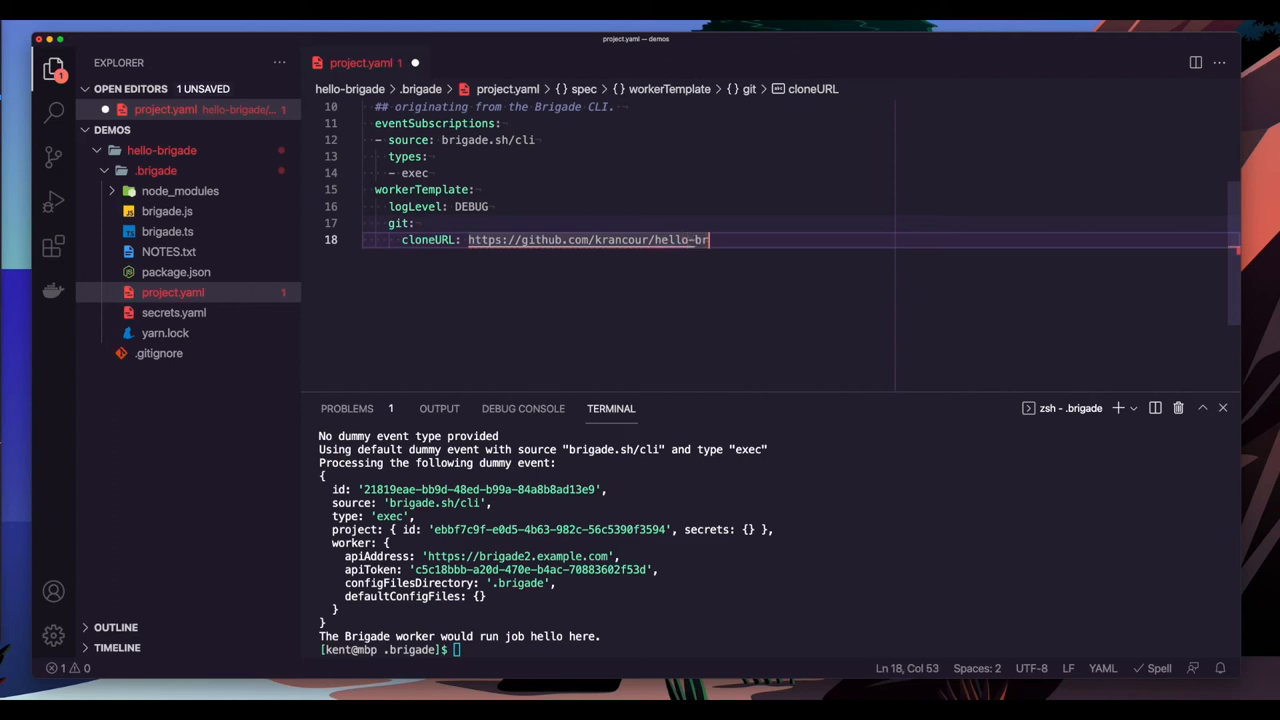
type("igade.git")
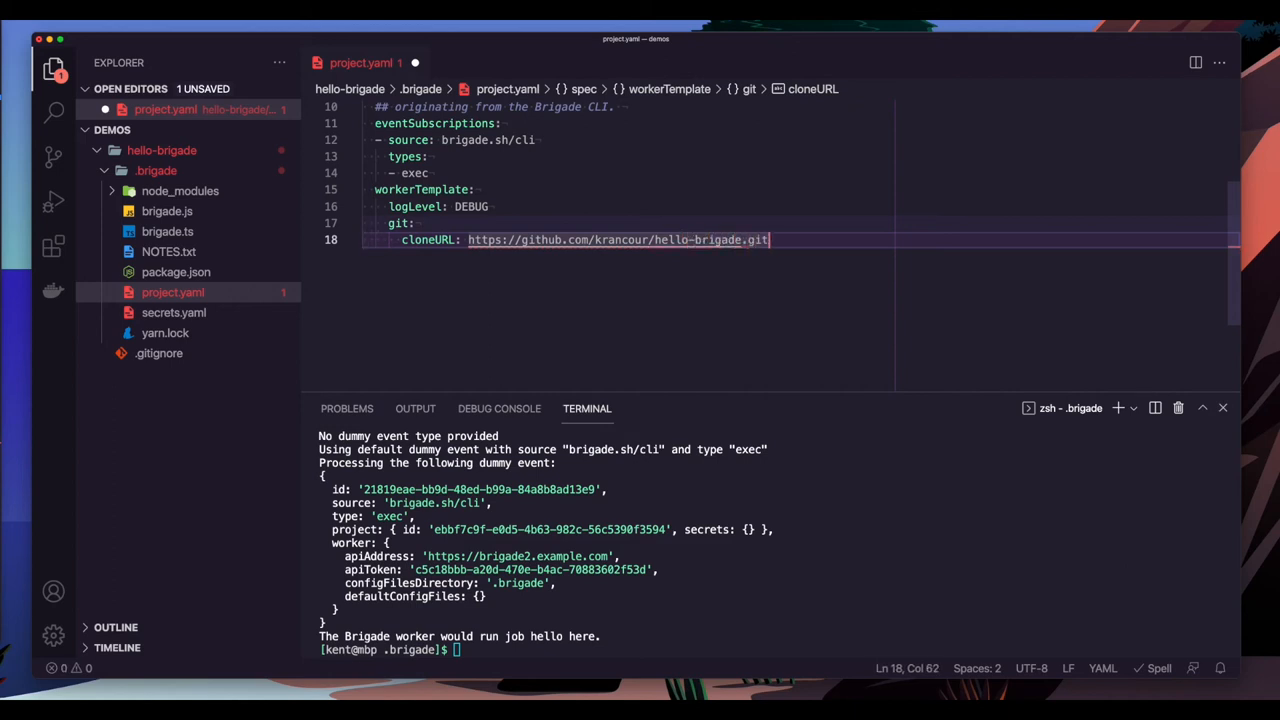
key("Return")
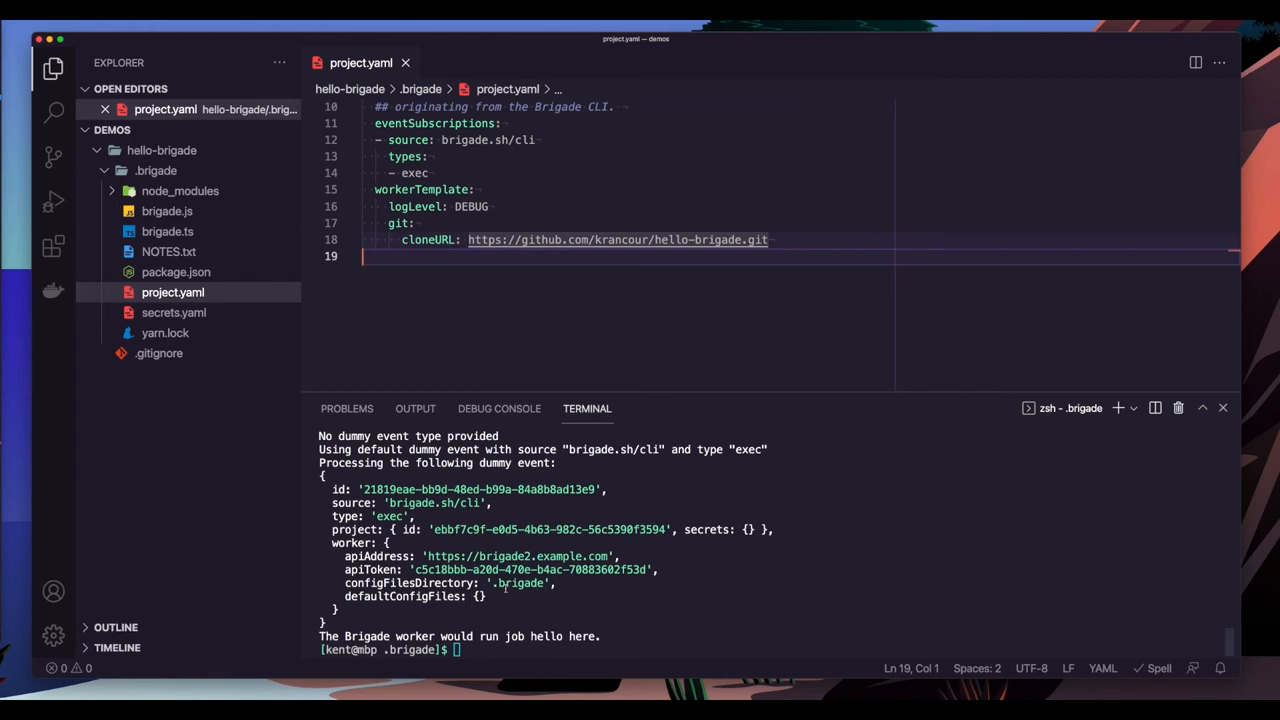
type("clear")
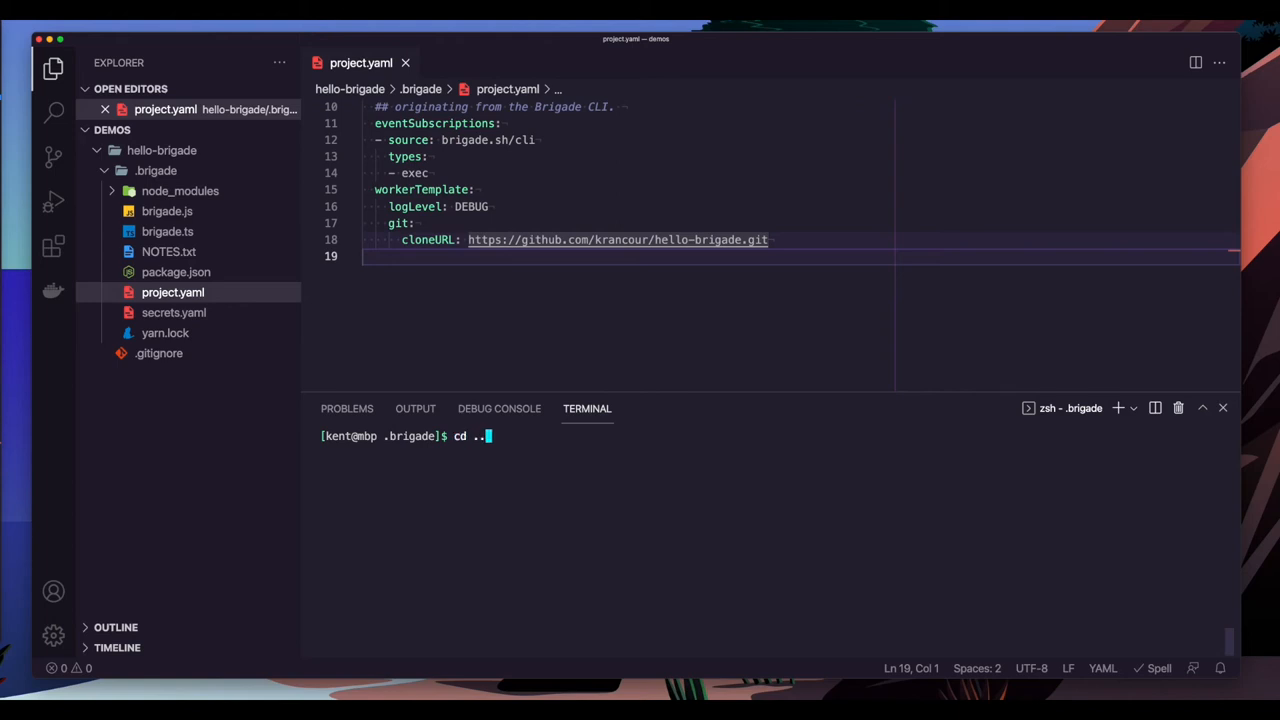
From hello-brigade, remove .brigade/brigade.js, run git init and stage all files with git add
key("Return")
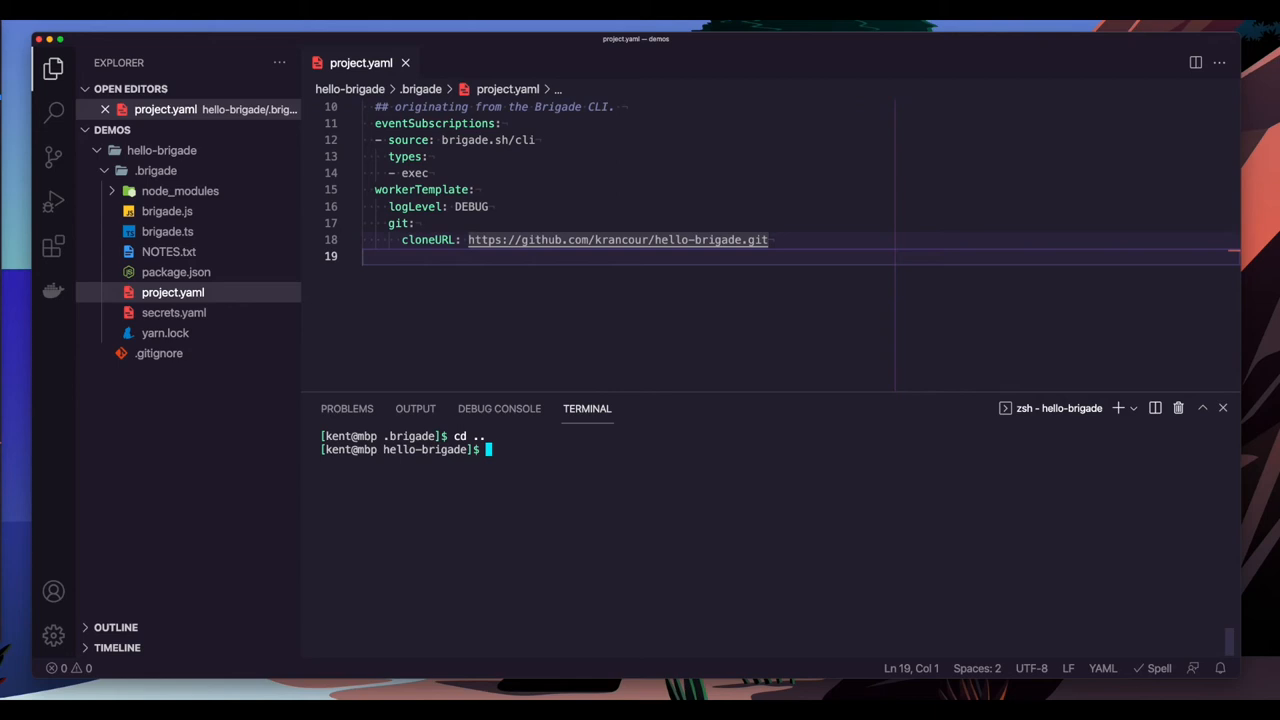
type("rm")
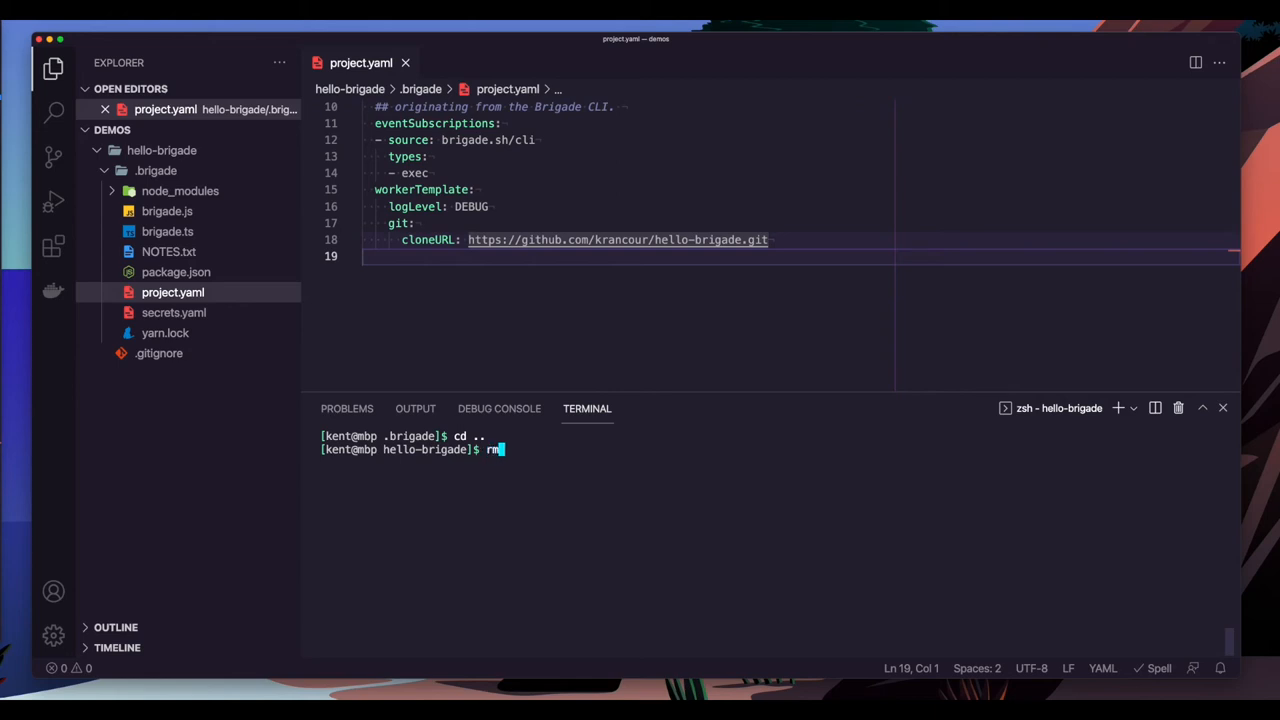
type(".brigade/brigade.js")
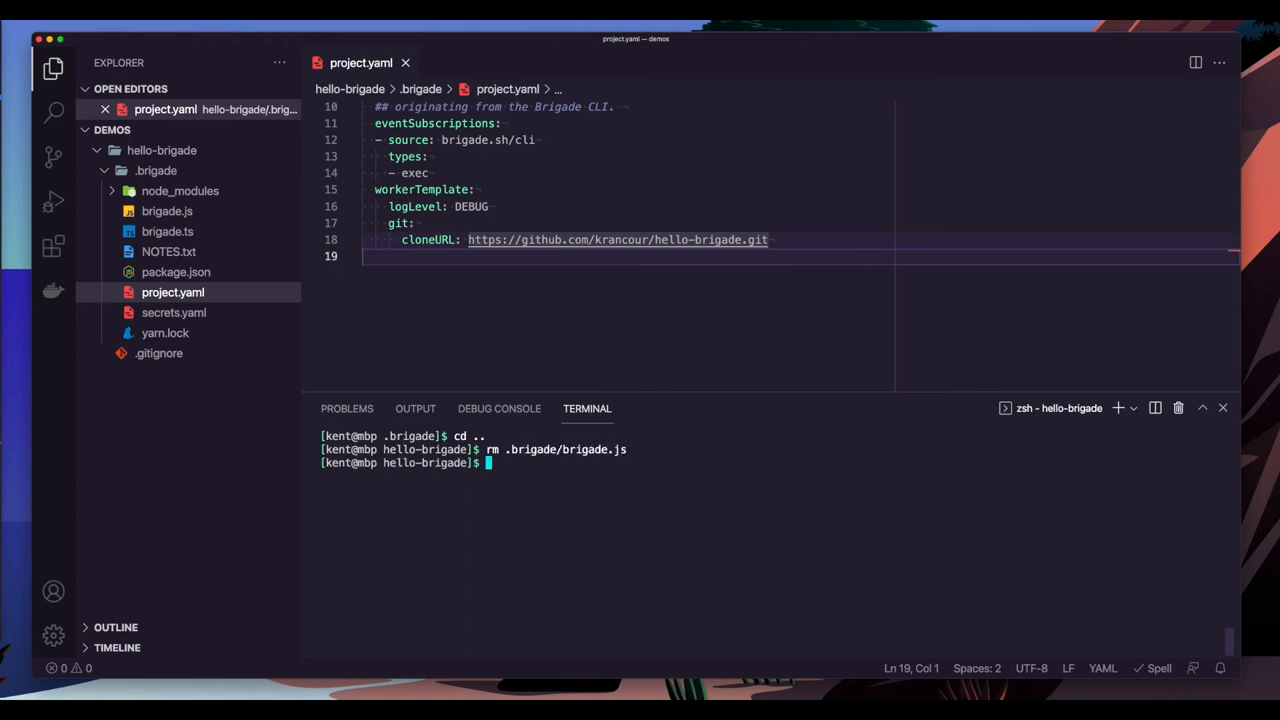
type("git init")
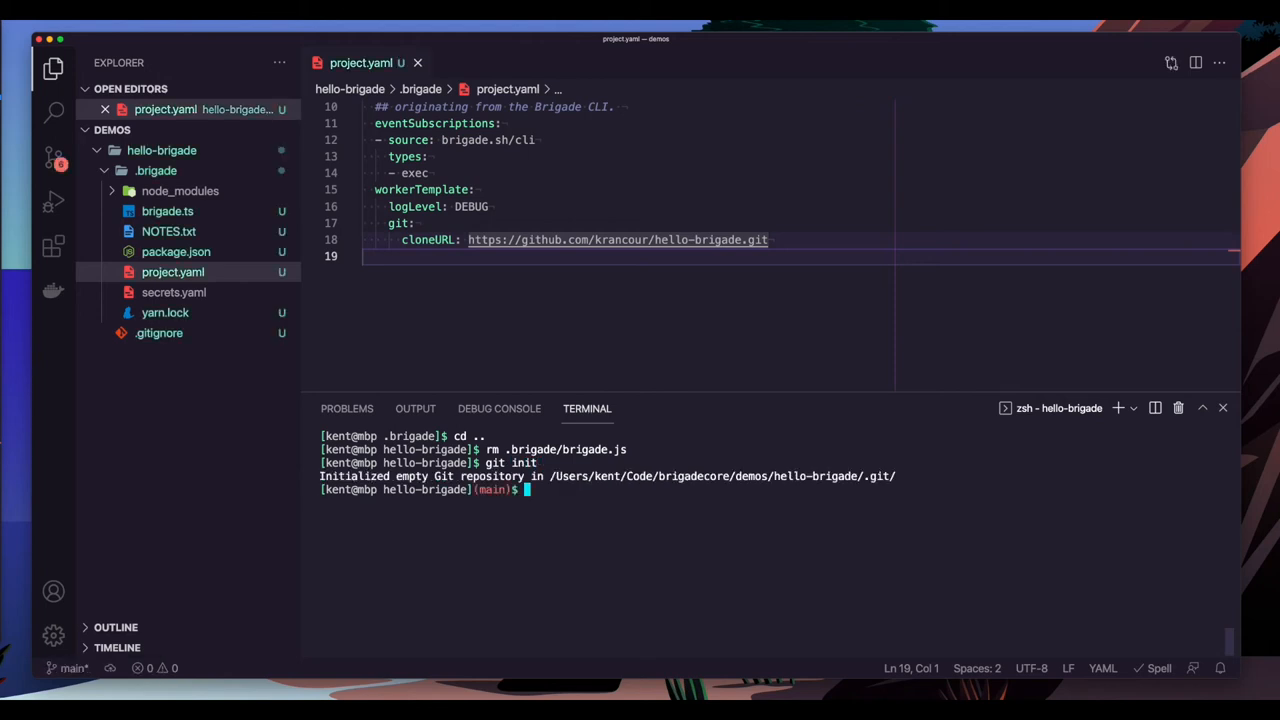
type("git")
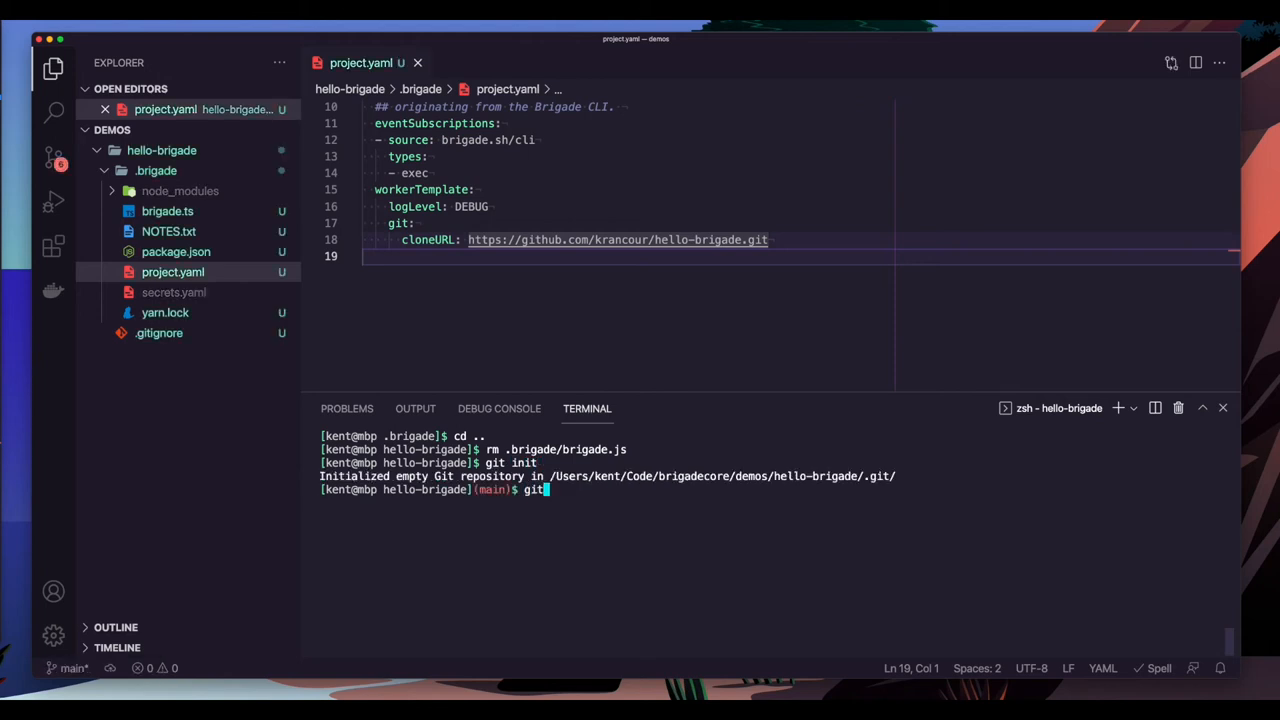
key("Return")
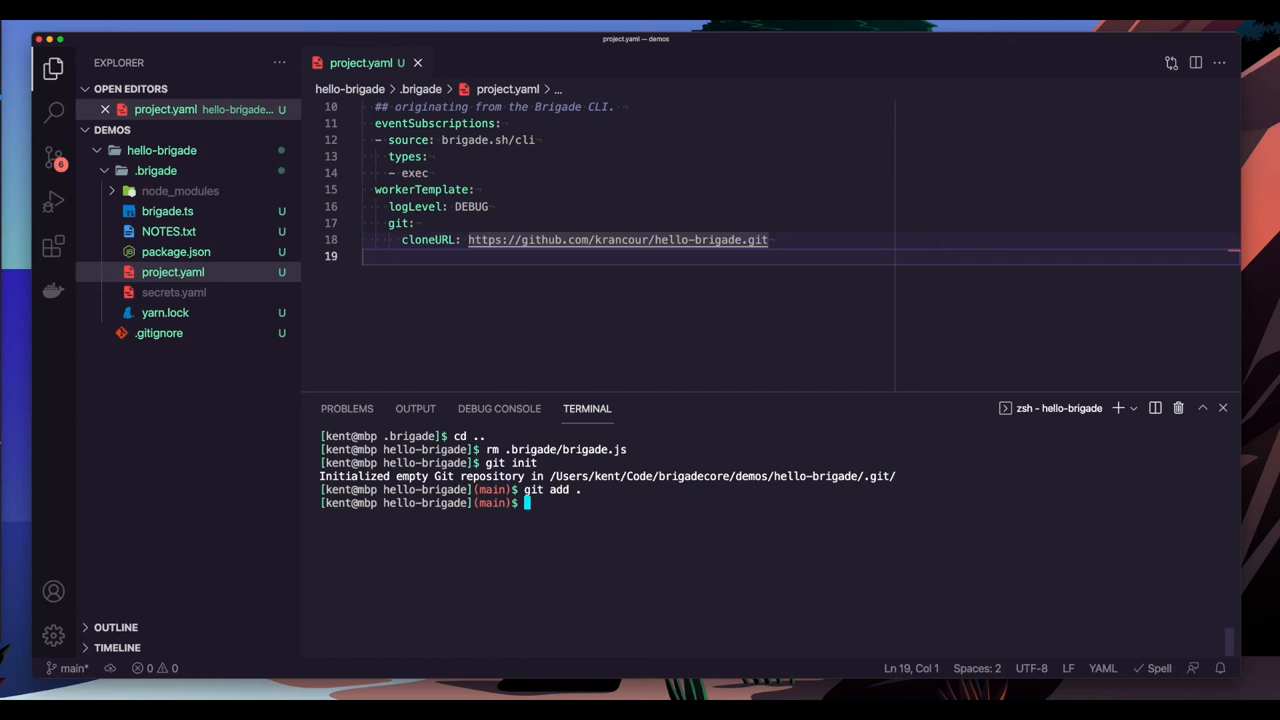
List the six staged files with git status -s
type("git status -s")
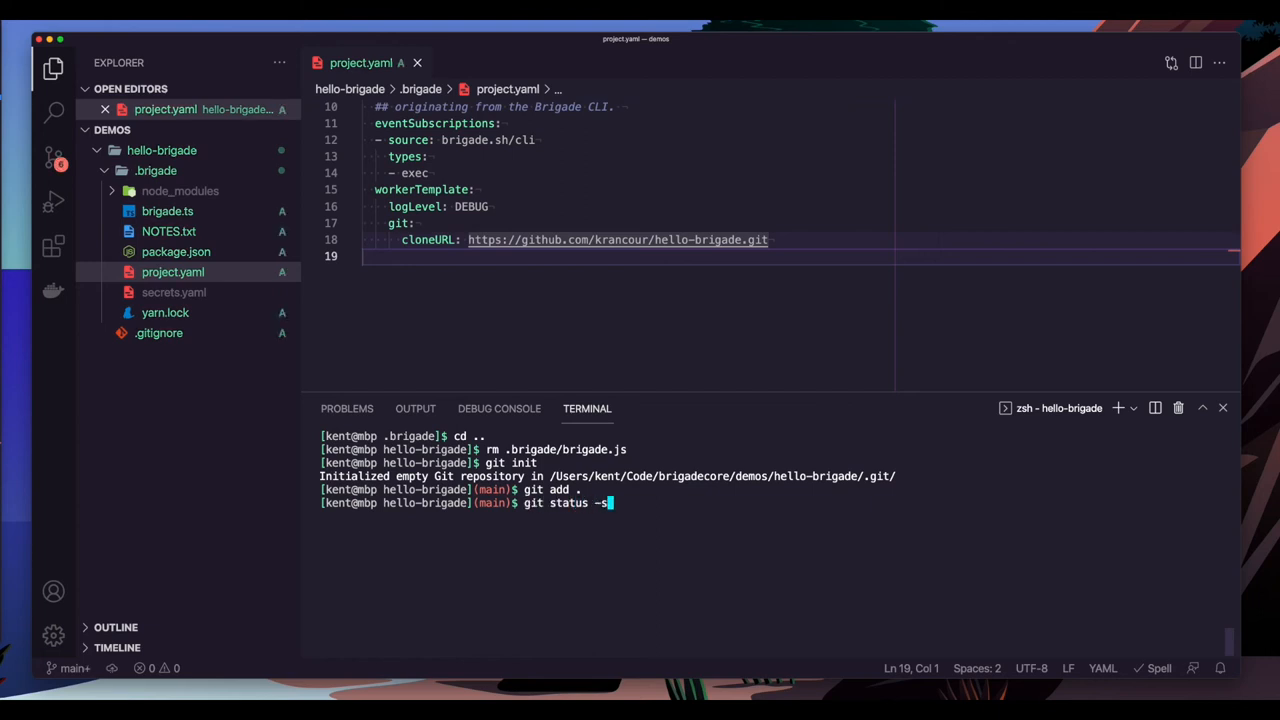
key("Return")
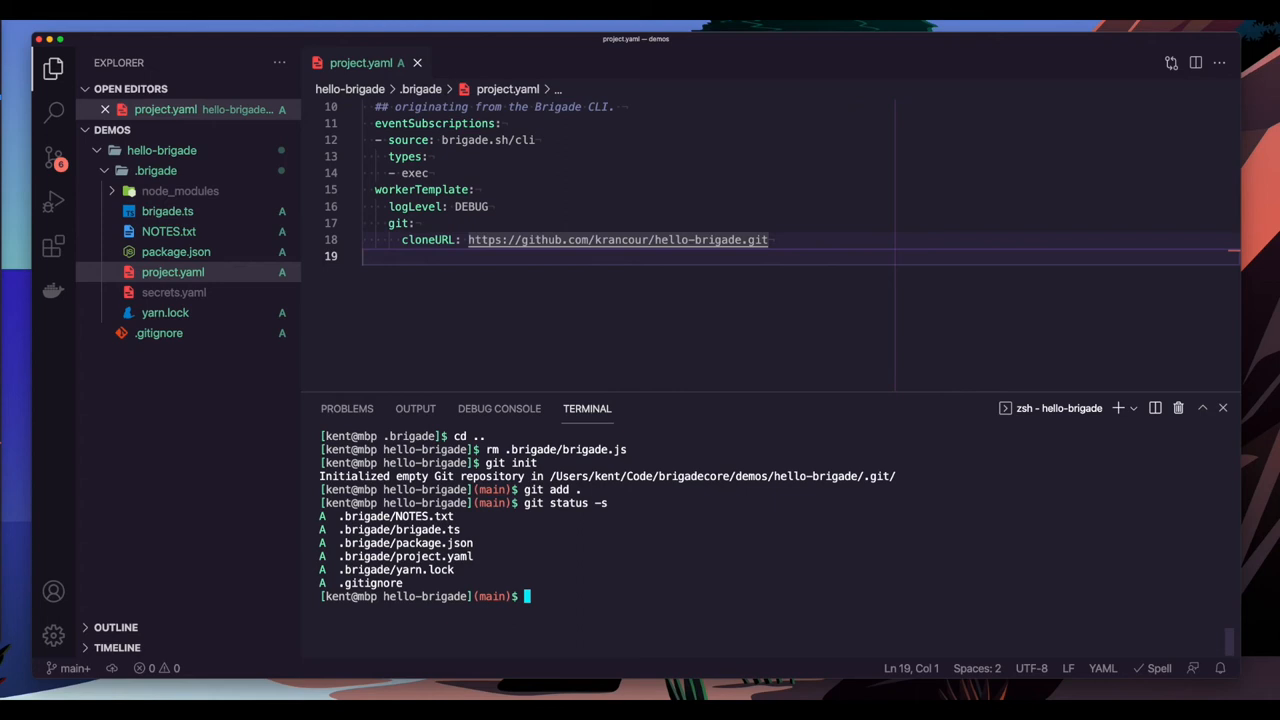
type("git commit")
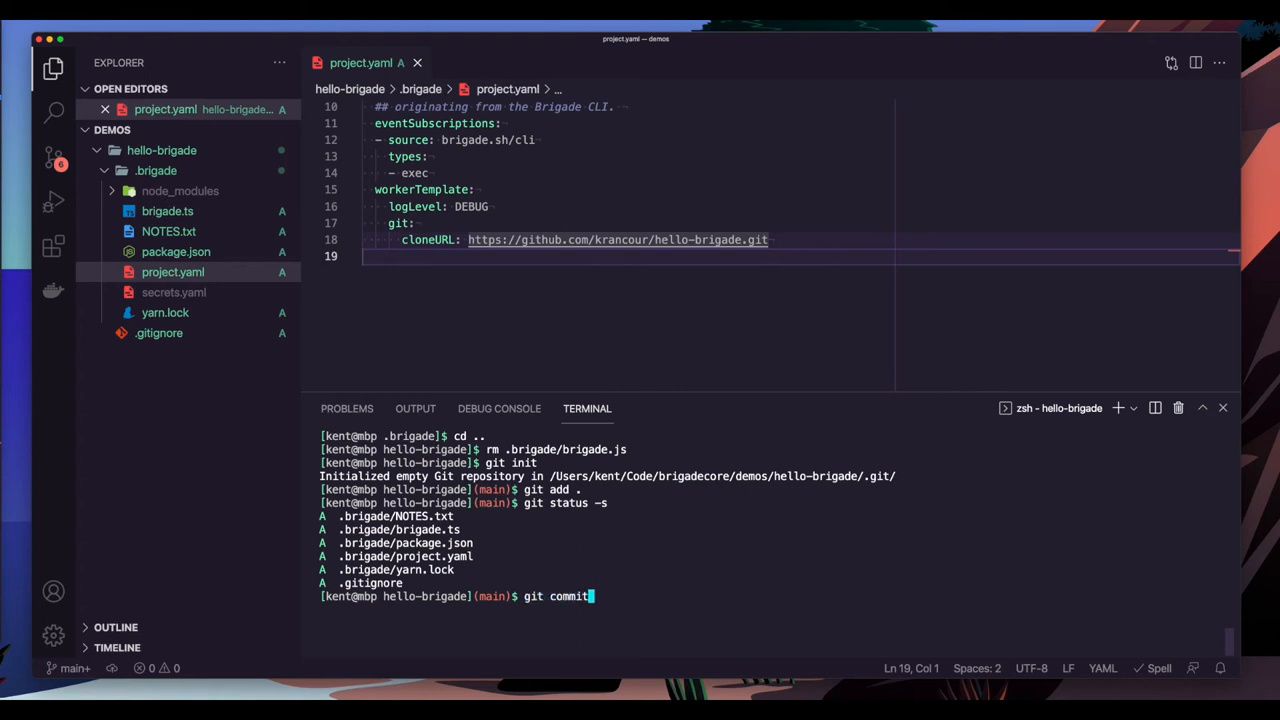
type("-m \"")
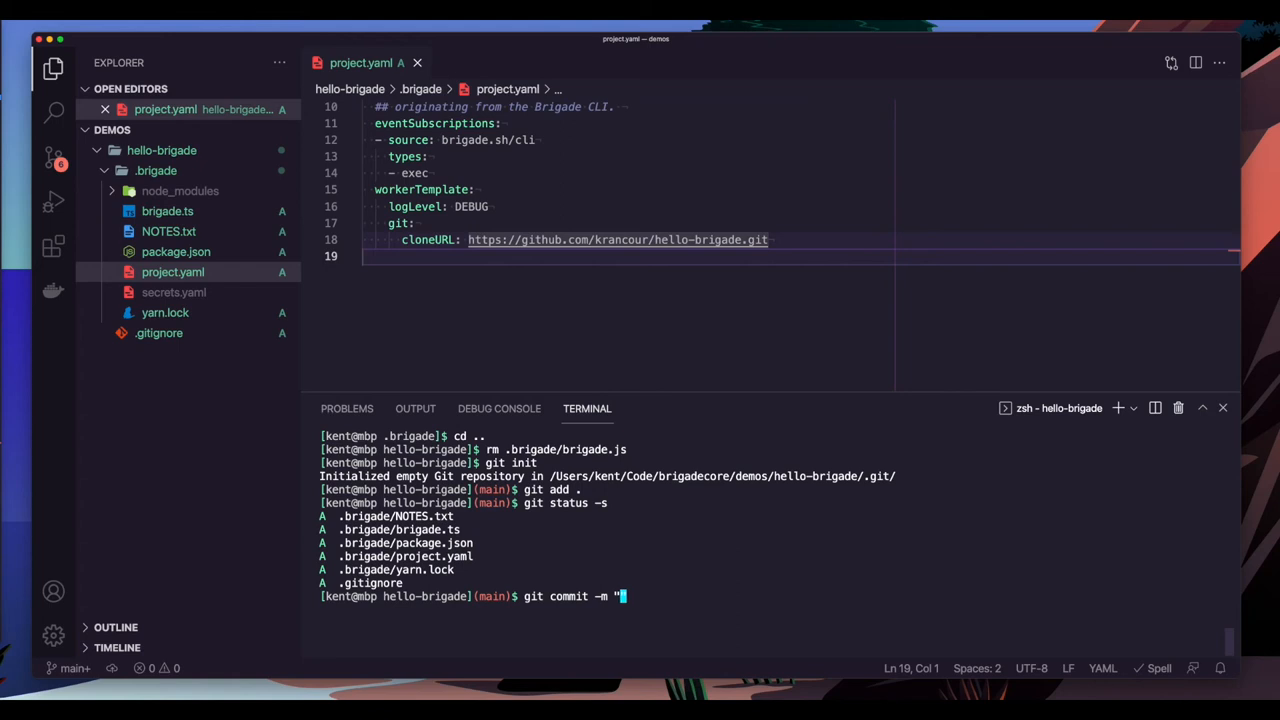
type("Initial")
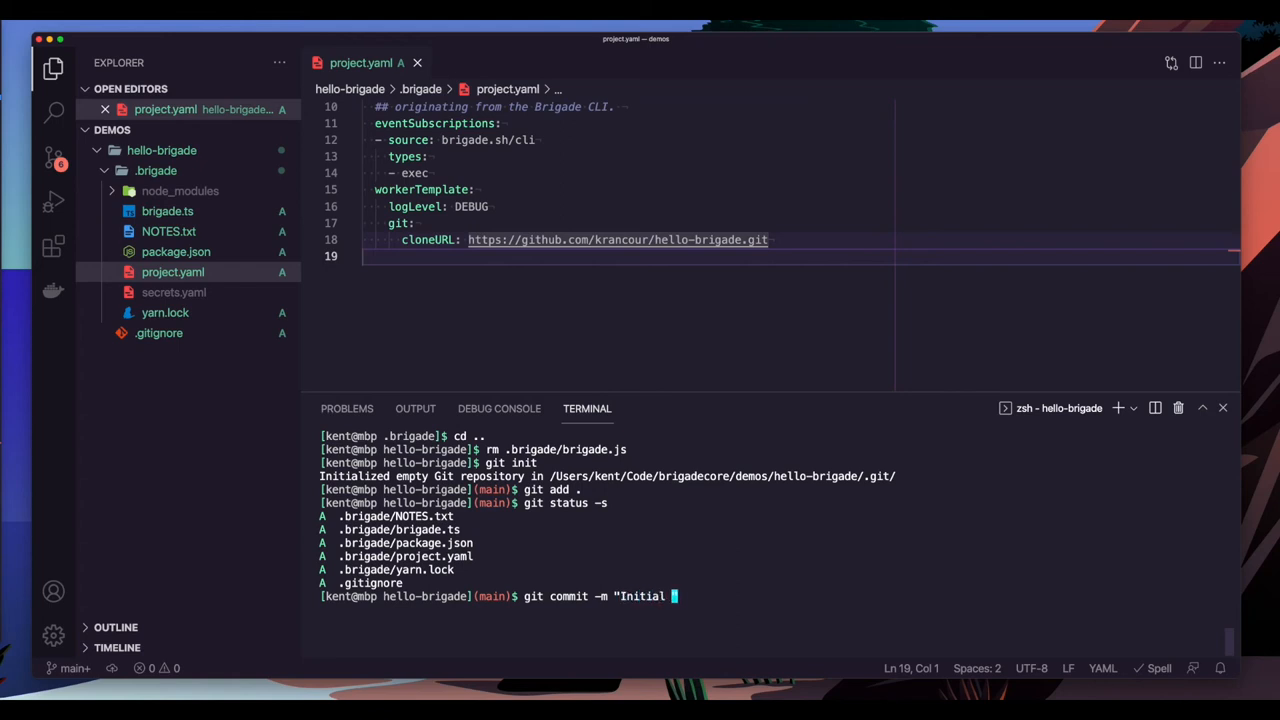
type("commit\"")
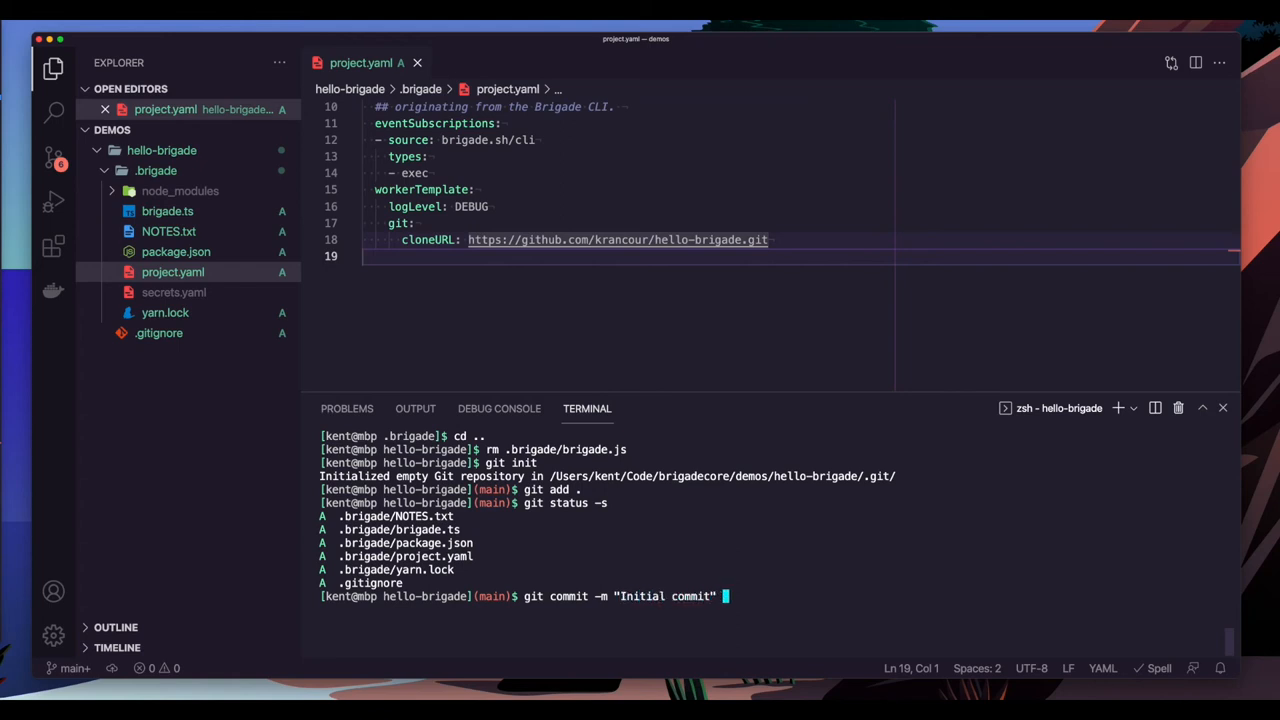
key("Return")
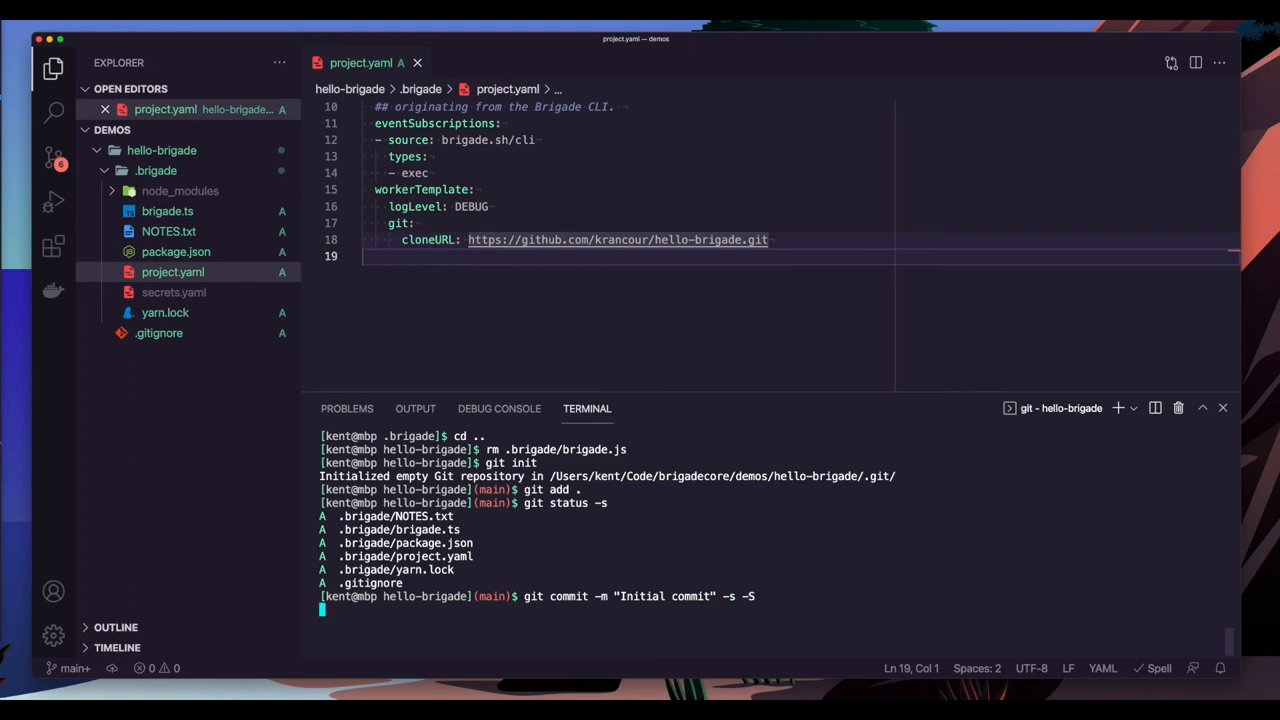
key("Return")
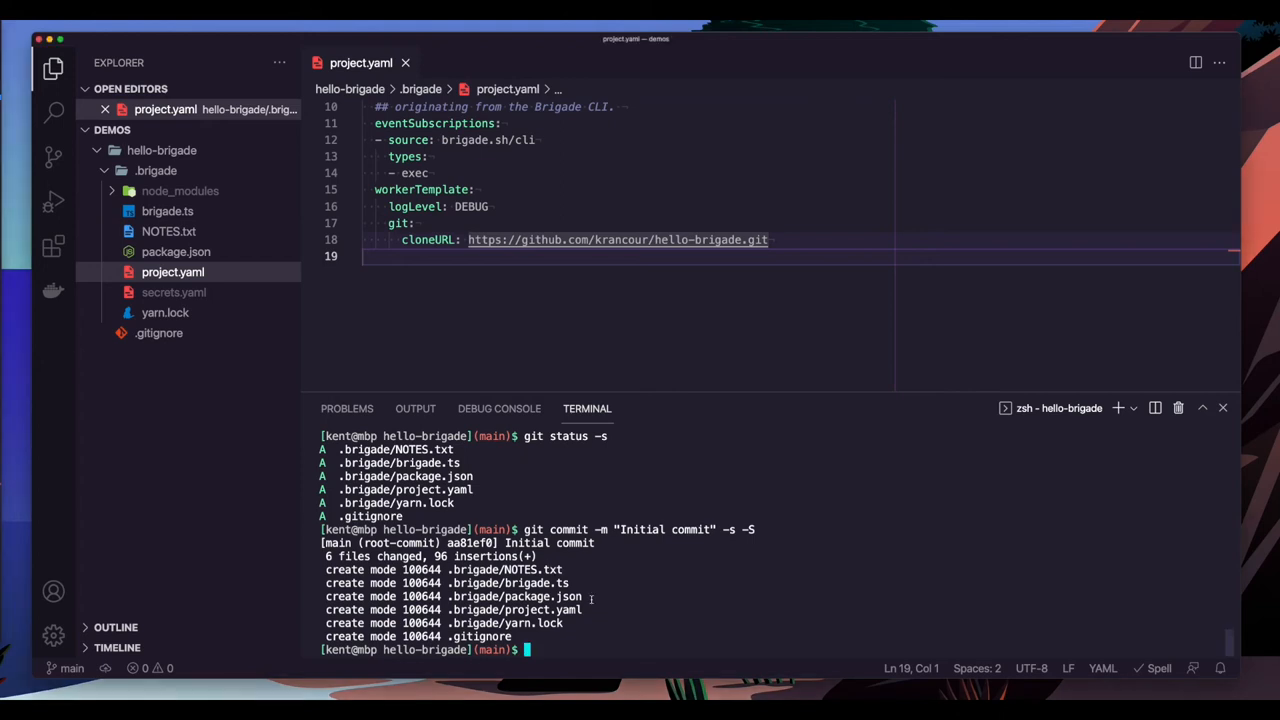
type("git remote add origin git@github.com:krancour/hello-brigade.git")
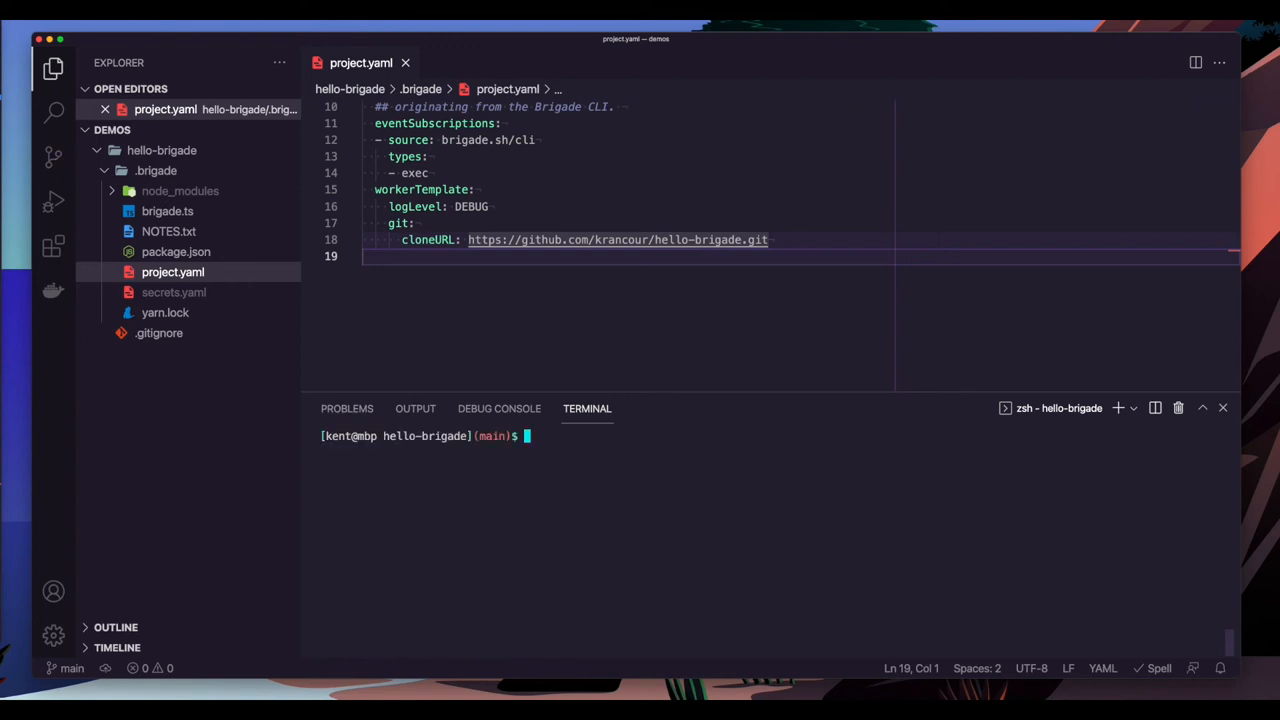
Push the main branch to GitHub with git push origin main
type("git push")
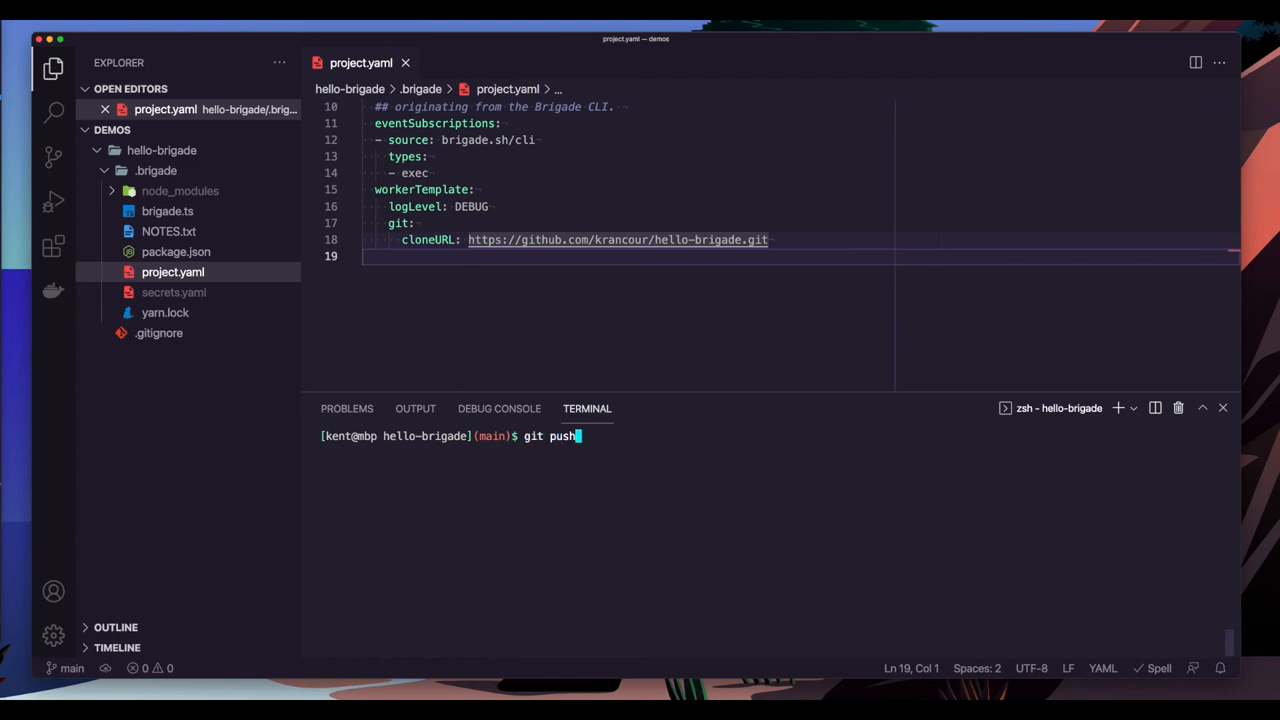
type("origin main")
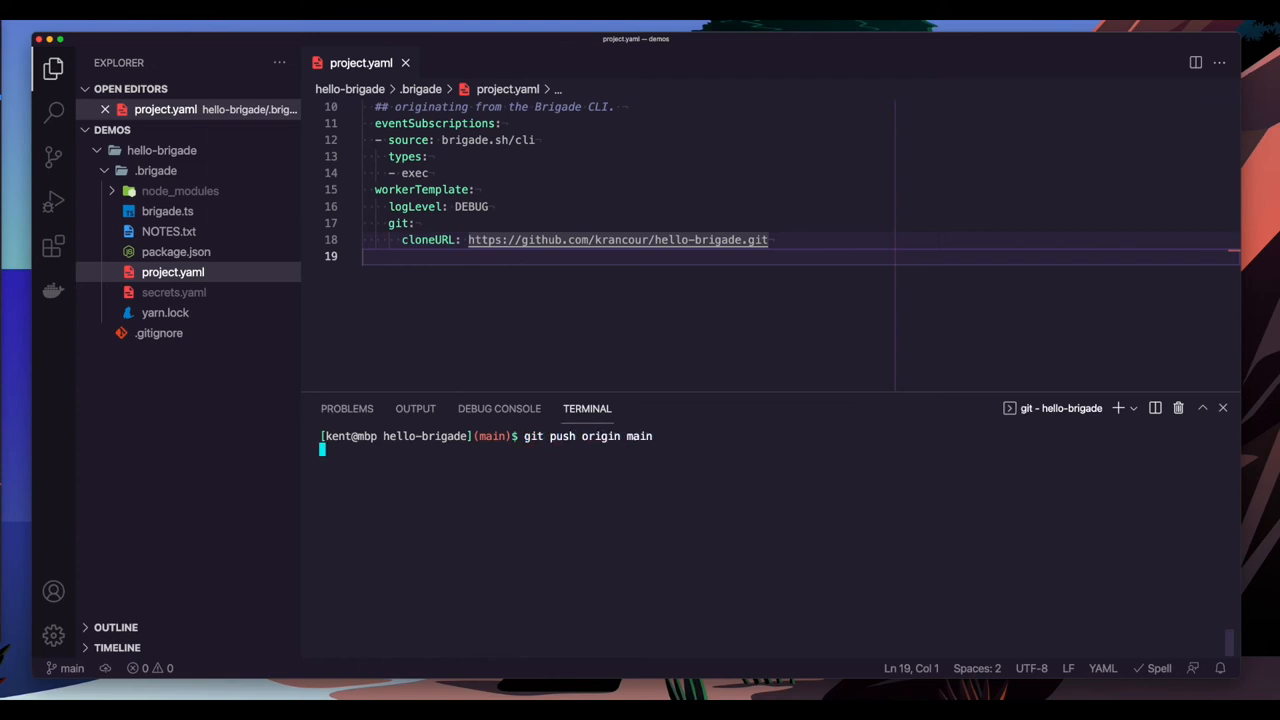
key("Return")
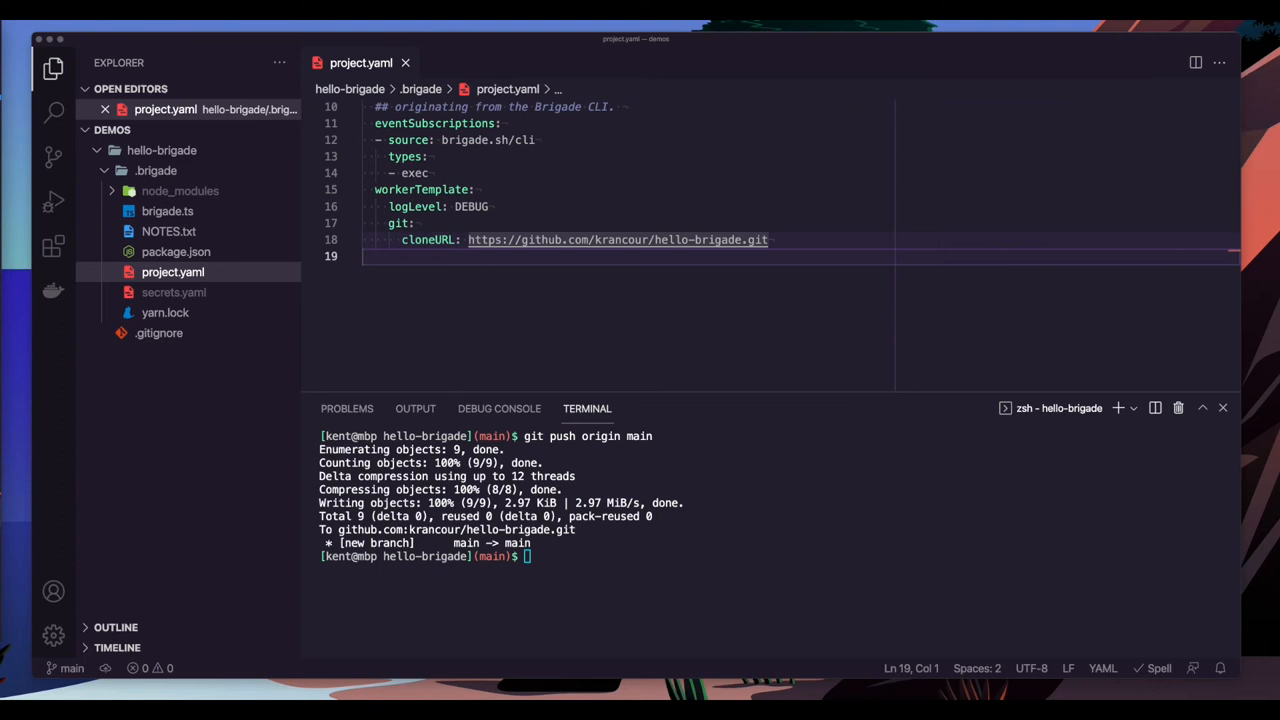
type("brig")
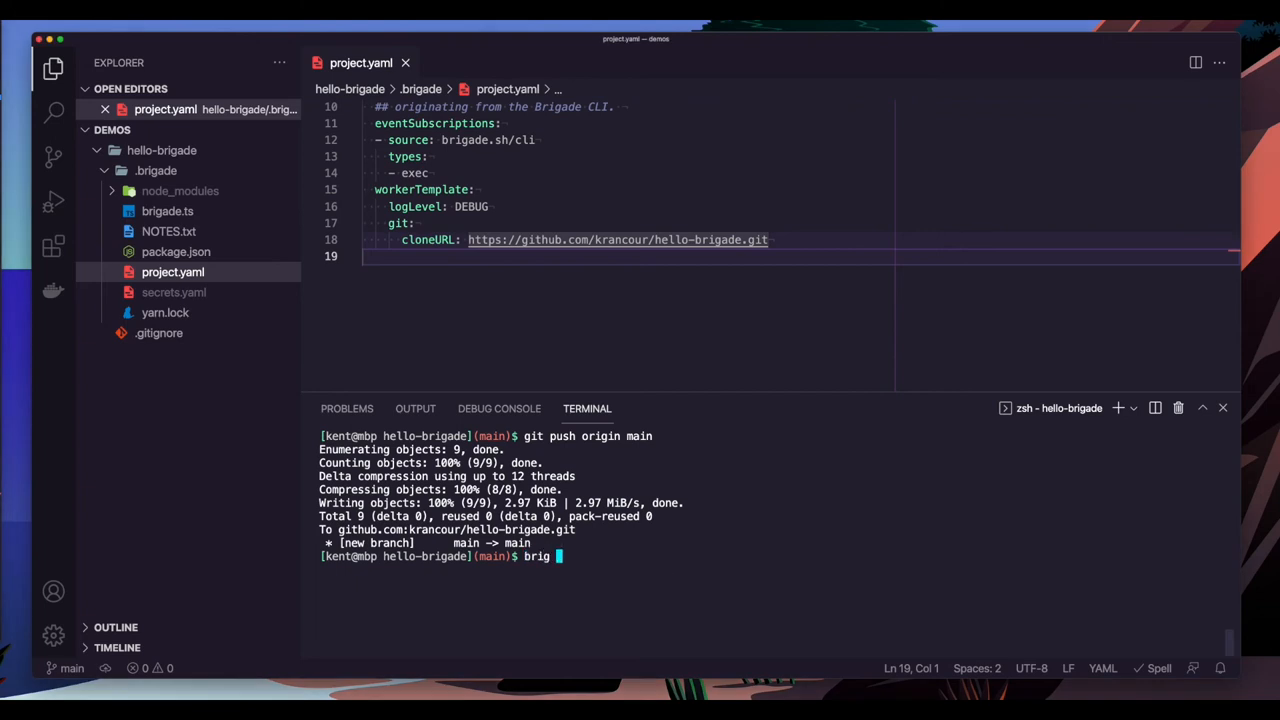
Run brig project update --file .brigade/project.yaml to update hello-brigade
type("project update --file .brigade/")
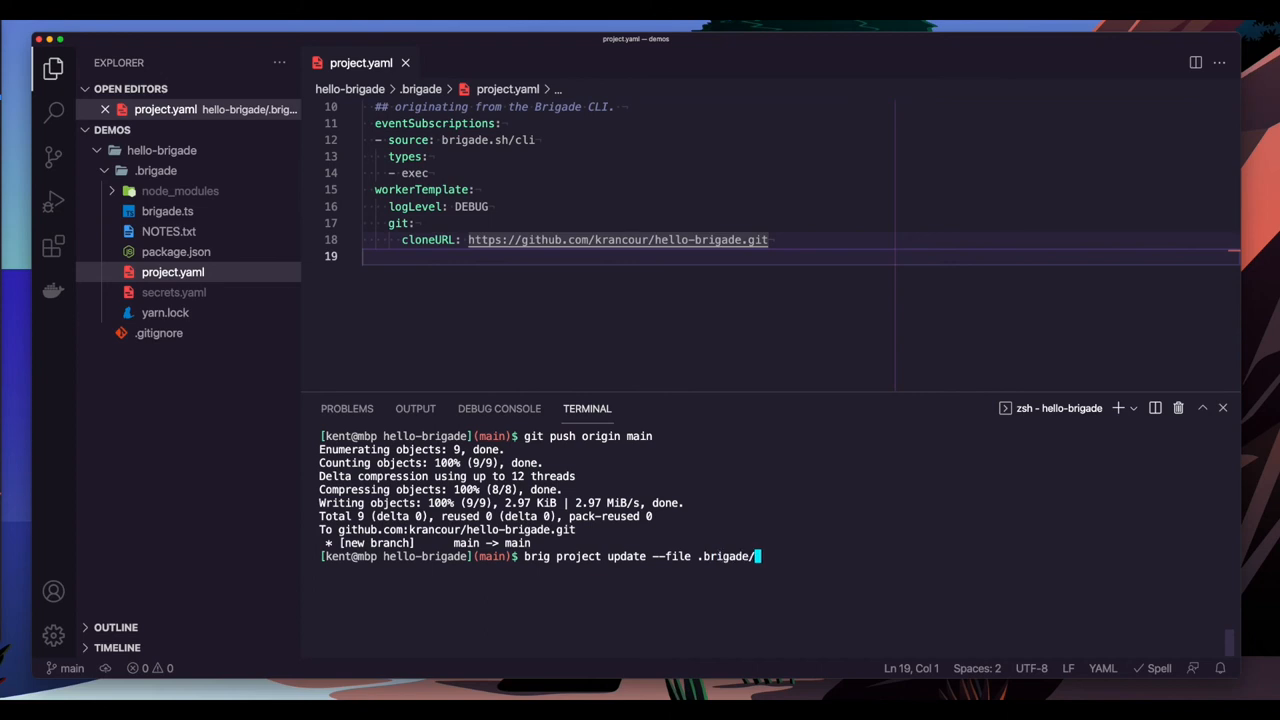
key("Return")
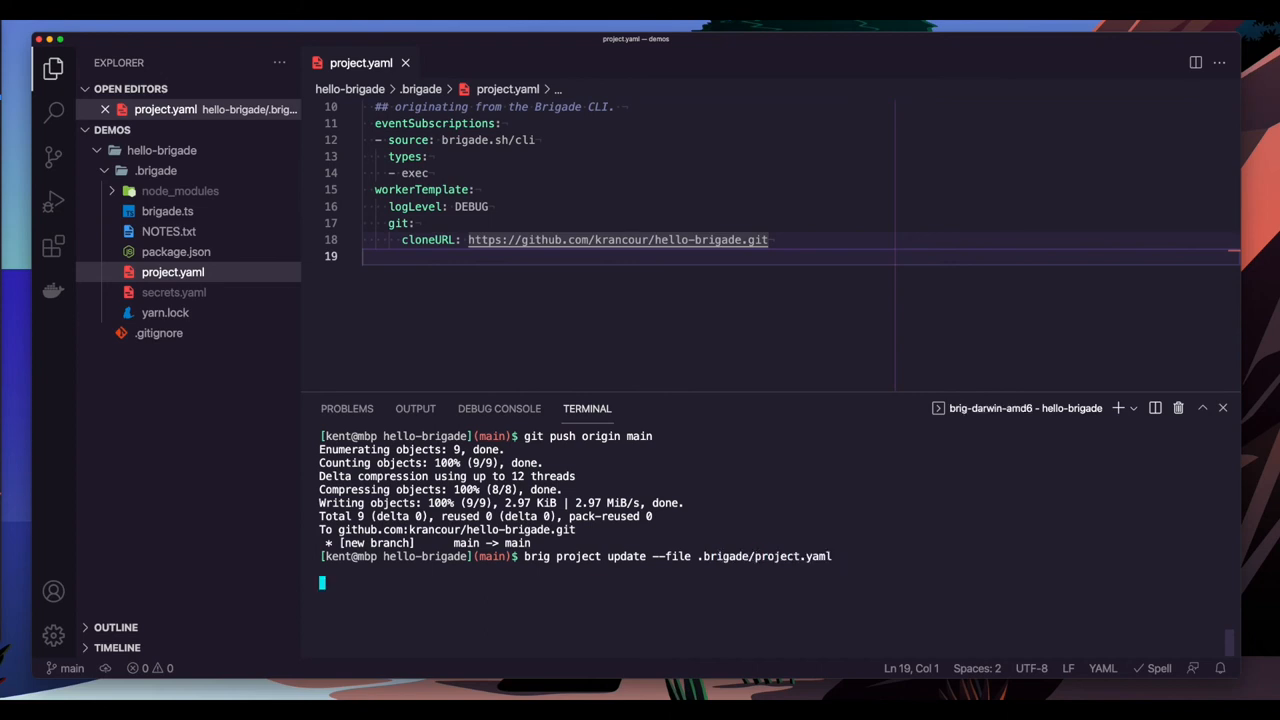
key("Return")
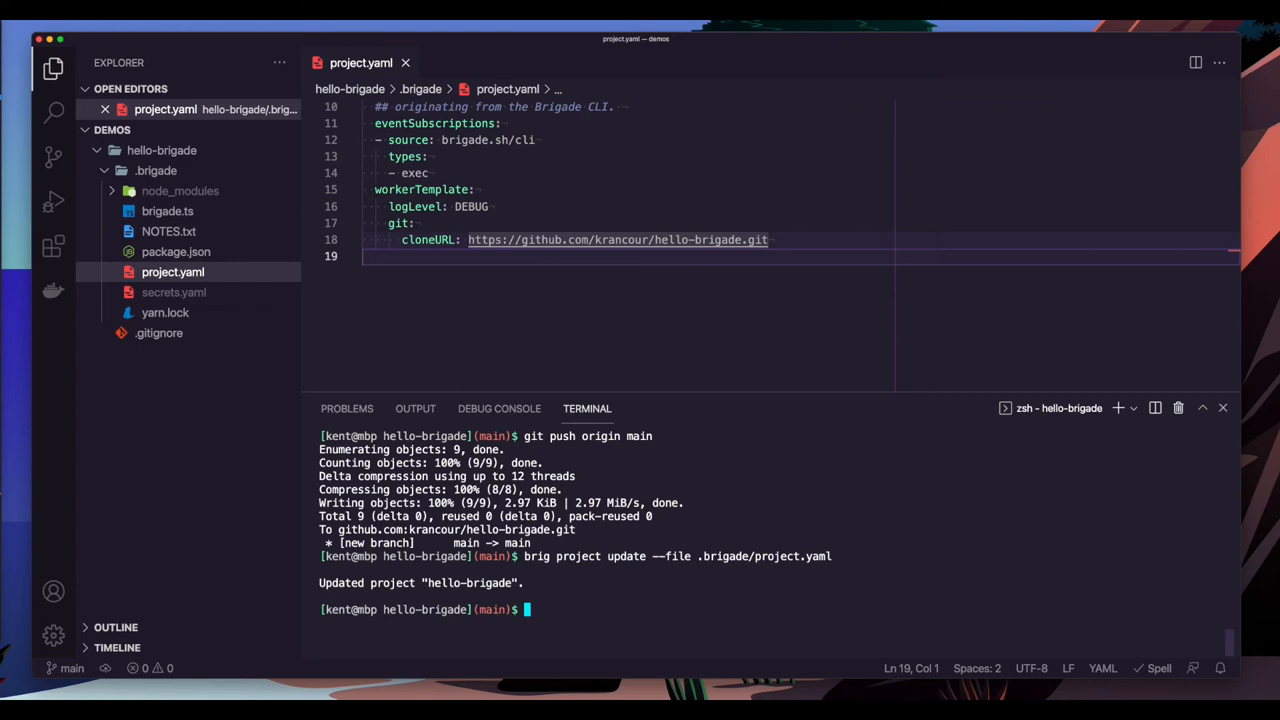
Enter brig event create --project hello-brigade to create an event
type("brig")
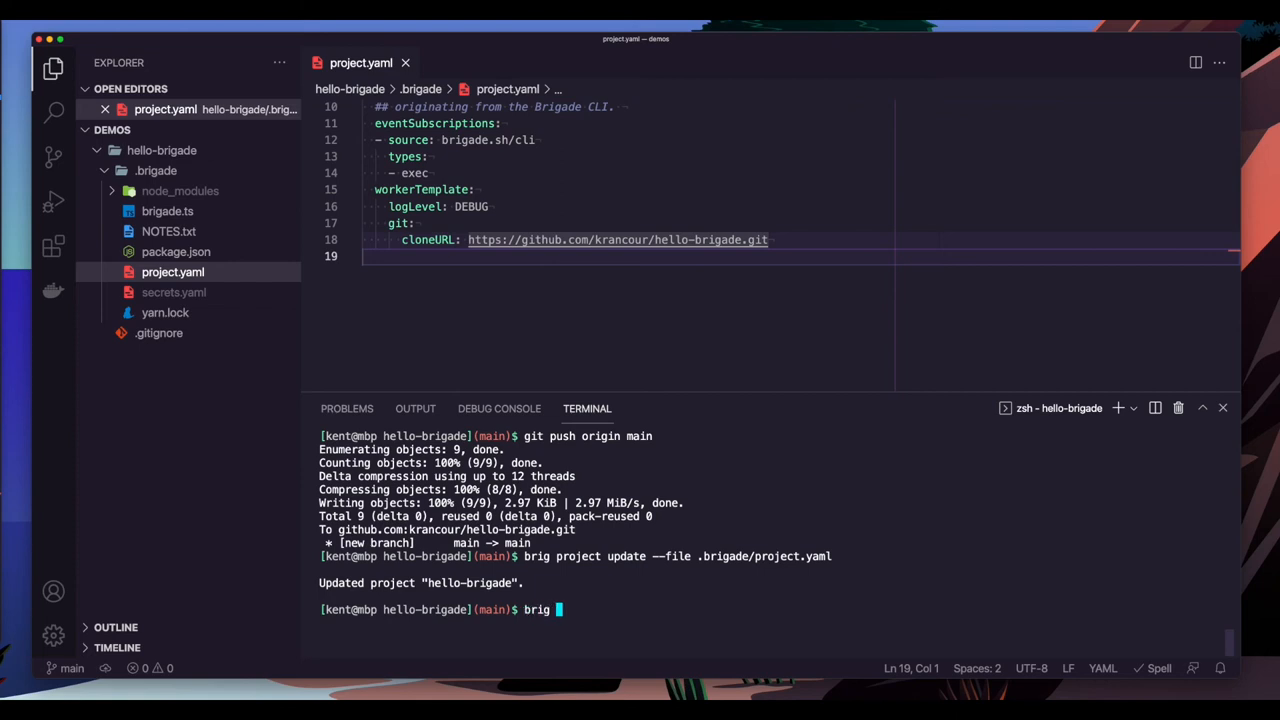
type("event create --pro")
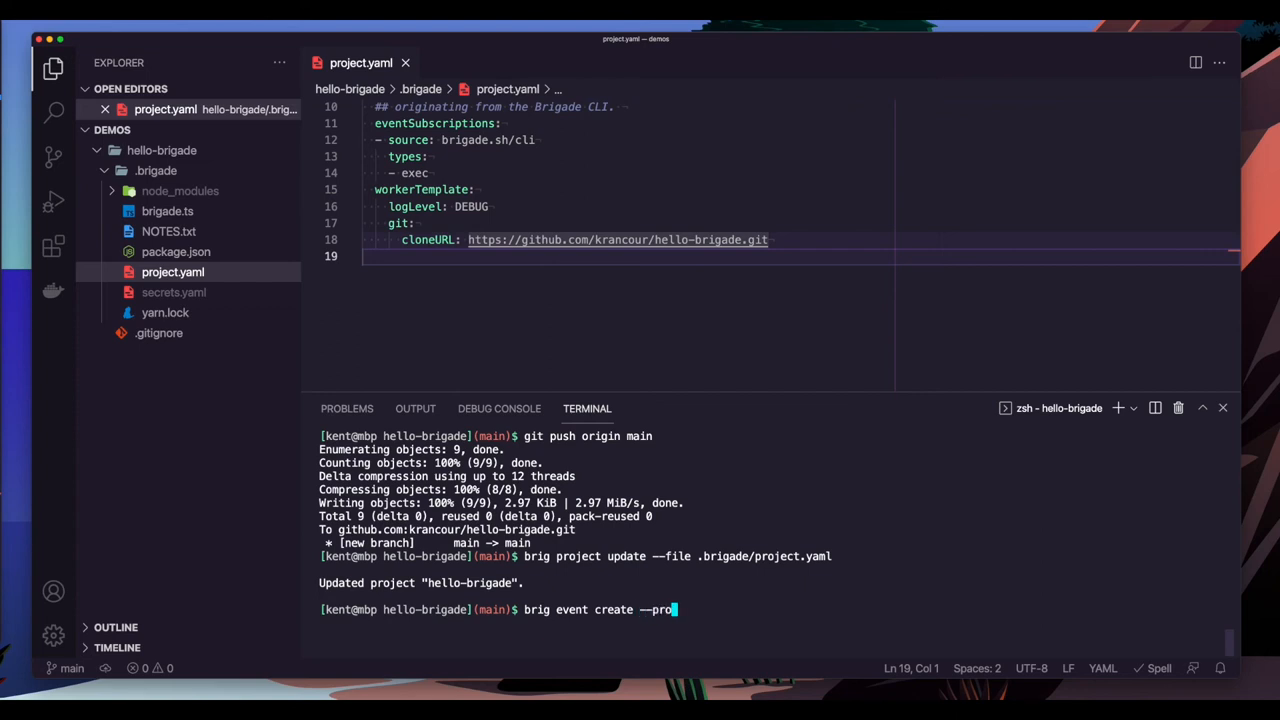
type("ject hello-")
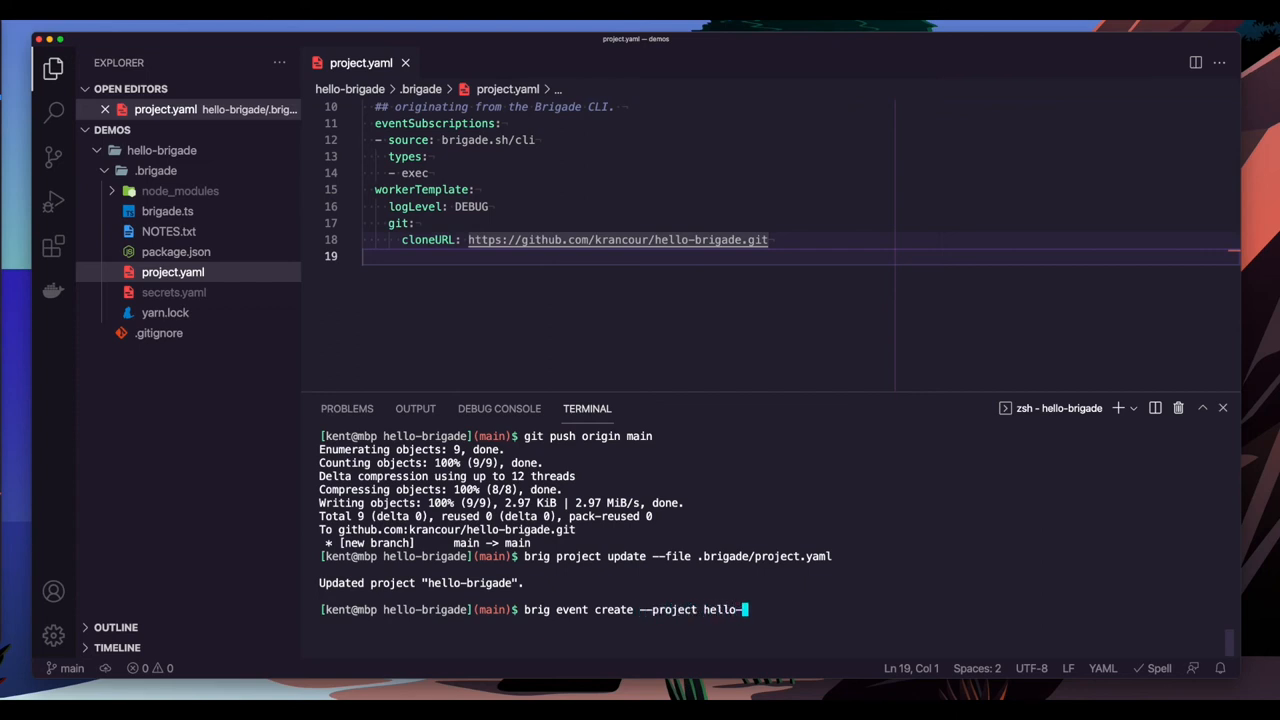
type("brigade")
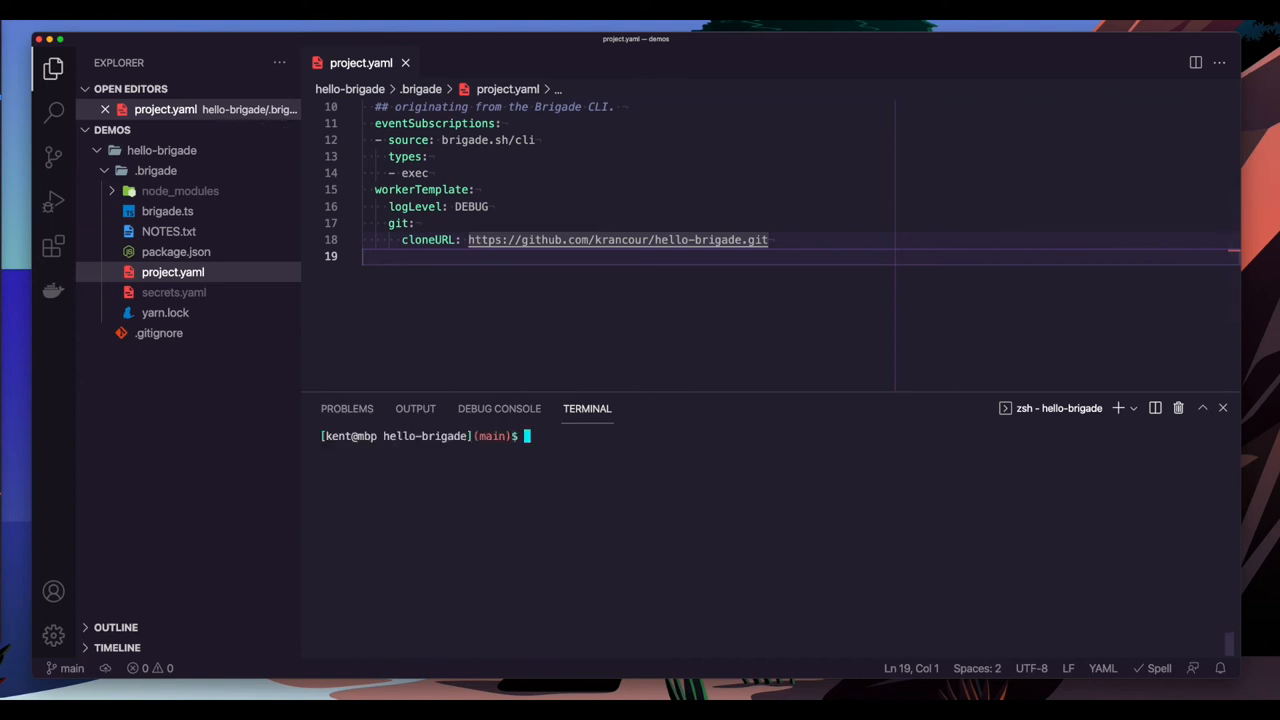
From .brigade, run yarn add unique-names-generator to install version 4.6.0
type("cd .brigade/")
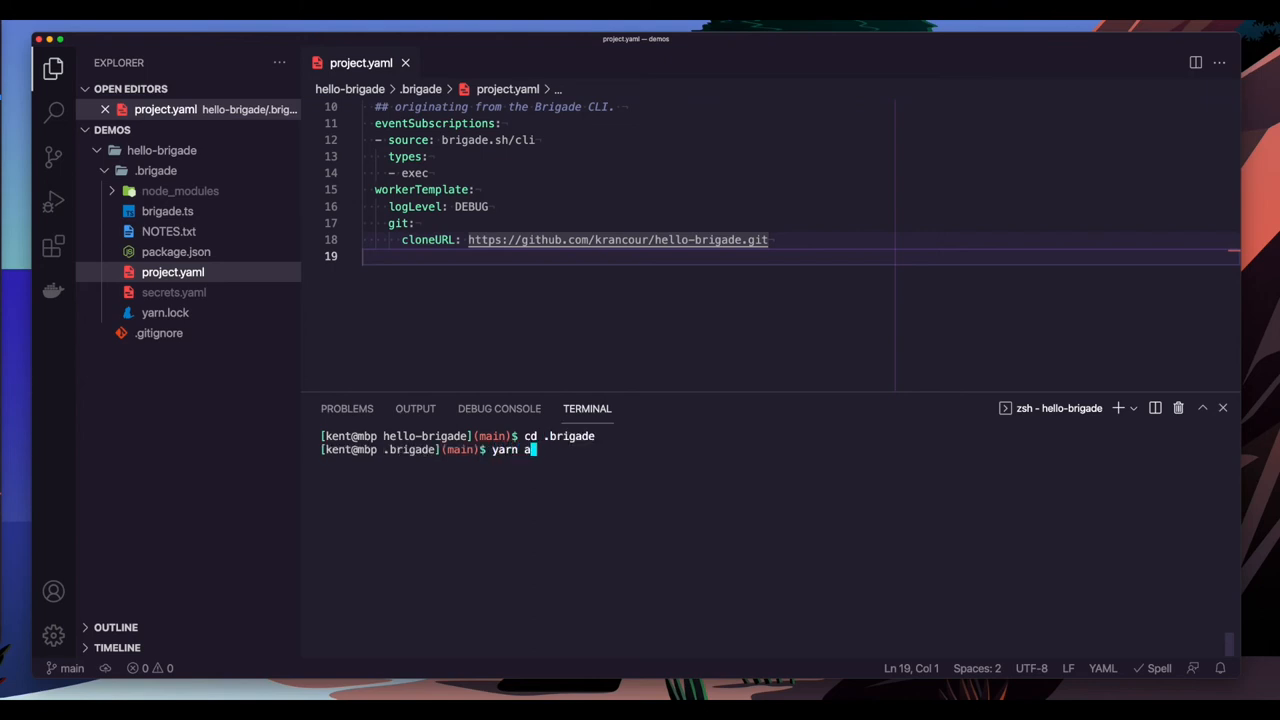
type("dd unique")
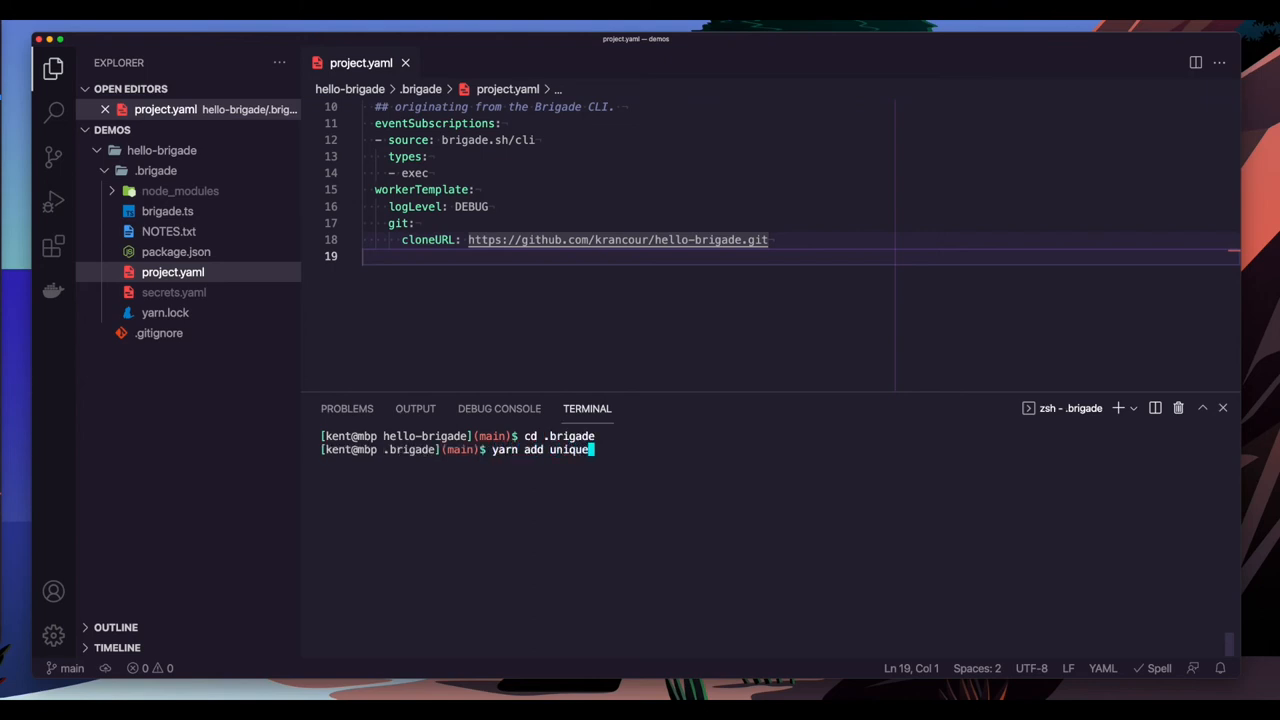
type("-names-")
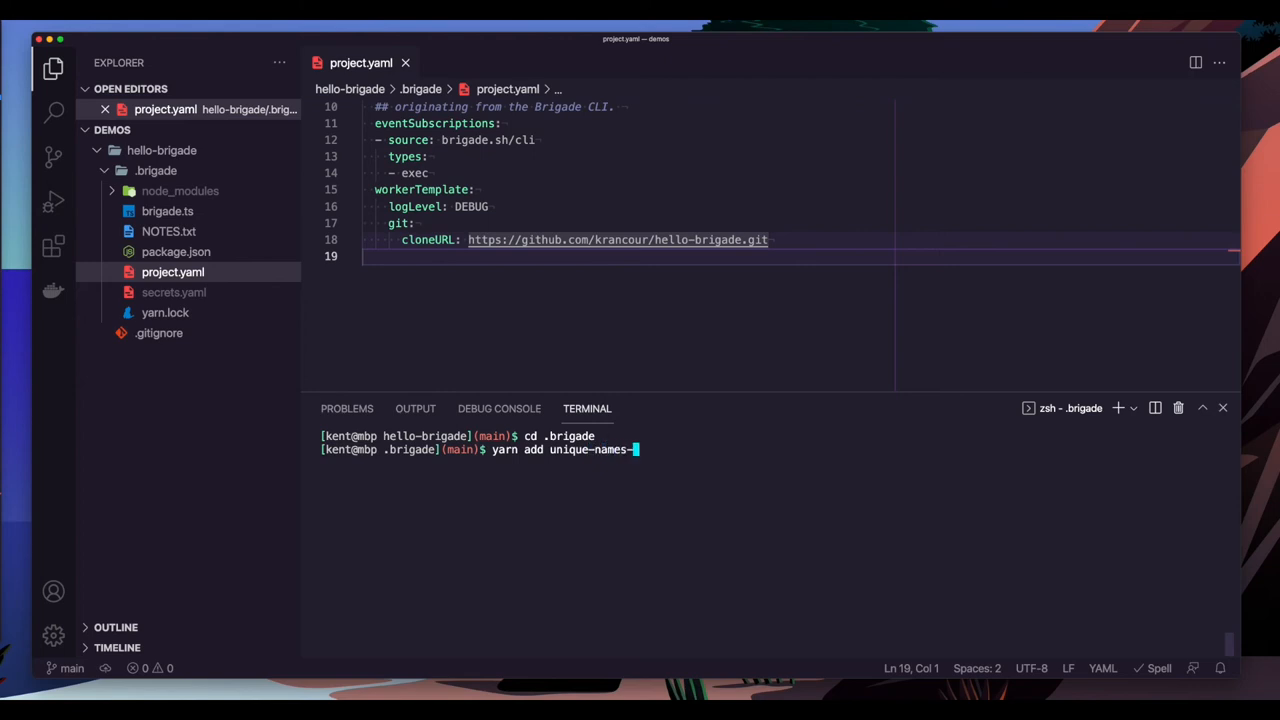
key("Return")
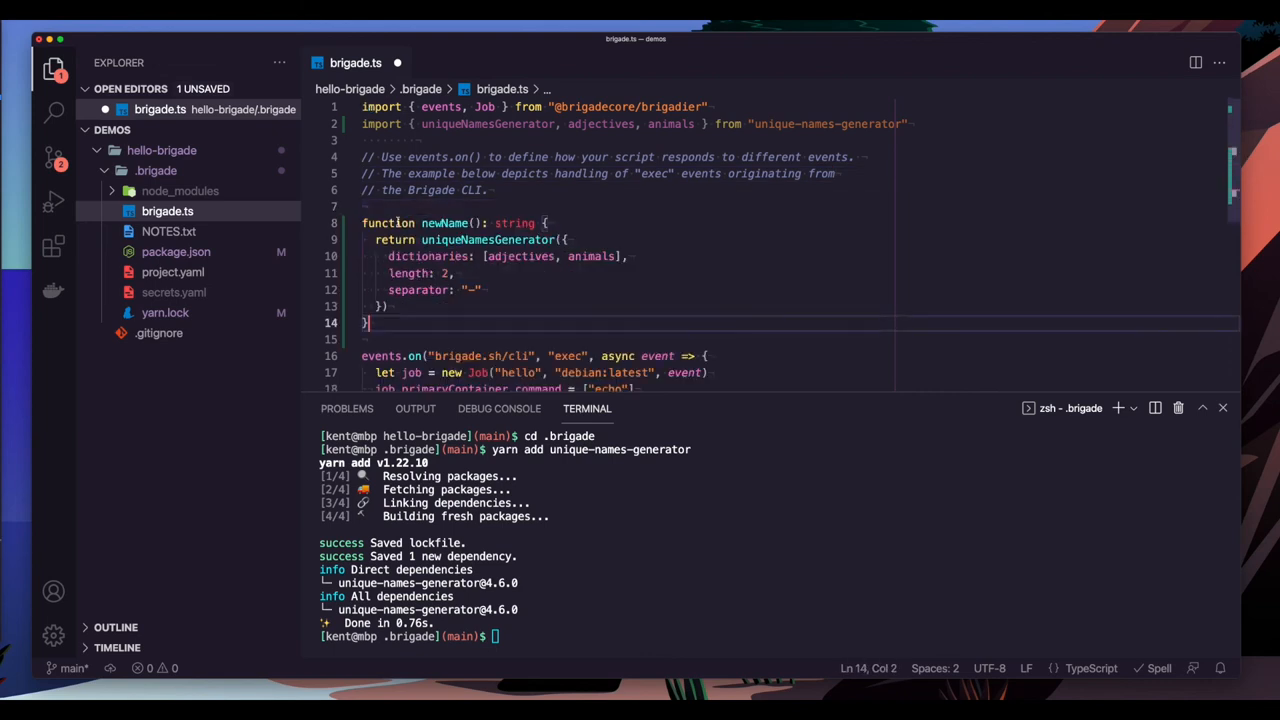
Change the hello job's greeting from World to ${newName()} in a template literal
scroll("down", 3)
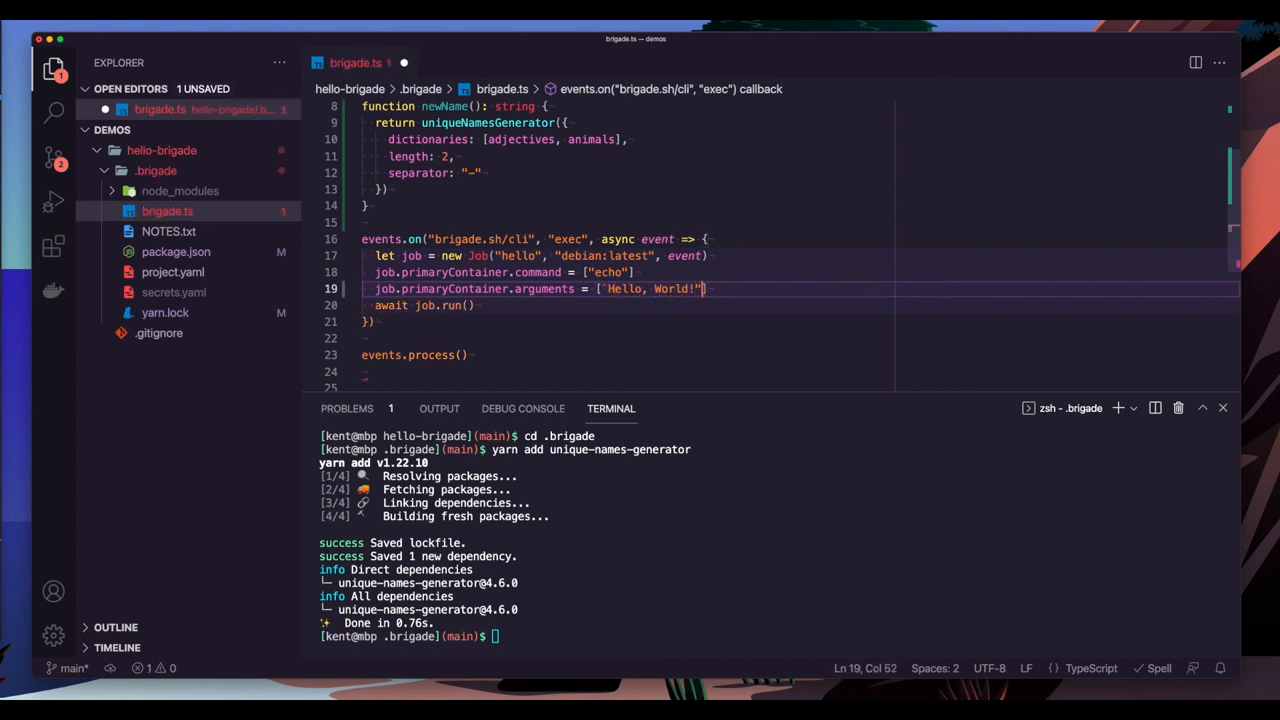
key("Backspace")
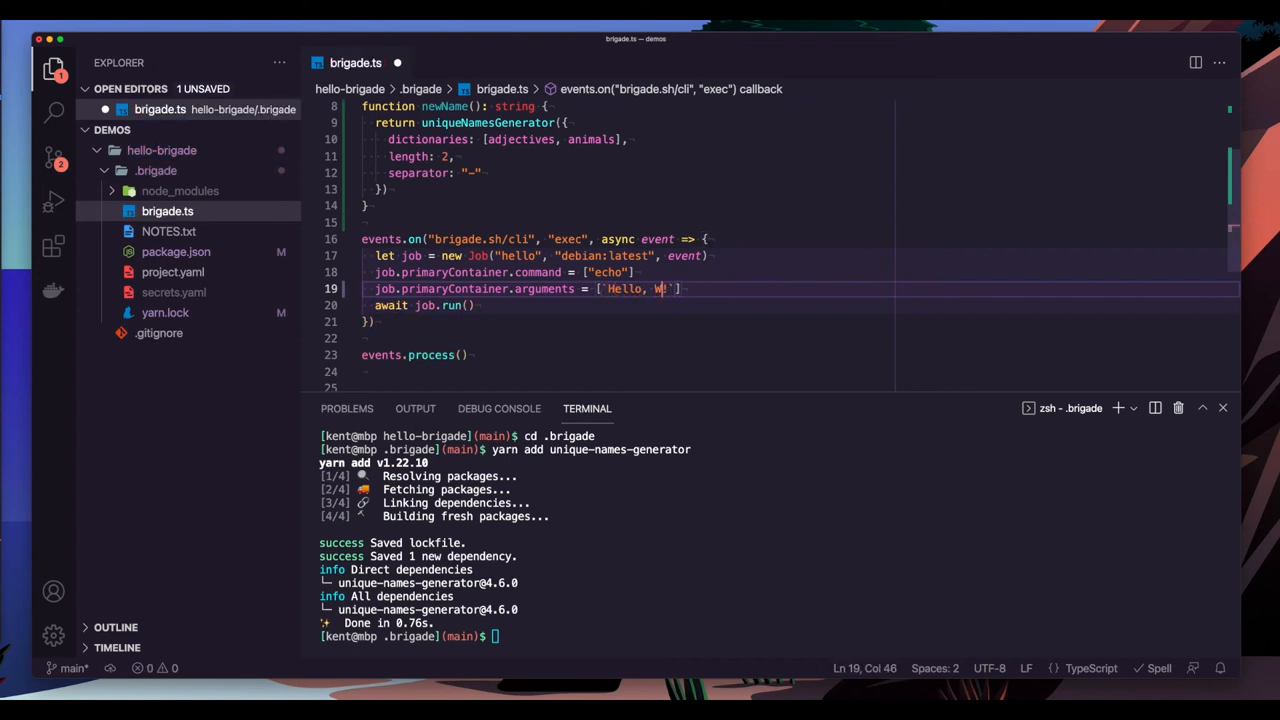
type("${}")
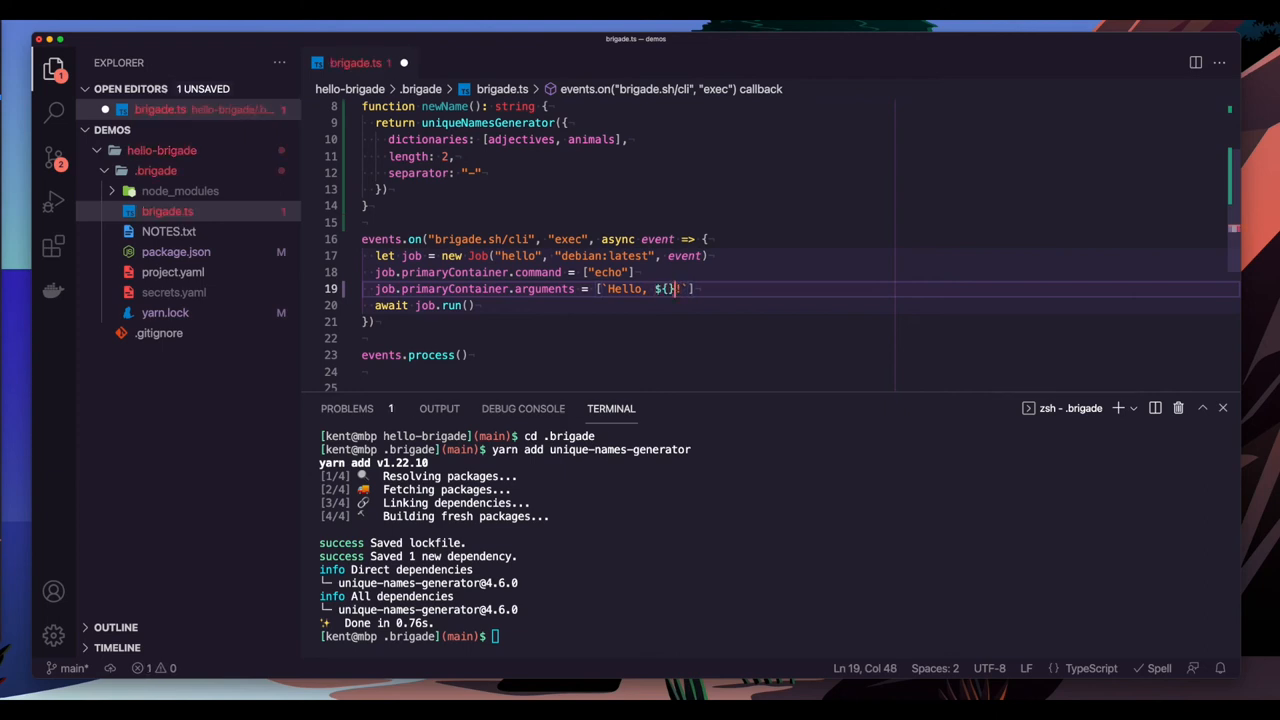
type("newName(")
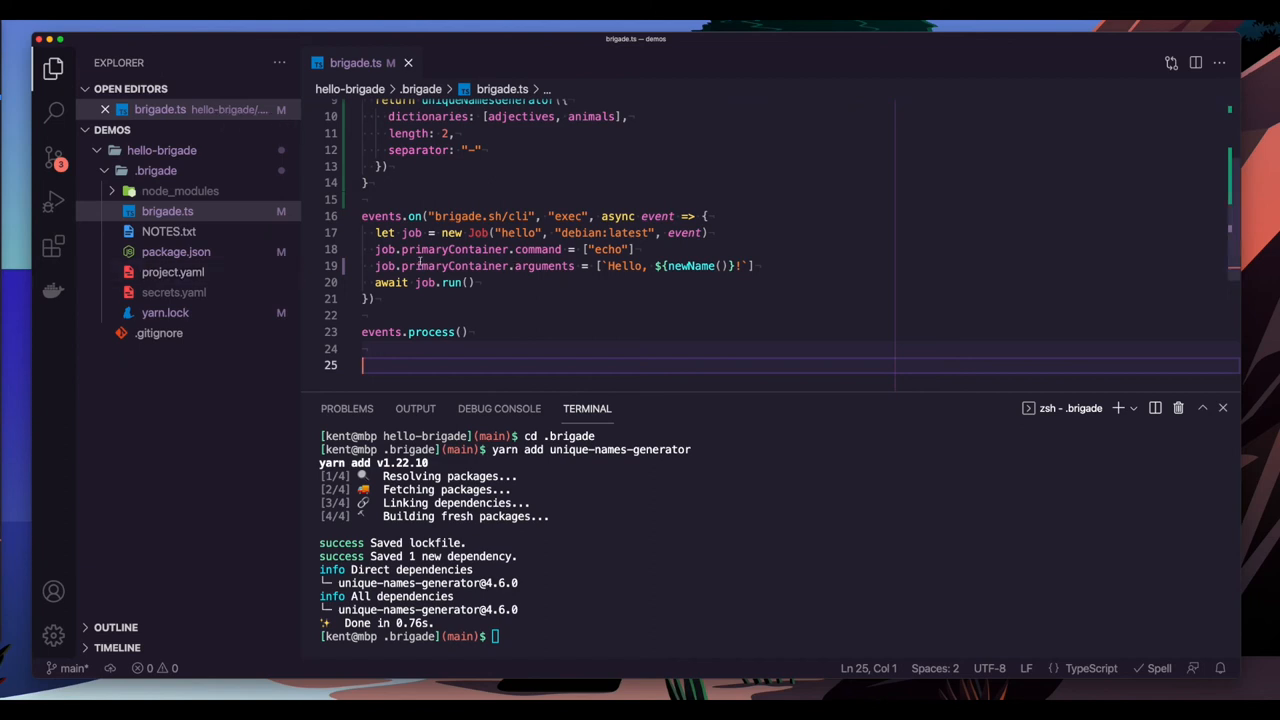
Define job1 'hello' and job2 'goodbye', with job2 on the alpine:latest image
left_click(398, 232)
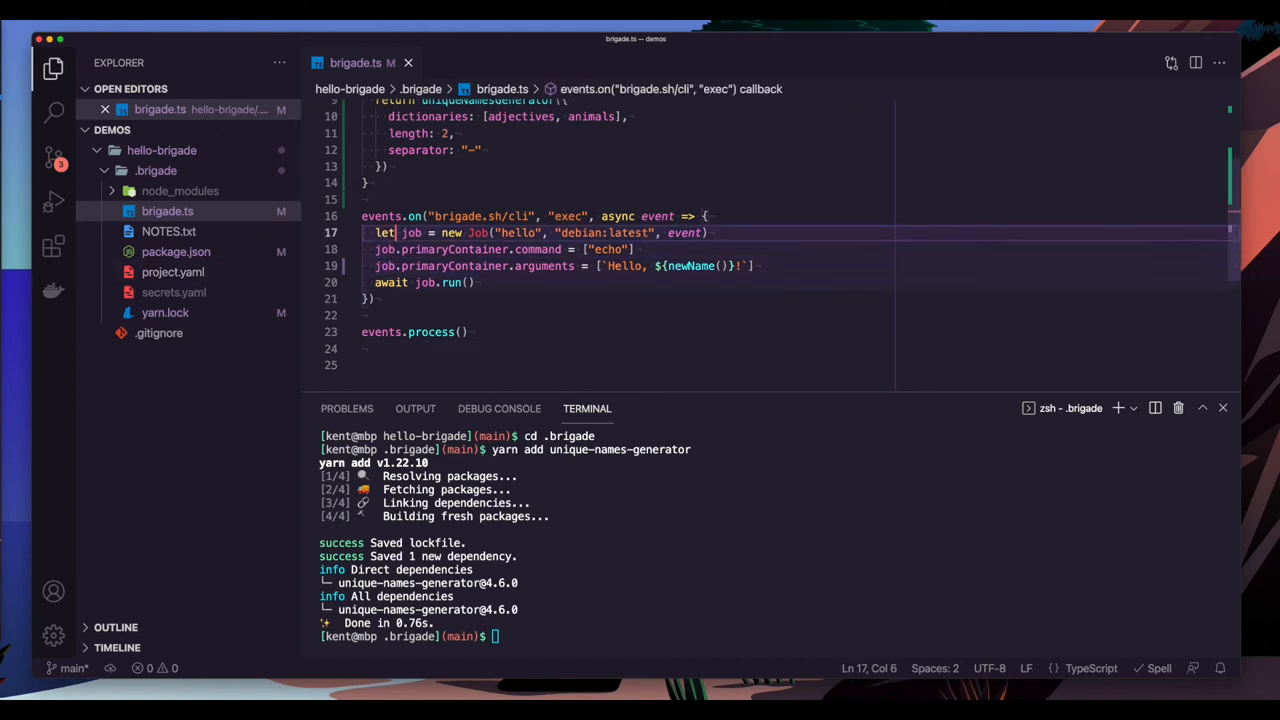
double_click(410, 232)
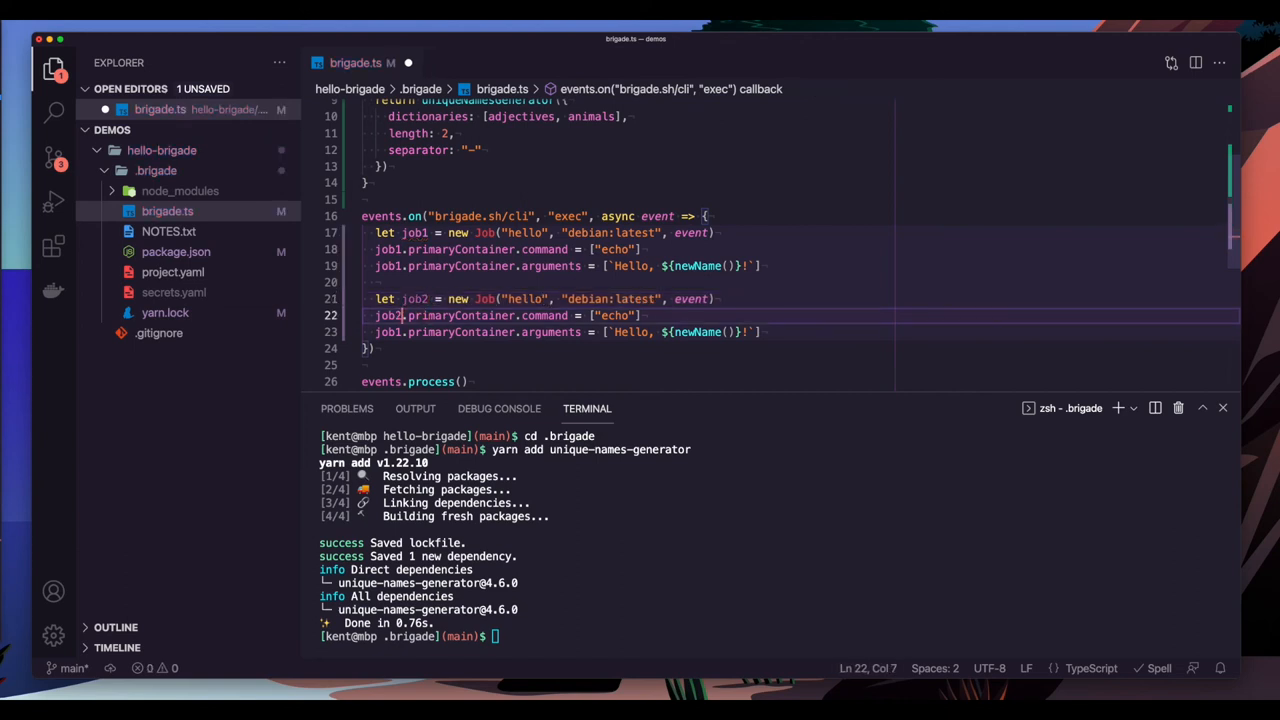
left_click(410, 298)
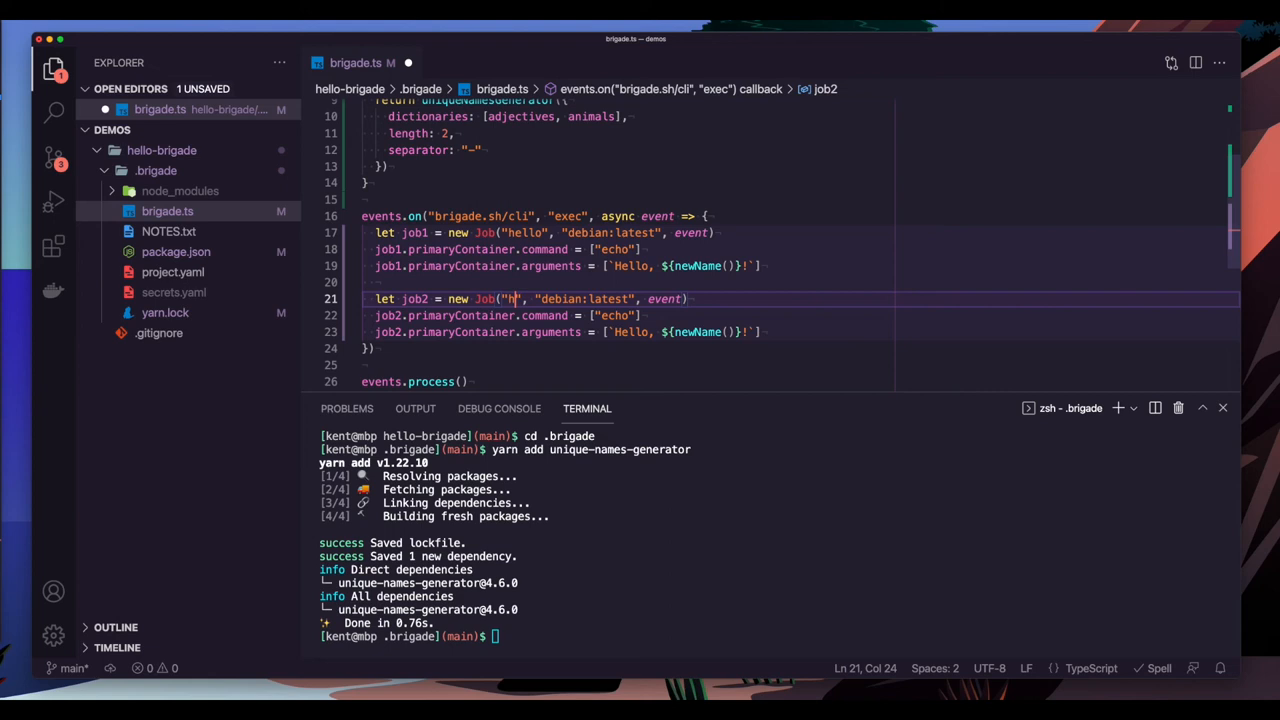
type("oodbye")
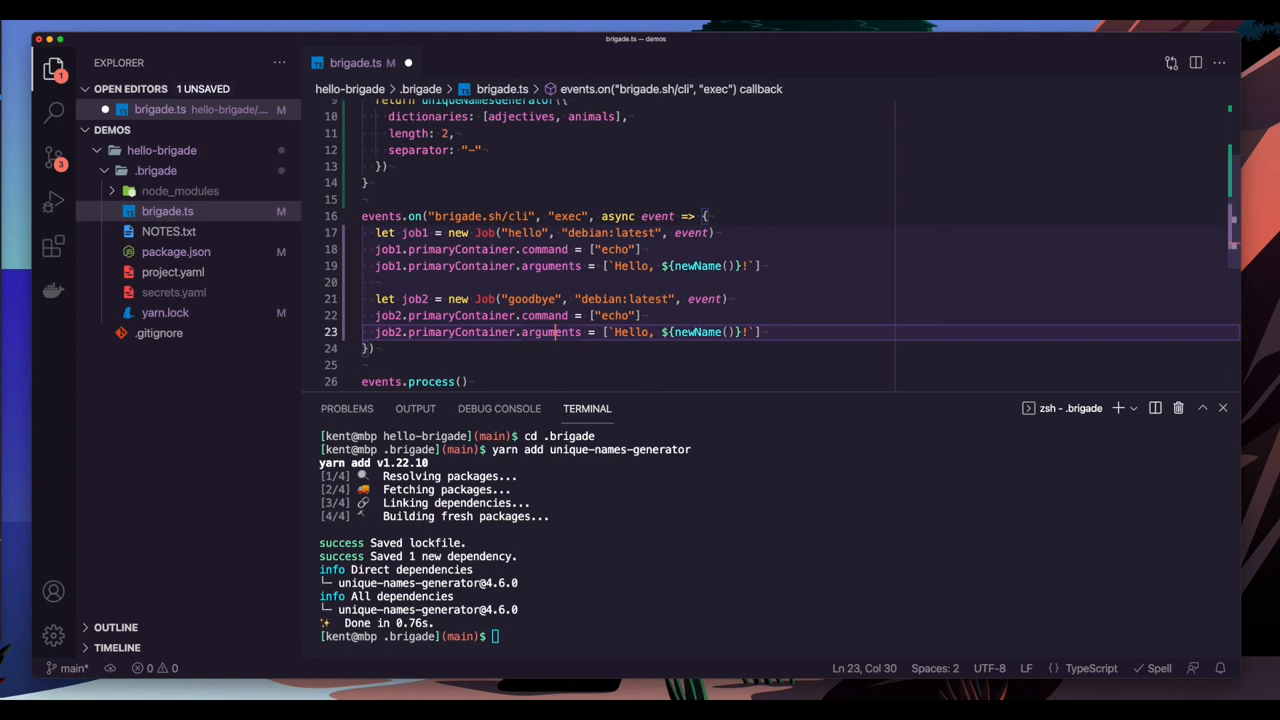
left_click(548, 298)
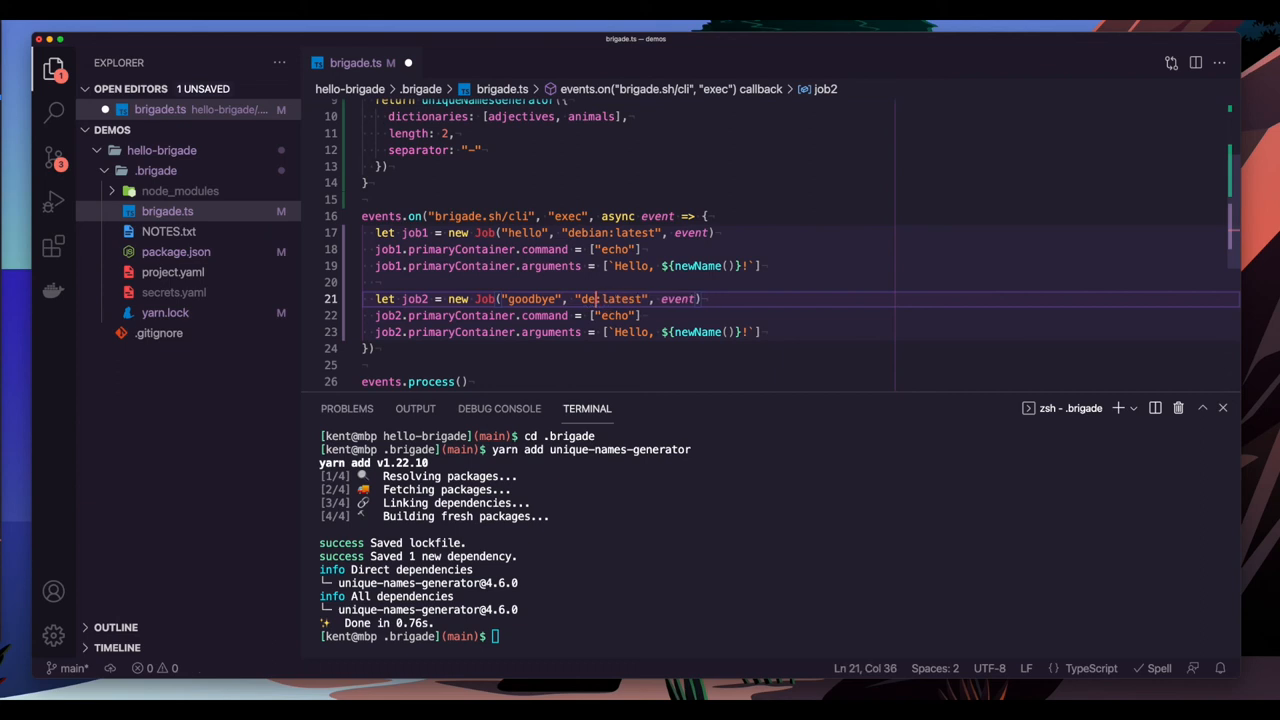
type("alpine:")
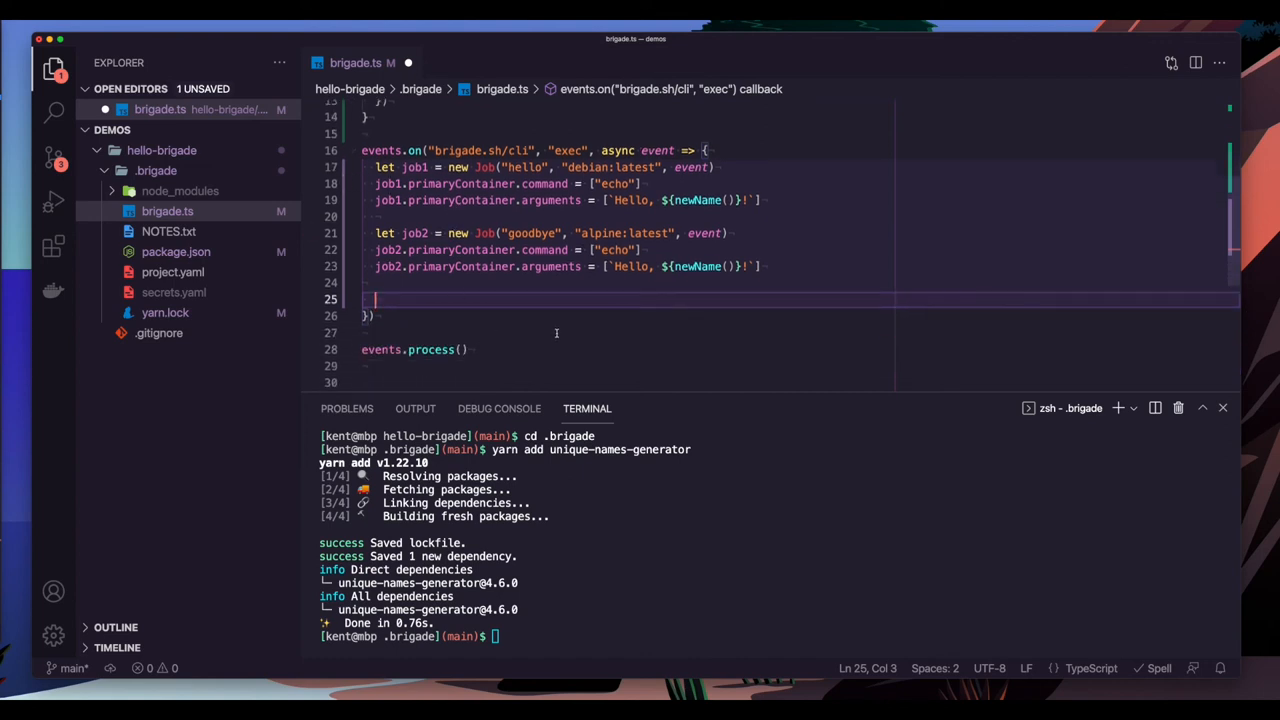
End the handler with await Job.sequence(job1, job2).run() and save
type("job")
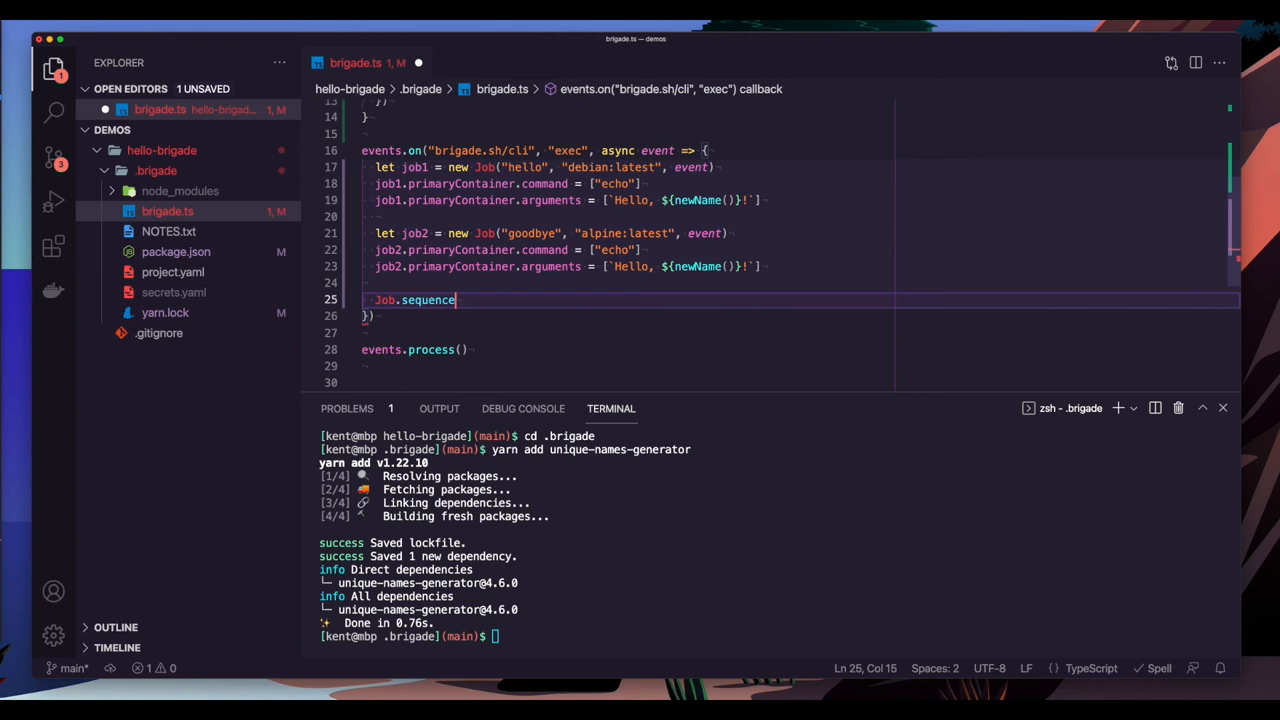
type("()")
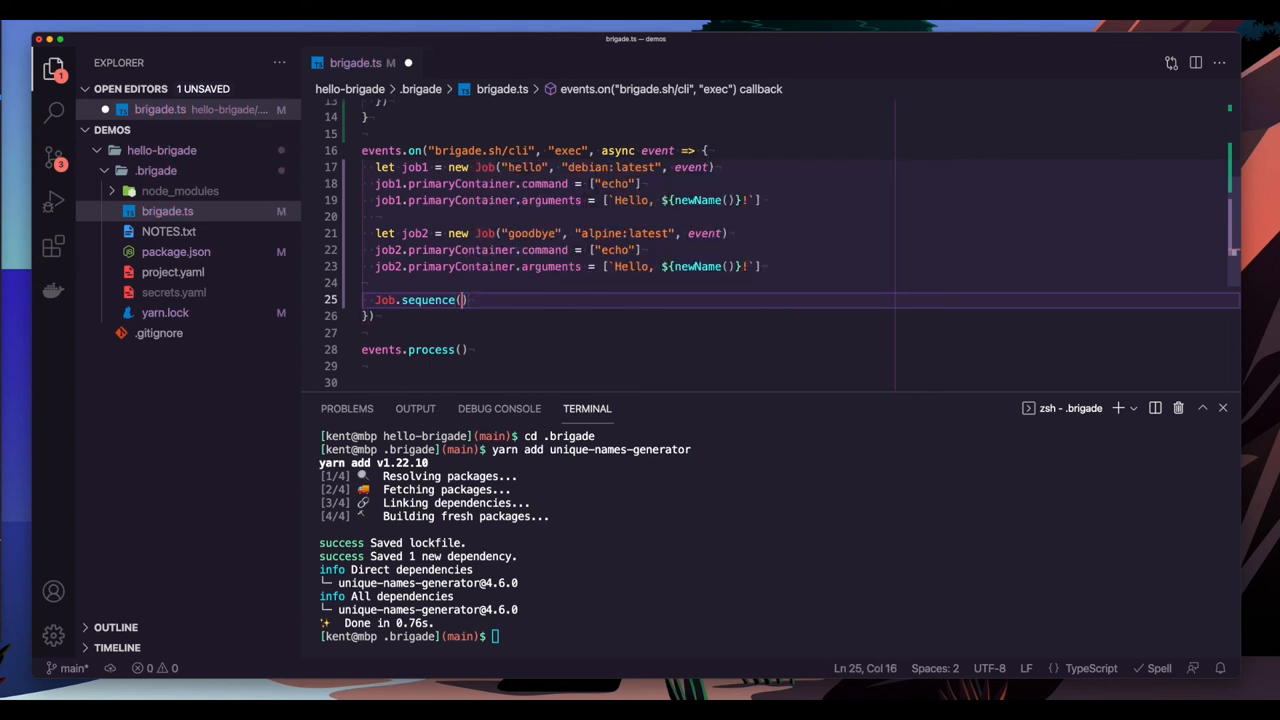
type("job1")
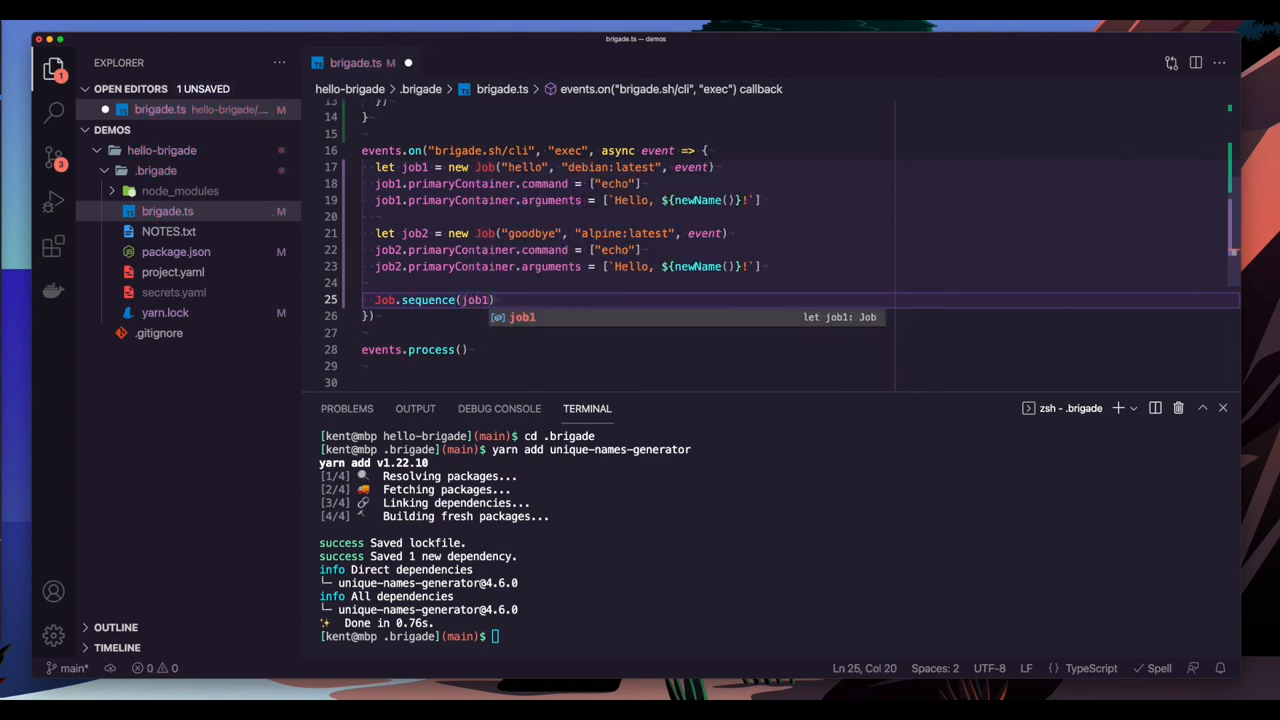
type(", job2")
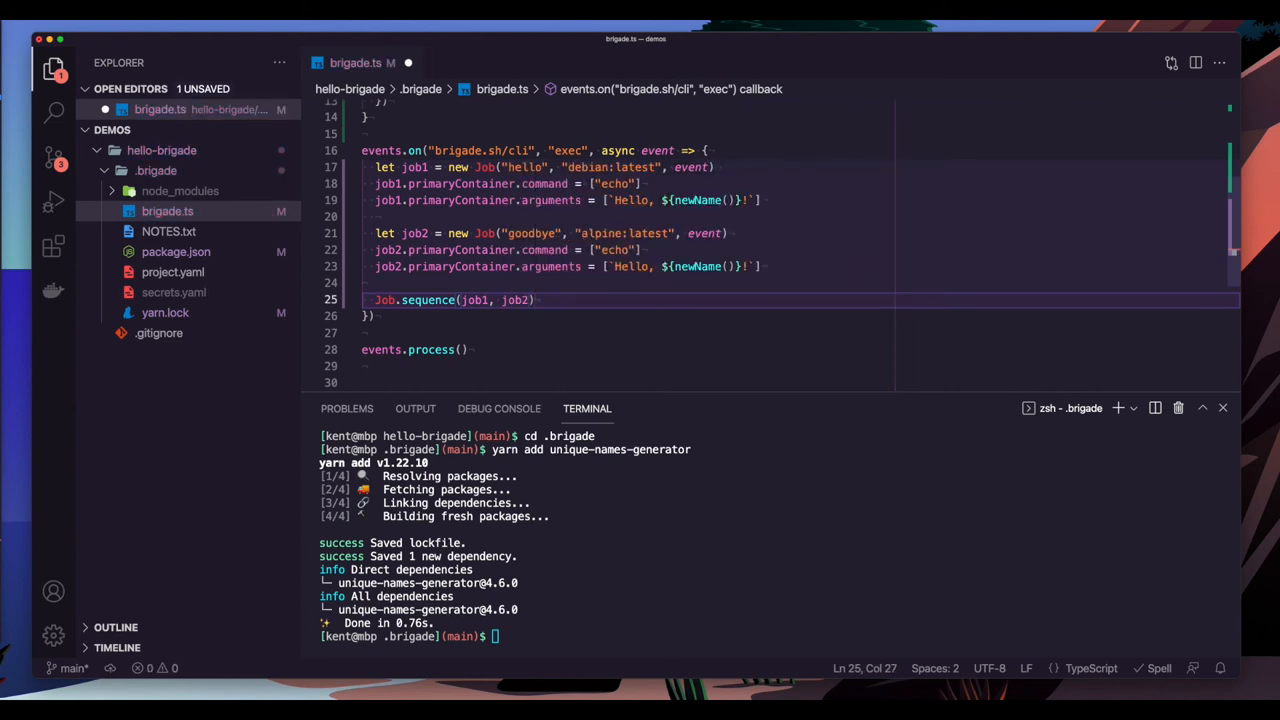
type(".run()")
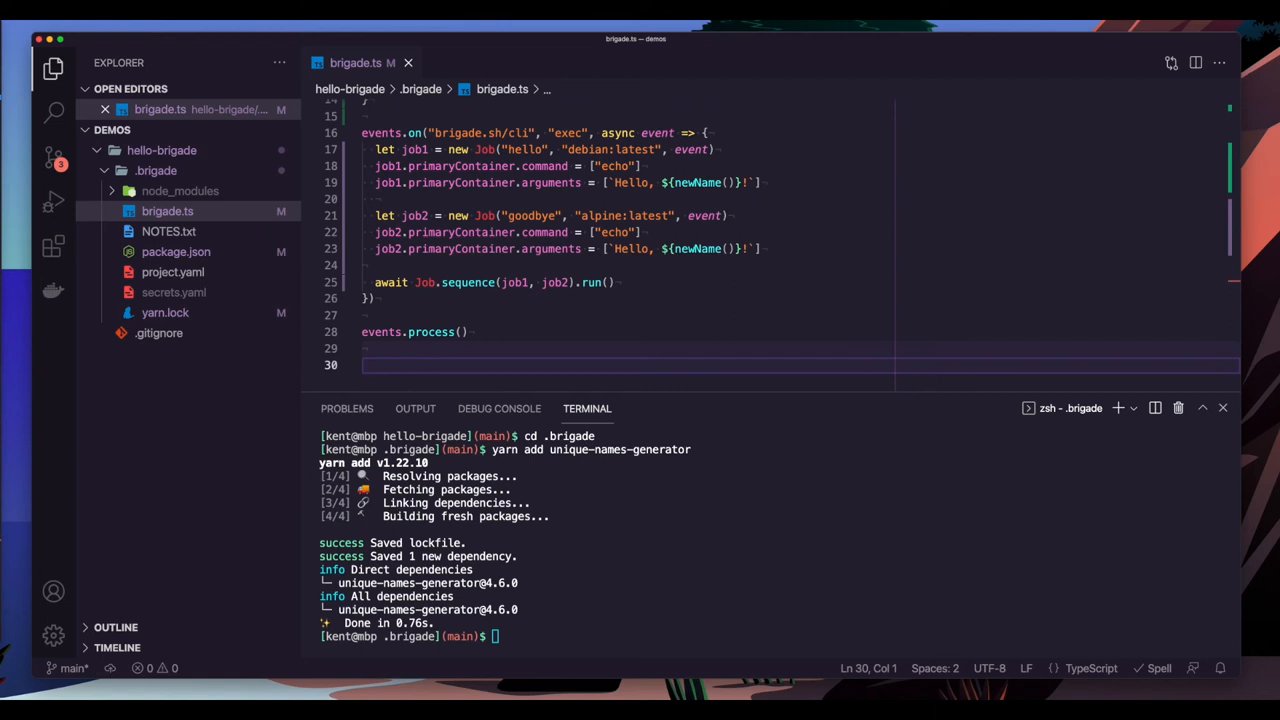
Clear the terminal and begin the brig project secrets set command
type("cle")
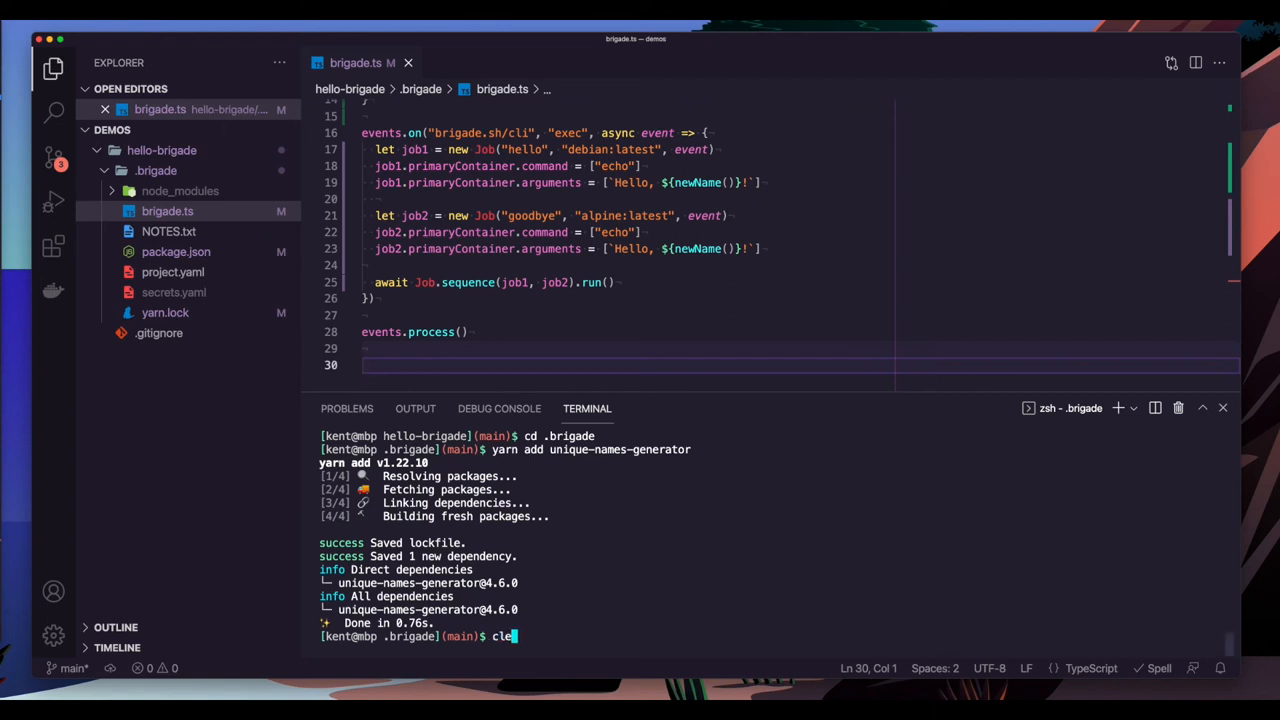
key("Return")
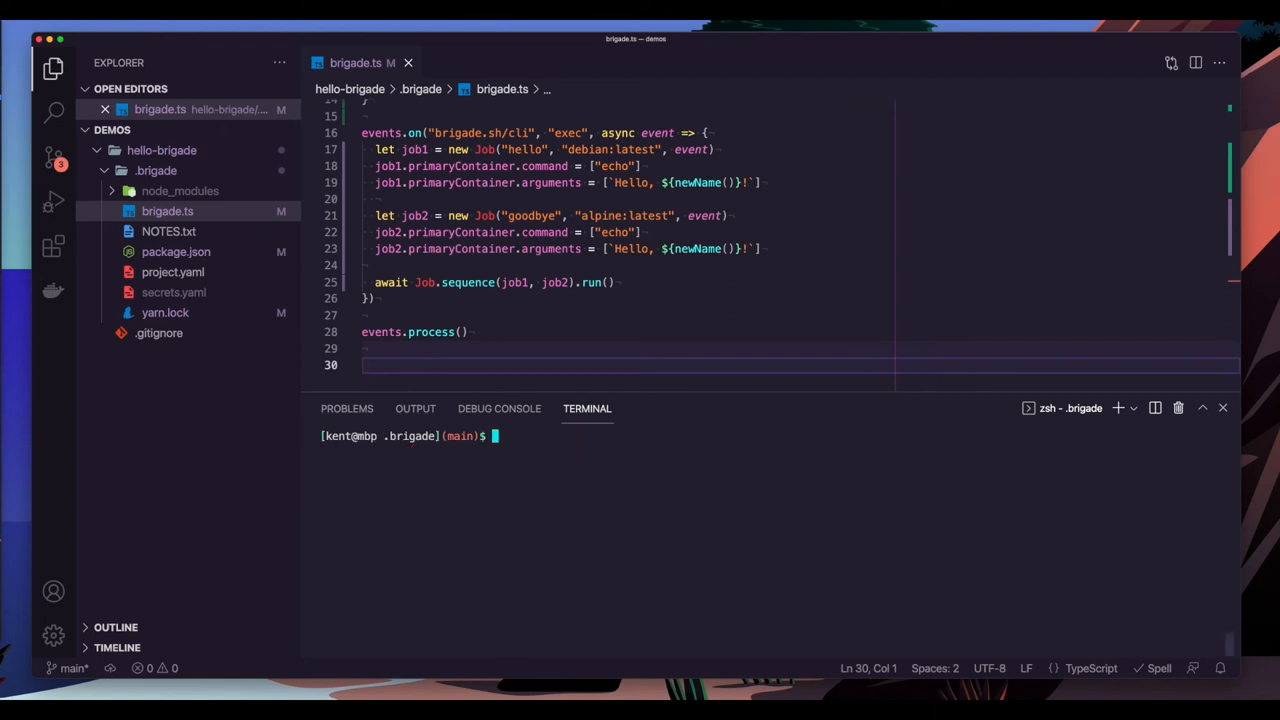
mouse_move(610, 624)
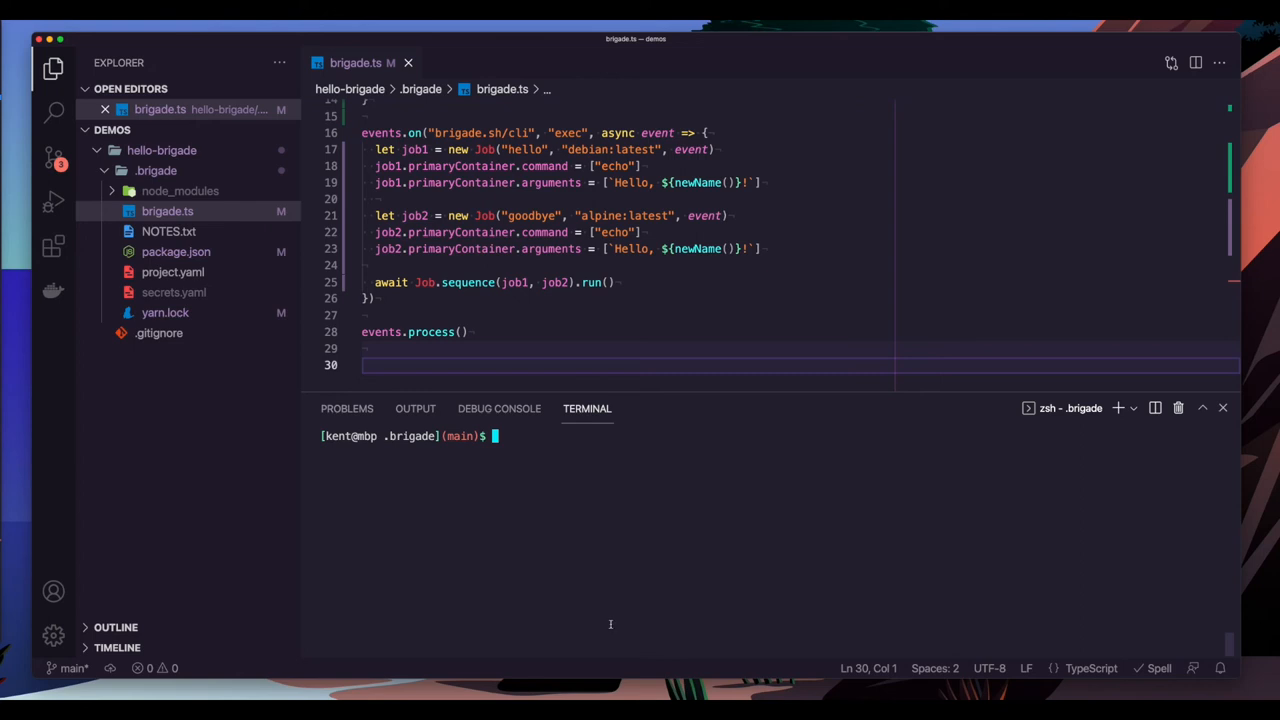
type("brig")
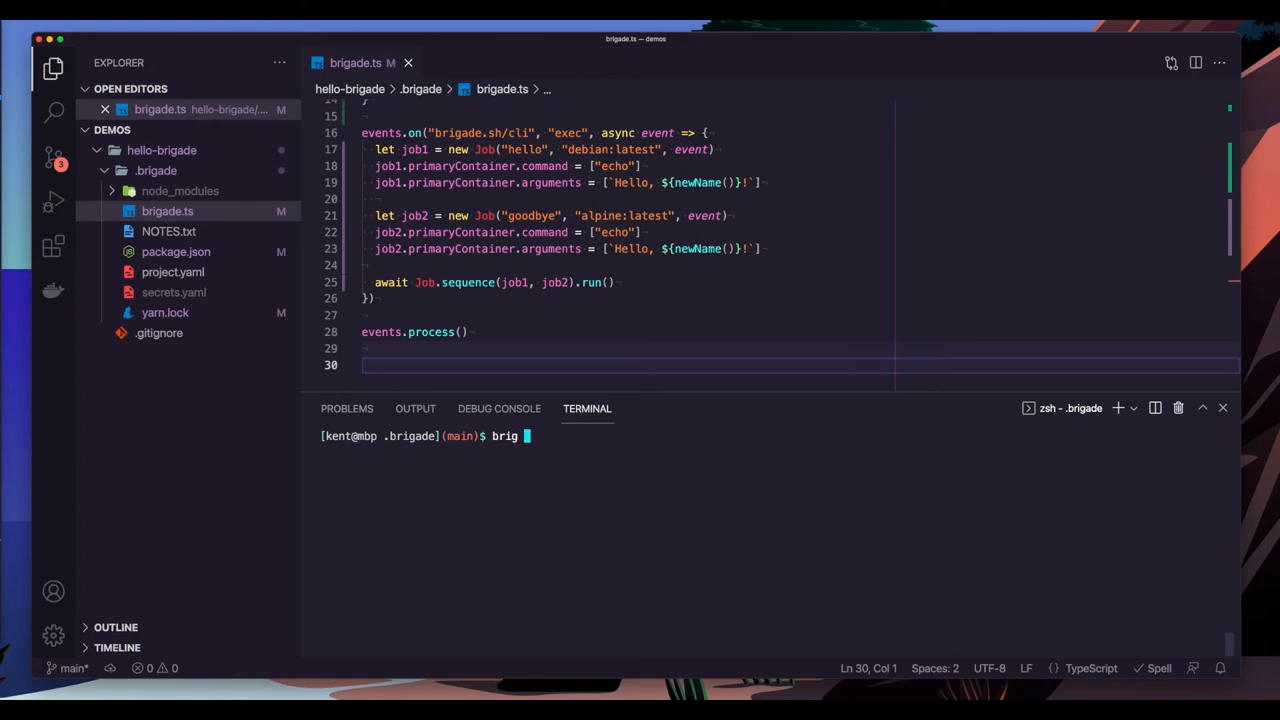
type("project")
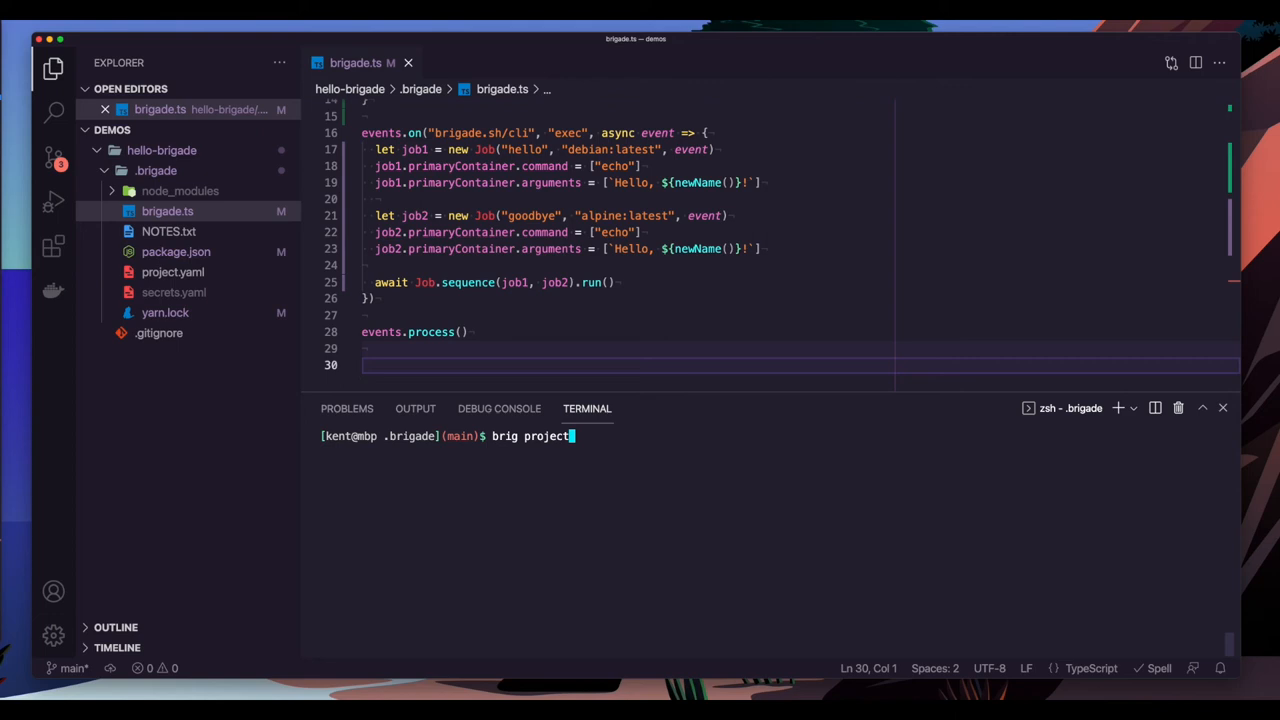
type("secrets")
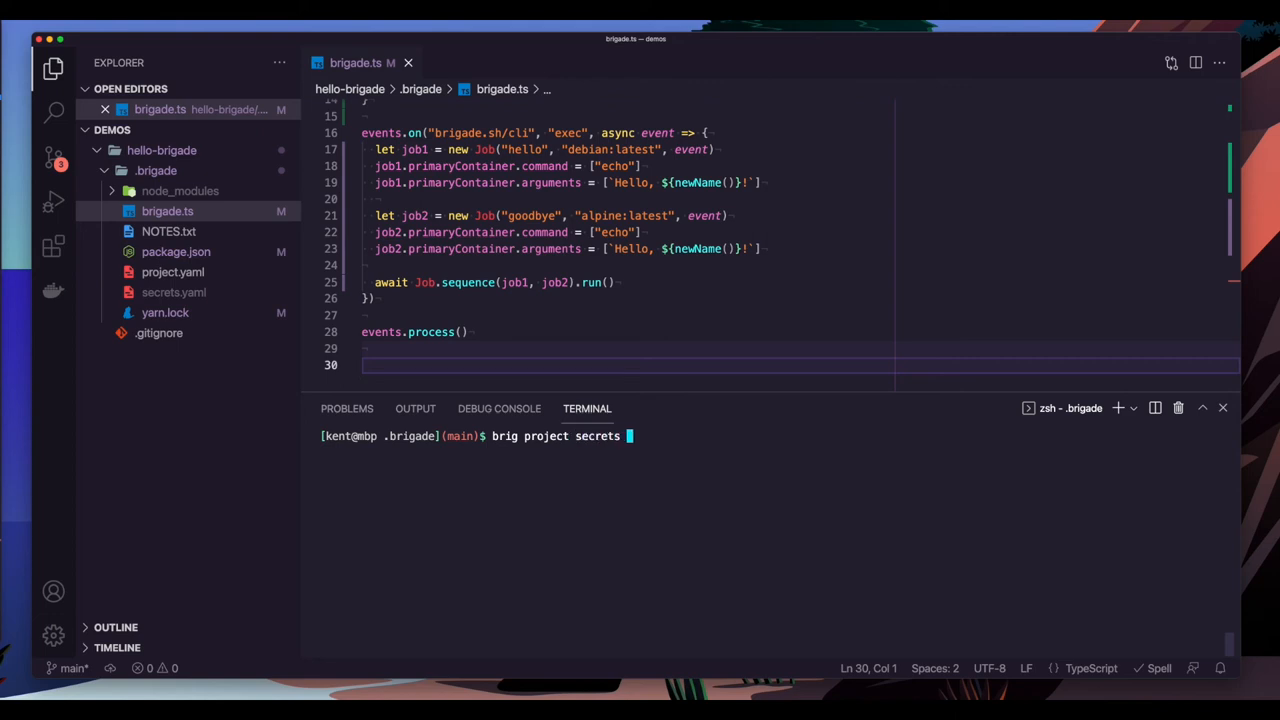
type("--set")
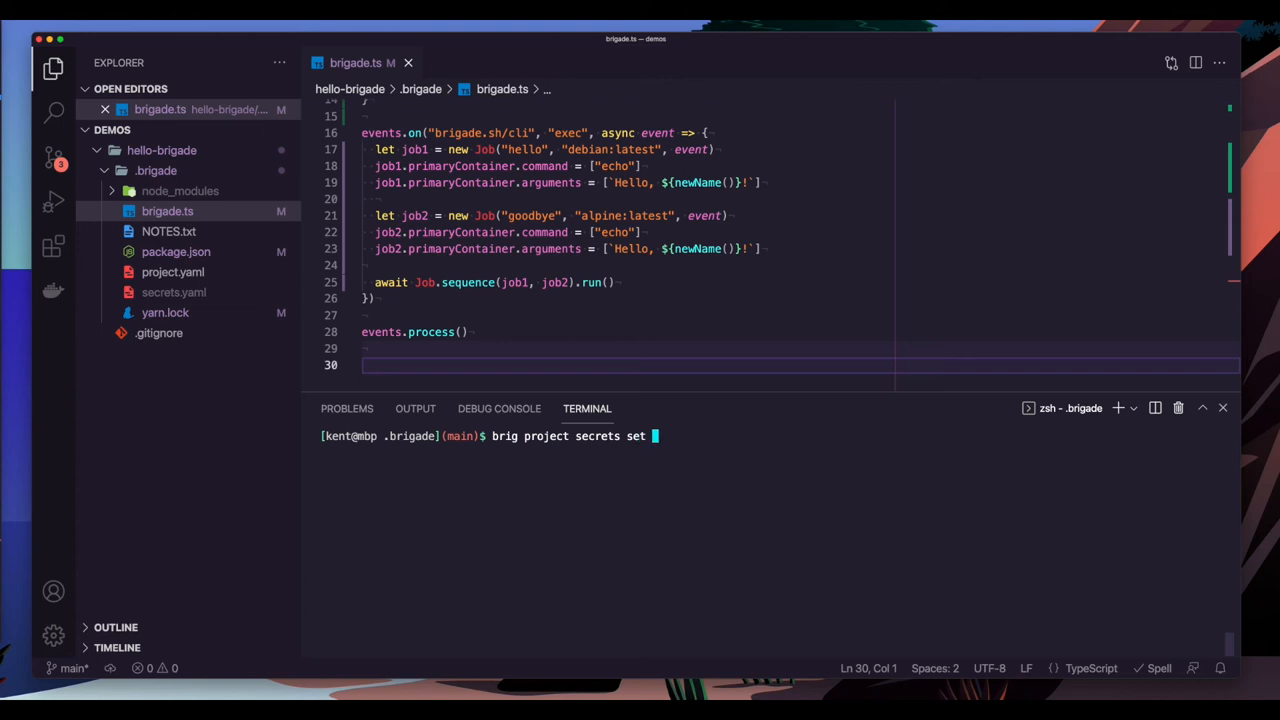
type("--project")
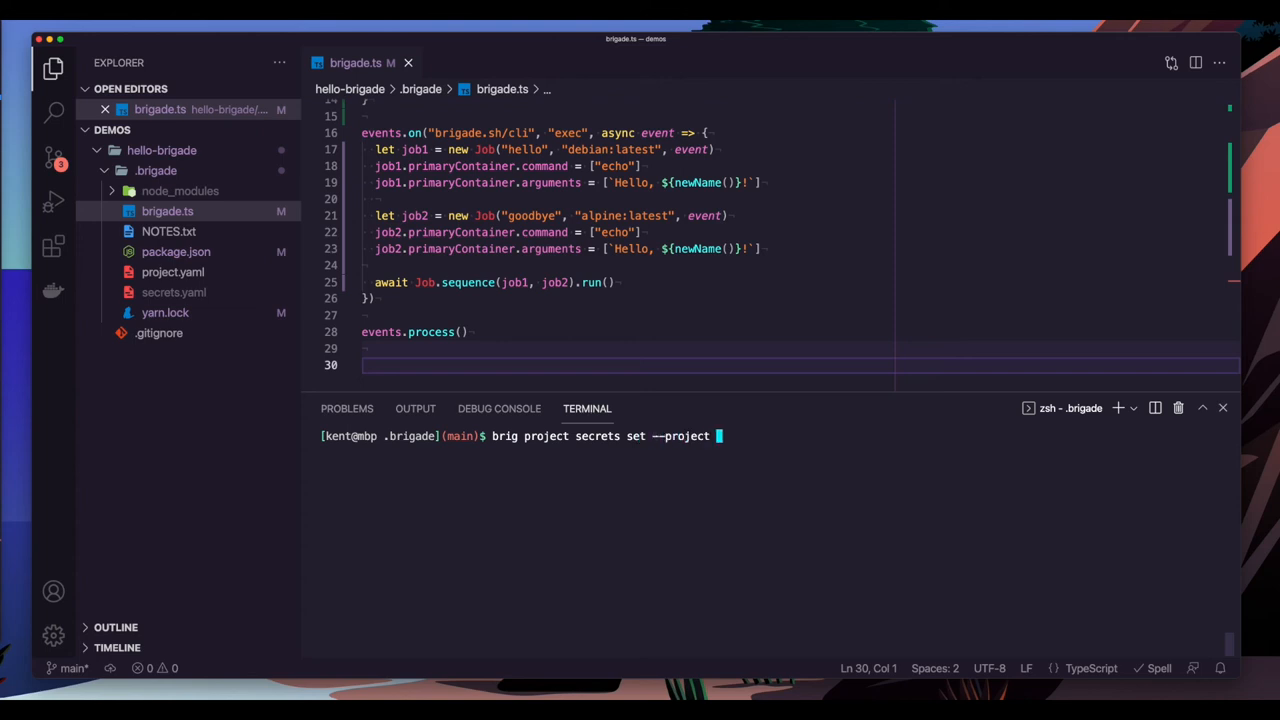
type("hello-bri")
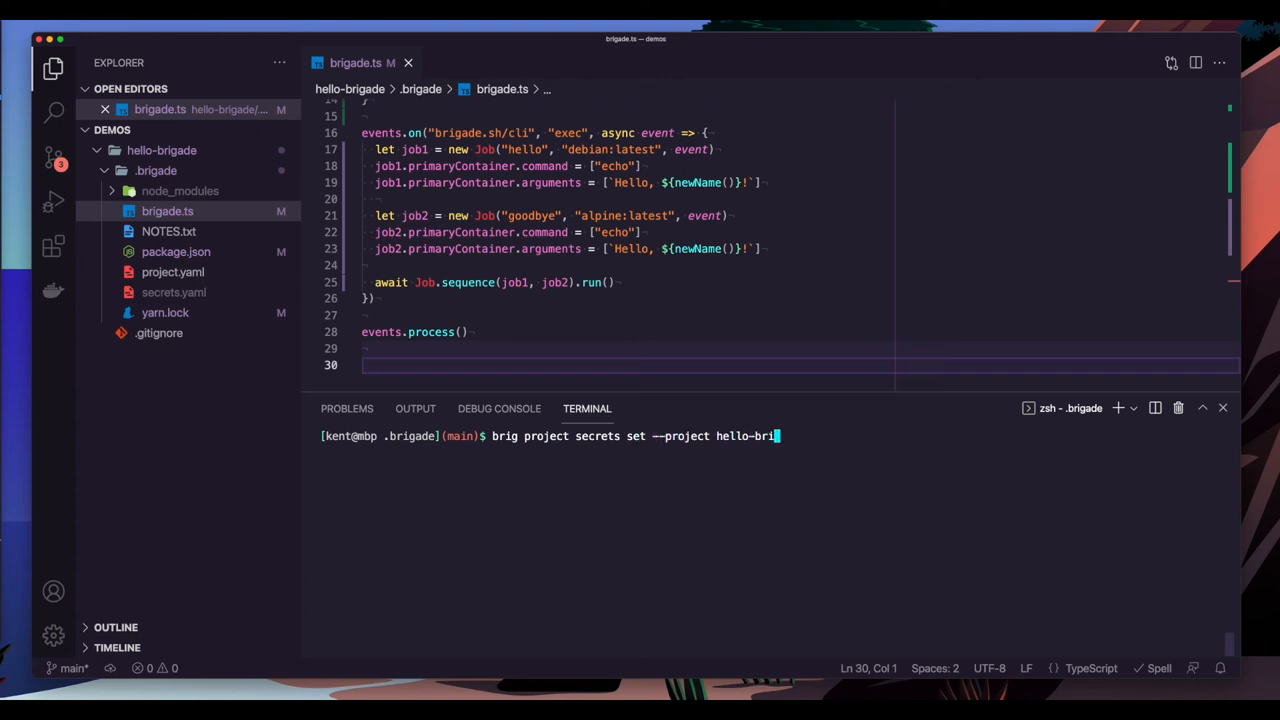
type("ade")
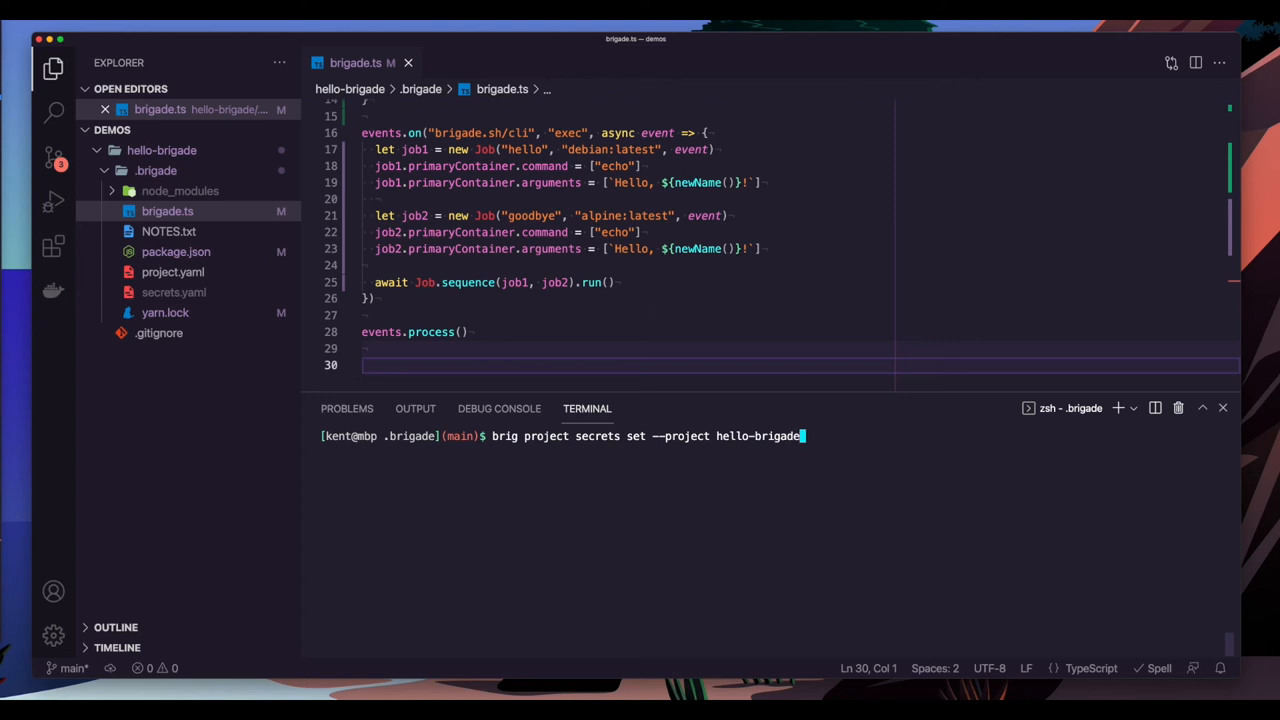
type("--set name")
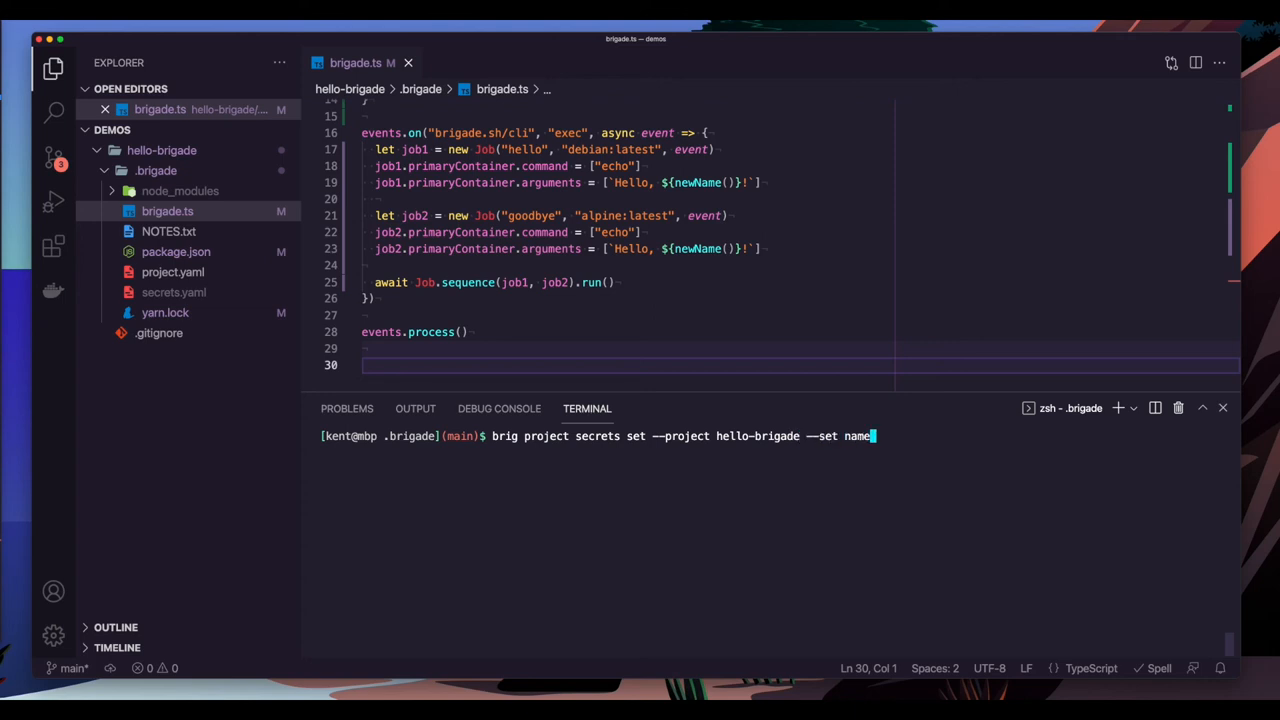
type("=kent")
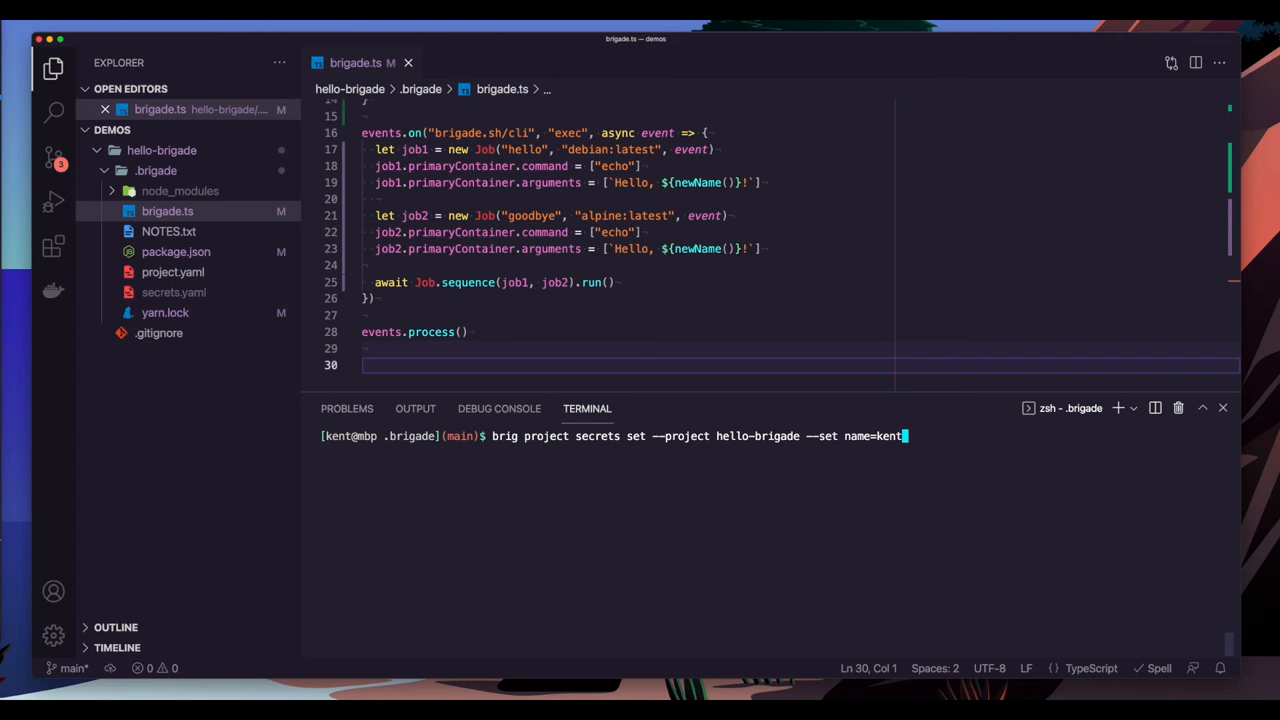
key("Return")
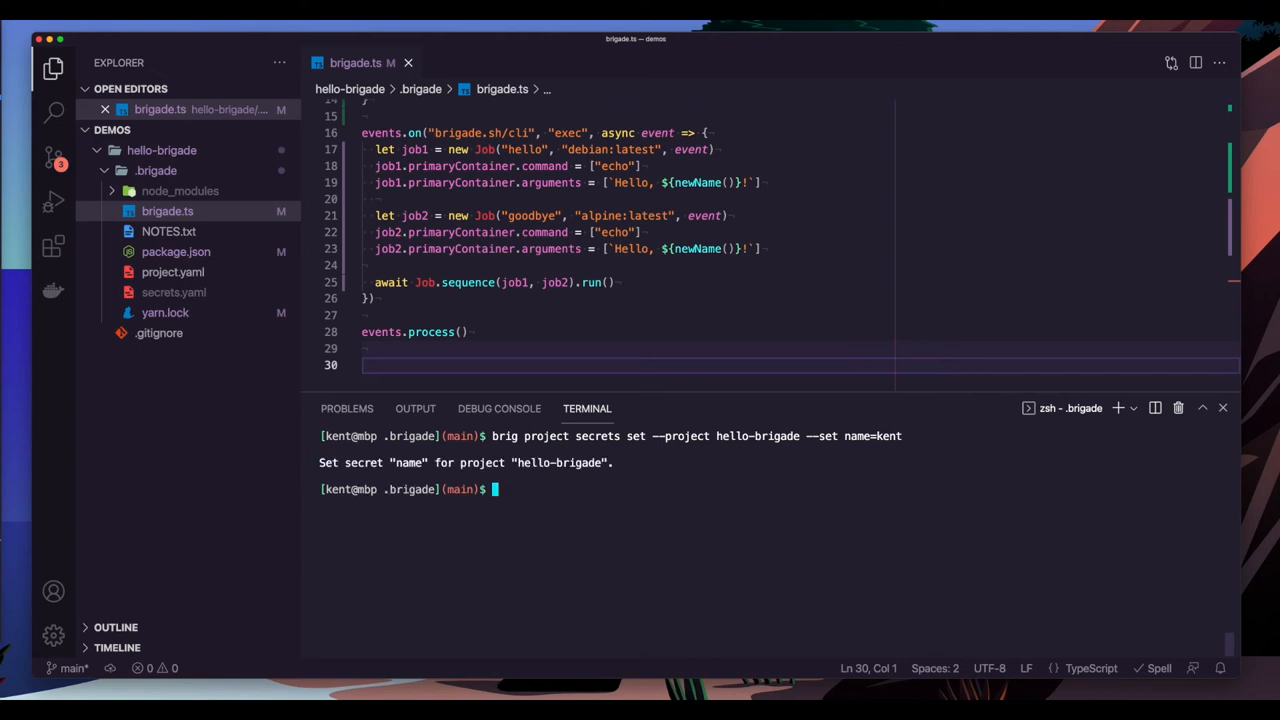
Close secrets.yaml and start the goodbye job's 'Hello, ${}!' argument in brigade.ts
left_click(172, 292)
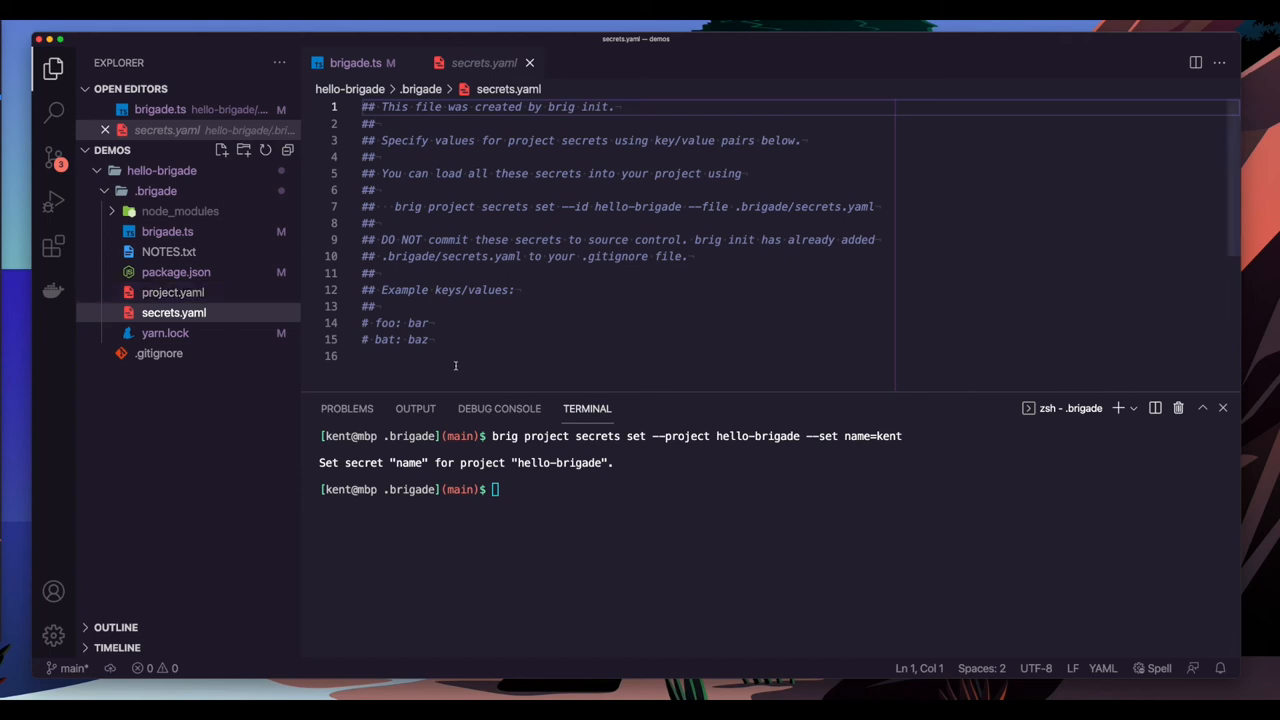
mouse_move(540, 68)
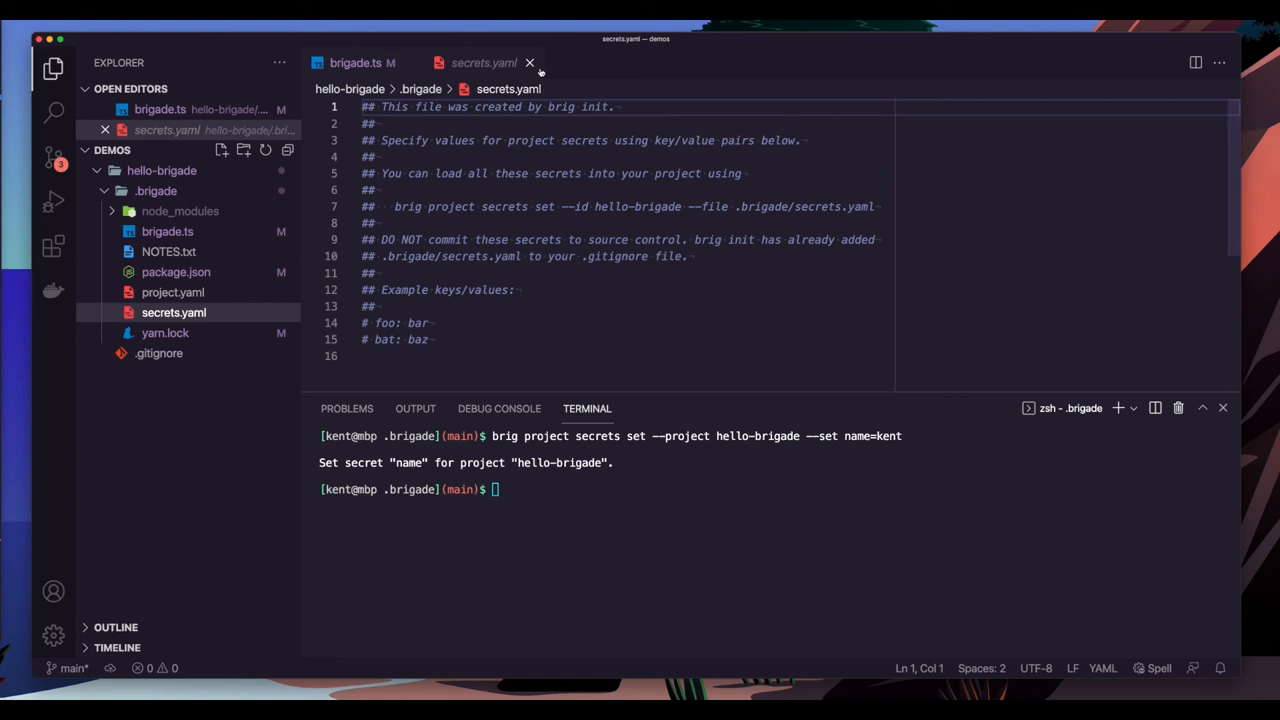
left_click(528, 62)
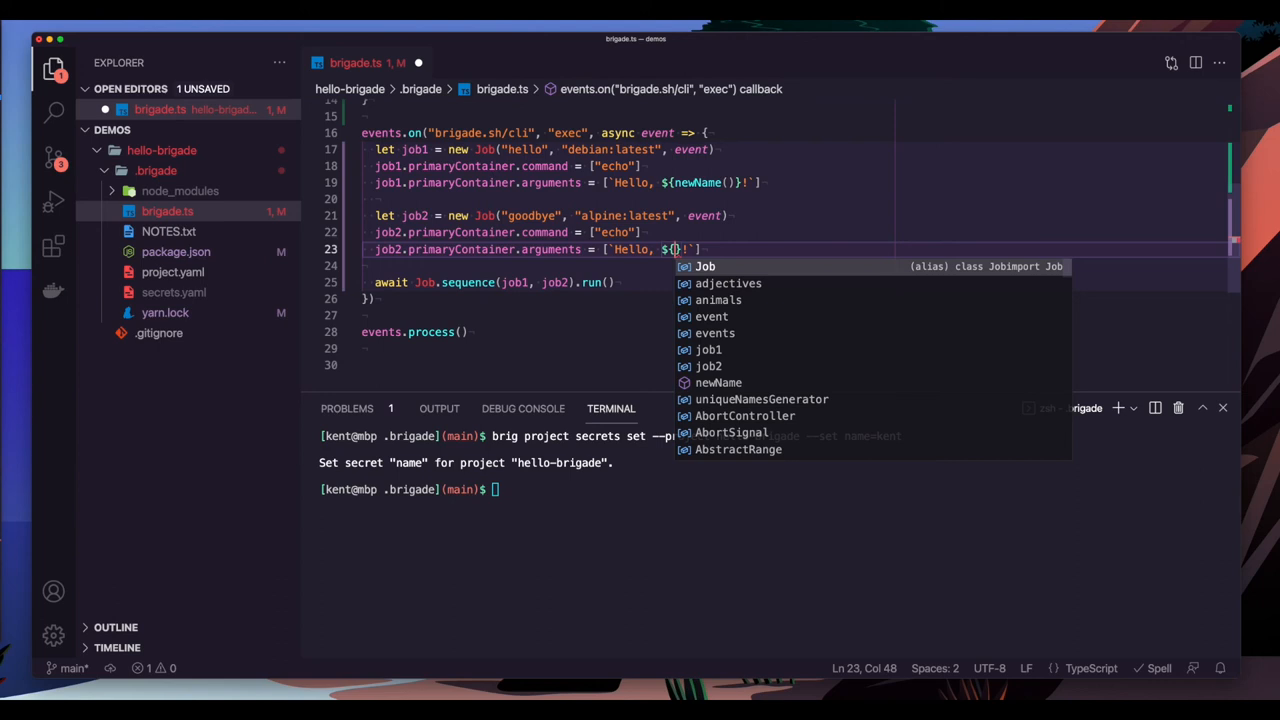
Fill the goodbye greeting with ${event.project.secrets.name} and save
type("event.project.secrets")
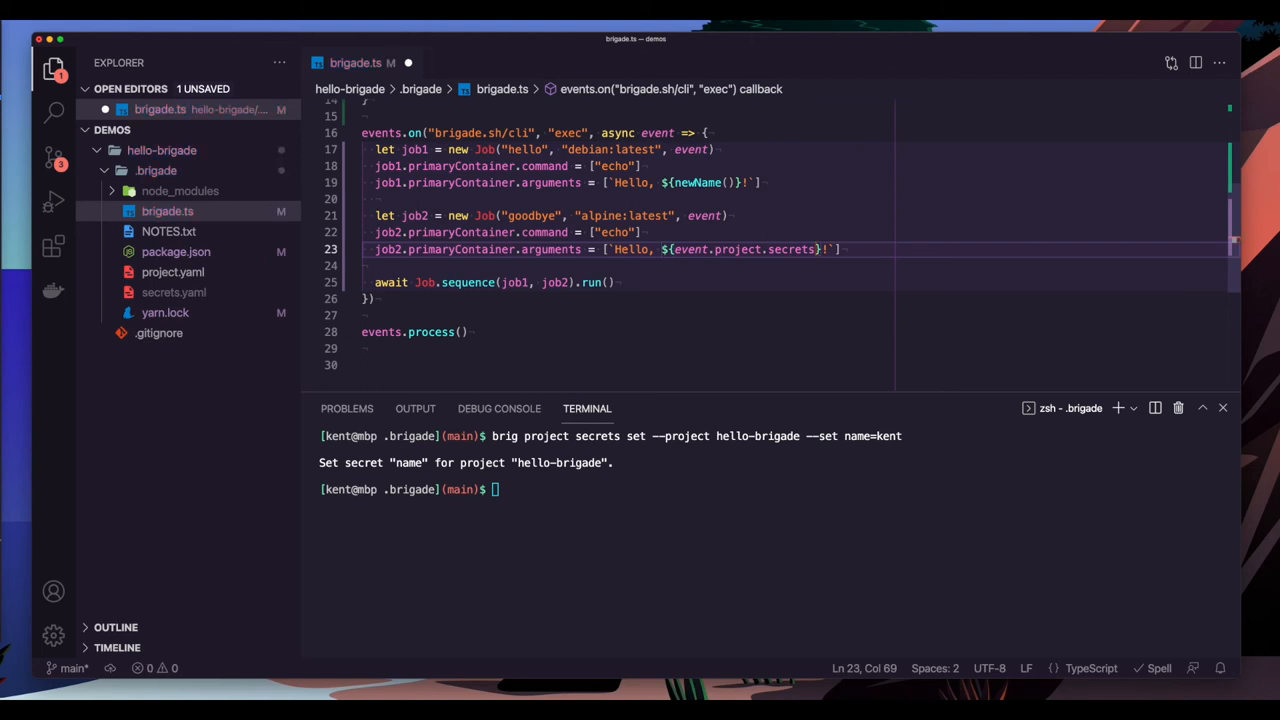
type(".name")
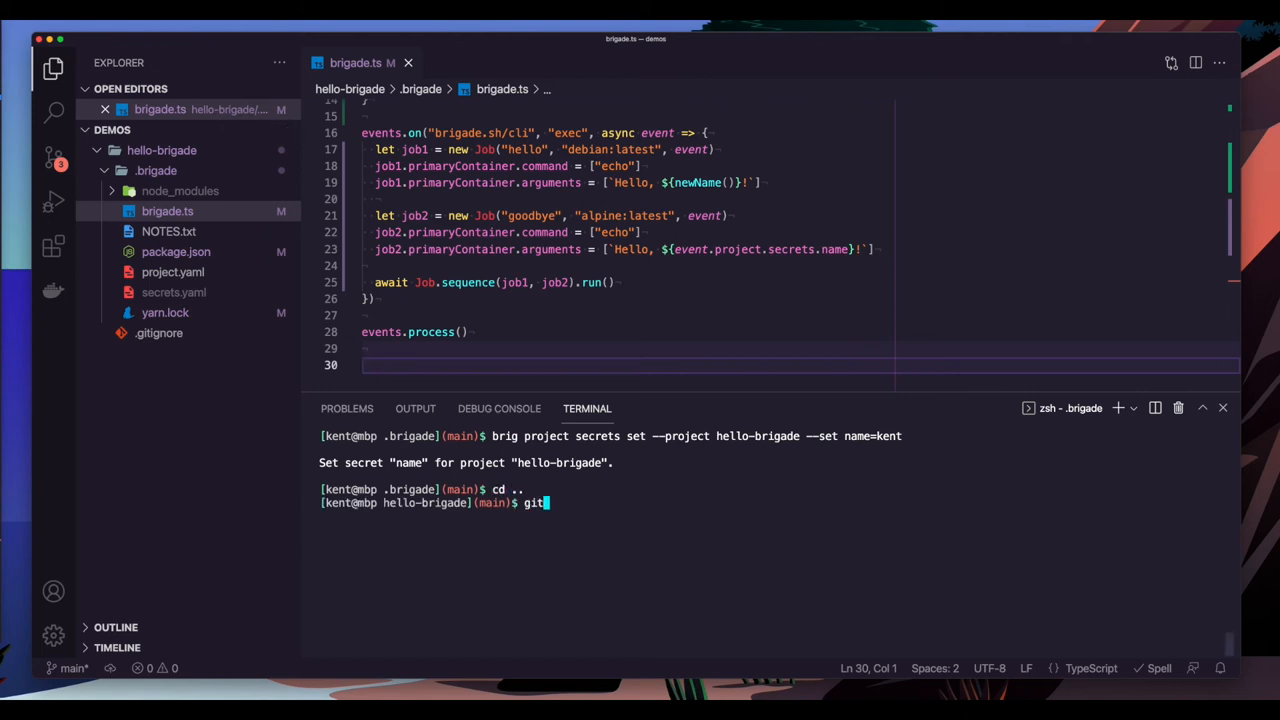
Check git status -s, stage everything and commit signed as "Second commit"
type("status")
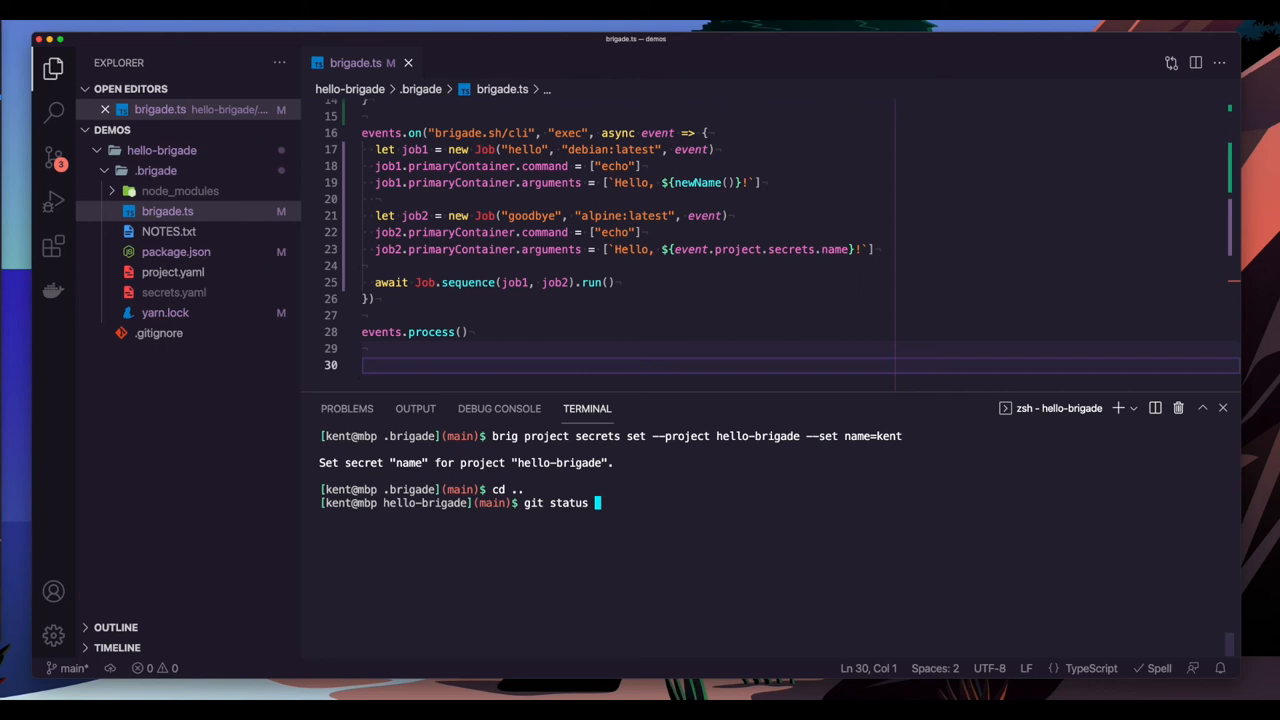
key("Return")
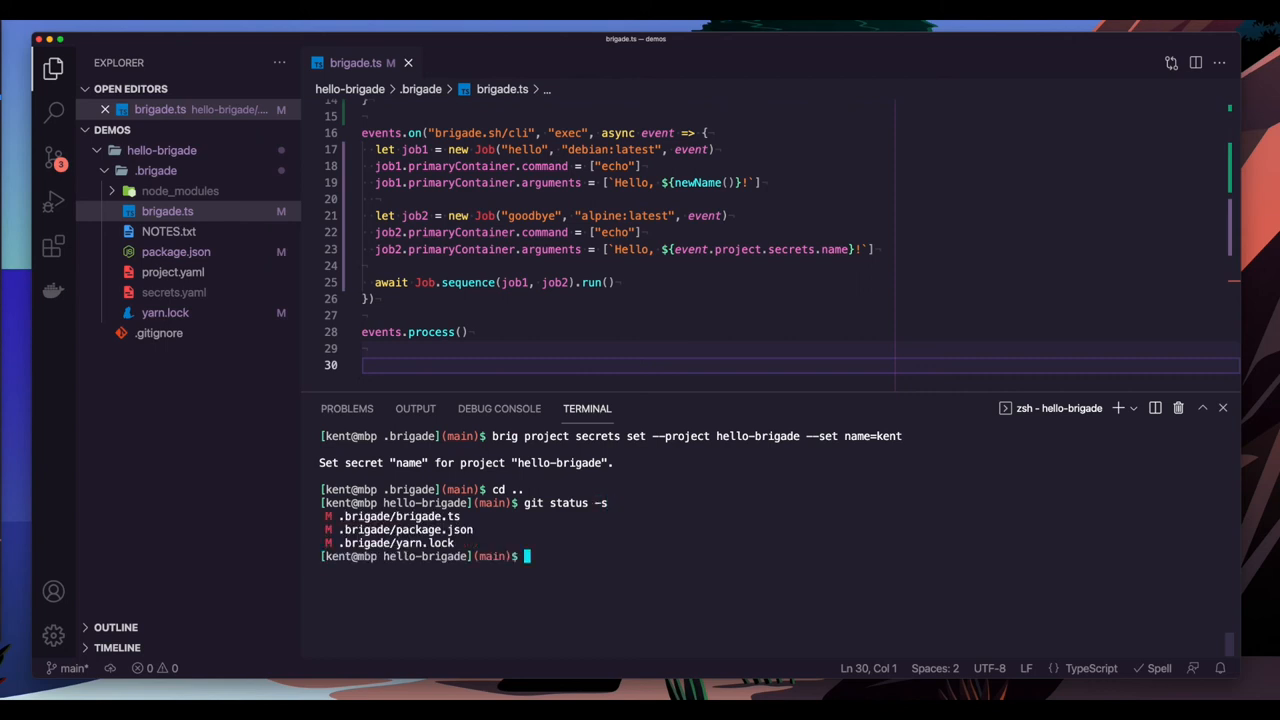
type("git add .")
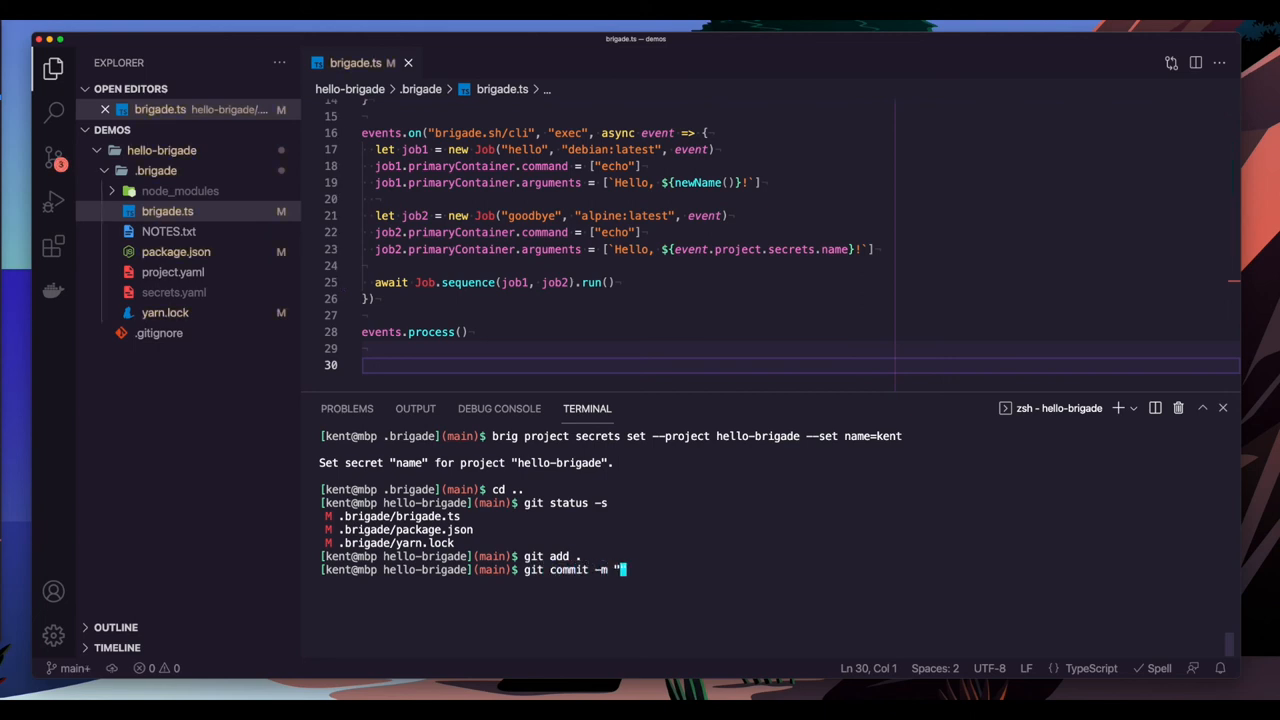
type("Second commit")
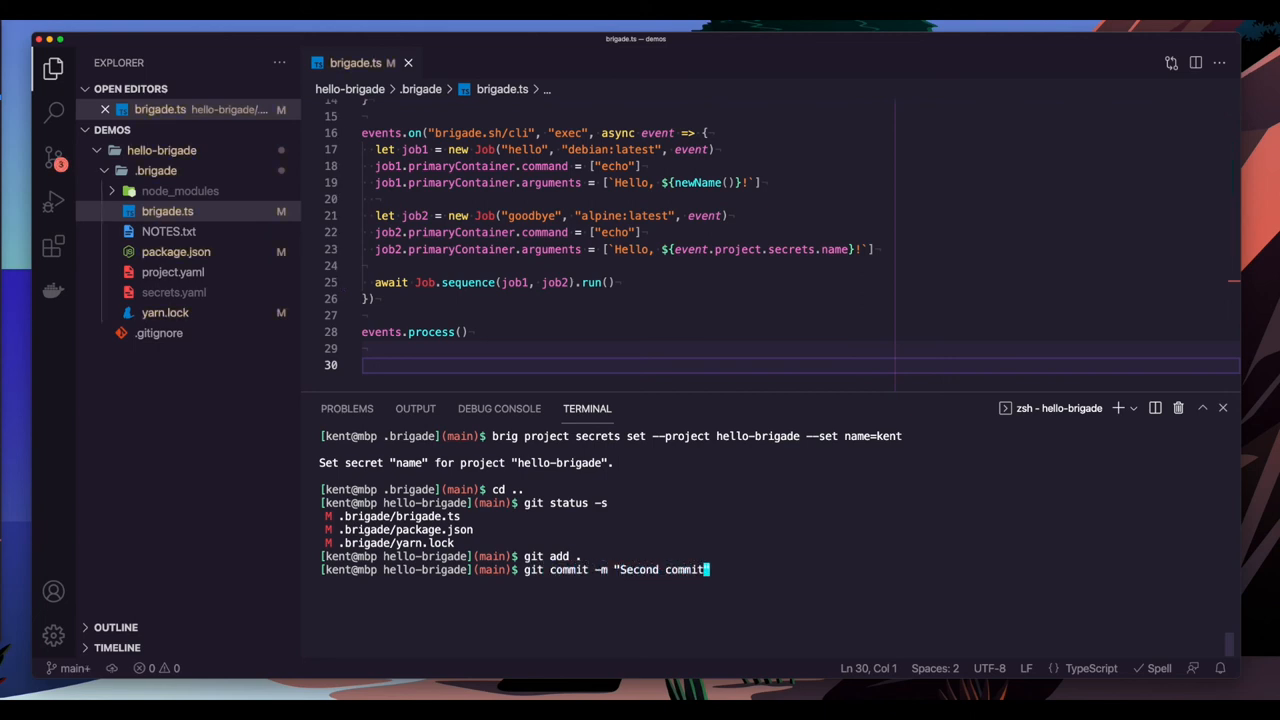
type("\"")
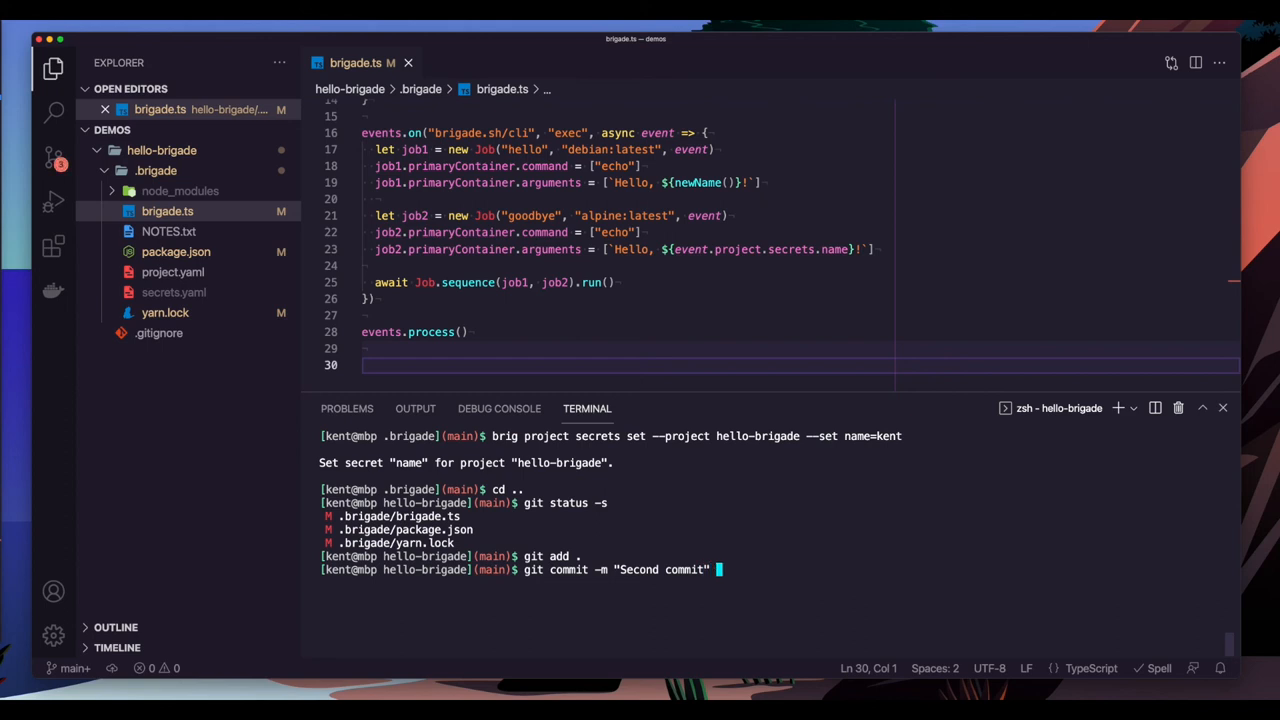
key("Return")
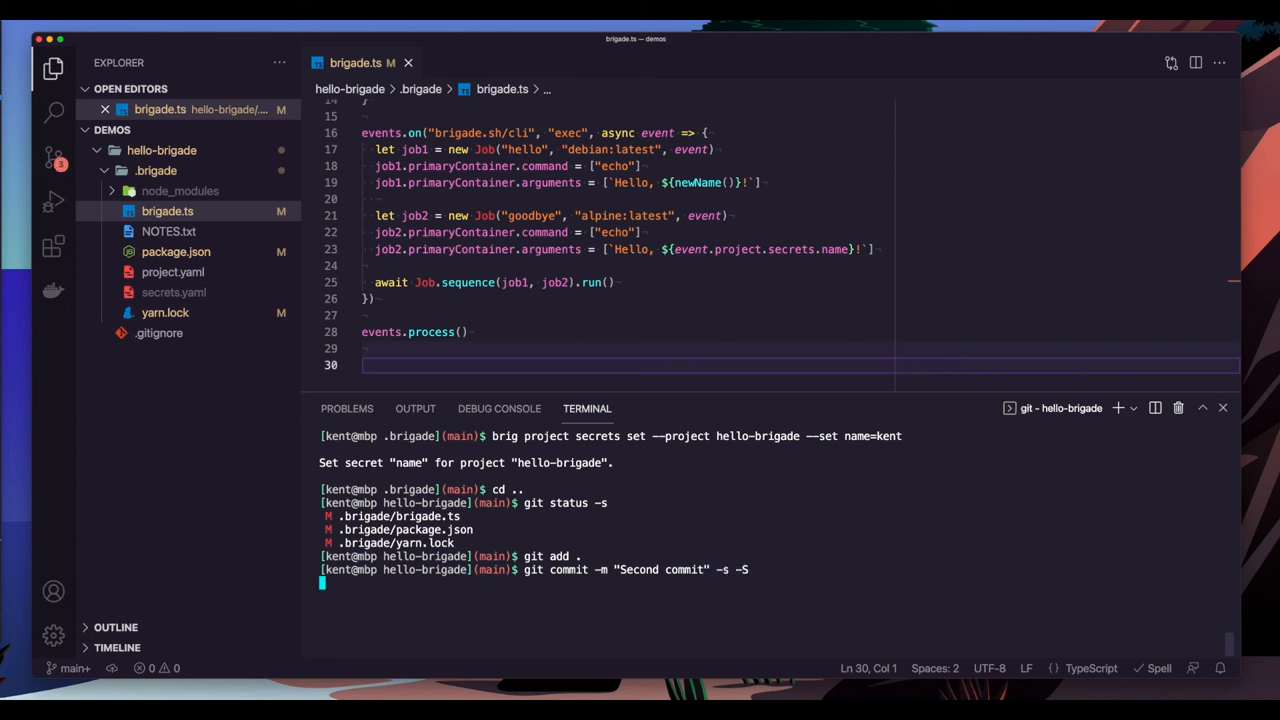
Push the new commit to the remote
type("git pu")
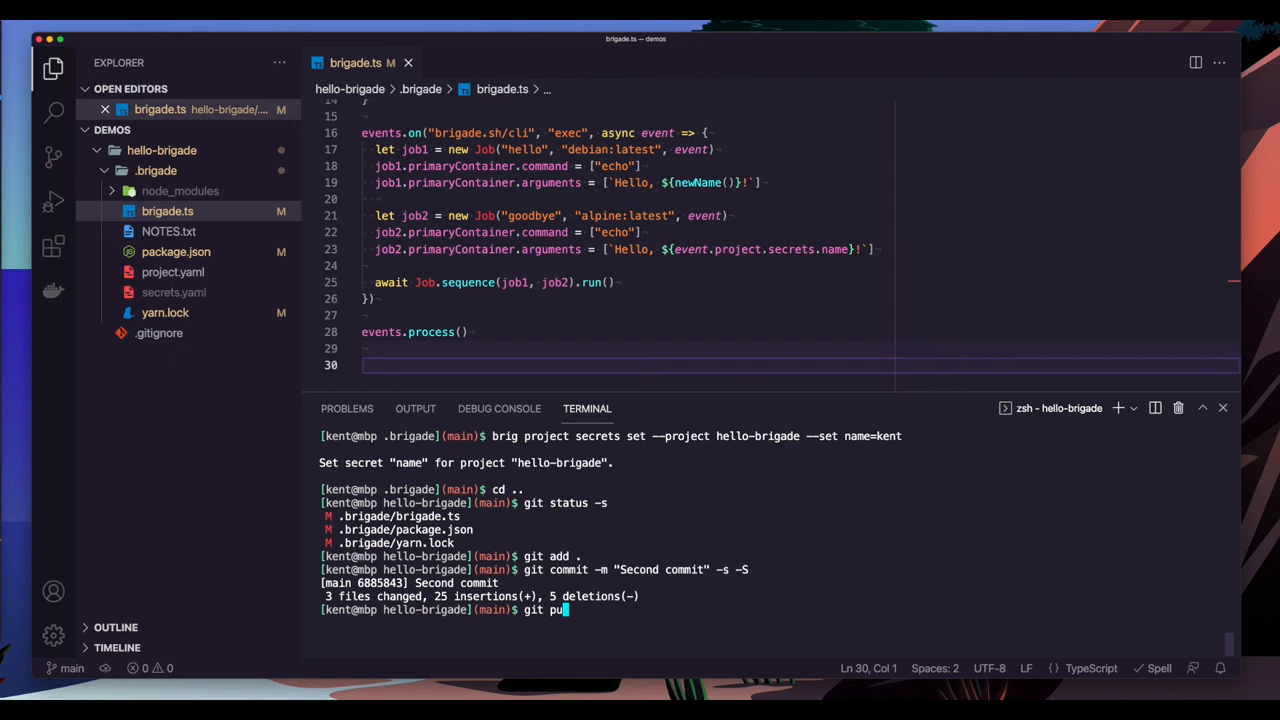
key("Return")
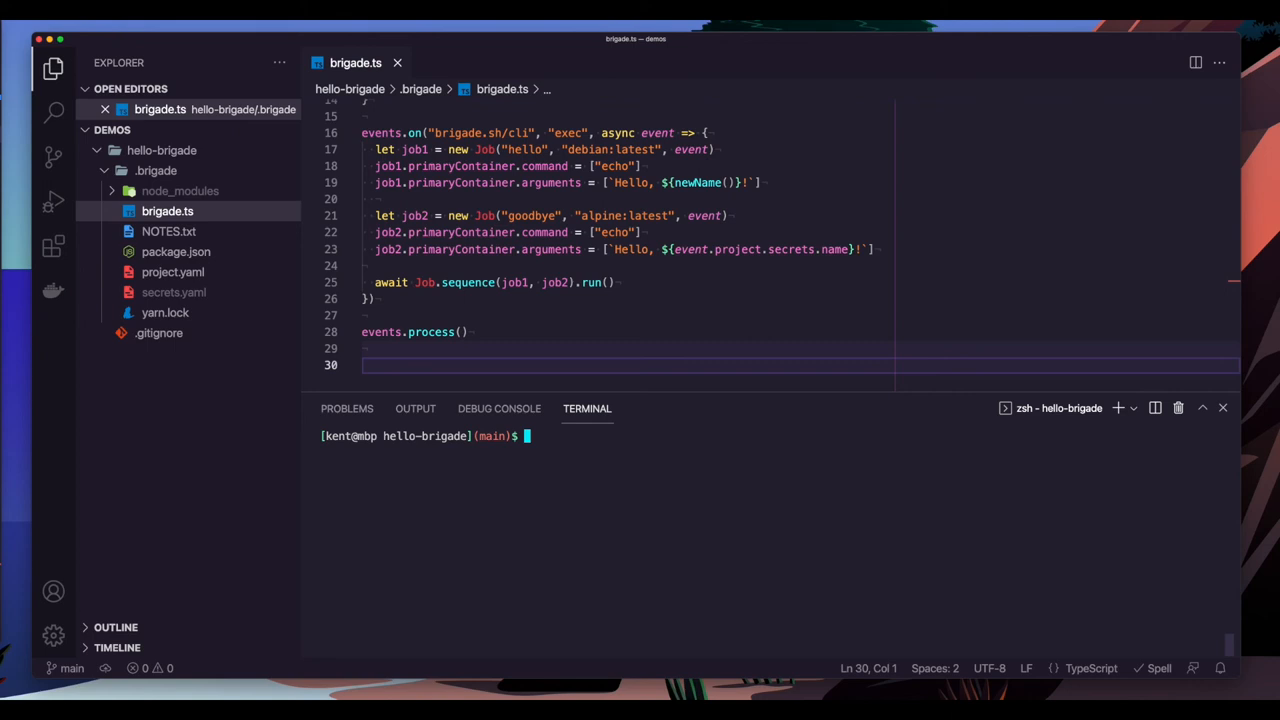
Run brig event create --project hello-brigade and watch both jobs succeed
type("brig e")
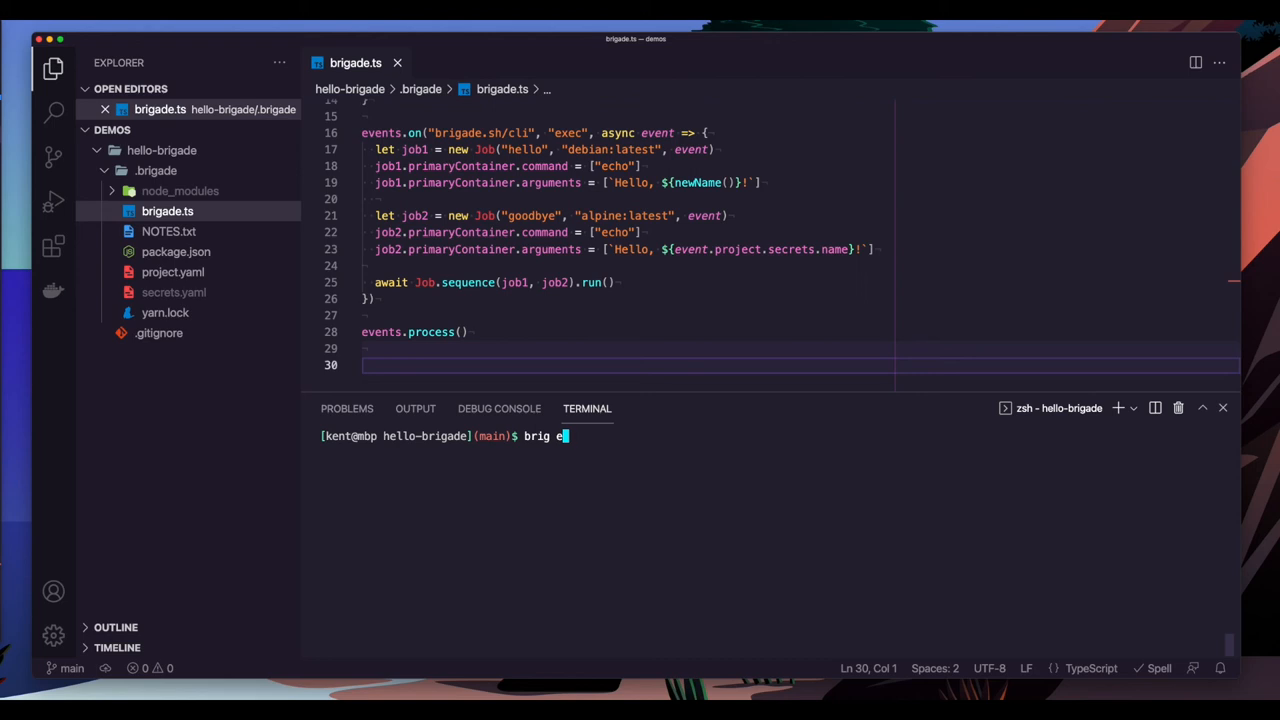
type("vent create -")
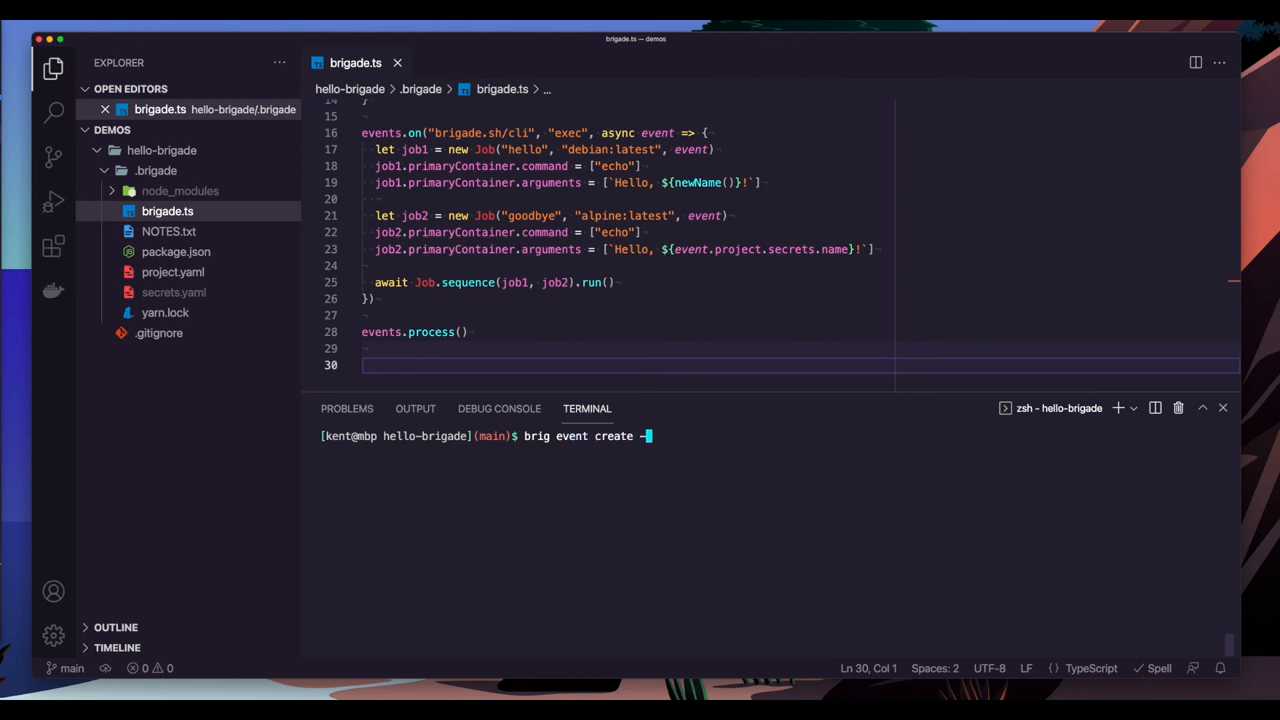
type("-project hello")
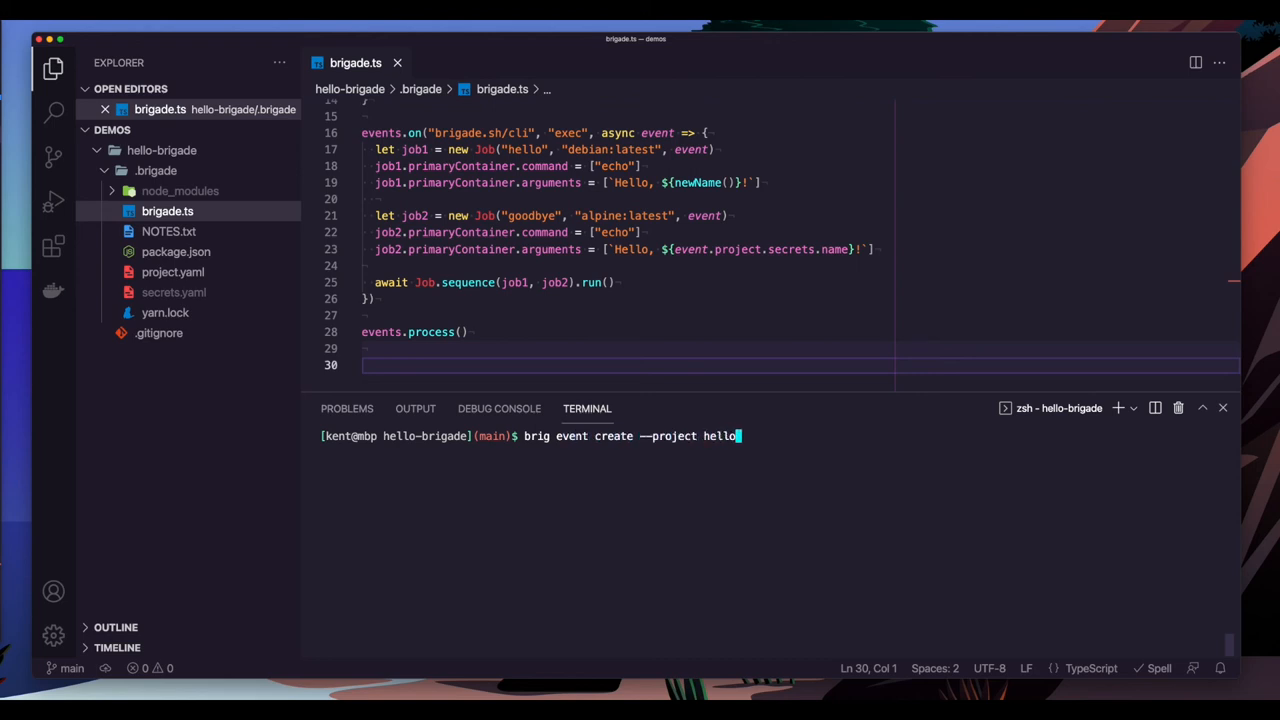
type("-brigad")
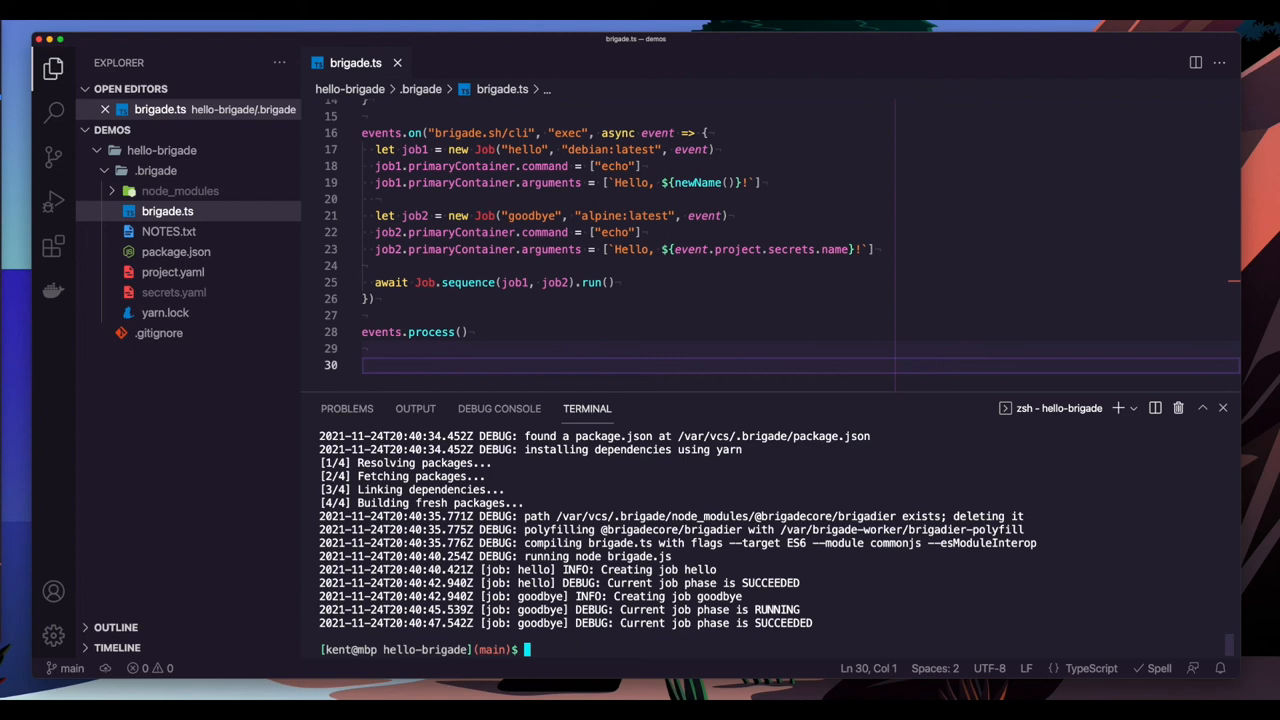
mouse_move(456, 342)
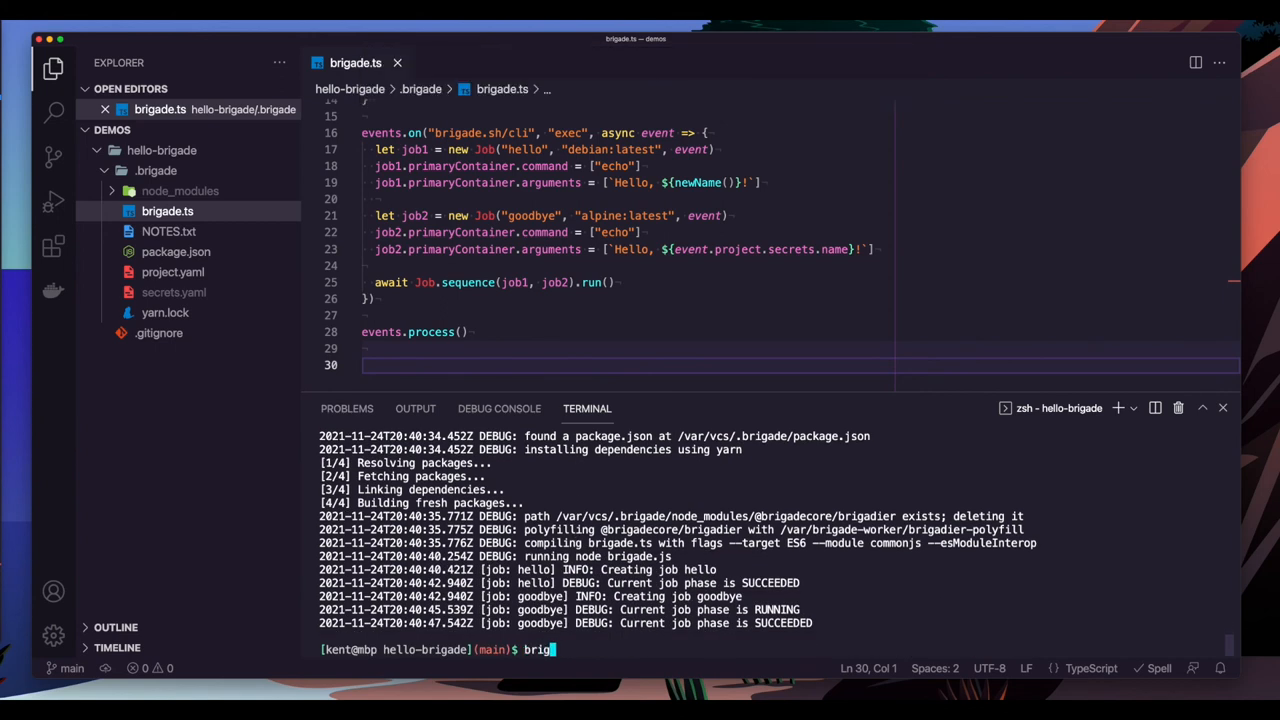
View event 86cd1309 logs: hello job greets dead-aardwolf, goodbye job greets kent
type("event logs")
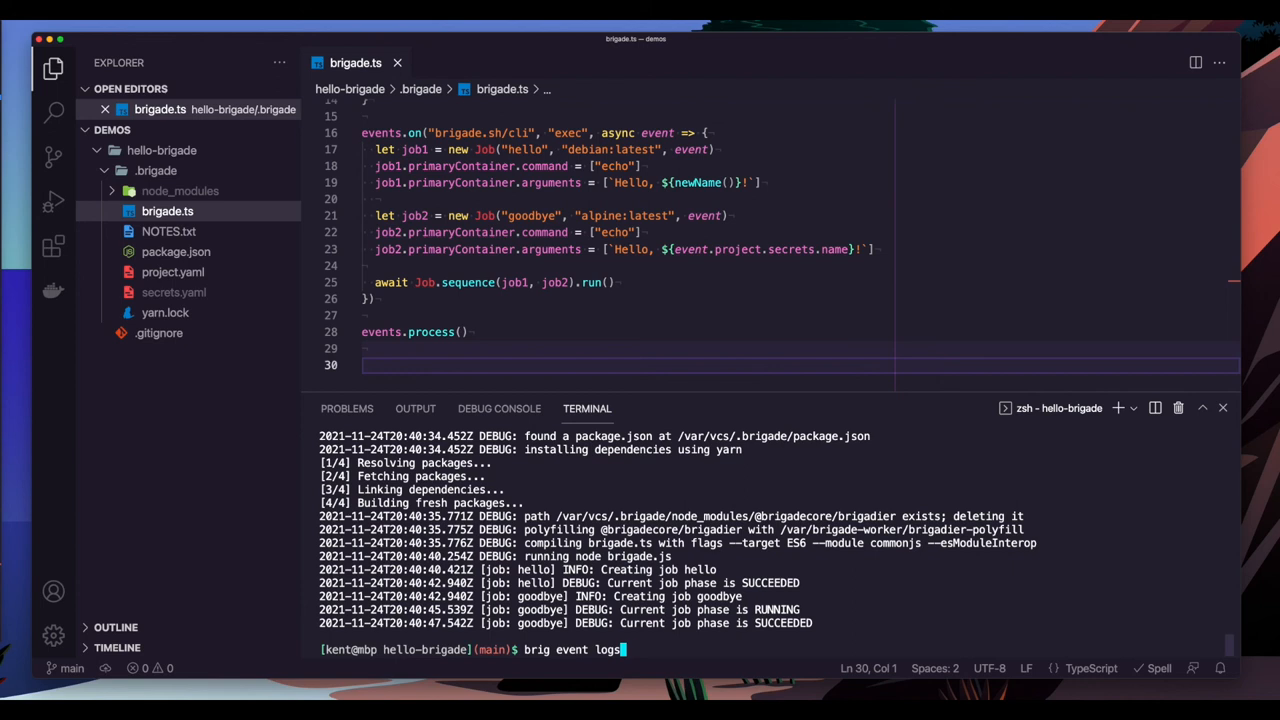
type("--id 86cd1309-ea89-4244-b915-6f7184780364")
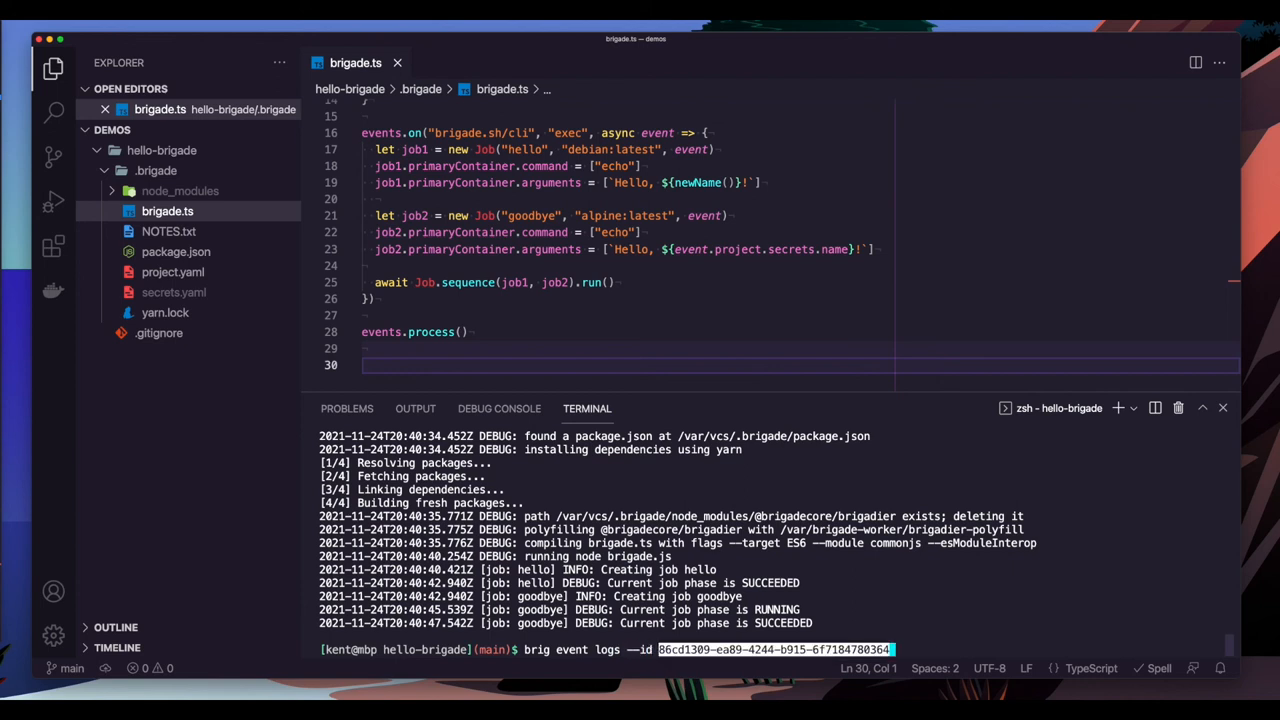
type("-j h")
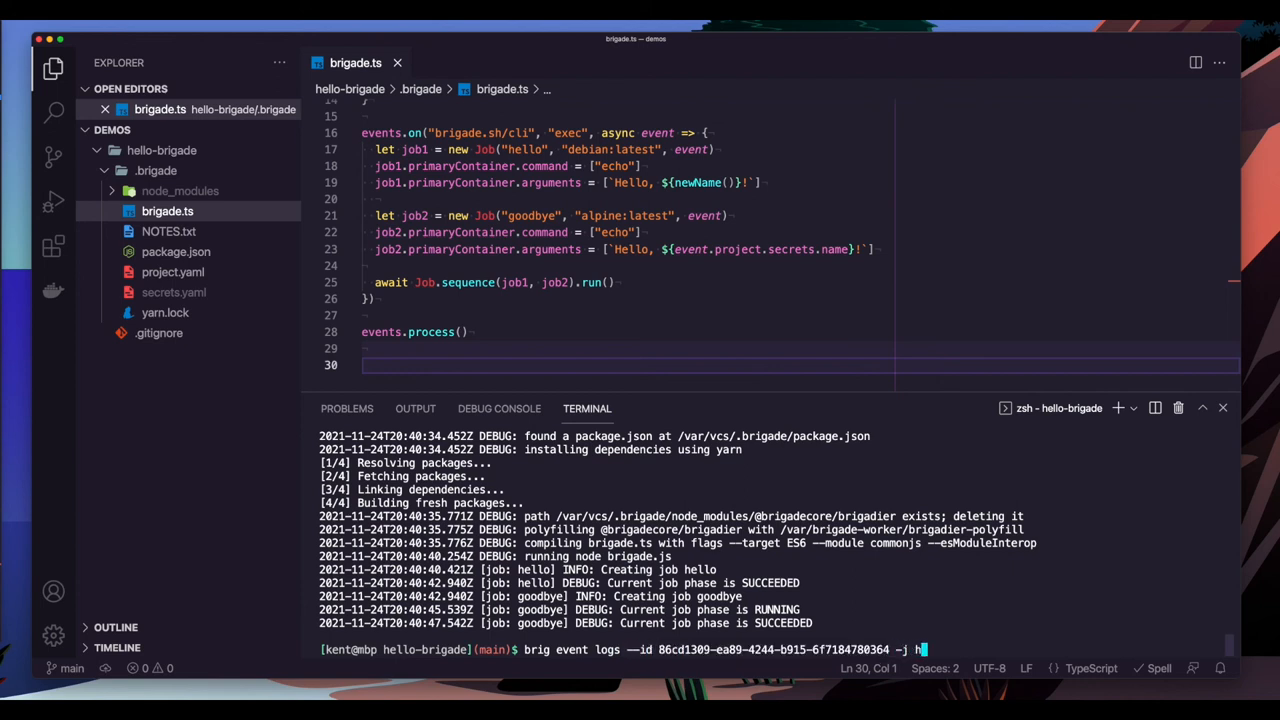
key("Return")
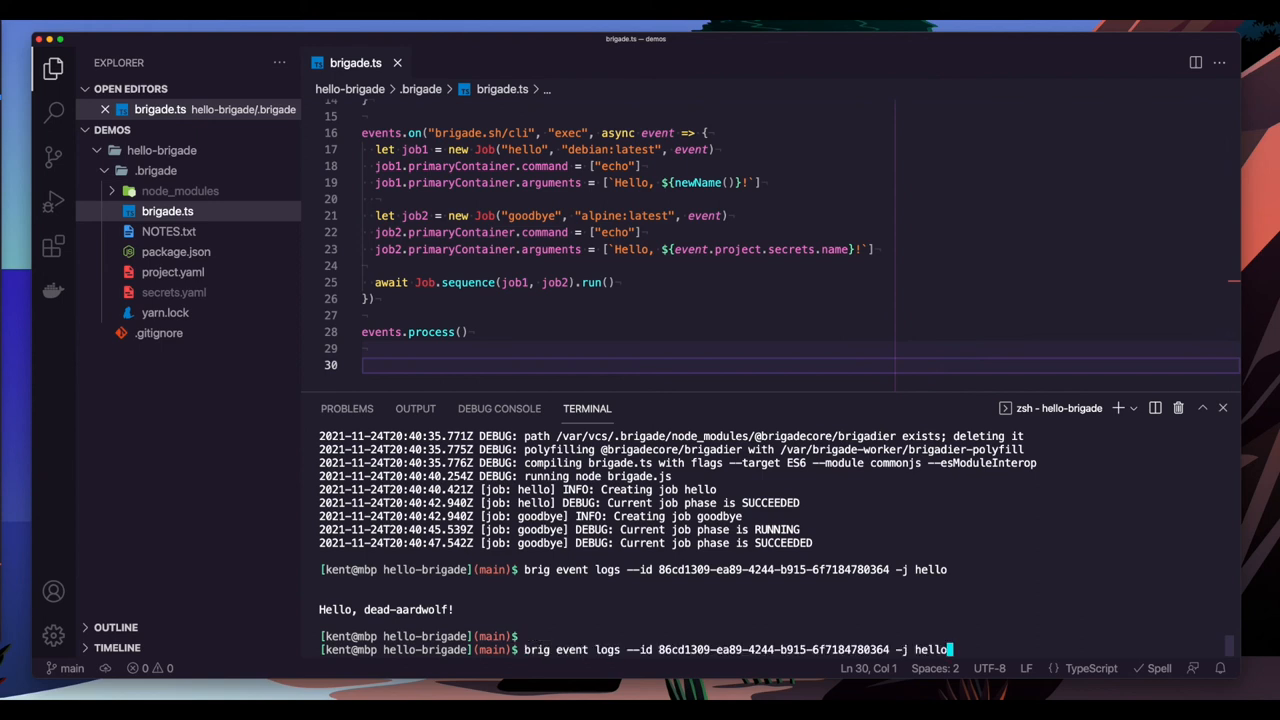
key("Backspace")
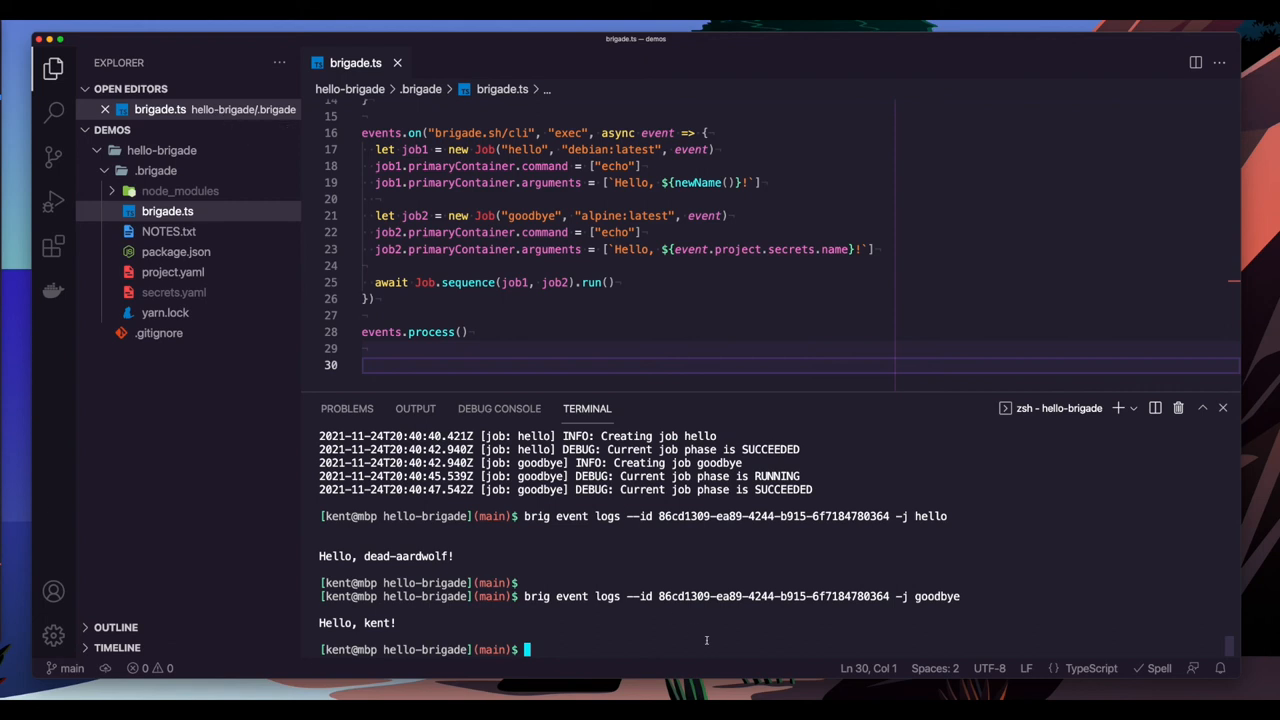
Delete the hello-brigade project with brig project delete, confirming Yes, then clear the terminal
type("brig pr")
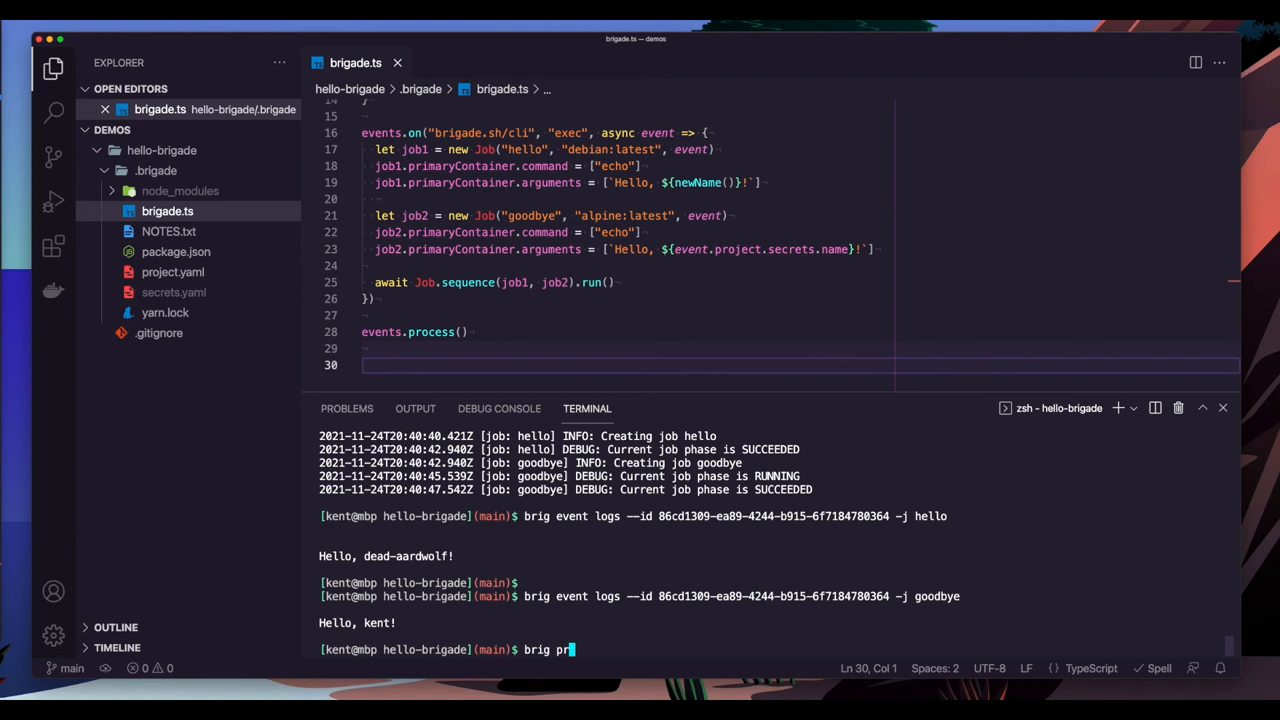
type("oject delete --id hello")
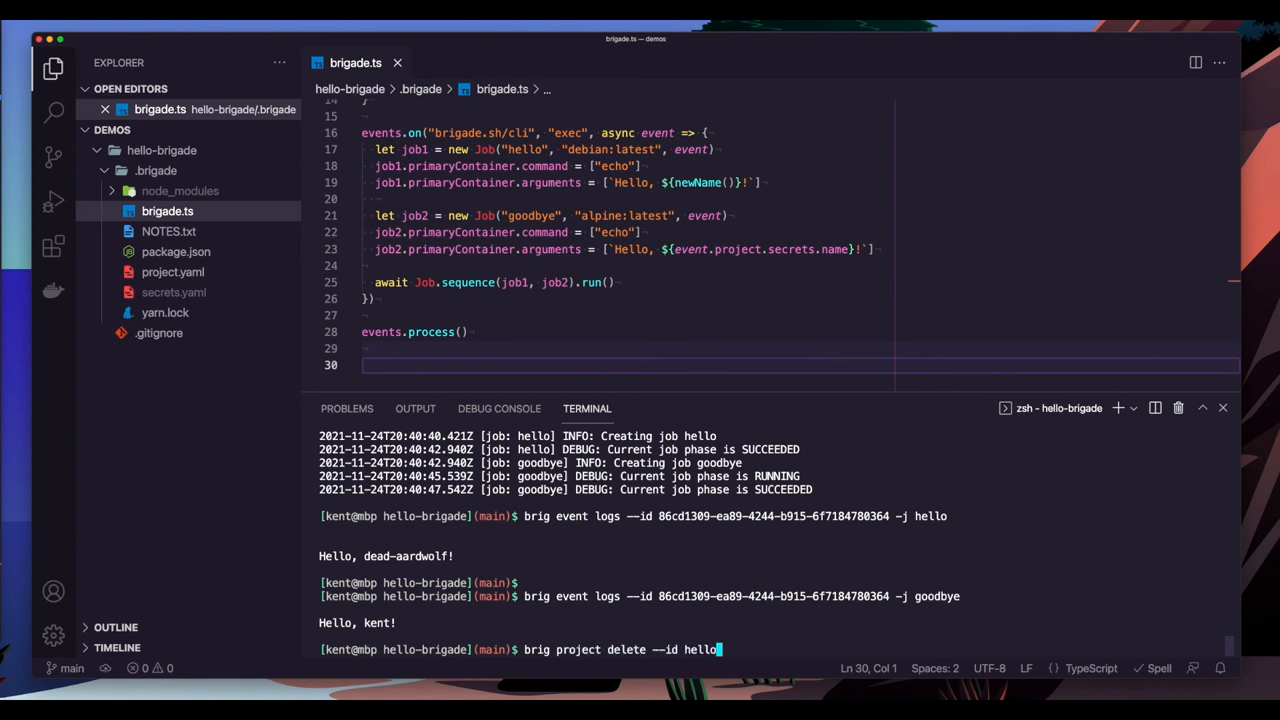
type("-brigade")
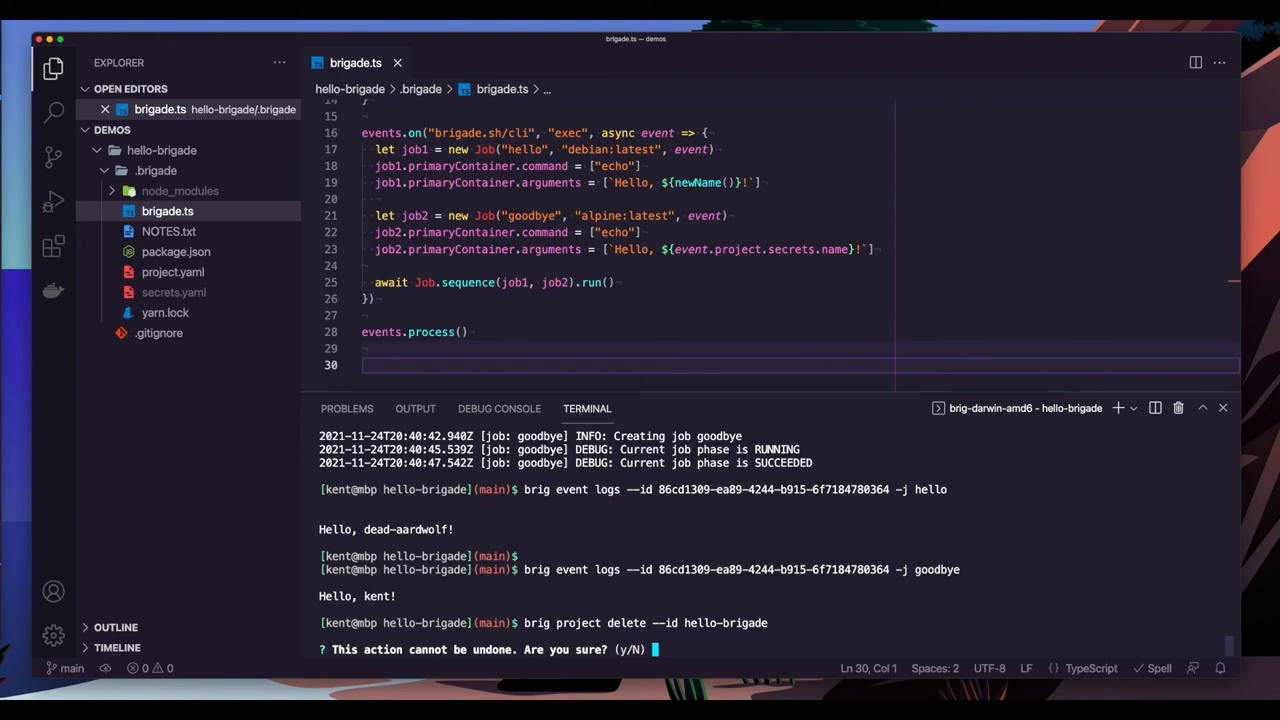
type("Yes")
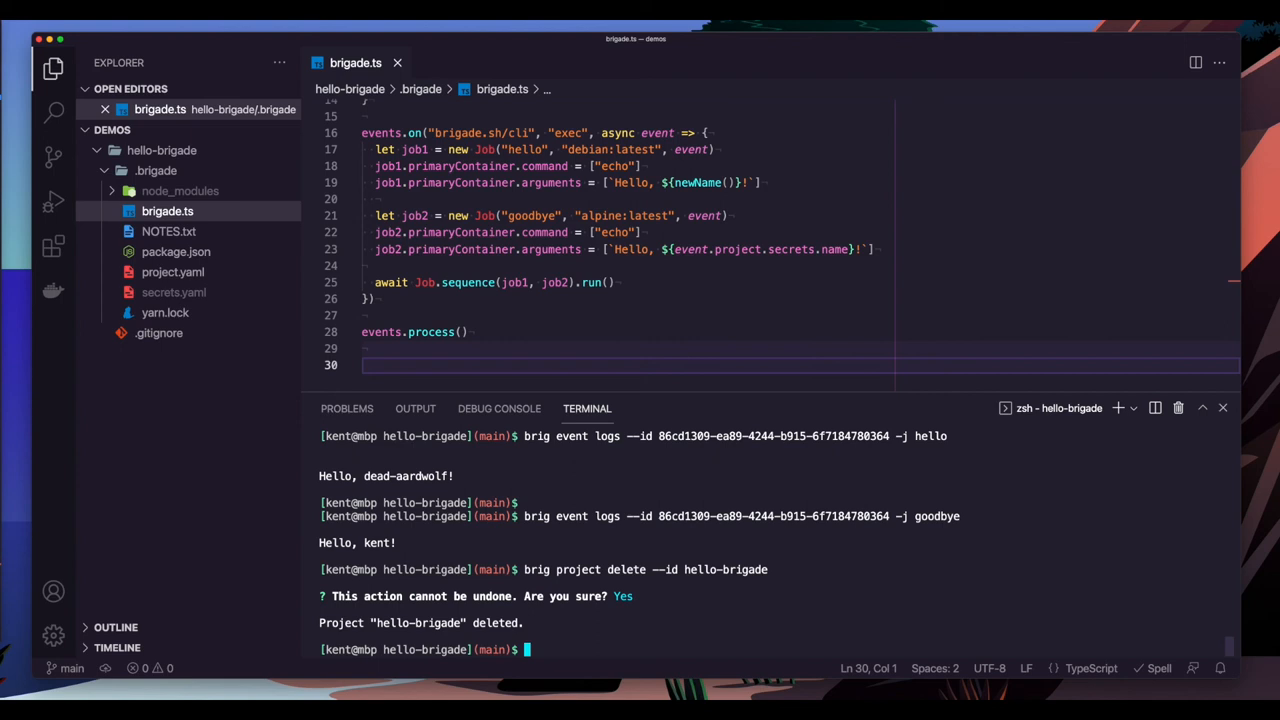
type("cle")
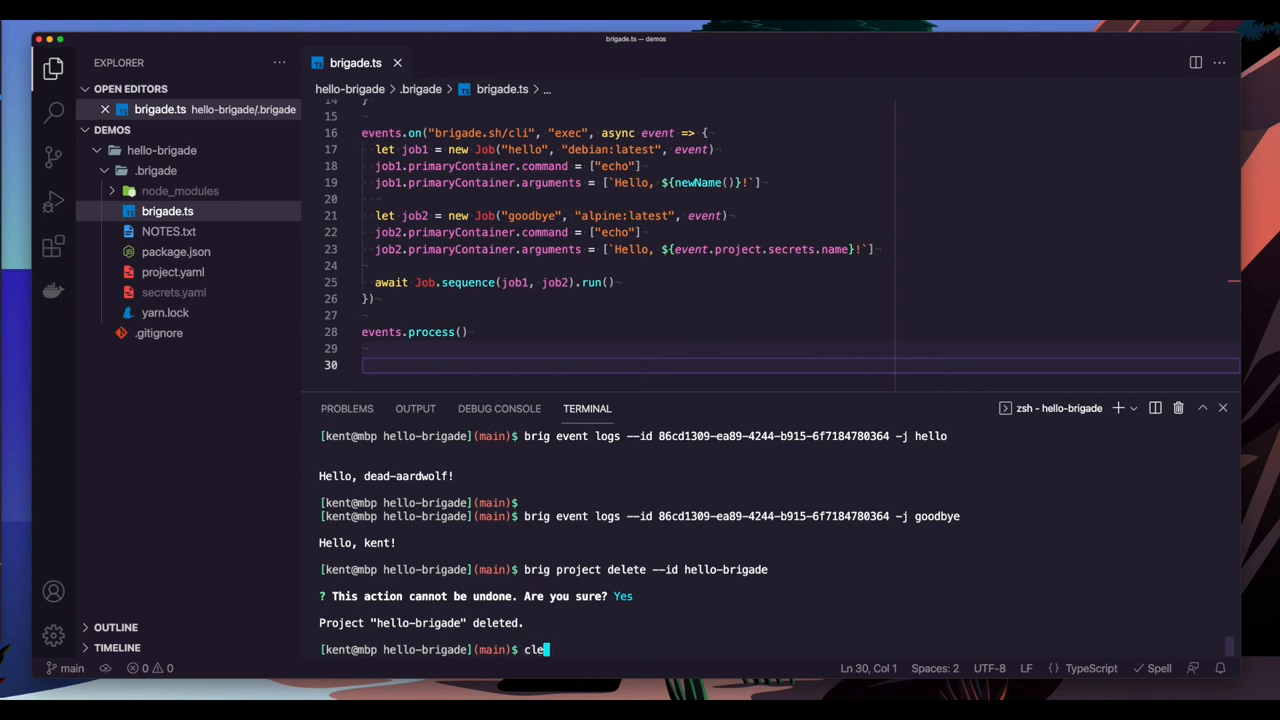